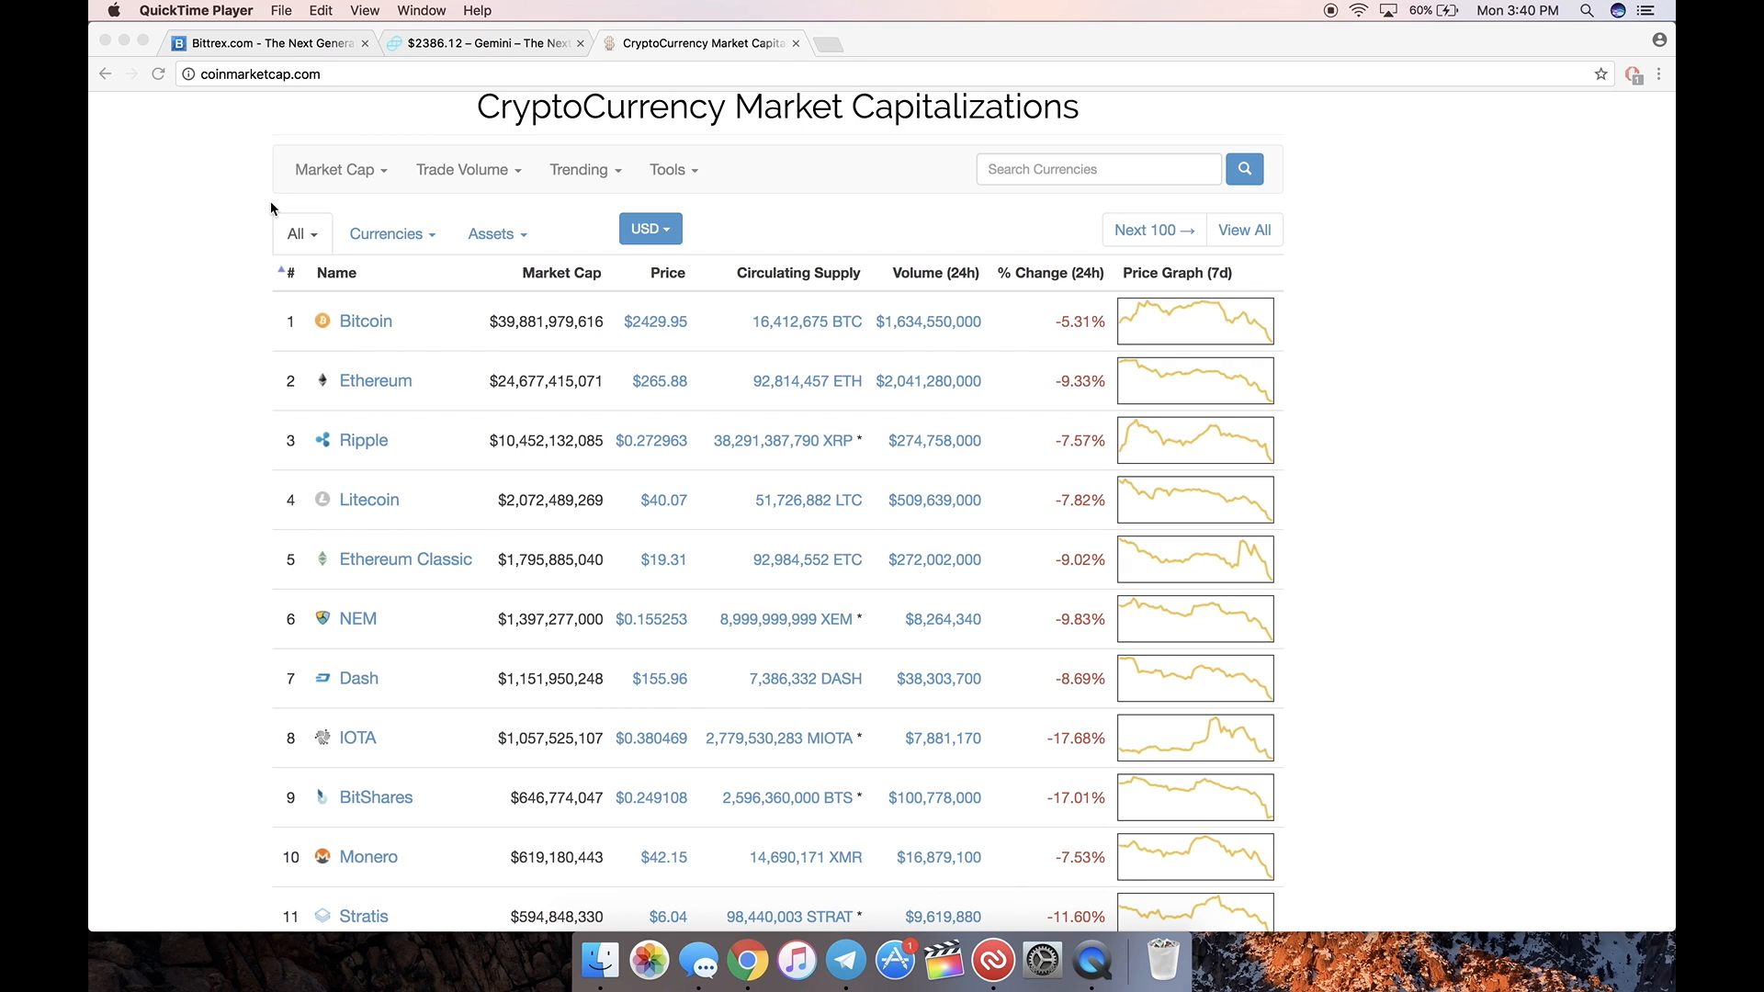
Step: Switch to the Gemini tab and select its web address
left_click(484, 43)
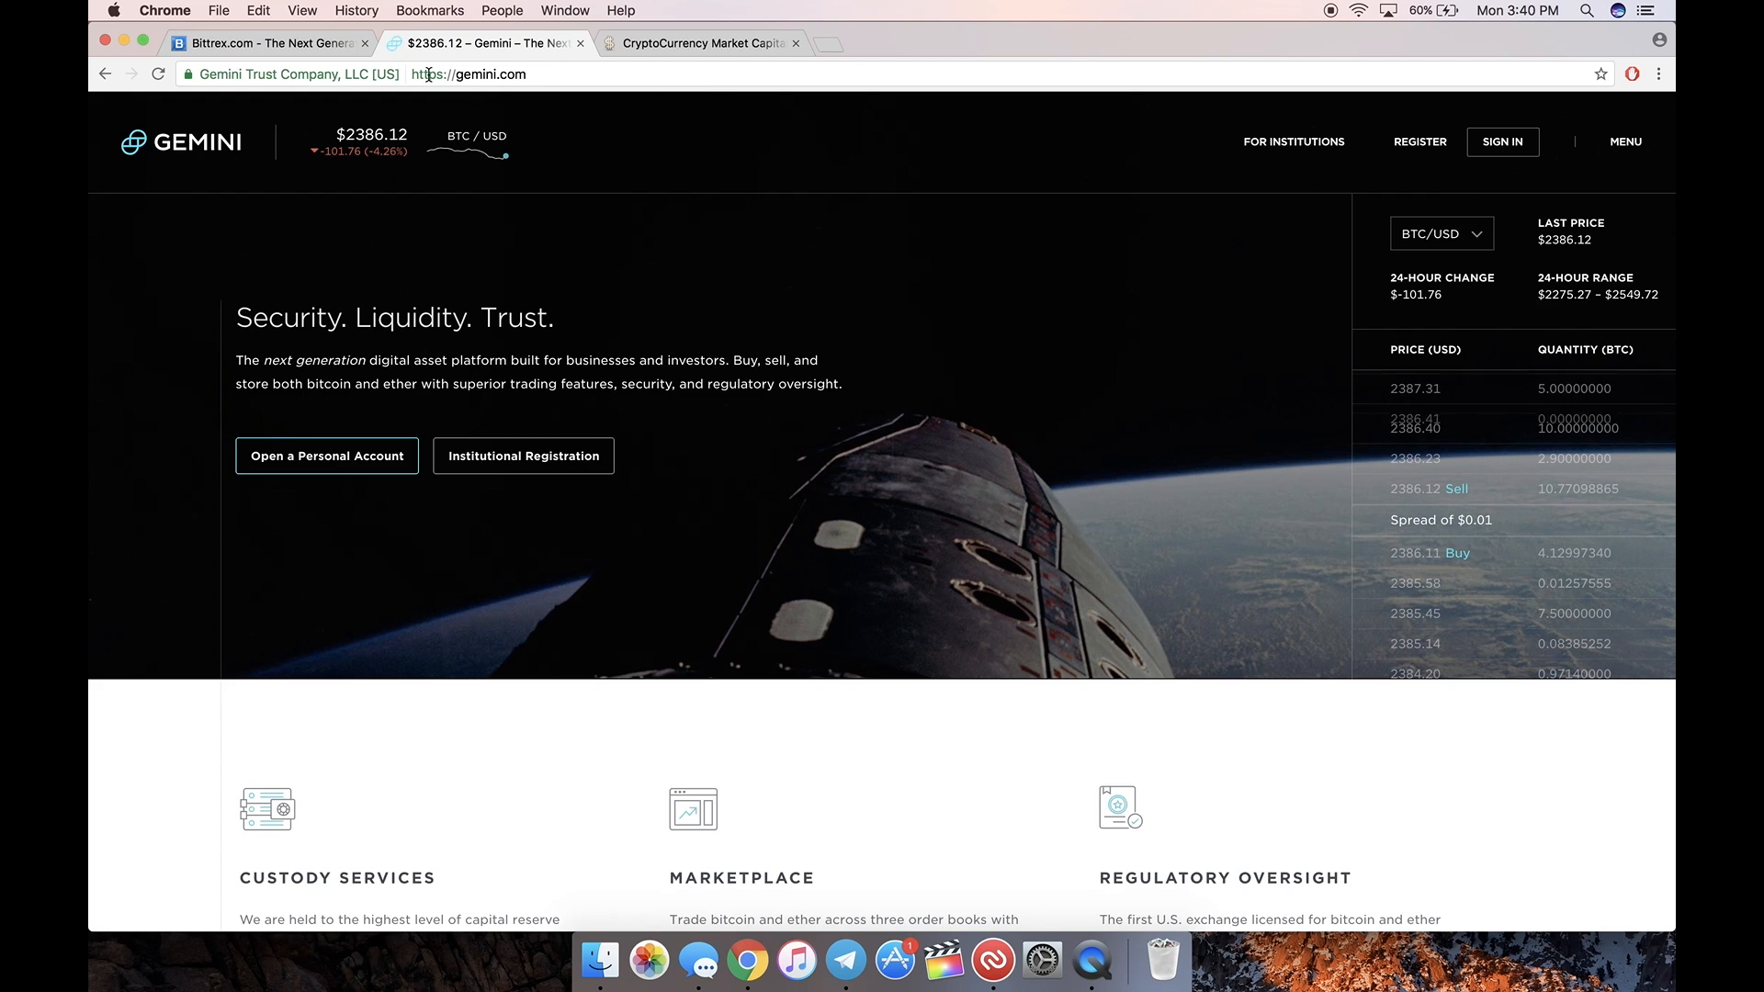
left_click(468, 74)
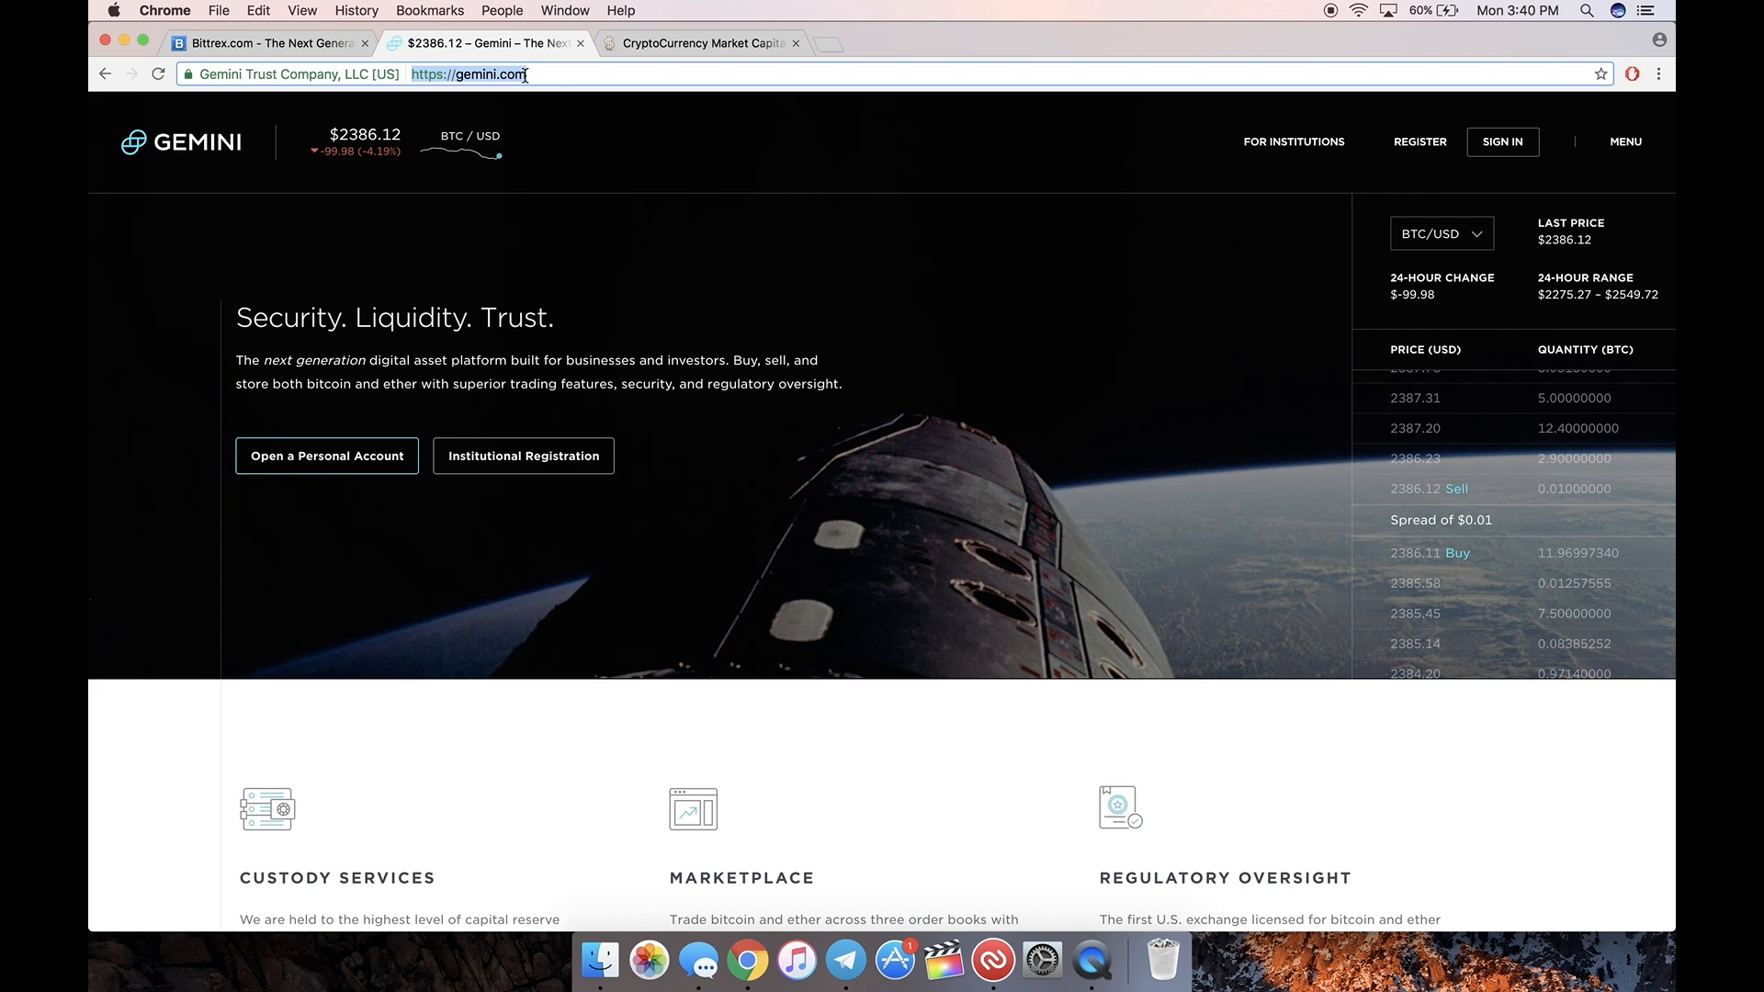
left_click(603, 205)
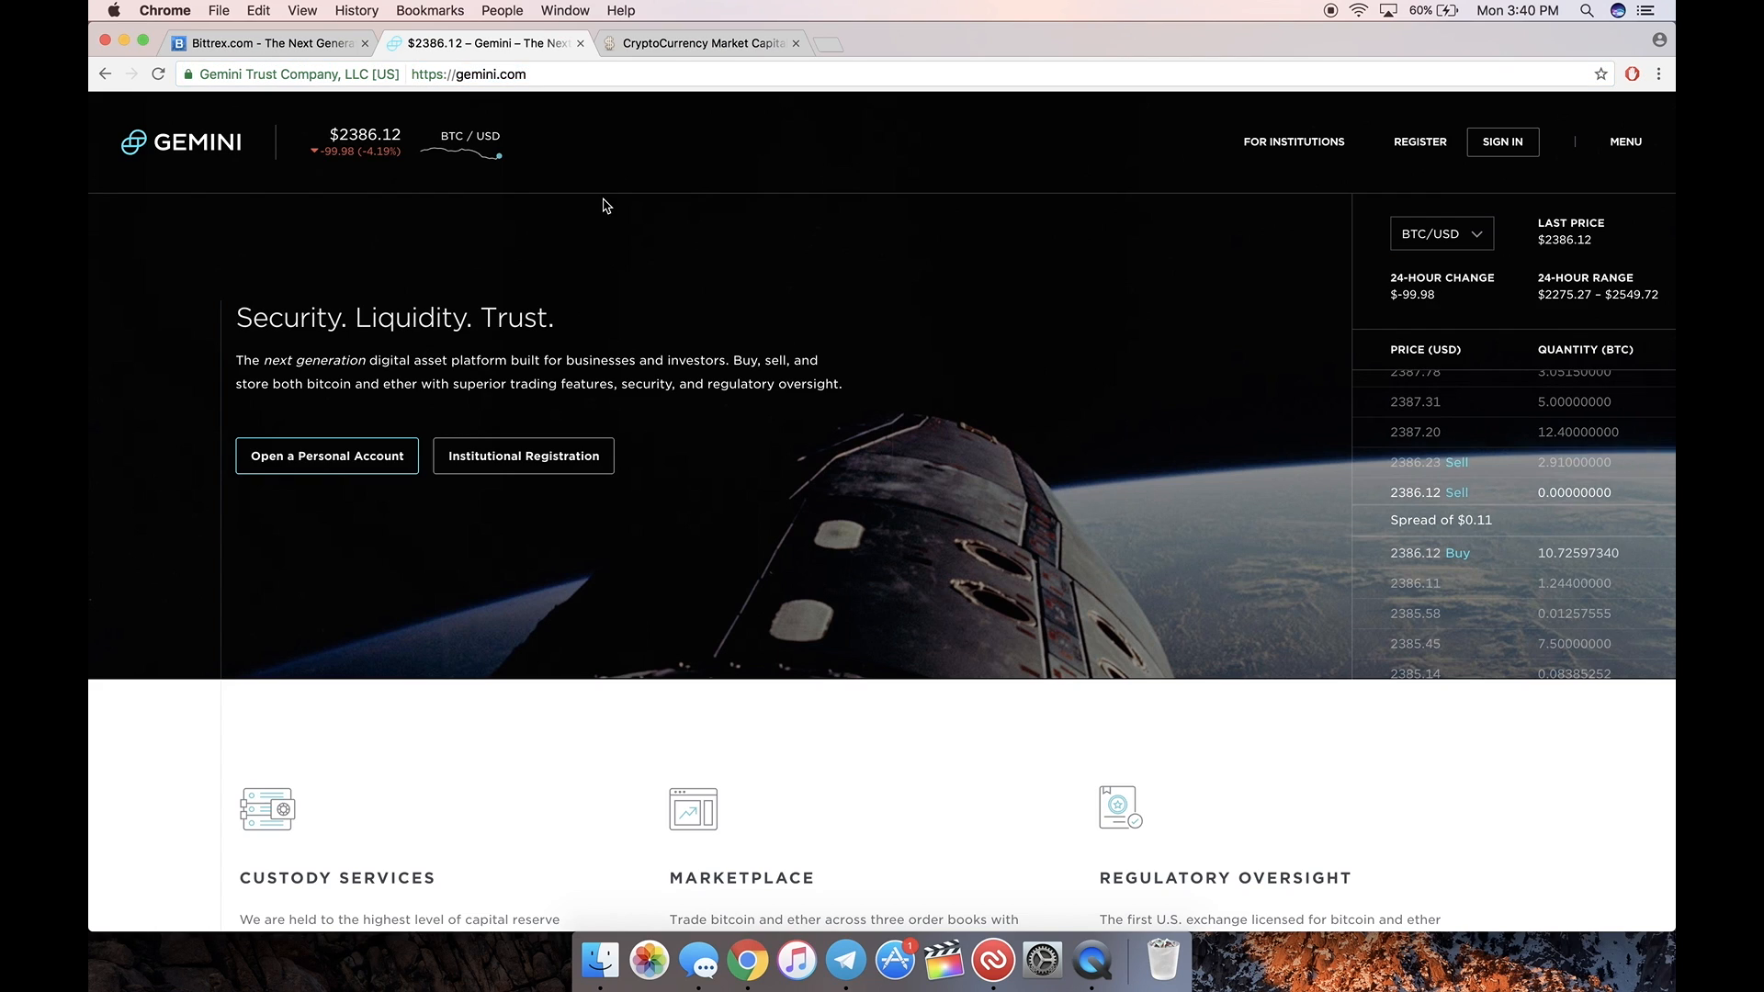
Step: Compare Bittrex's Bitcoin markets list with Gemini, scrolling Bittrex, and end on Gemini
left_click(265, 43)
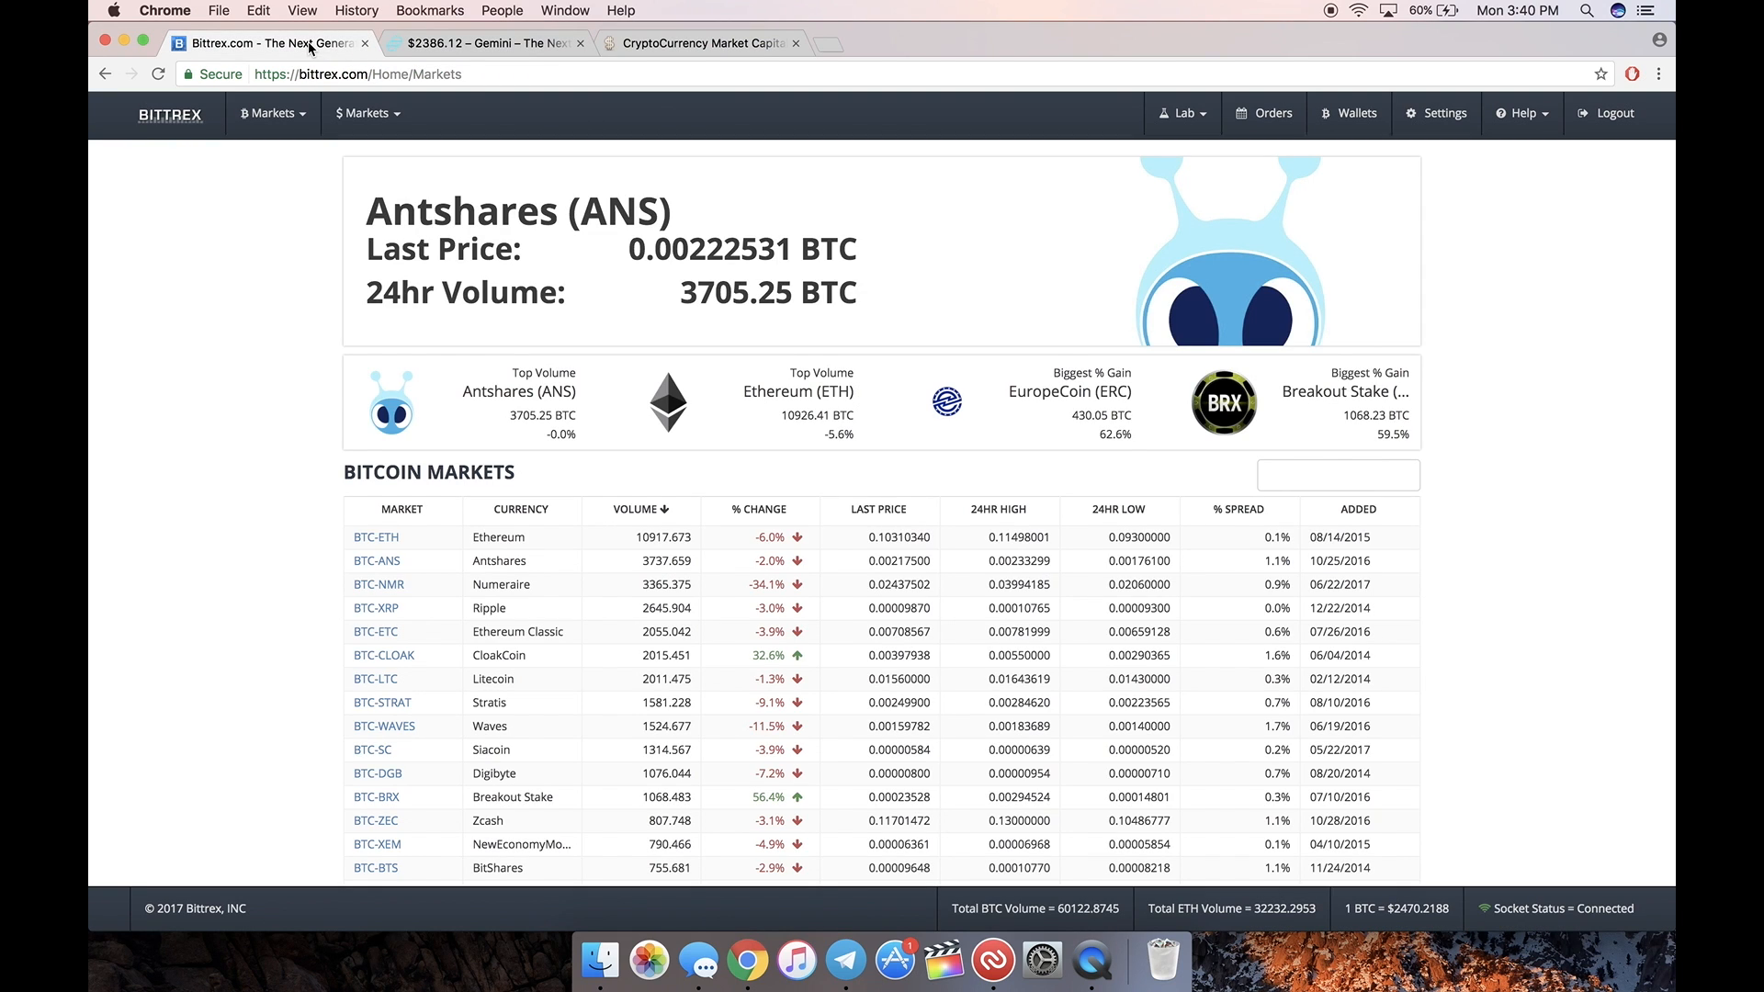
left_click(484, 43)
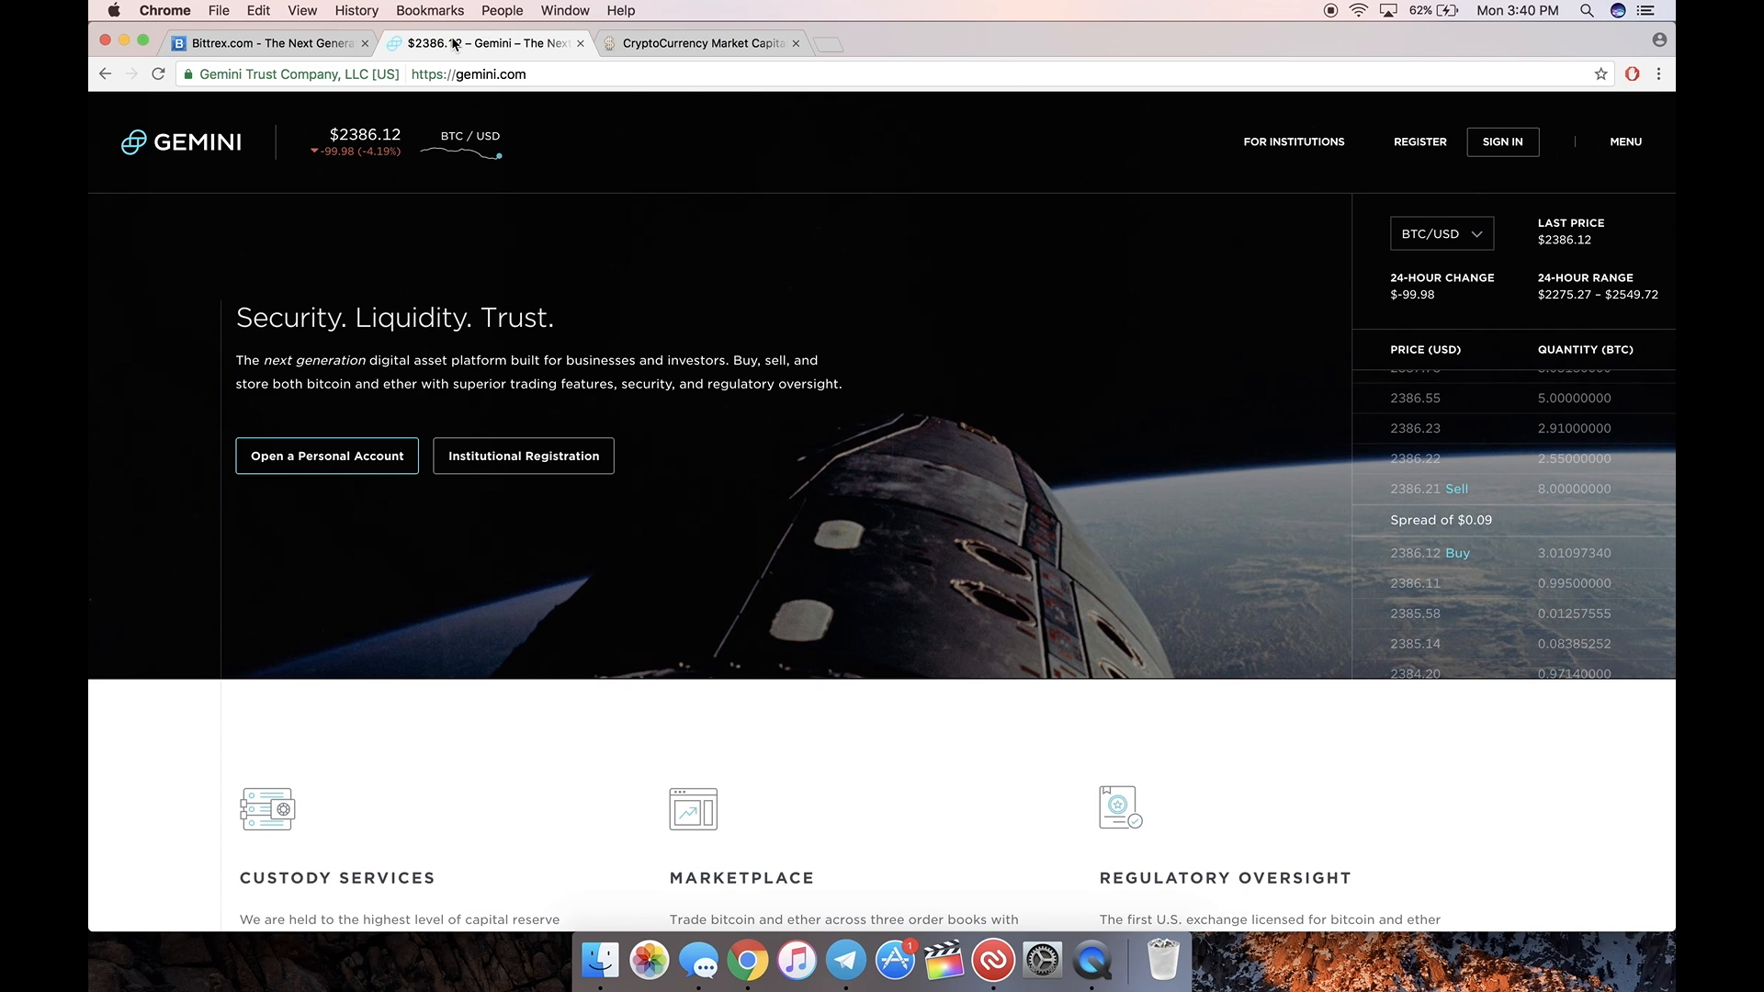
left_click(267, 43)
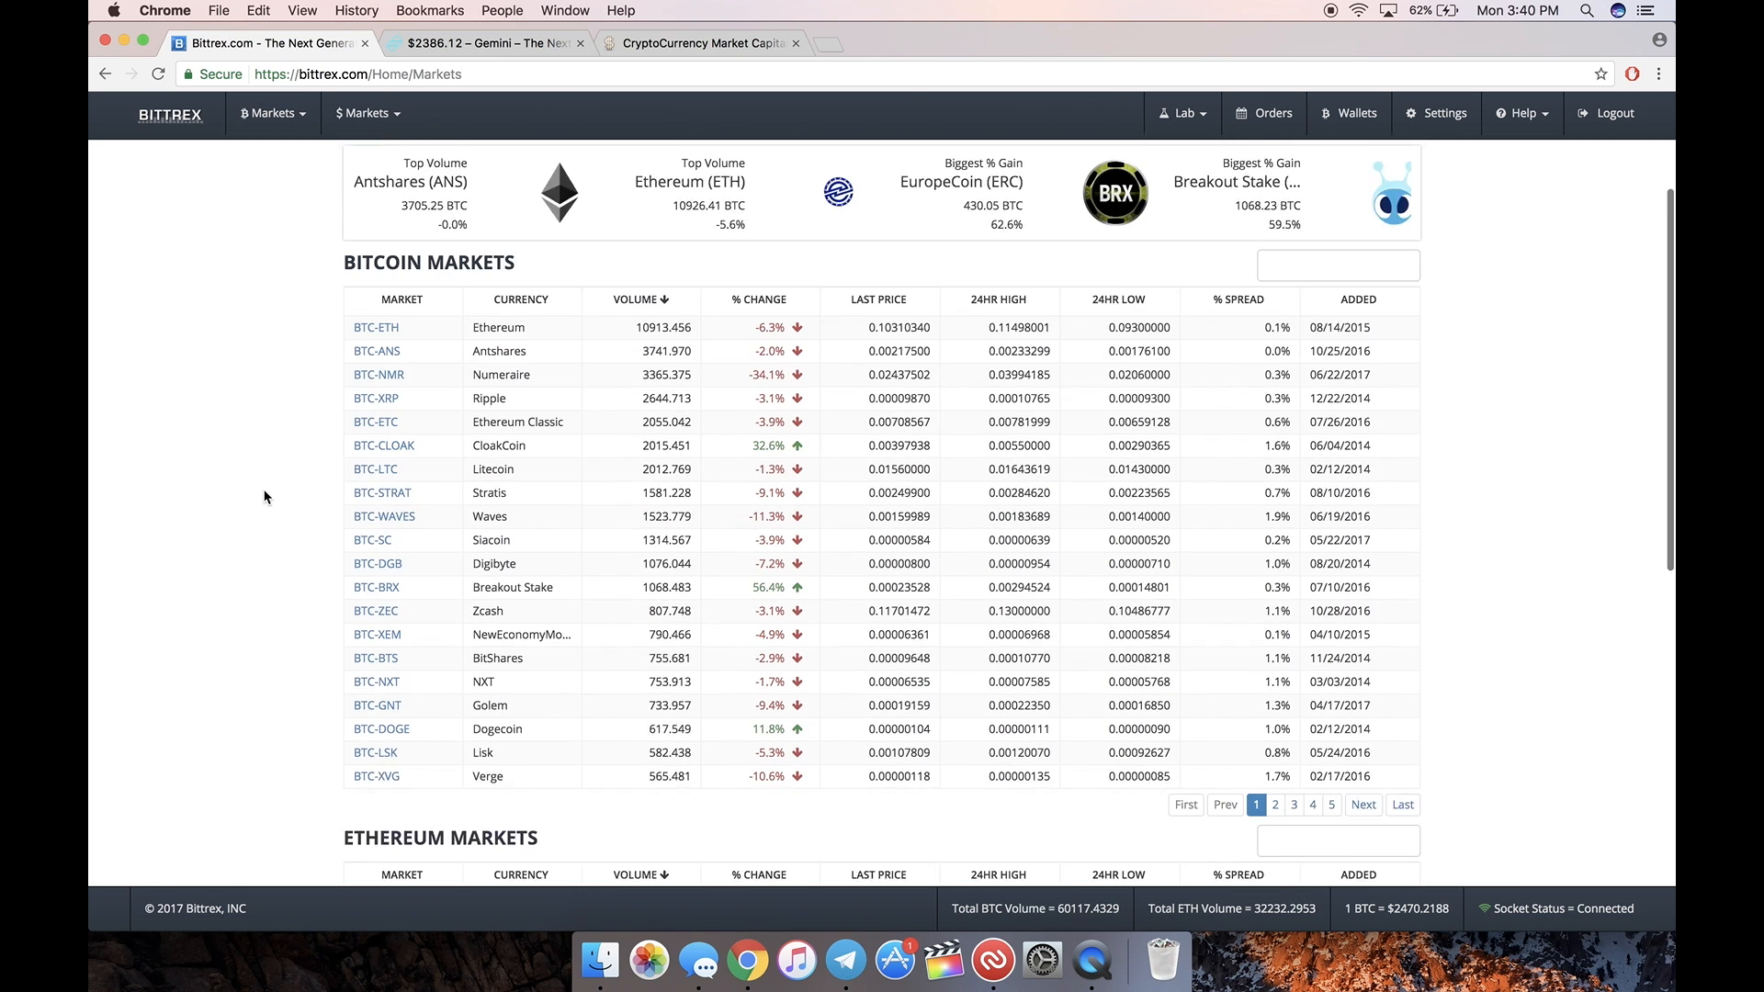
scroll("down", 3)
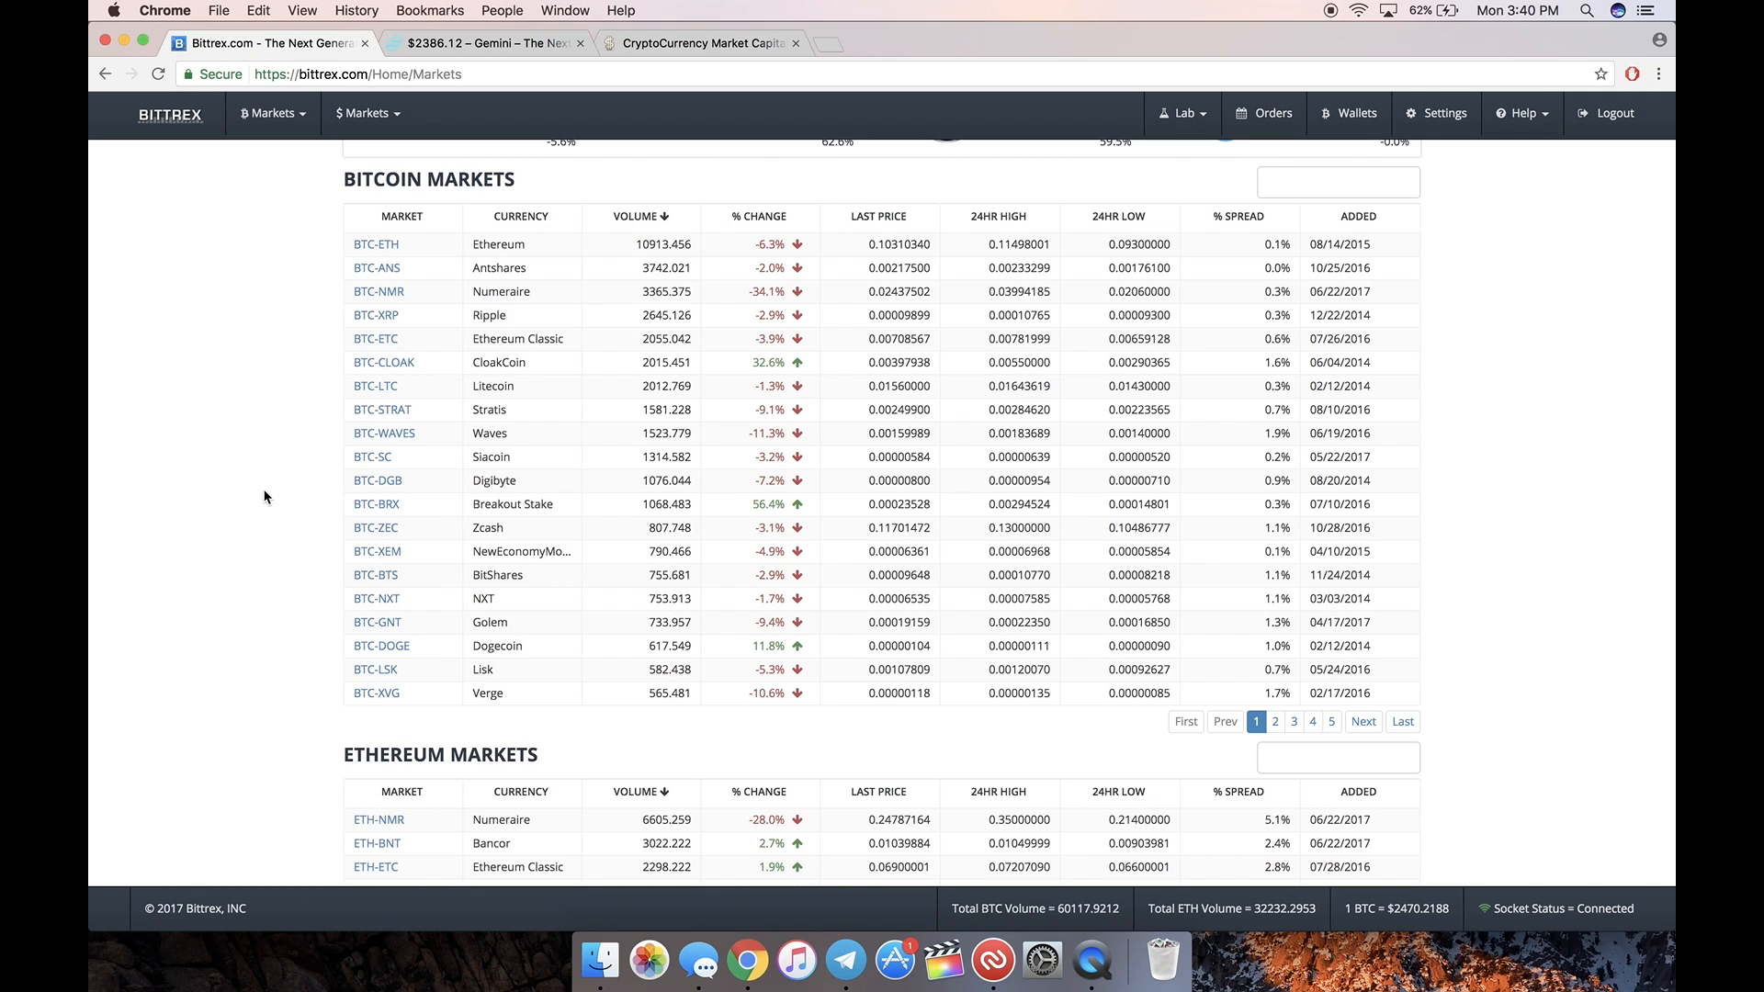
left_click(484, 43)
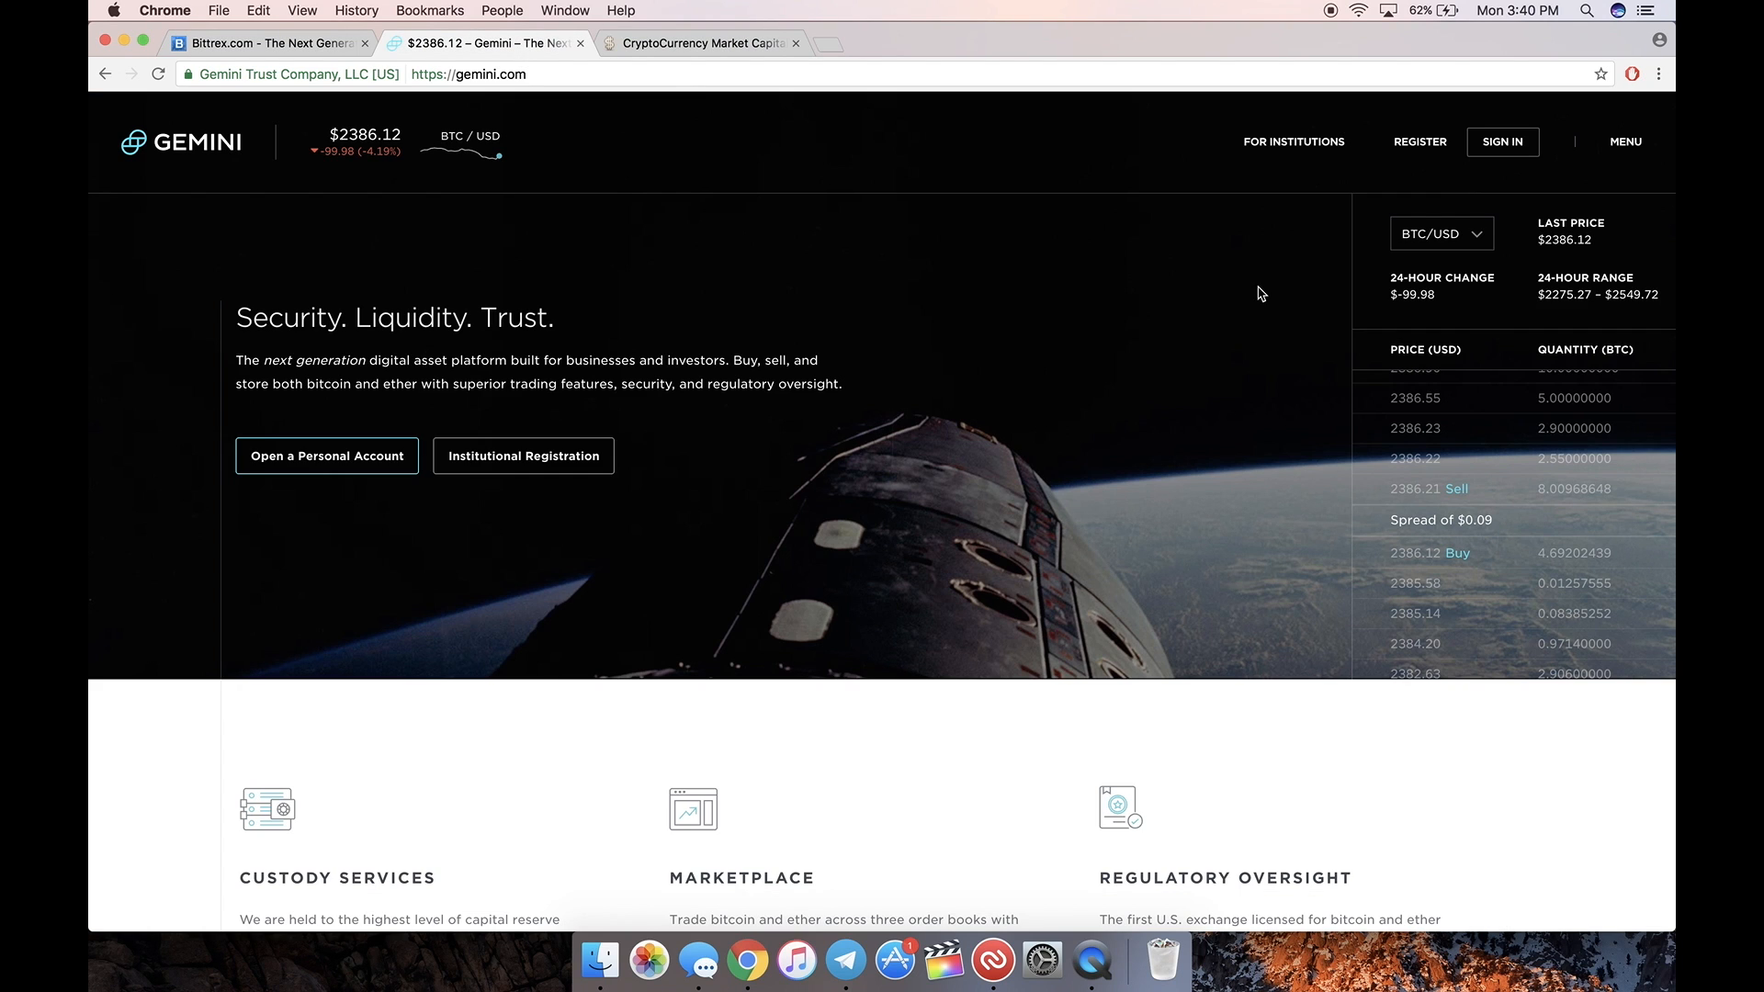
Step: Go from Gemini's Register page to Sign In and submit the account credentials
left_click(1420, 141)
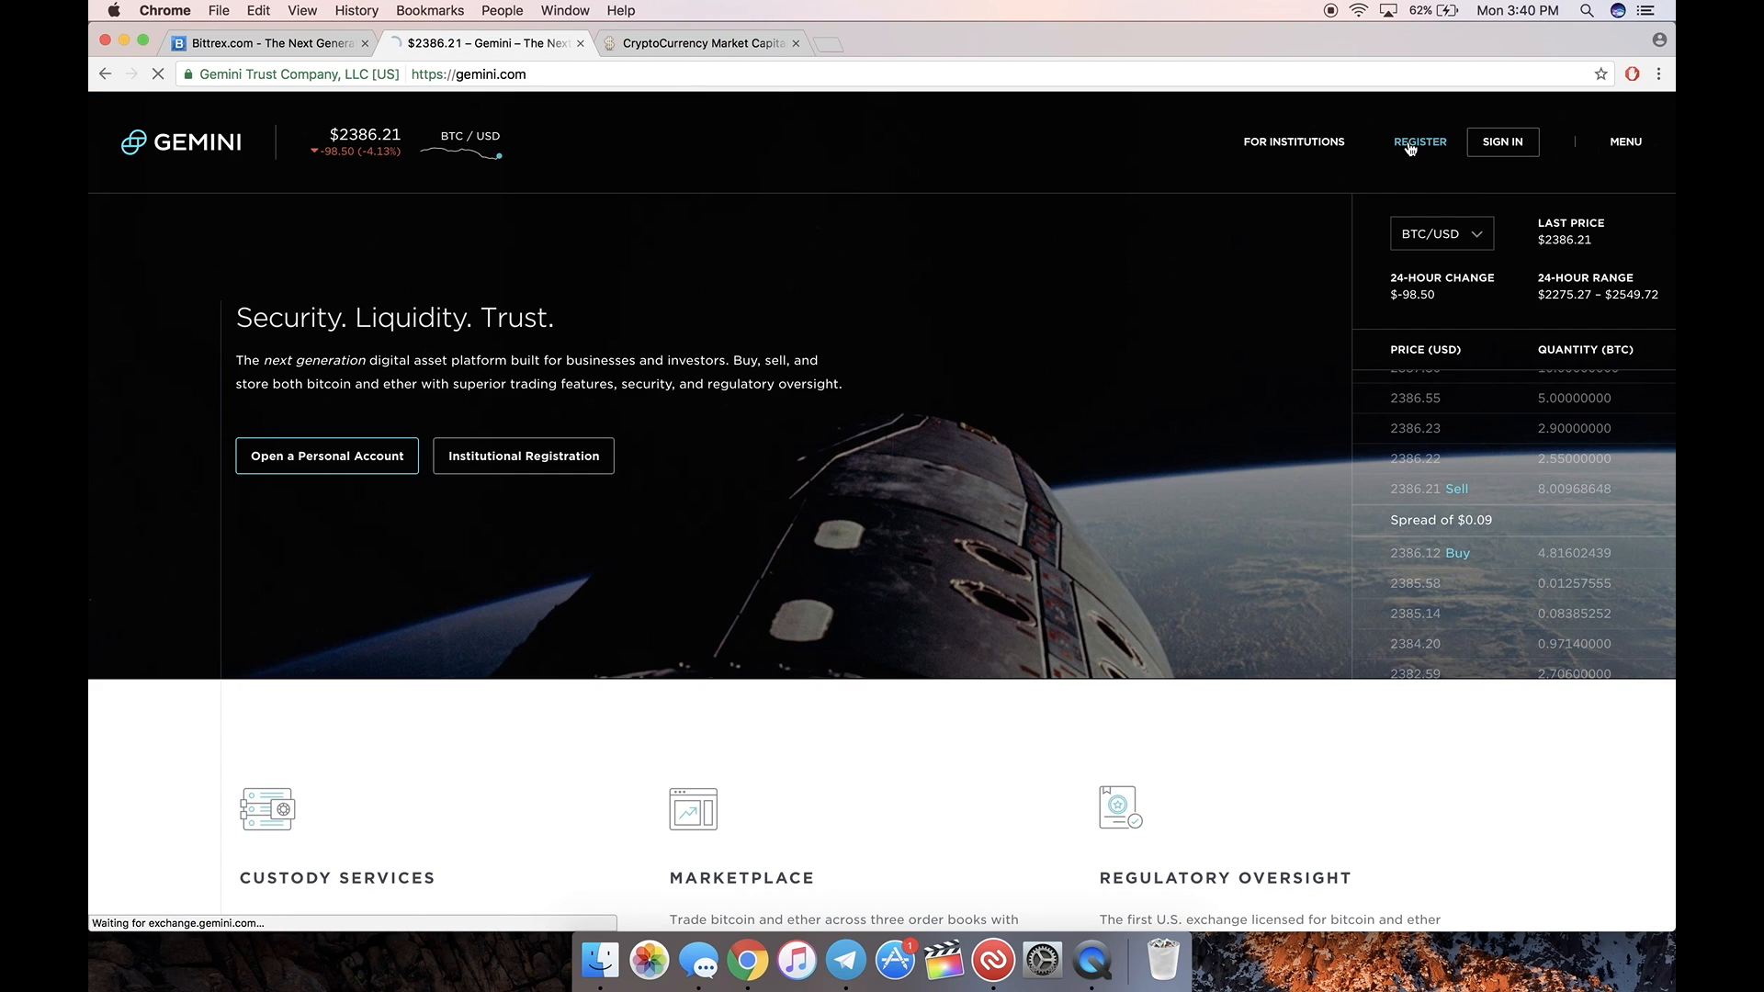
left_click(1420, 141)
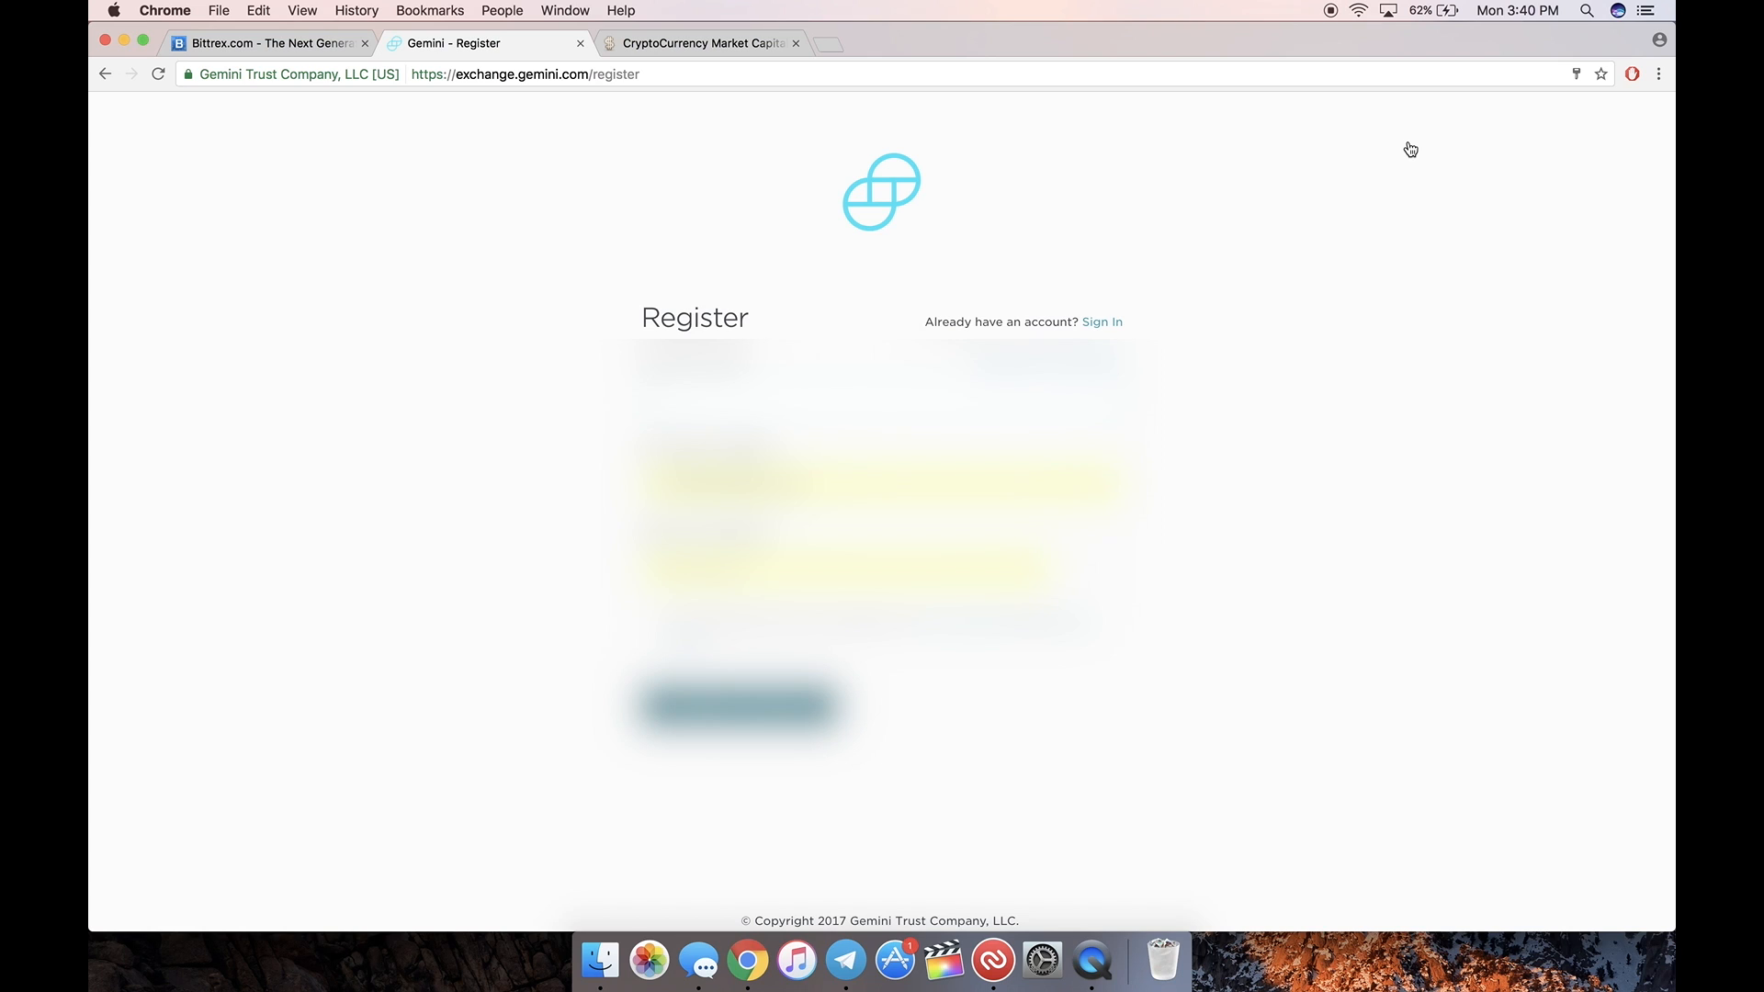
left_click(1101, 321)
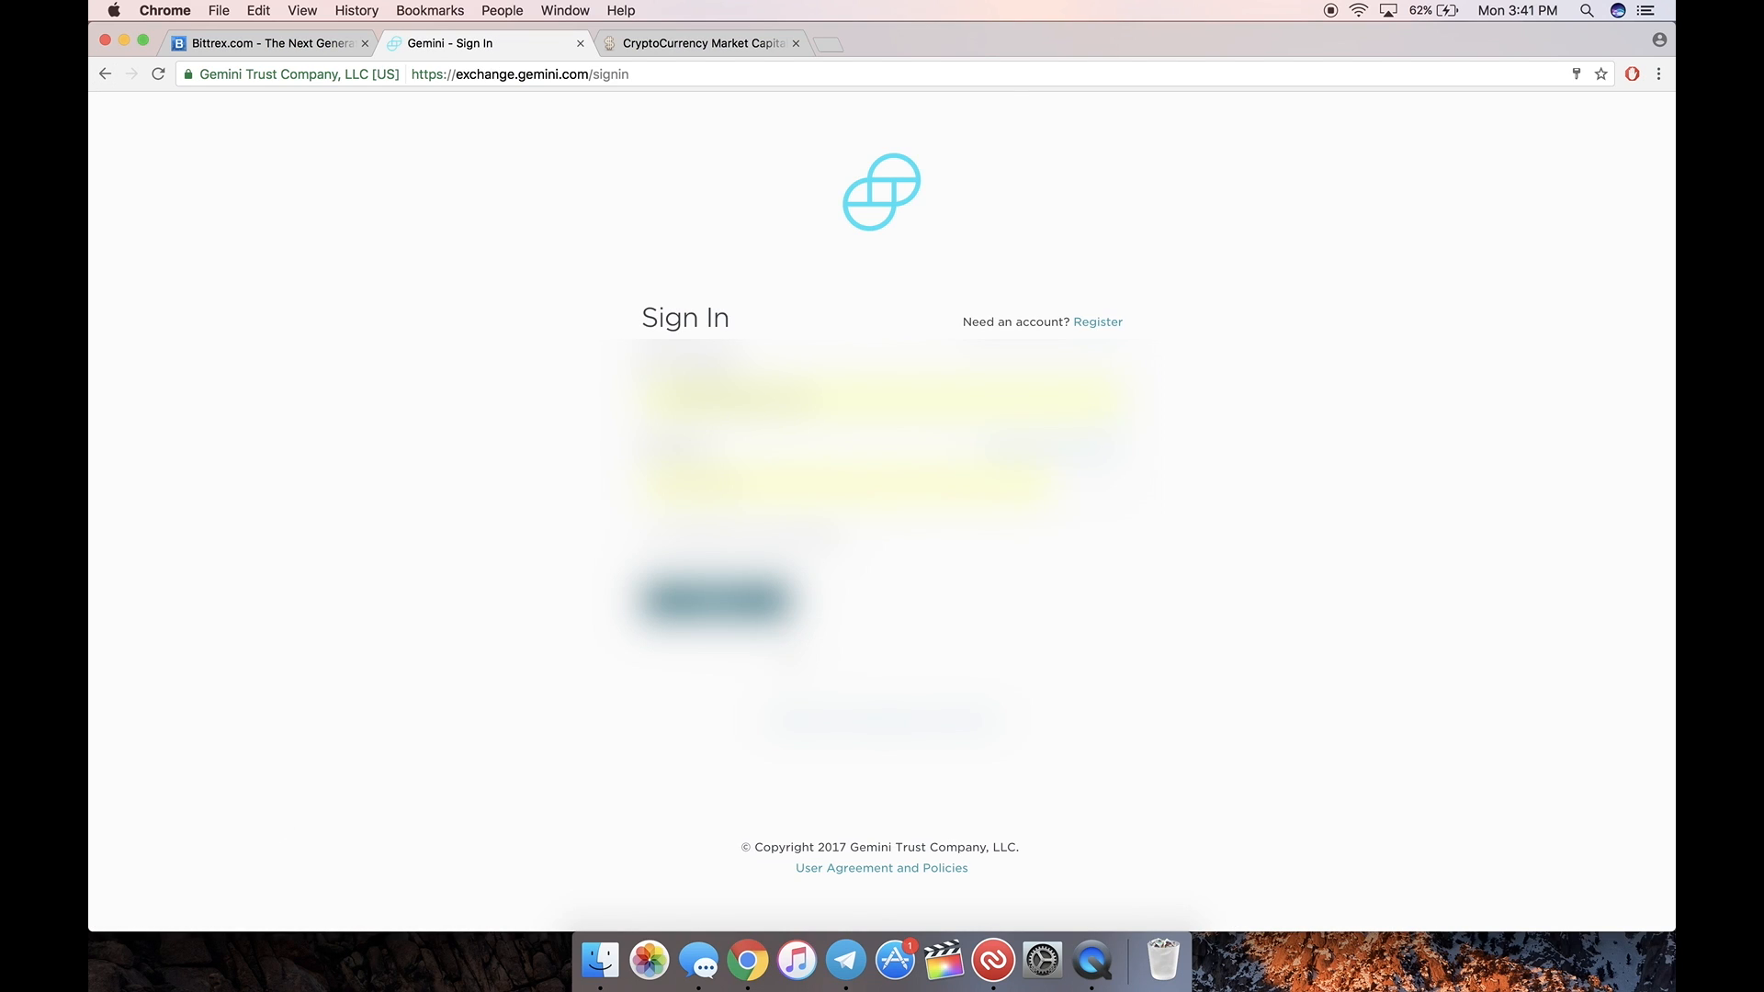
left_click(716, 600)
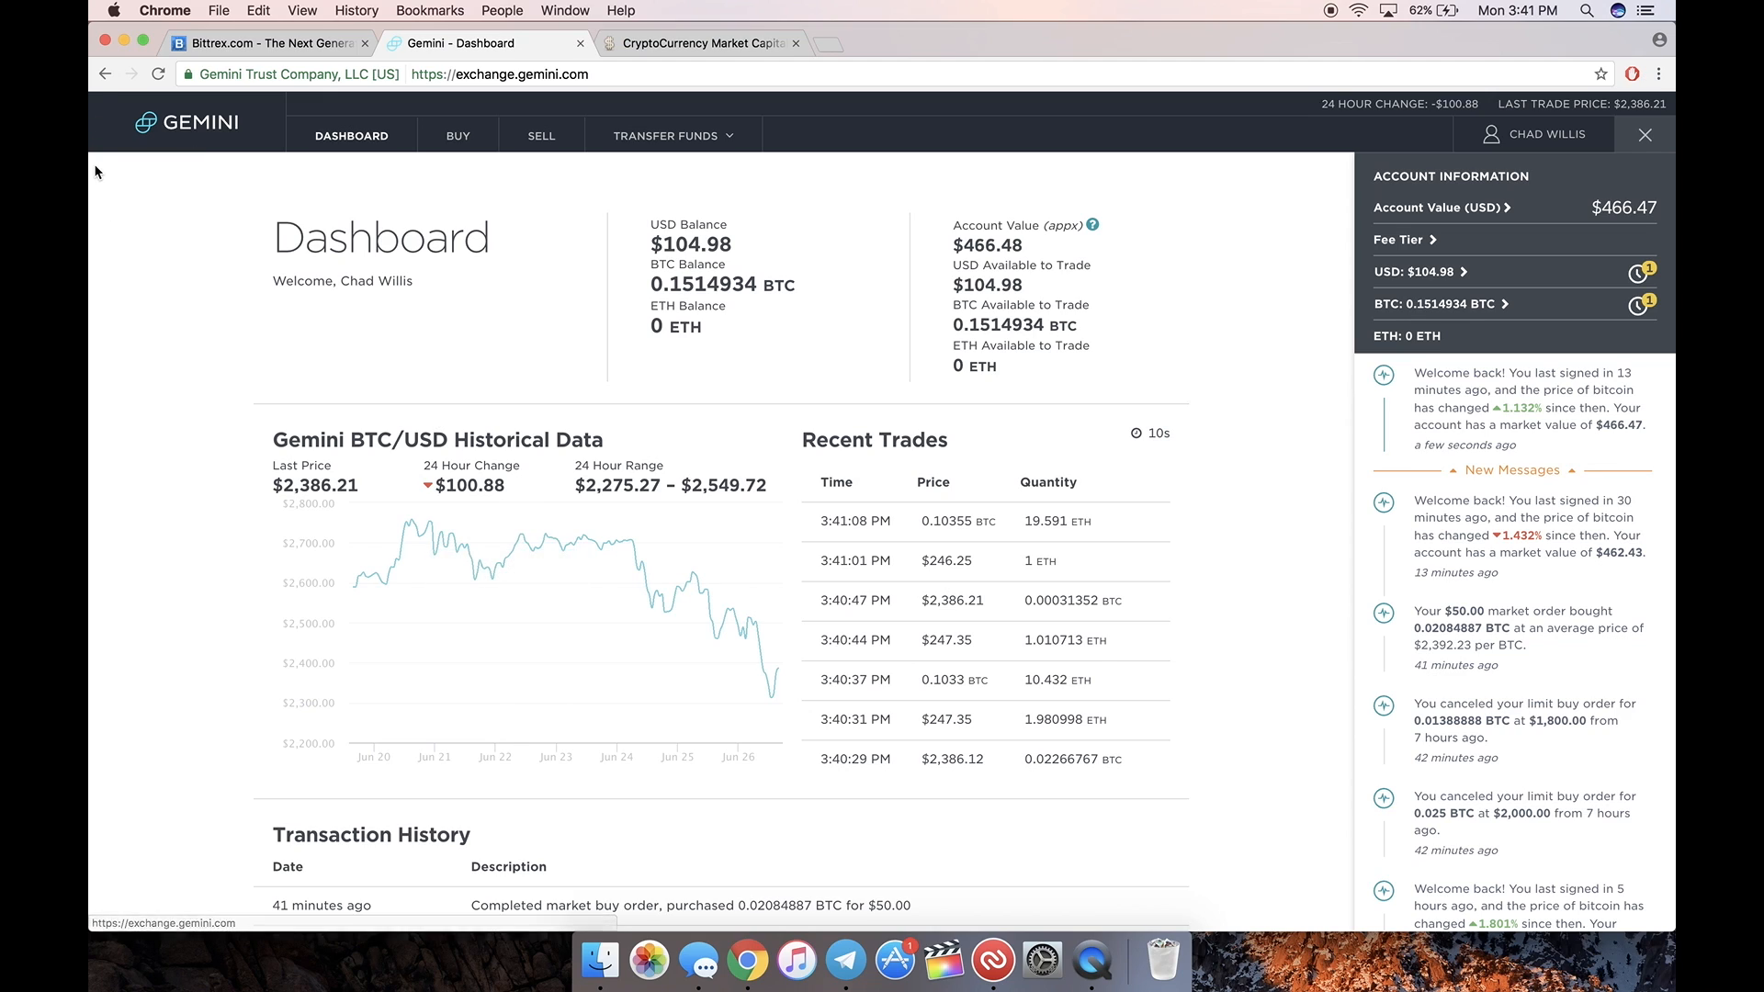
mouse_move(803, 229)
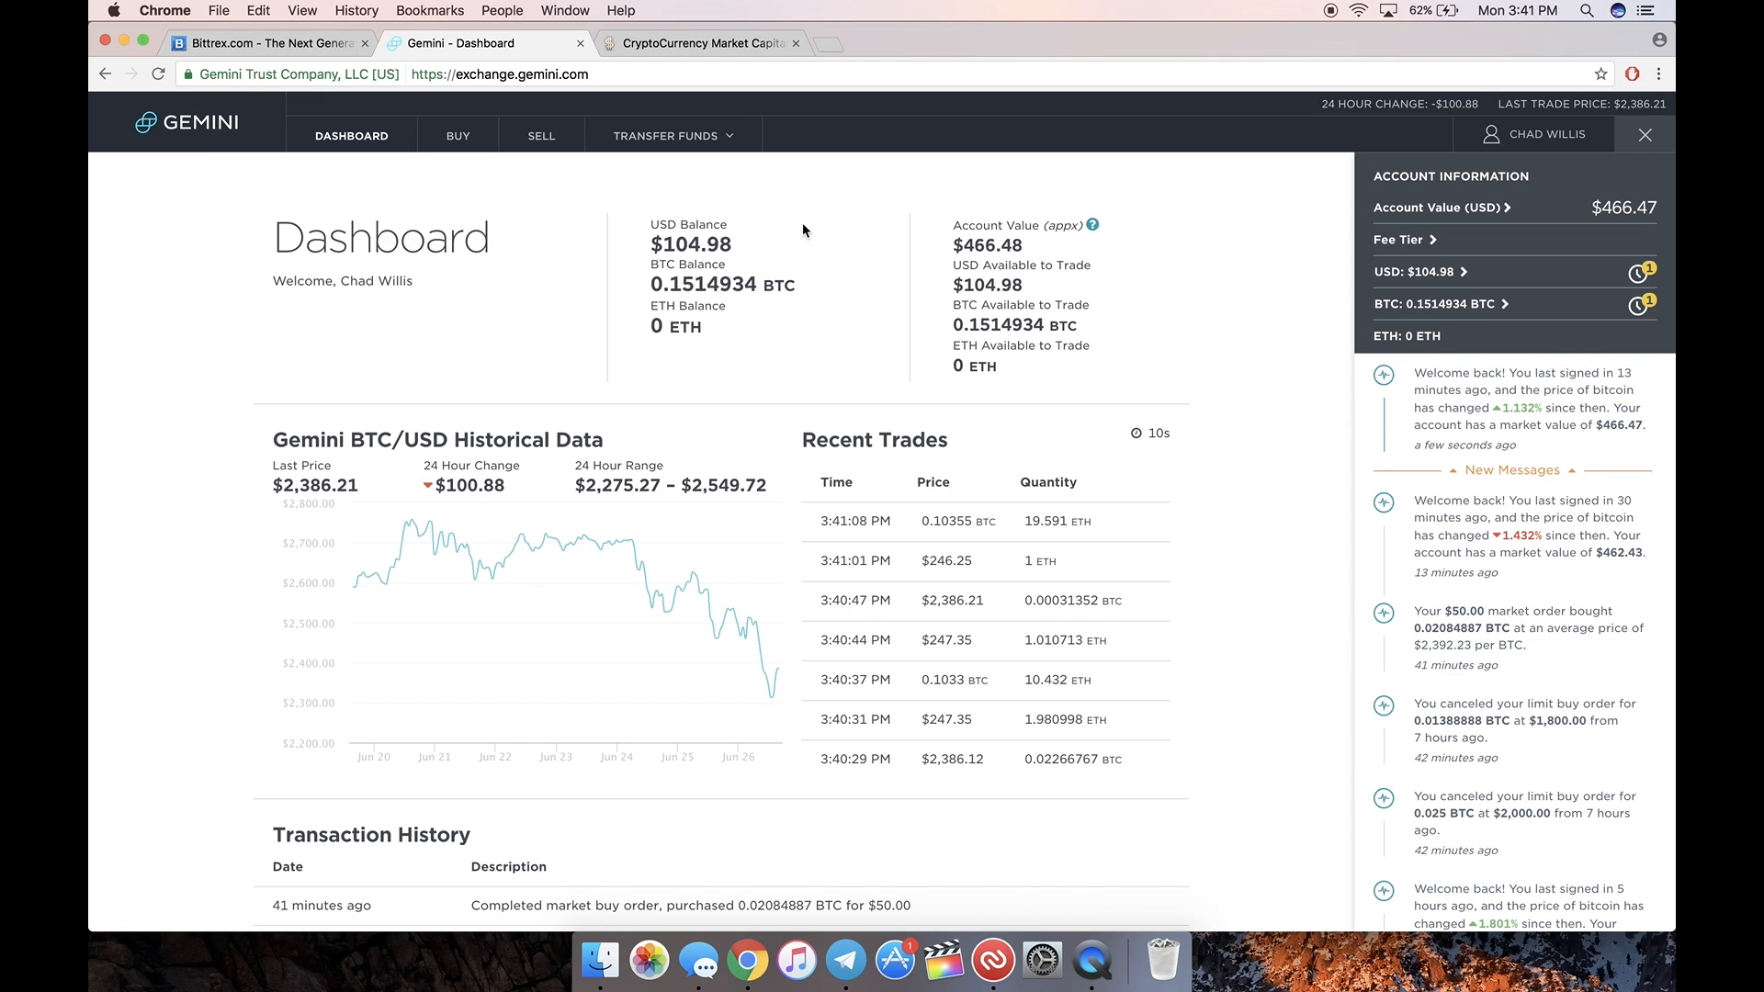
mouse_move(687, 187)
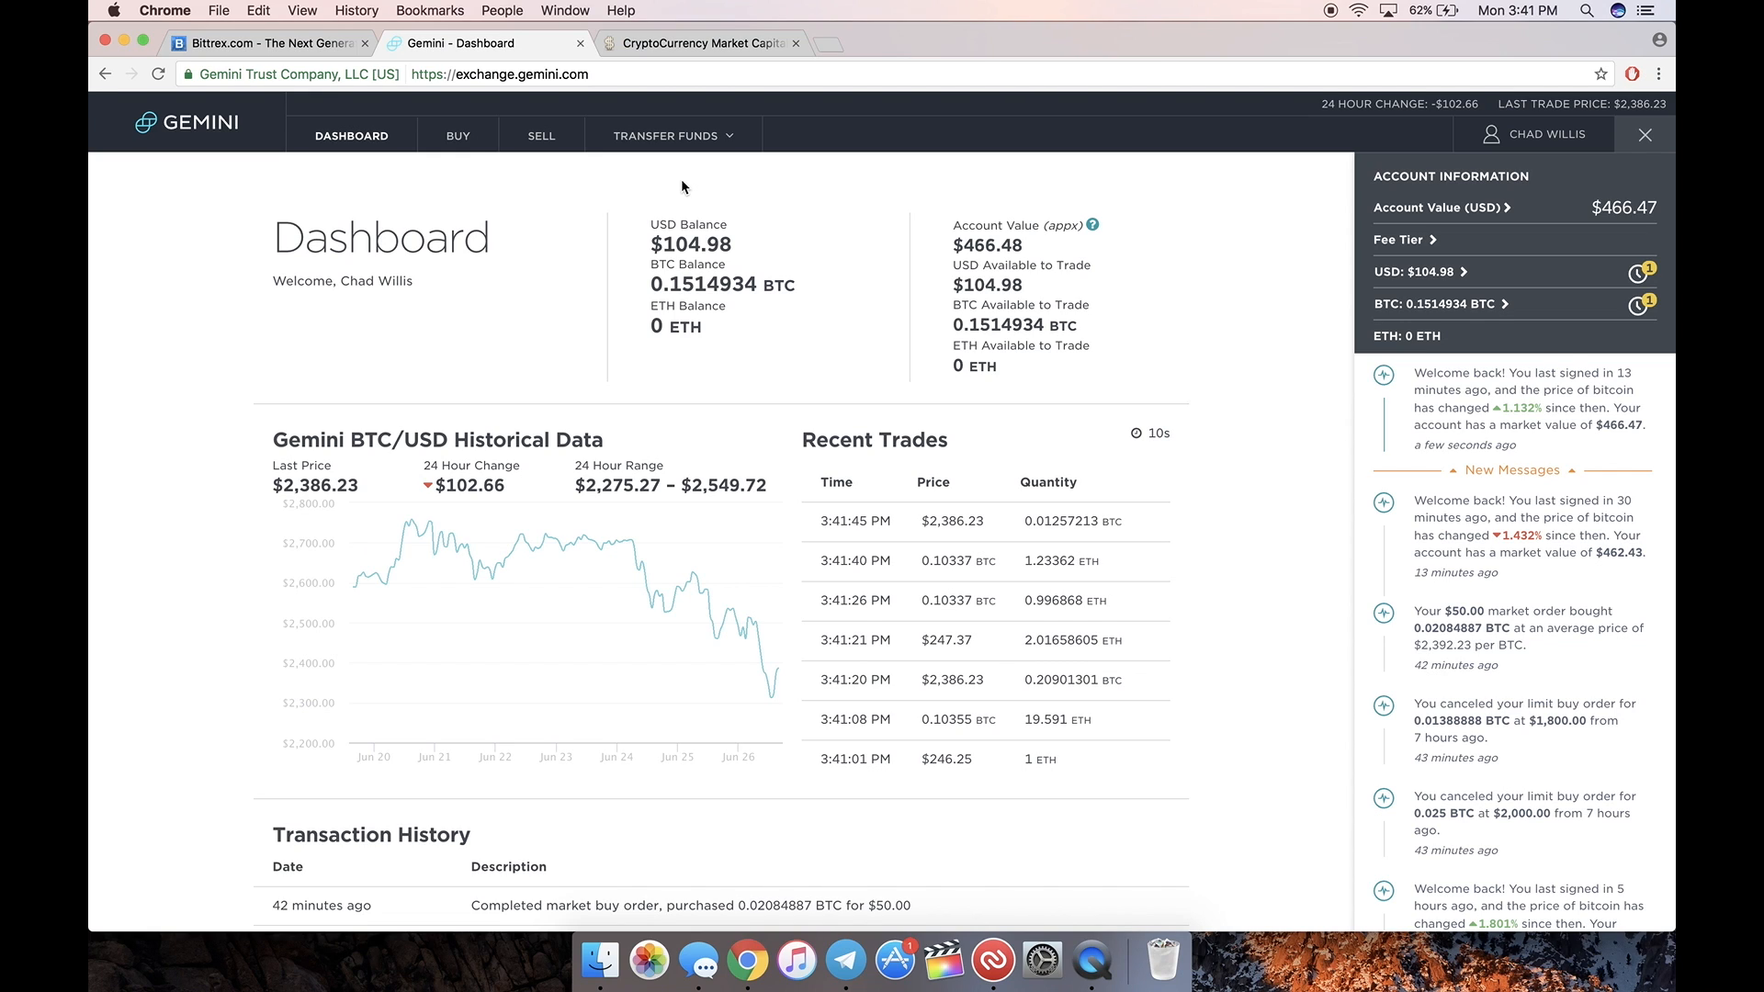
left_click(672, 135)
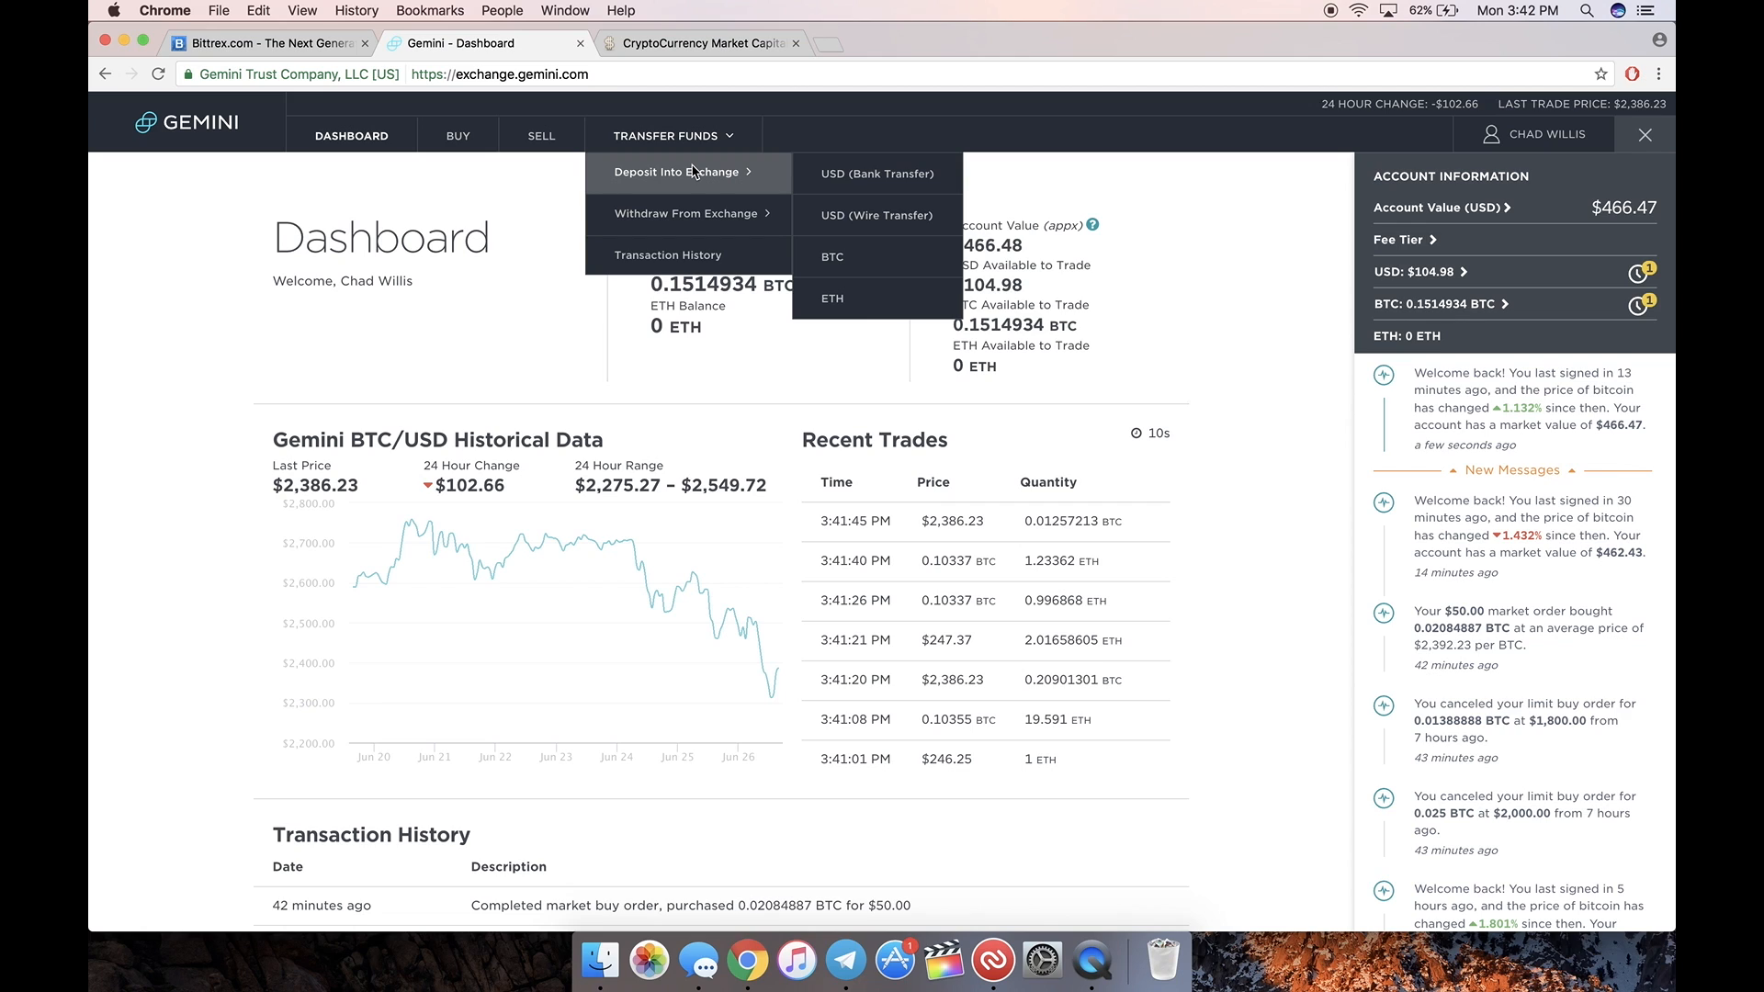
left_click(1518, 10)
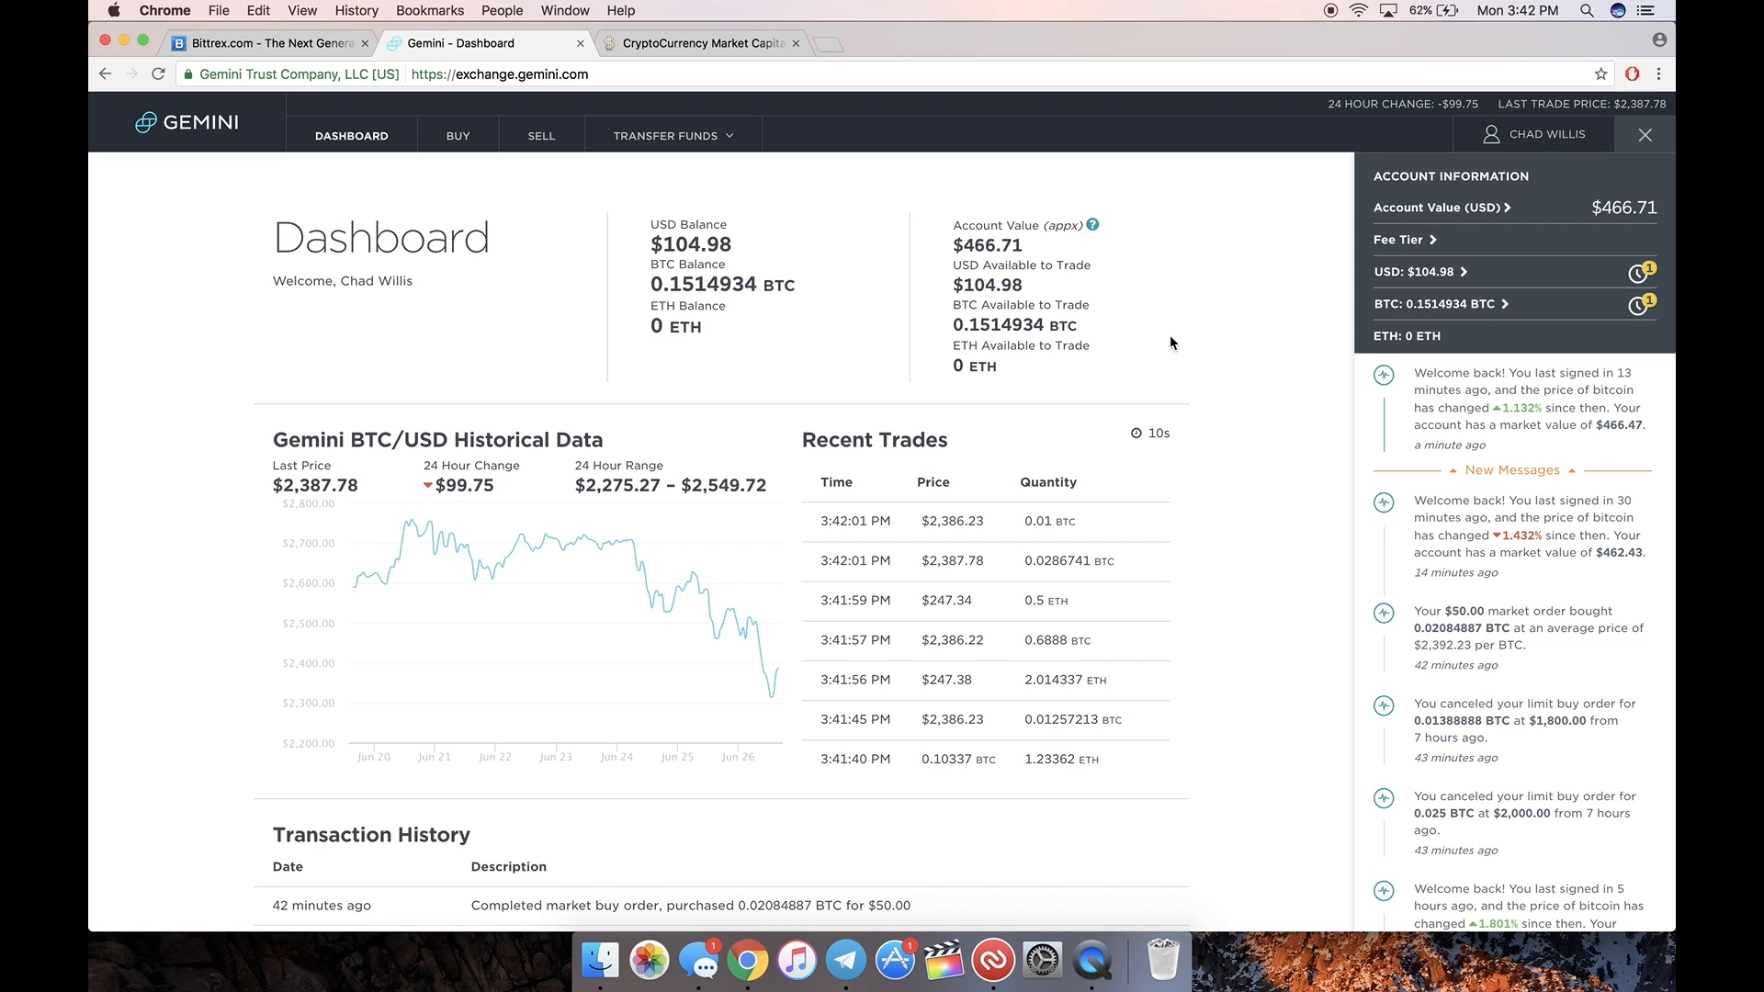
Step: In Bank Settings, choose 'Do not see your bank on the list?' from the bank dropdown
left_click(1544, 135)
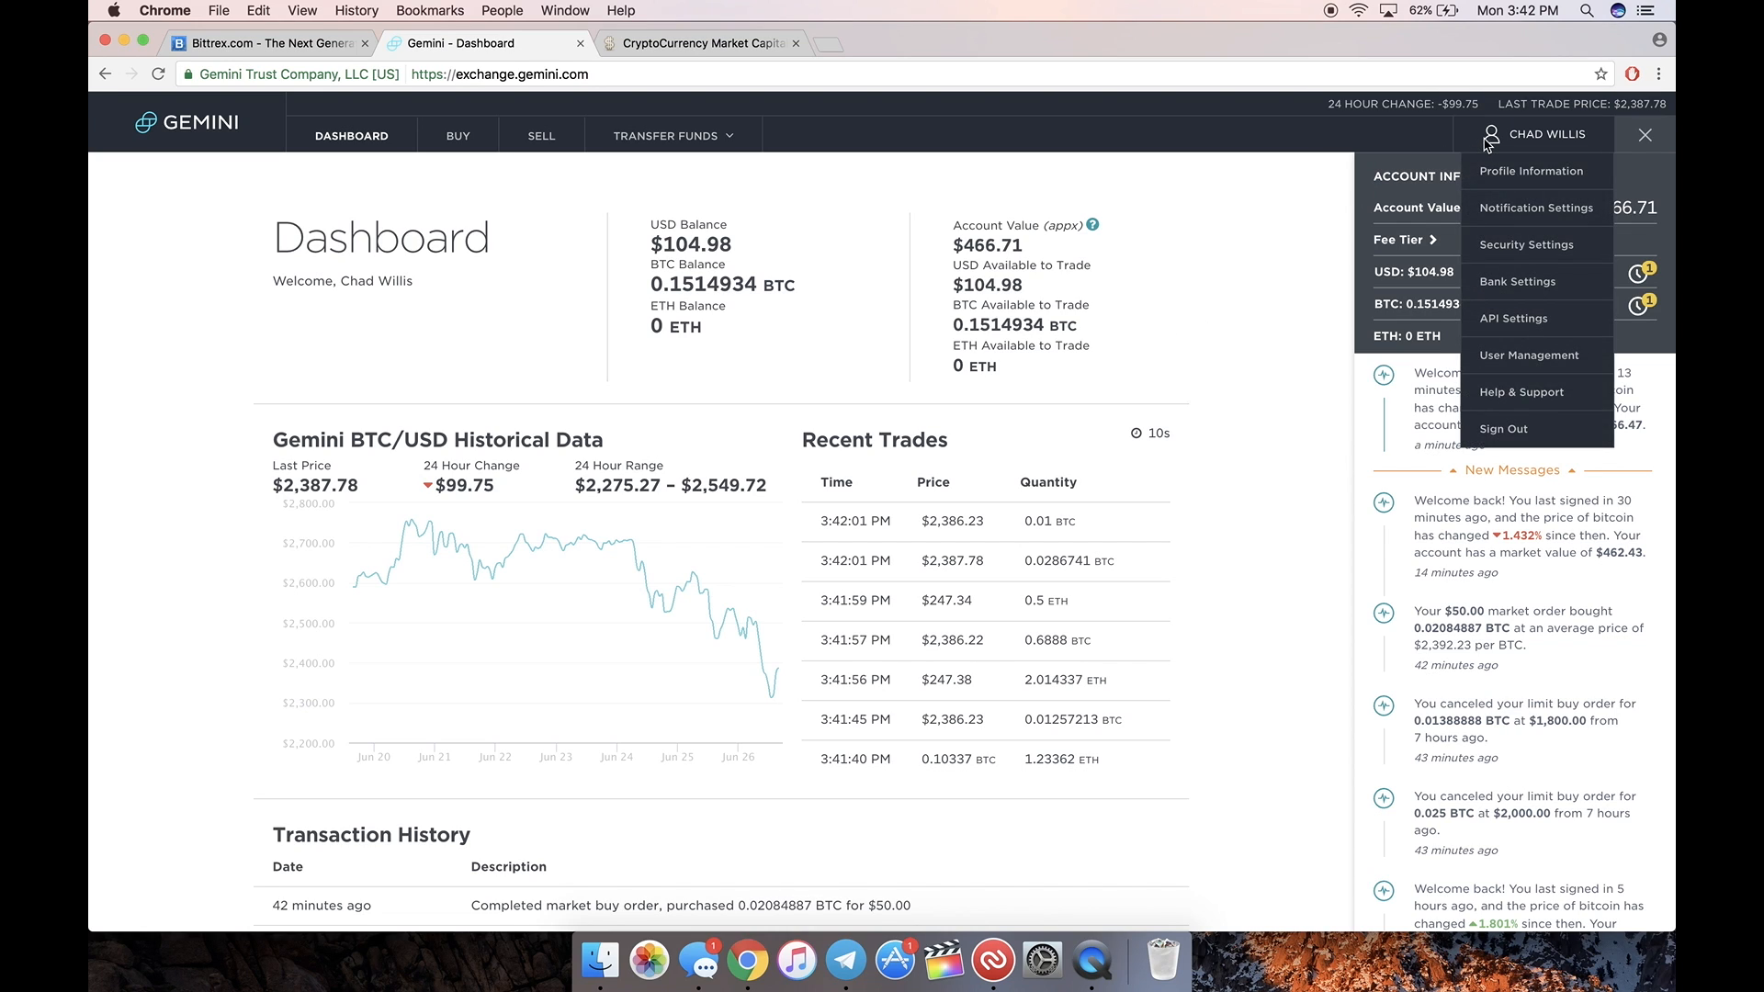
left_click(1518, 281)
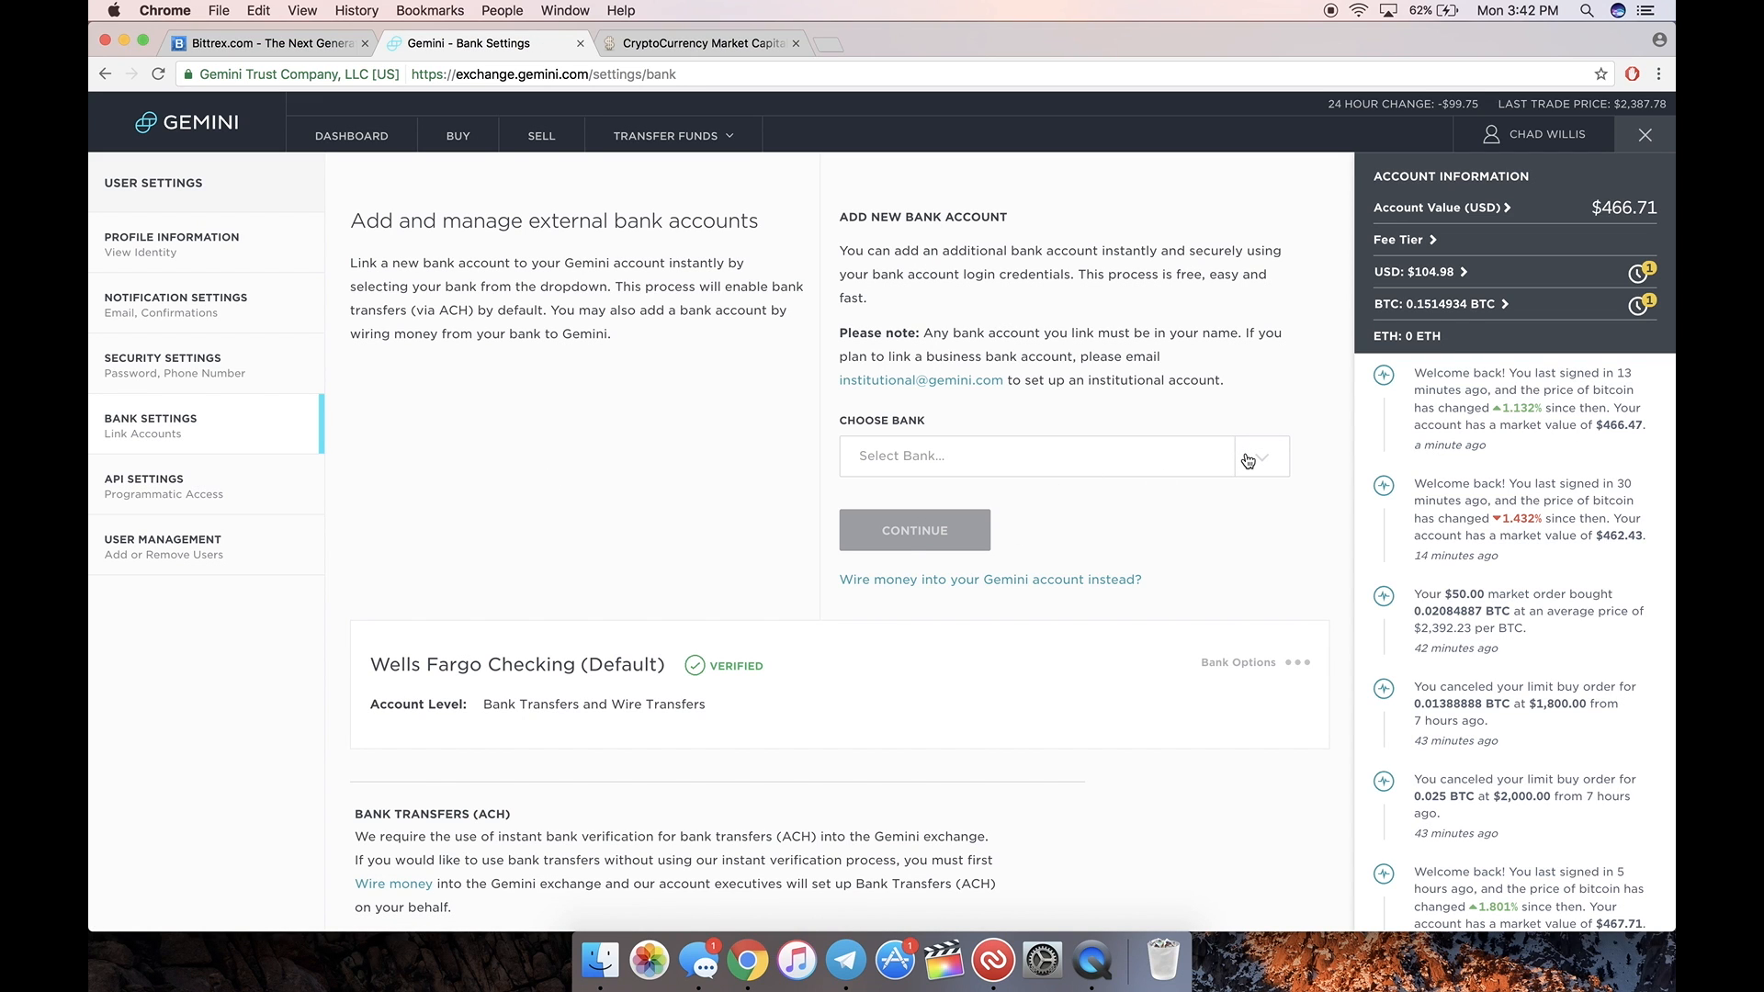
left_click(1063, 456)
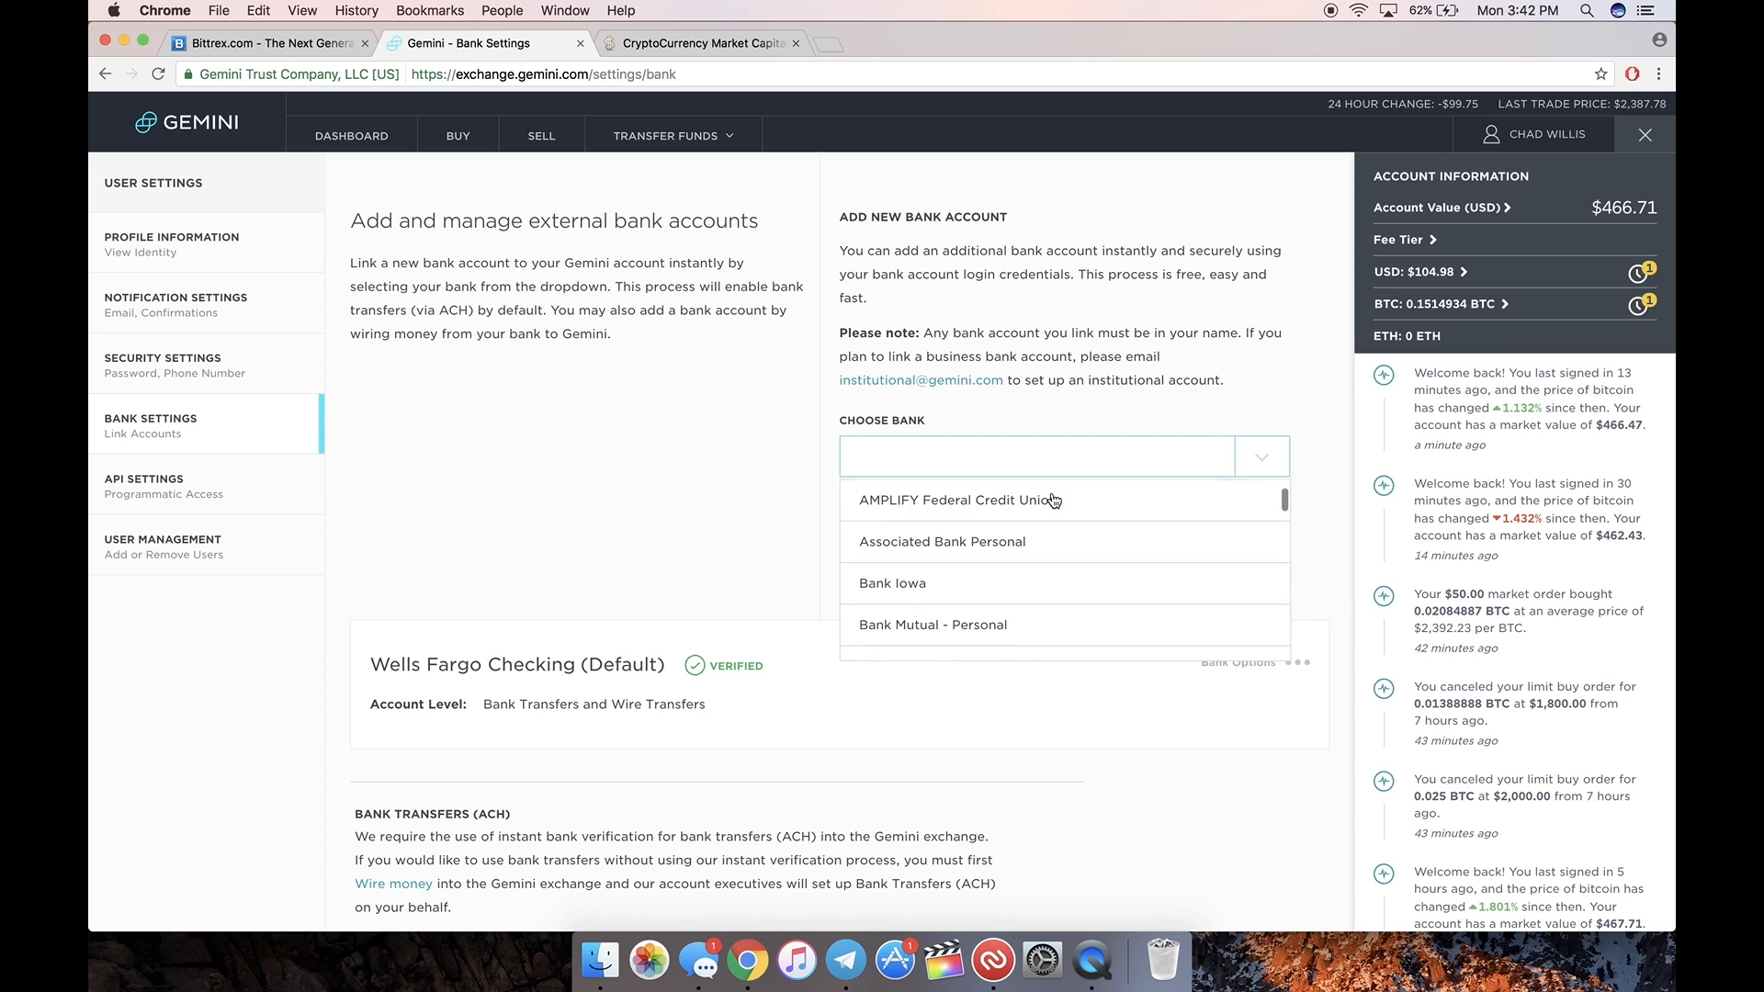
scroll("down", 3)
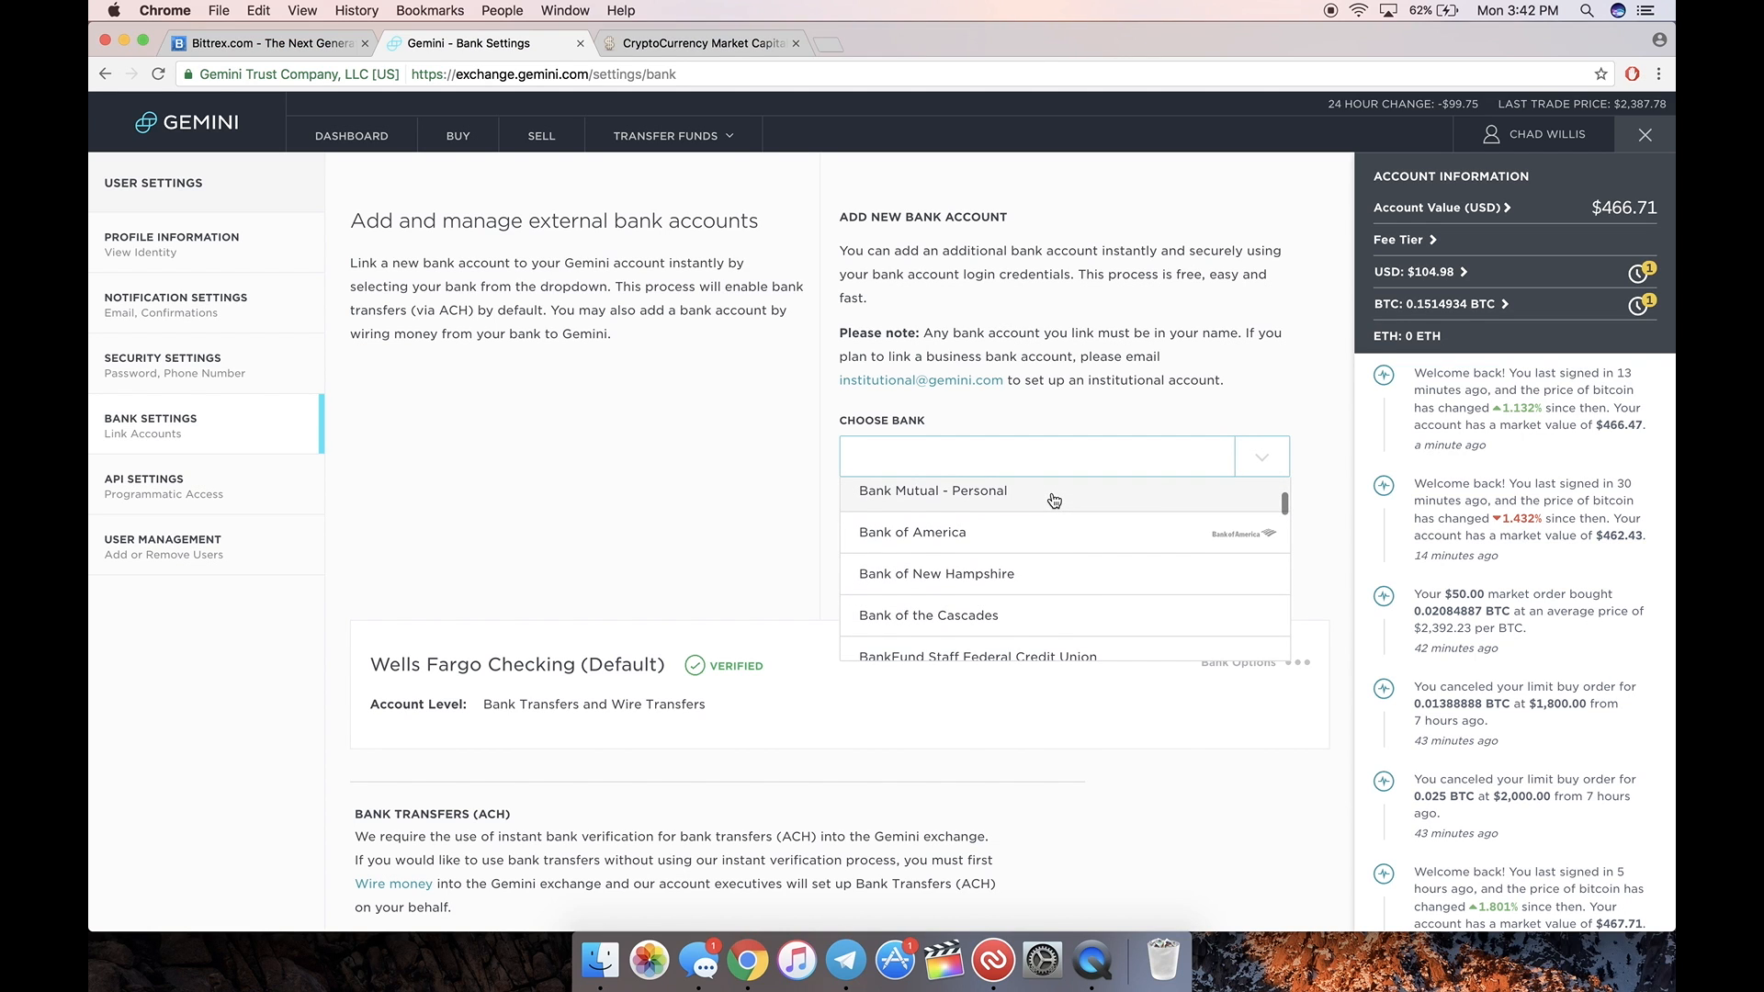
scroll("down", 3)
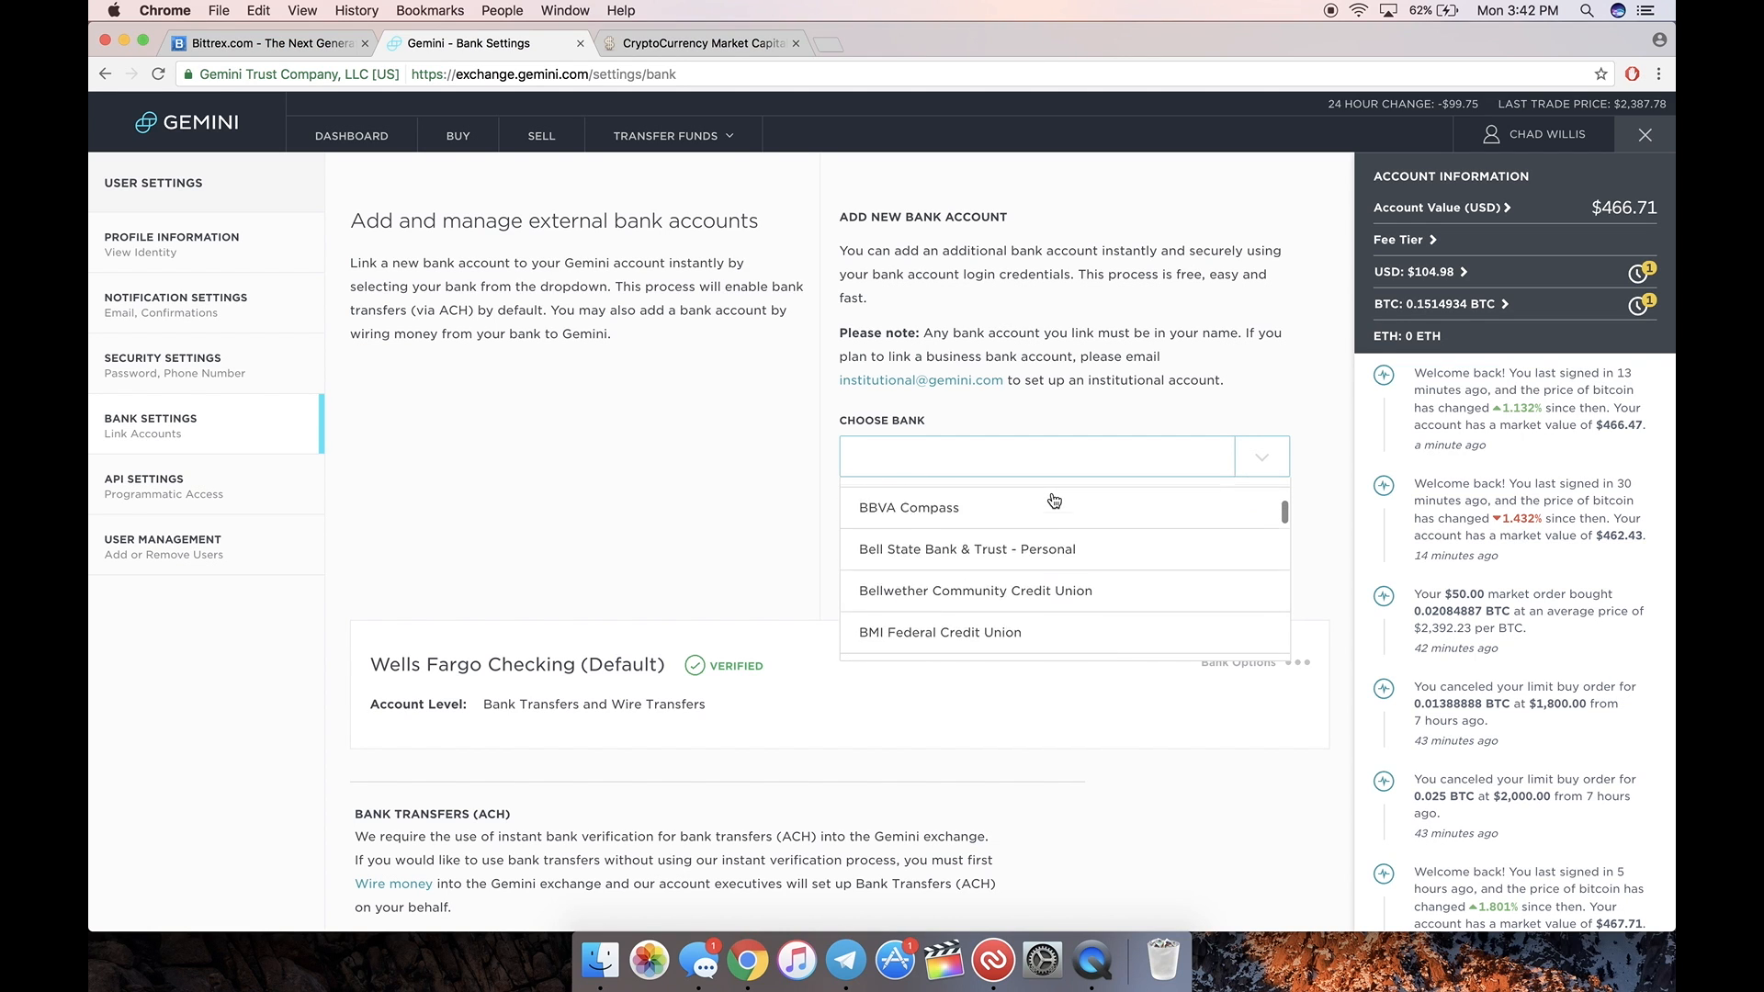
scroll("down", 3)
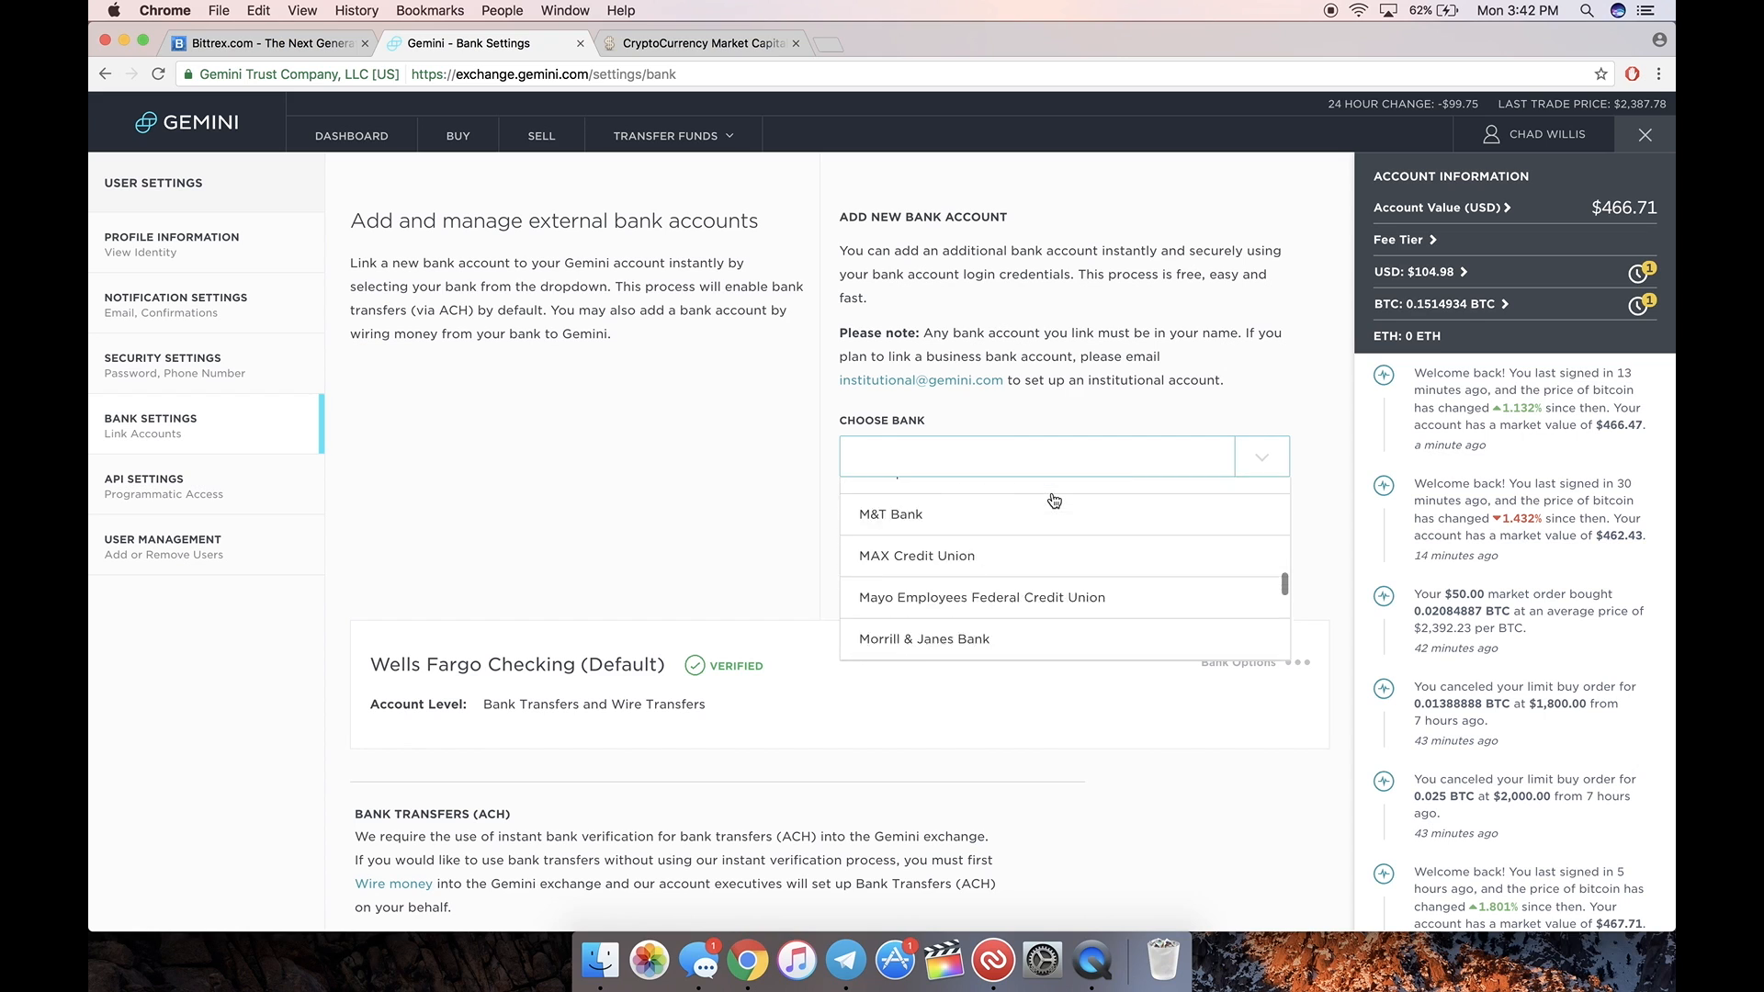
scroll("down", 3)
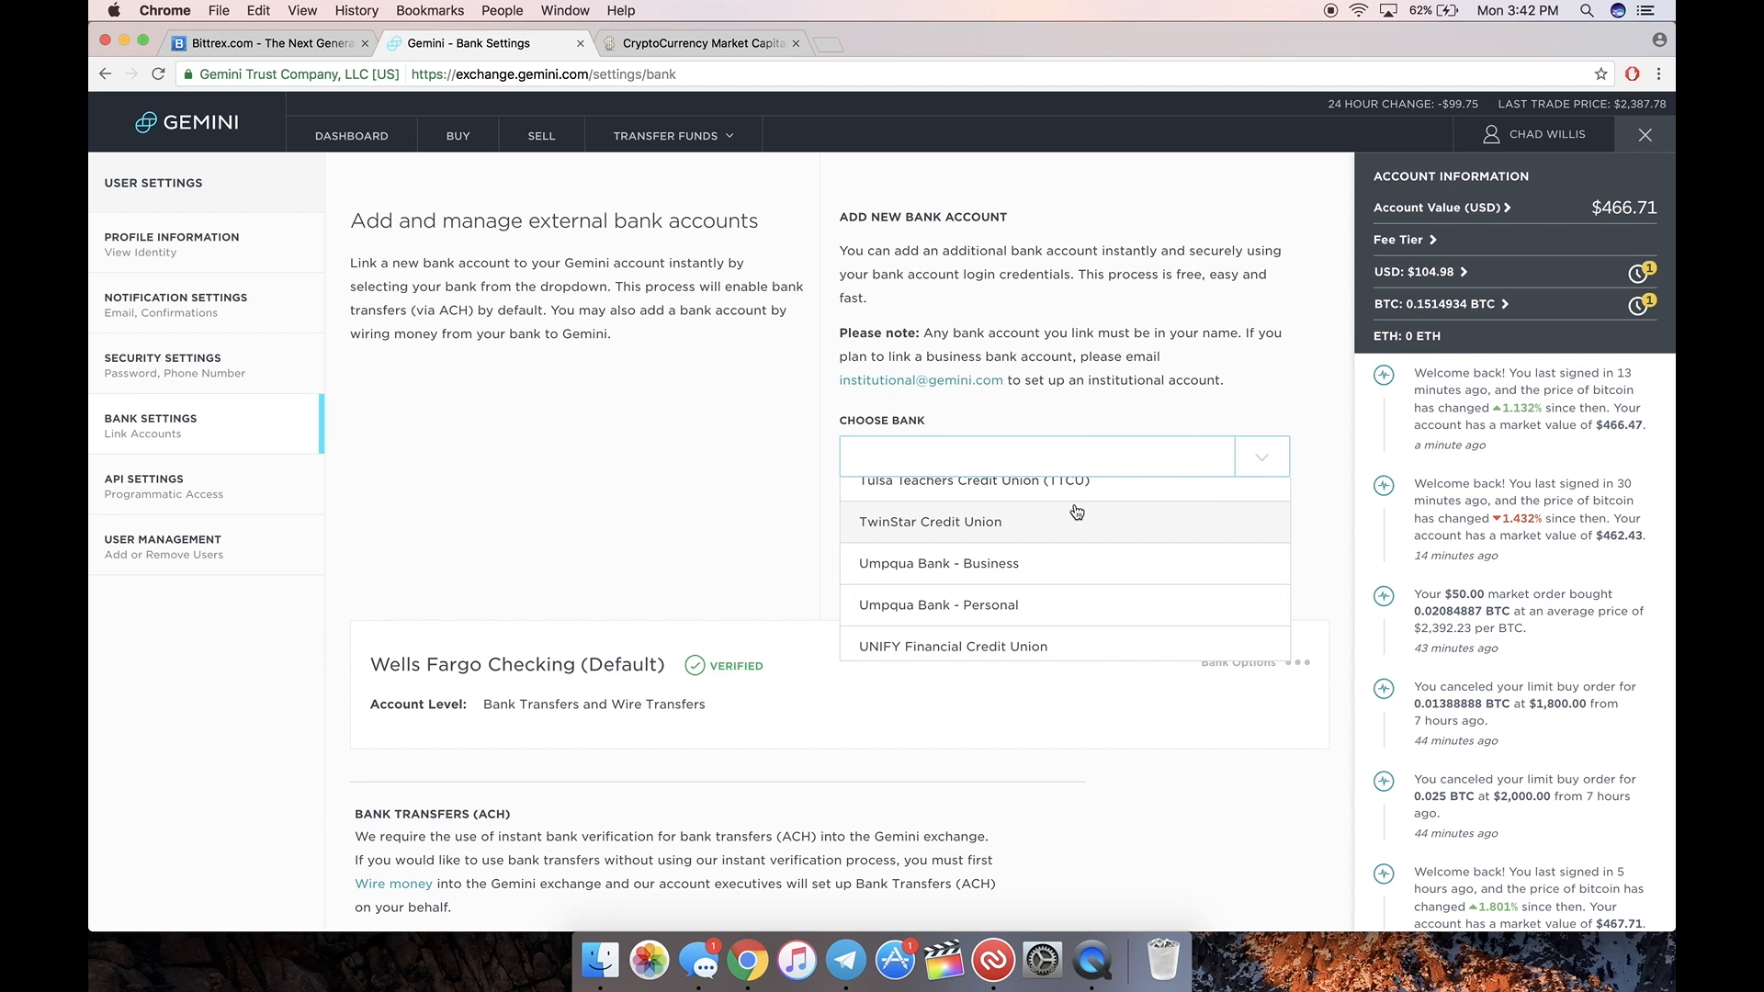
scroll("down", 3)
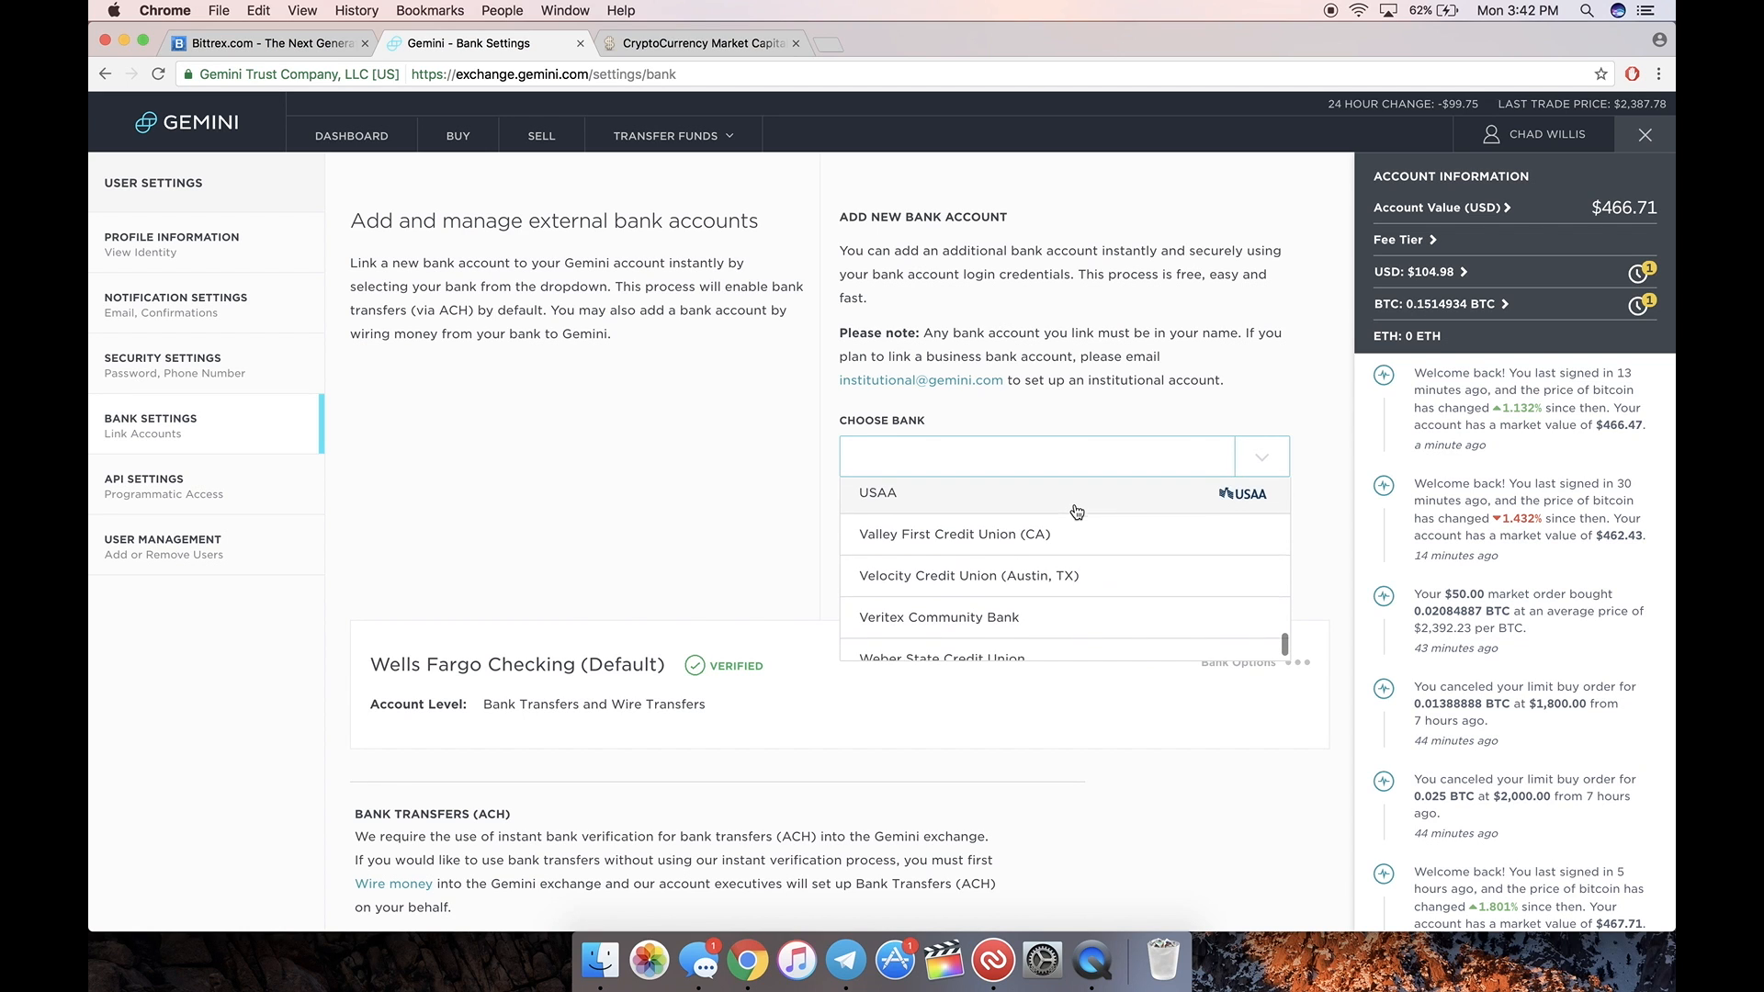
scroll("down", 3)
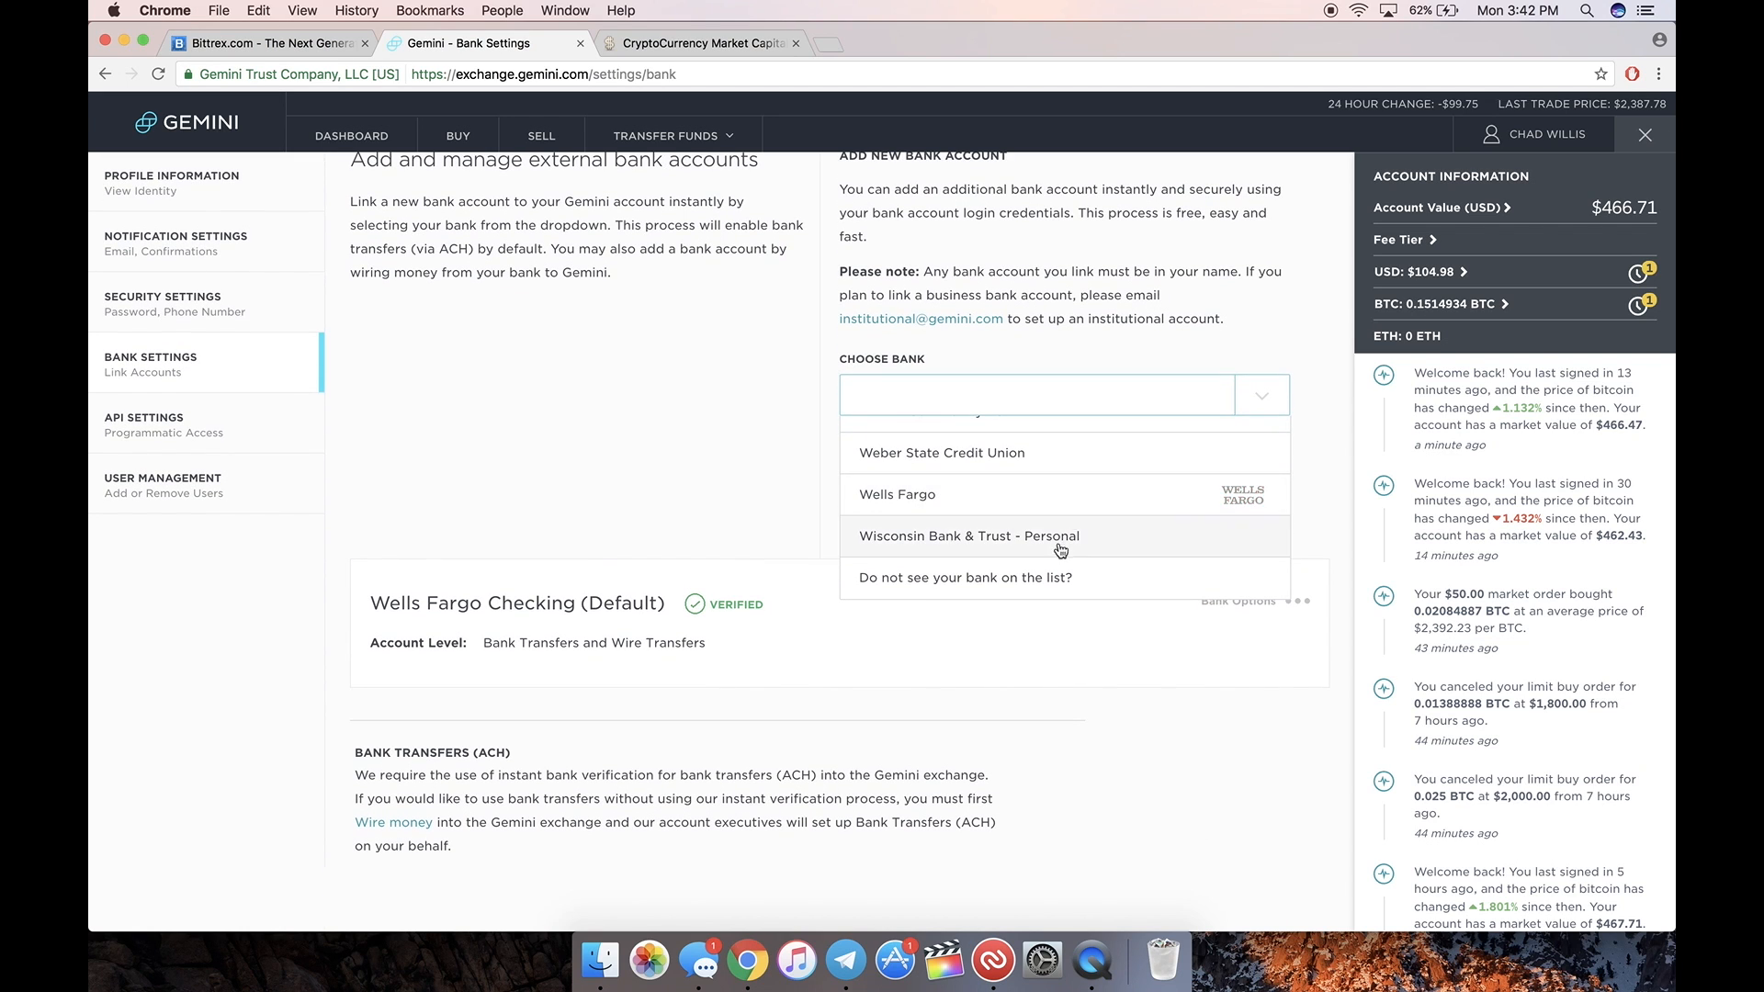
left_click(964, 578)
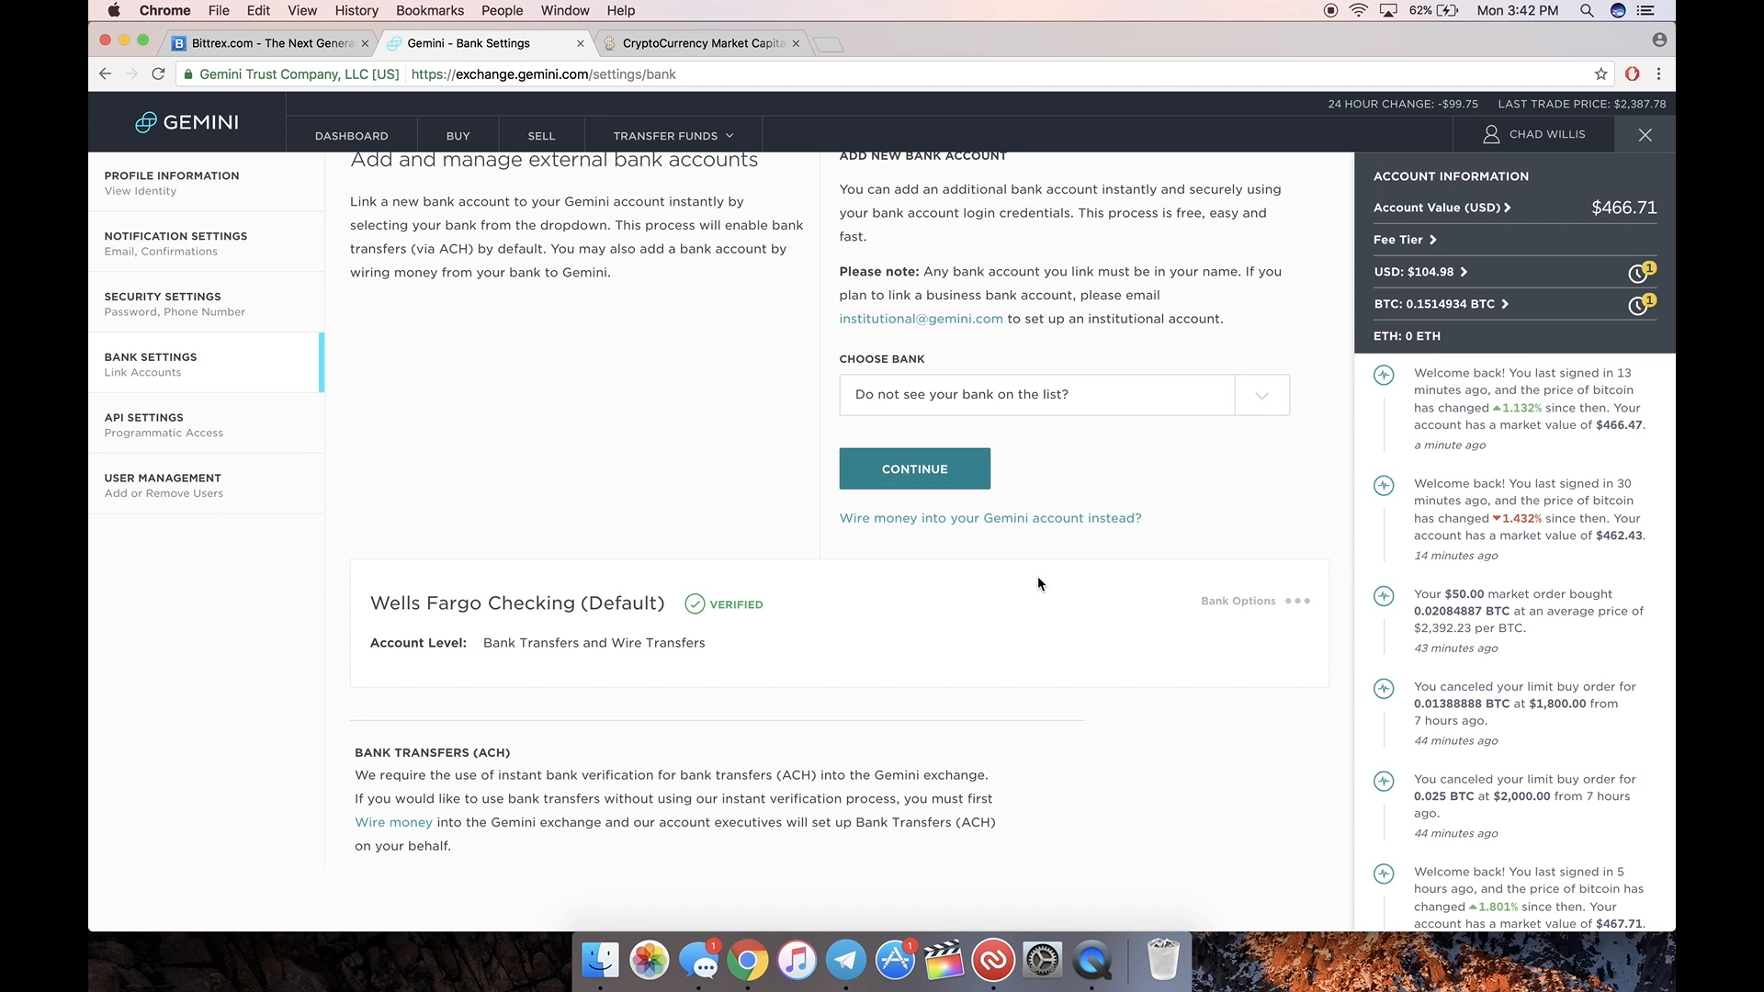
mouse_move(983, 481)
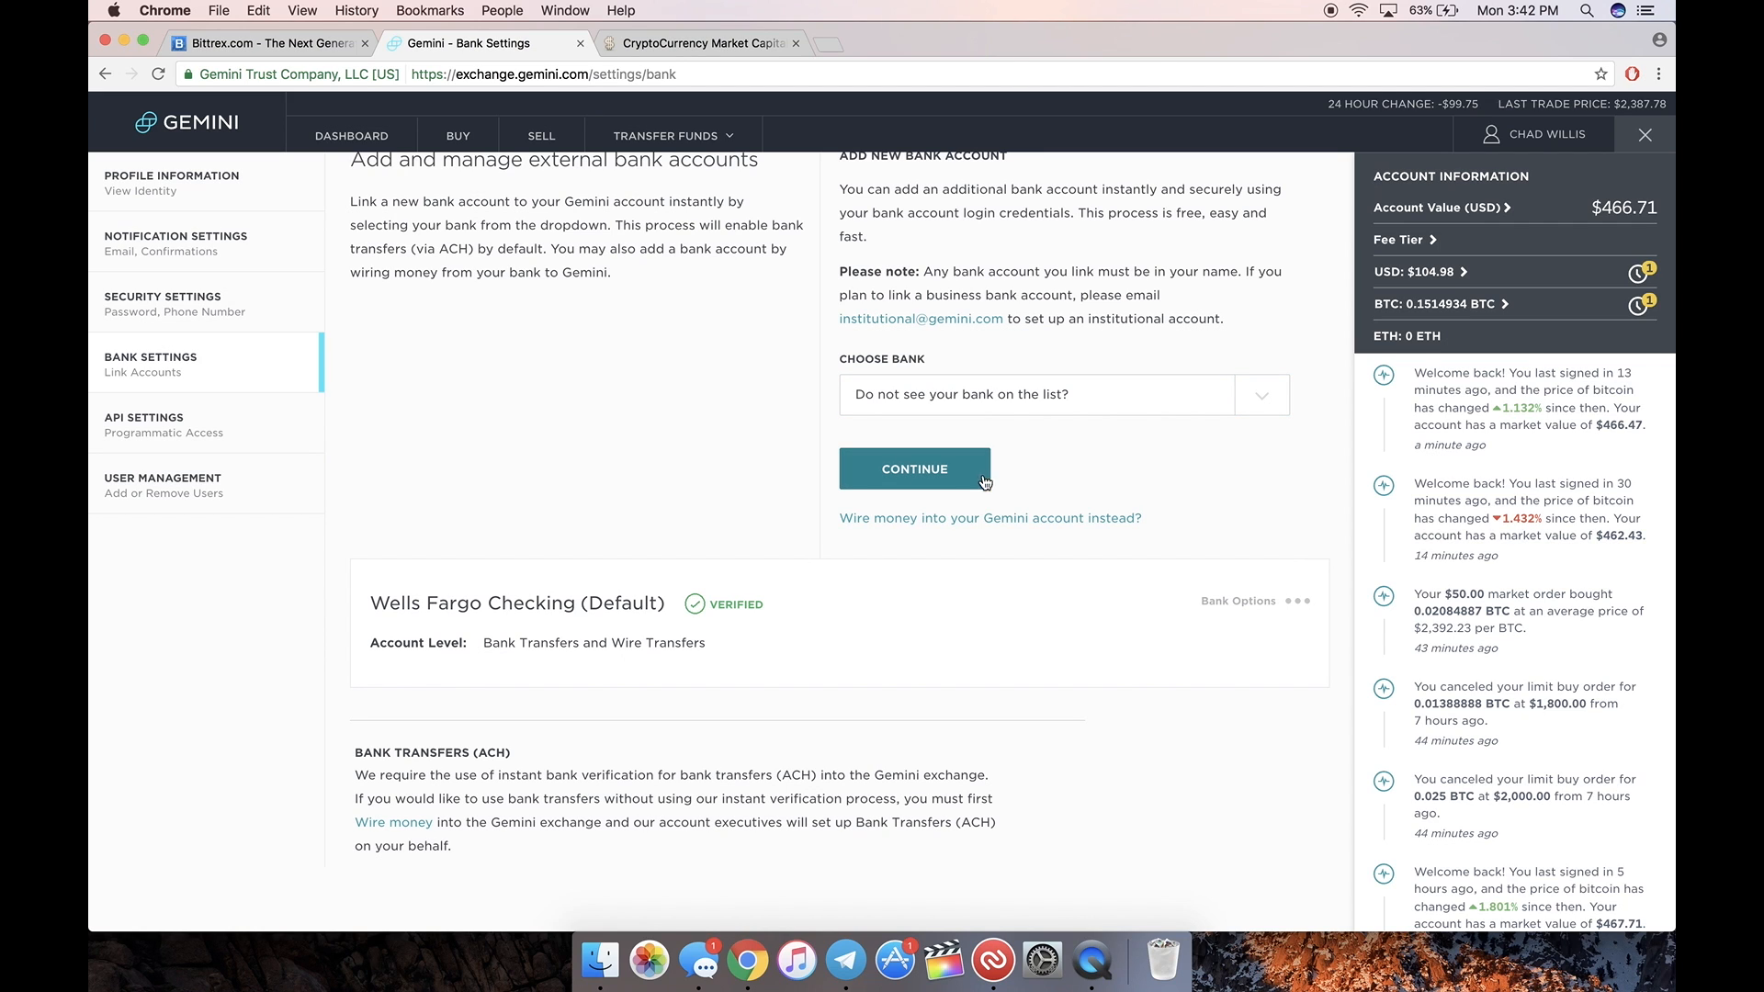
left_click(914, 469)
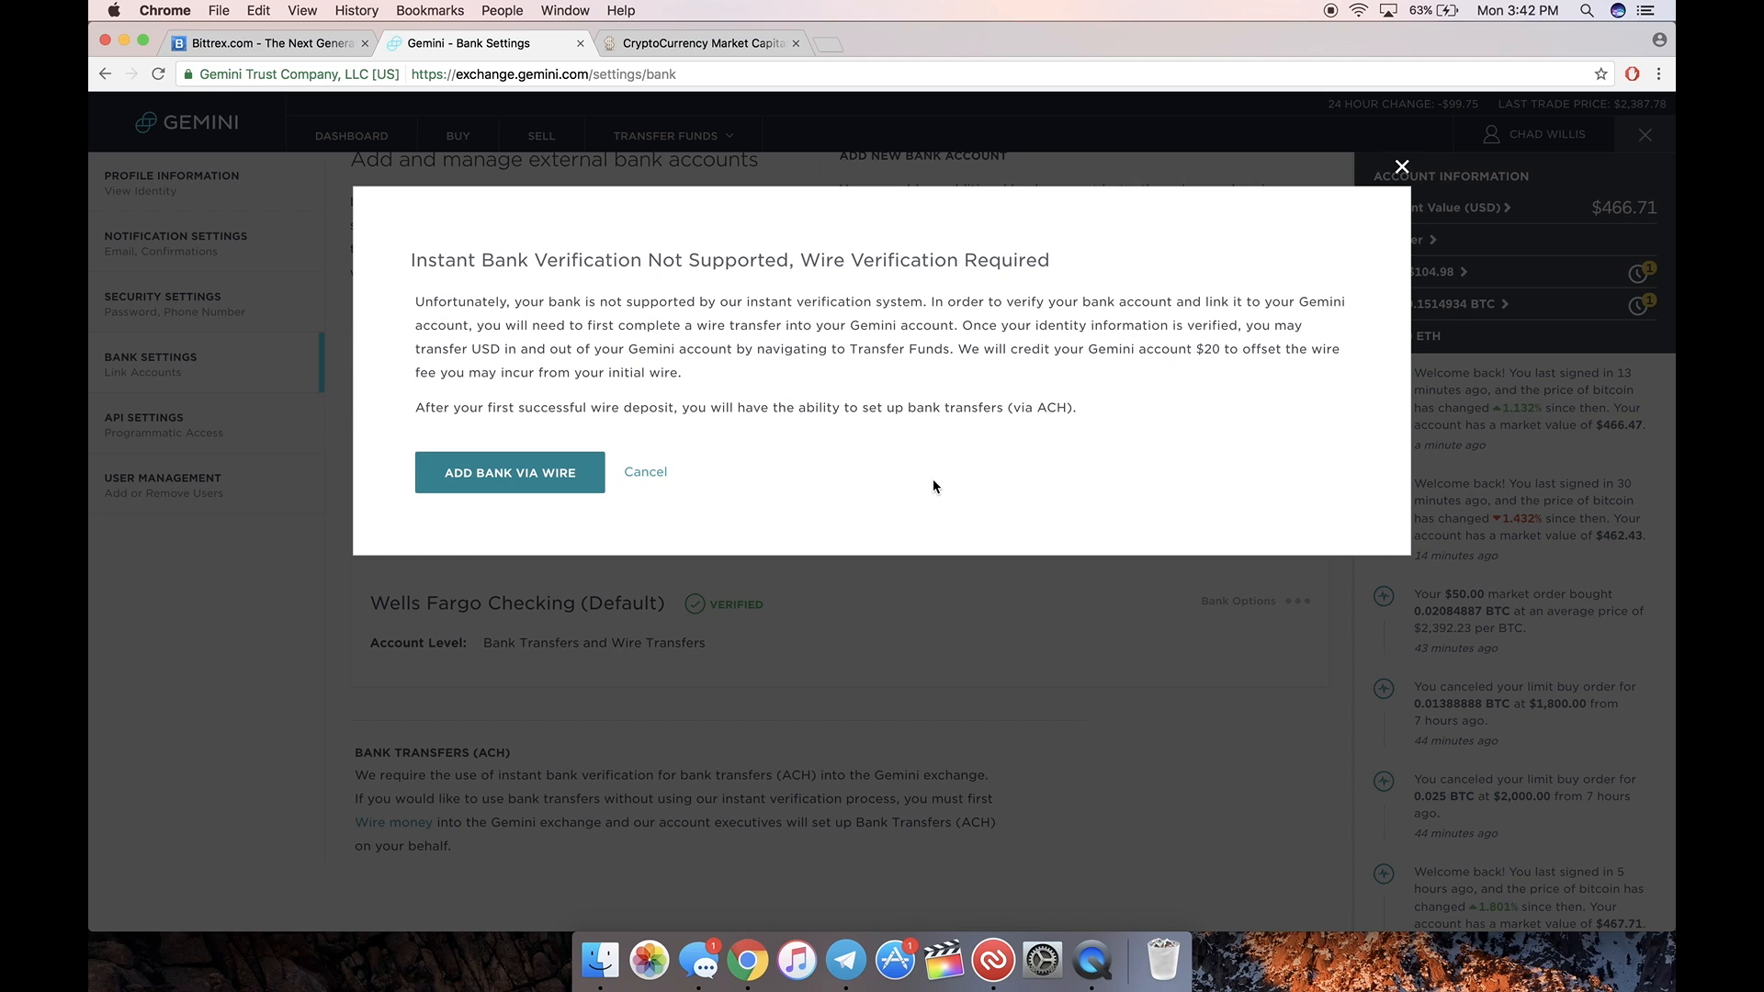
left_click(508, 472)
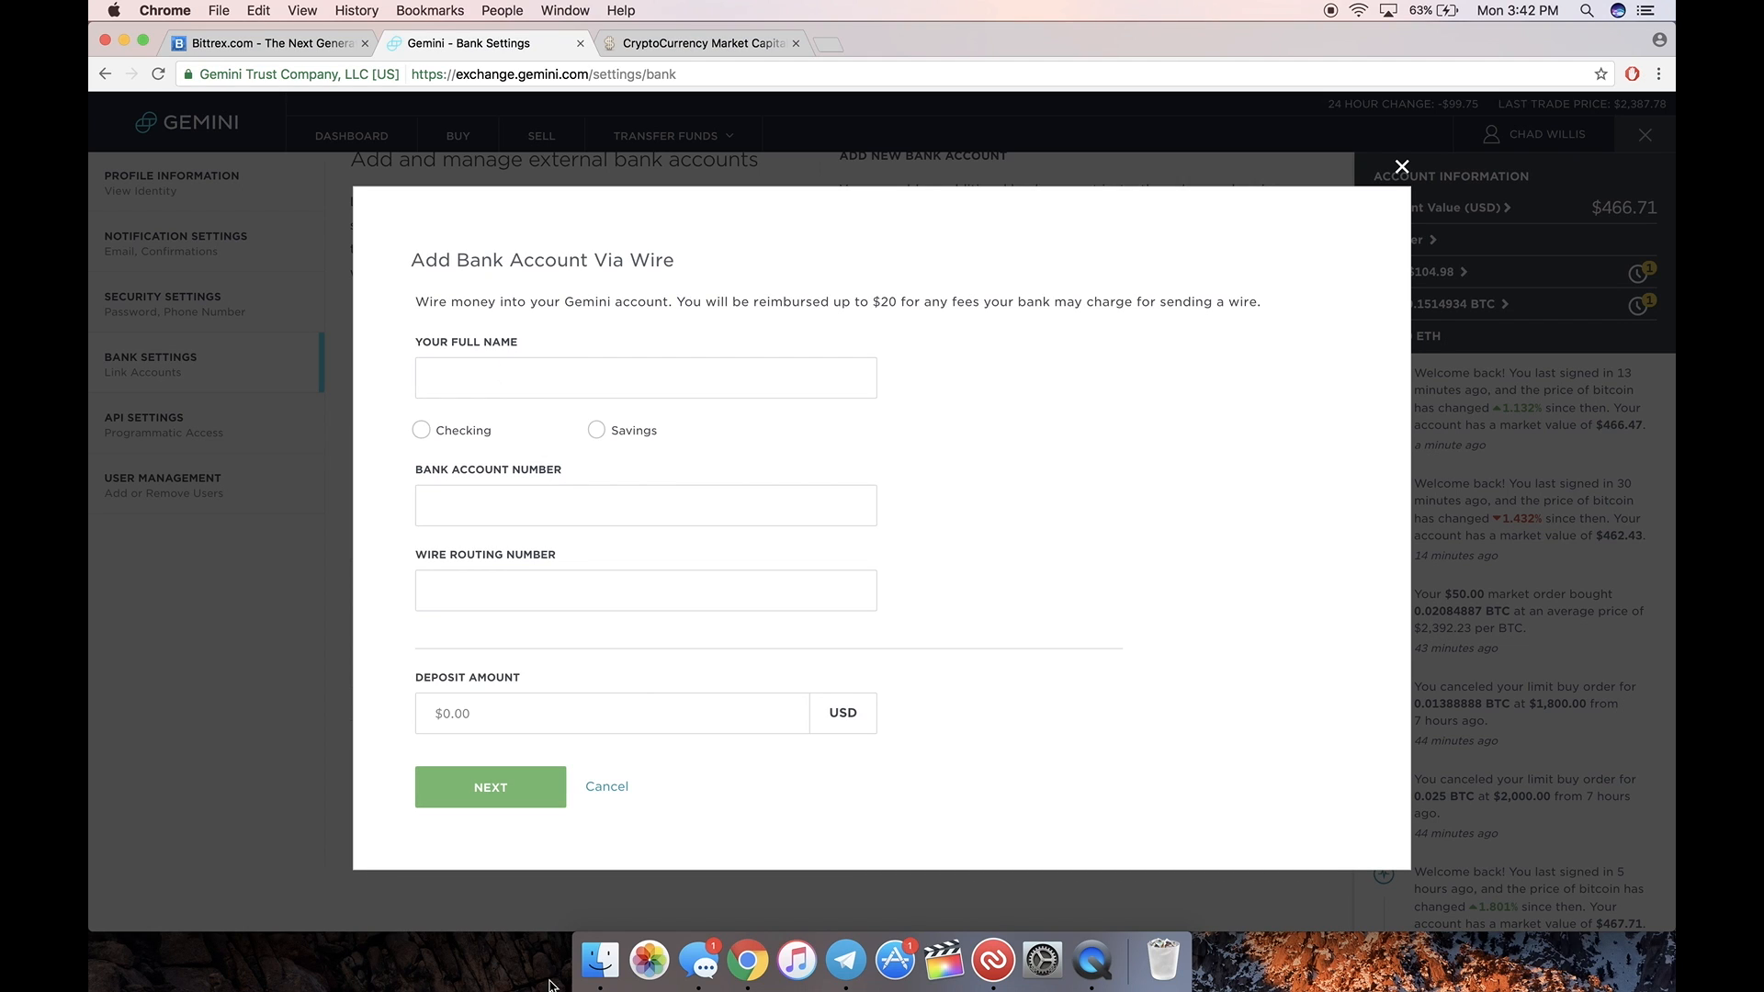
left_click(613, 712)
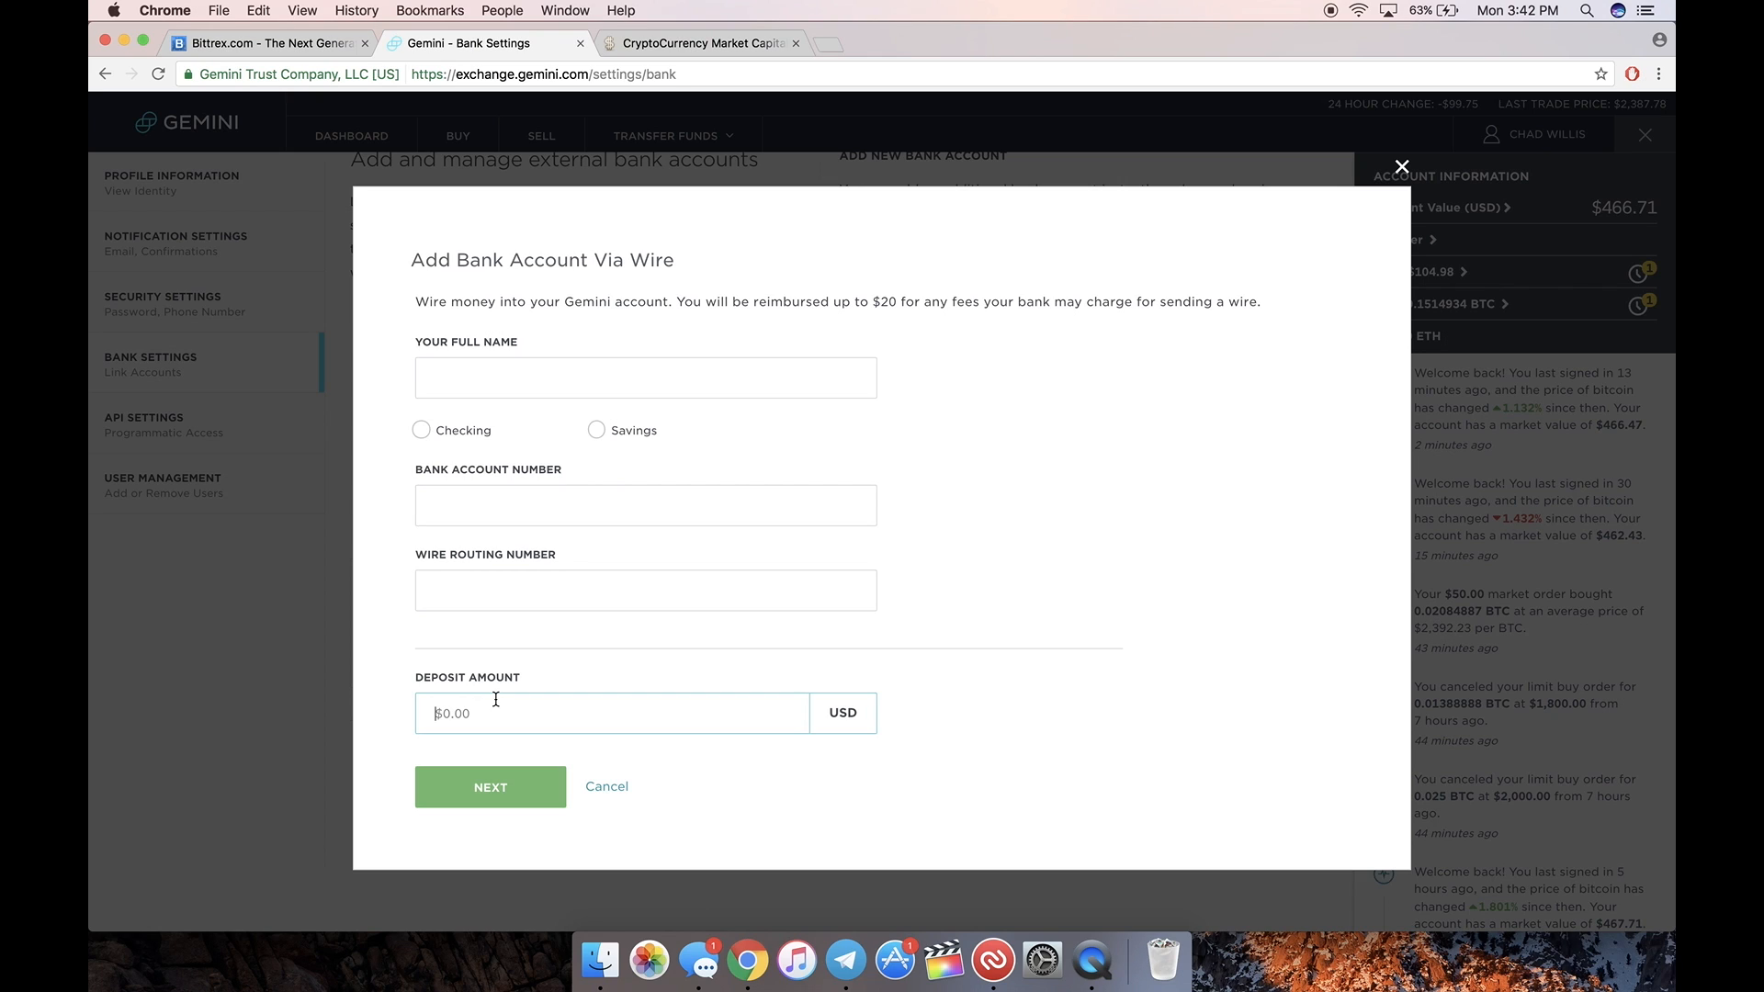
mouse_move(722, 327)
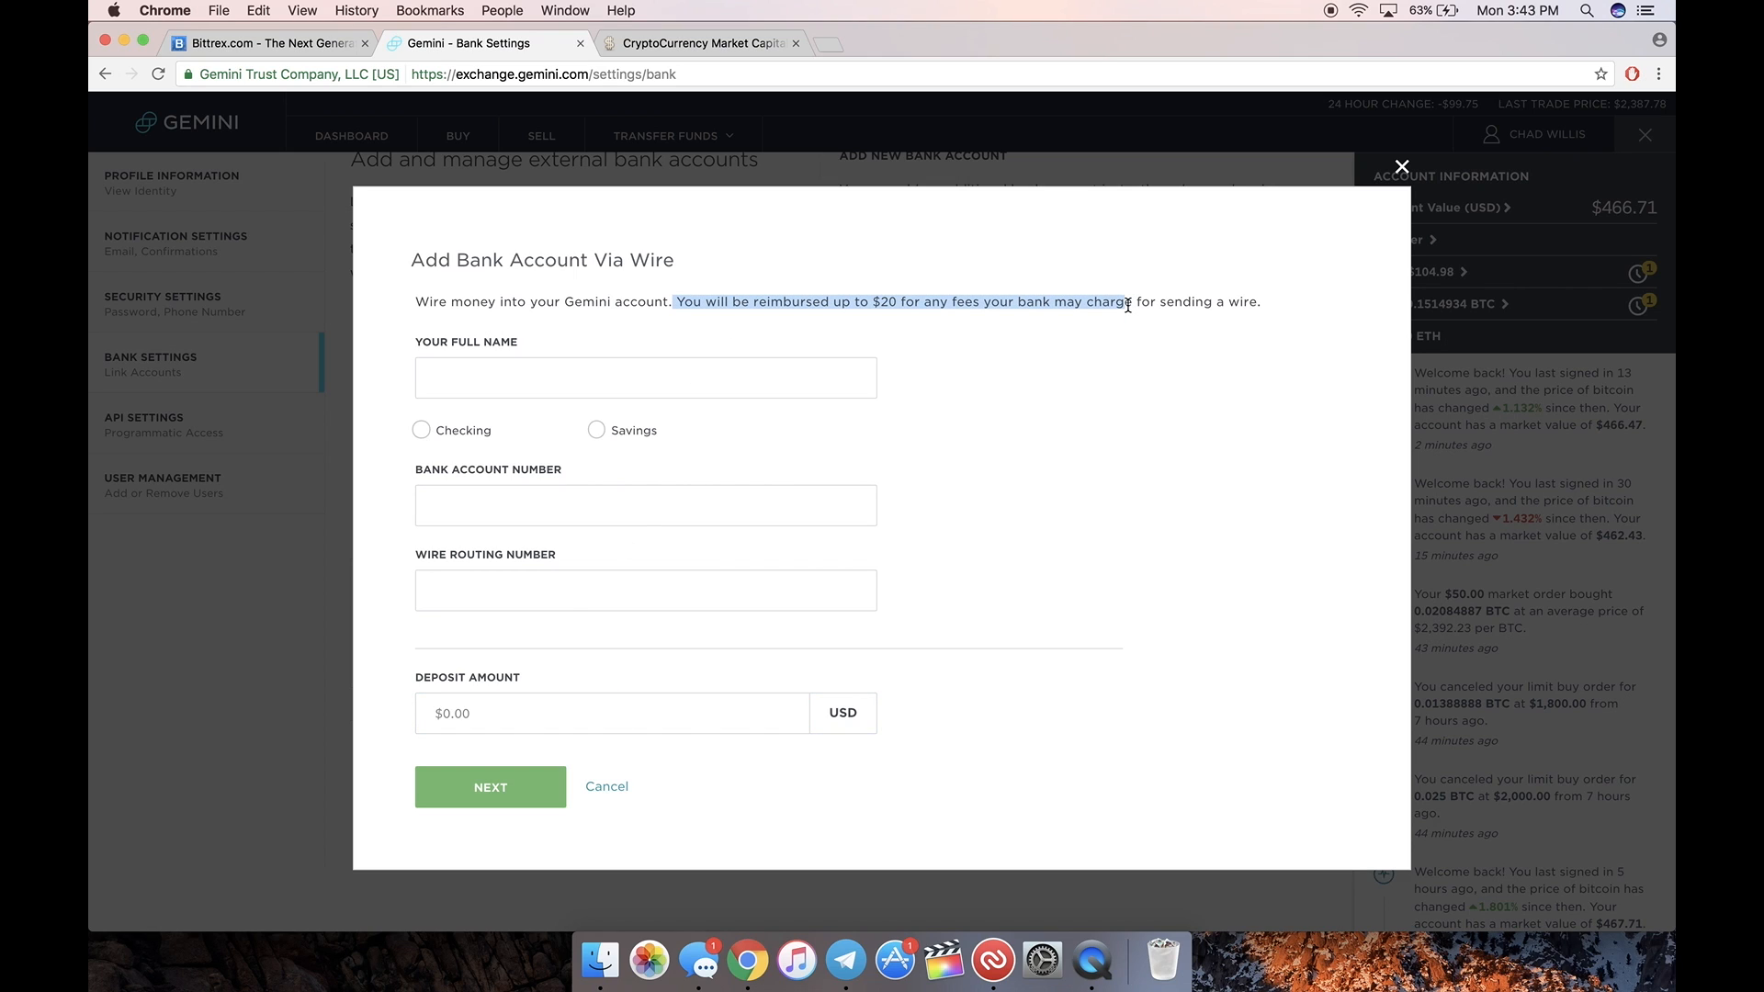
mouse_move(1100, 552)
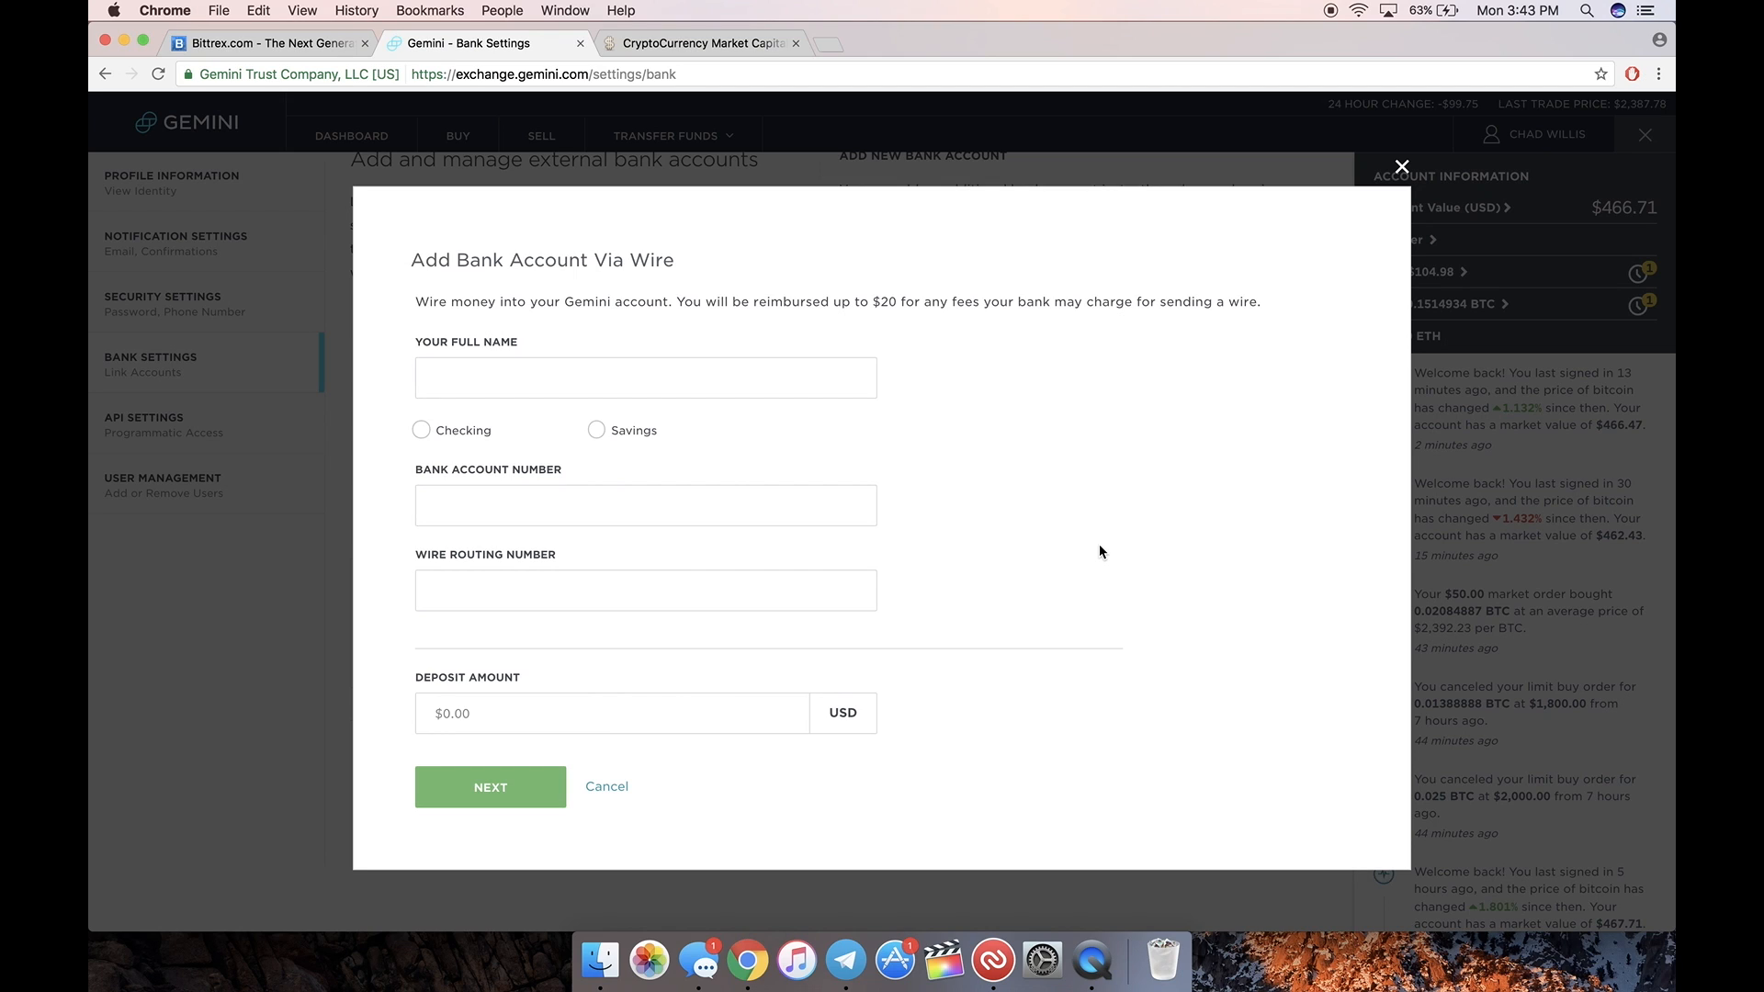
mouse_move(933, 310)
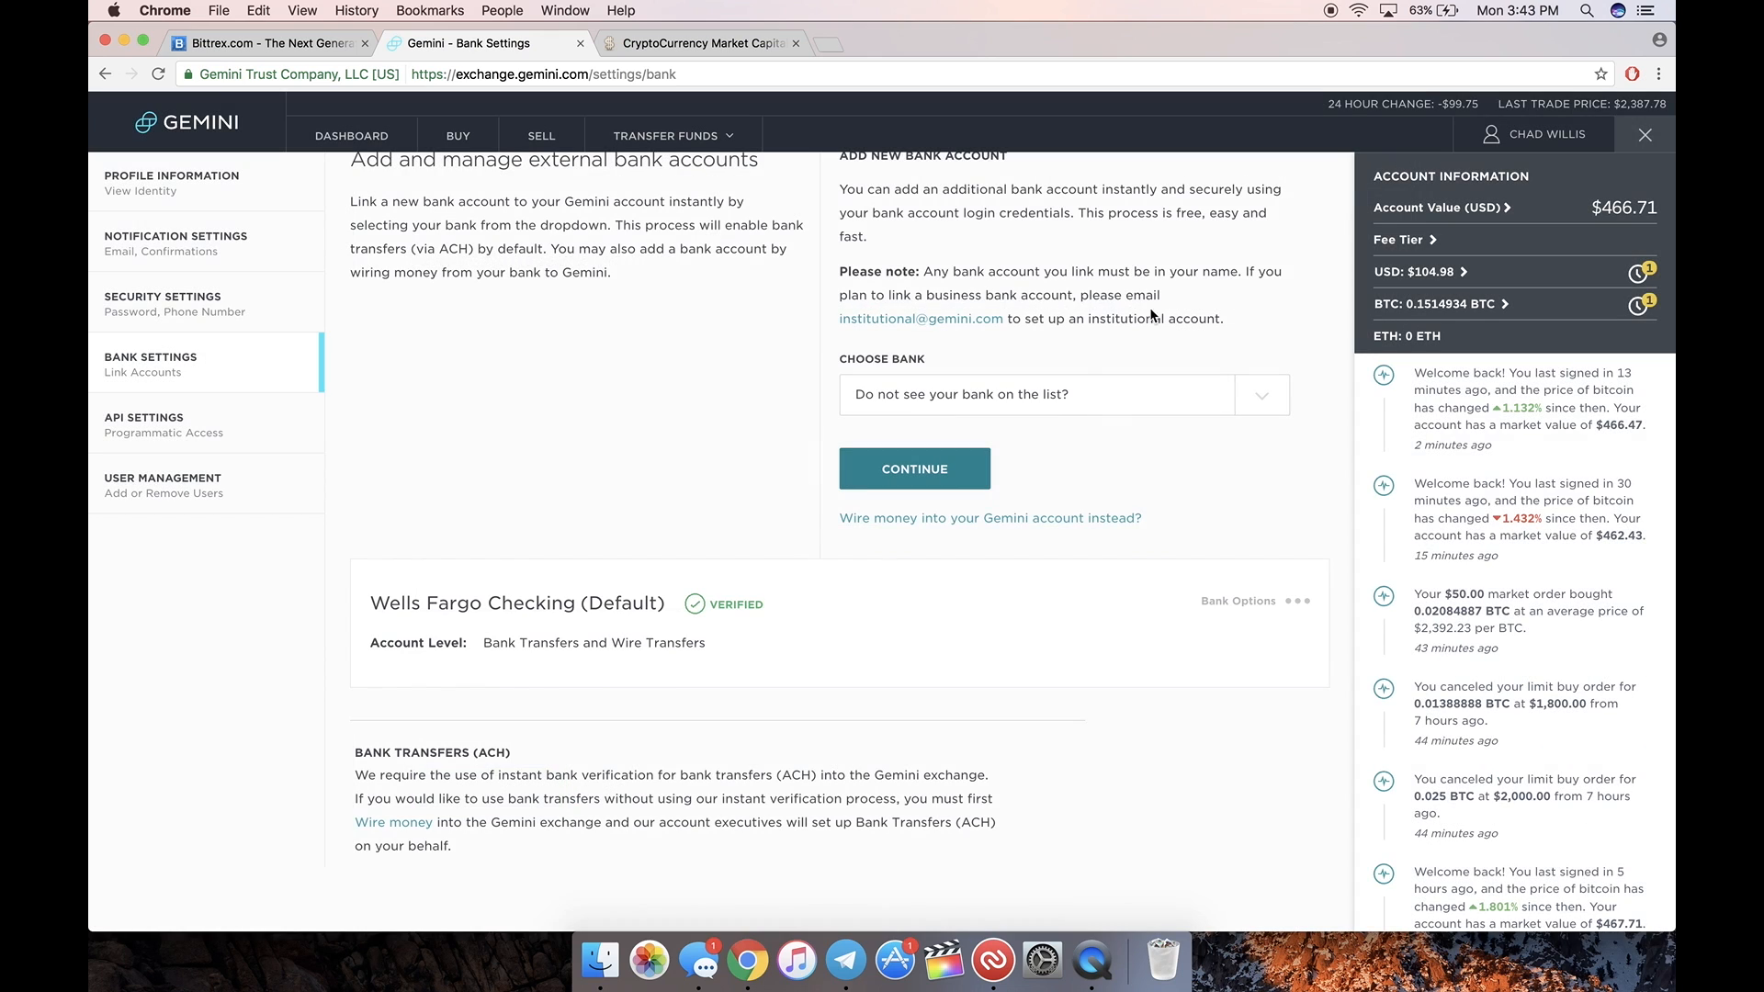
mouse_move(351, 135)
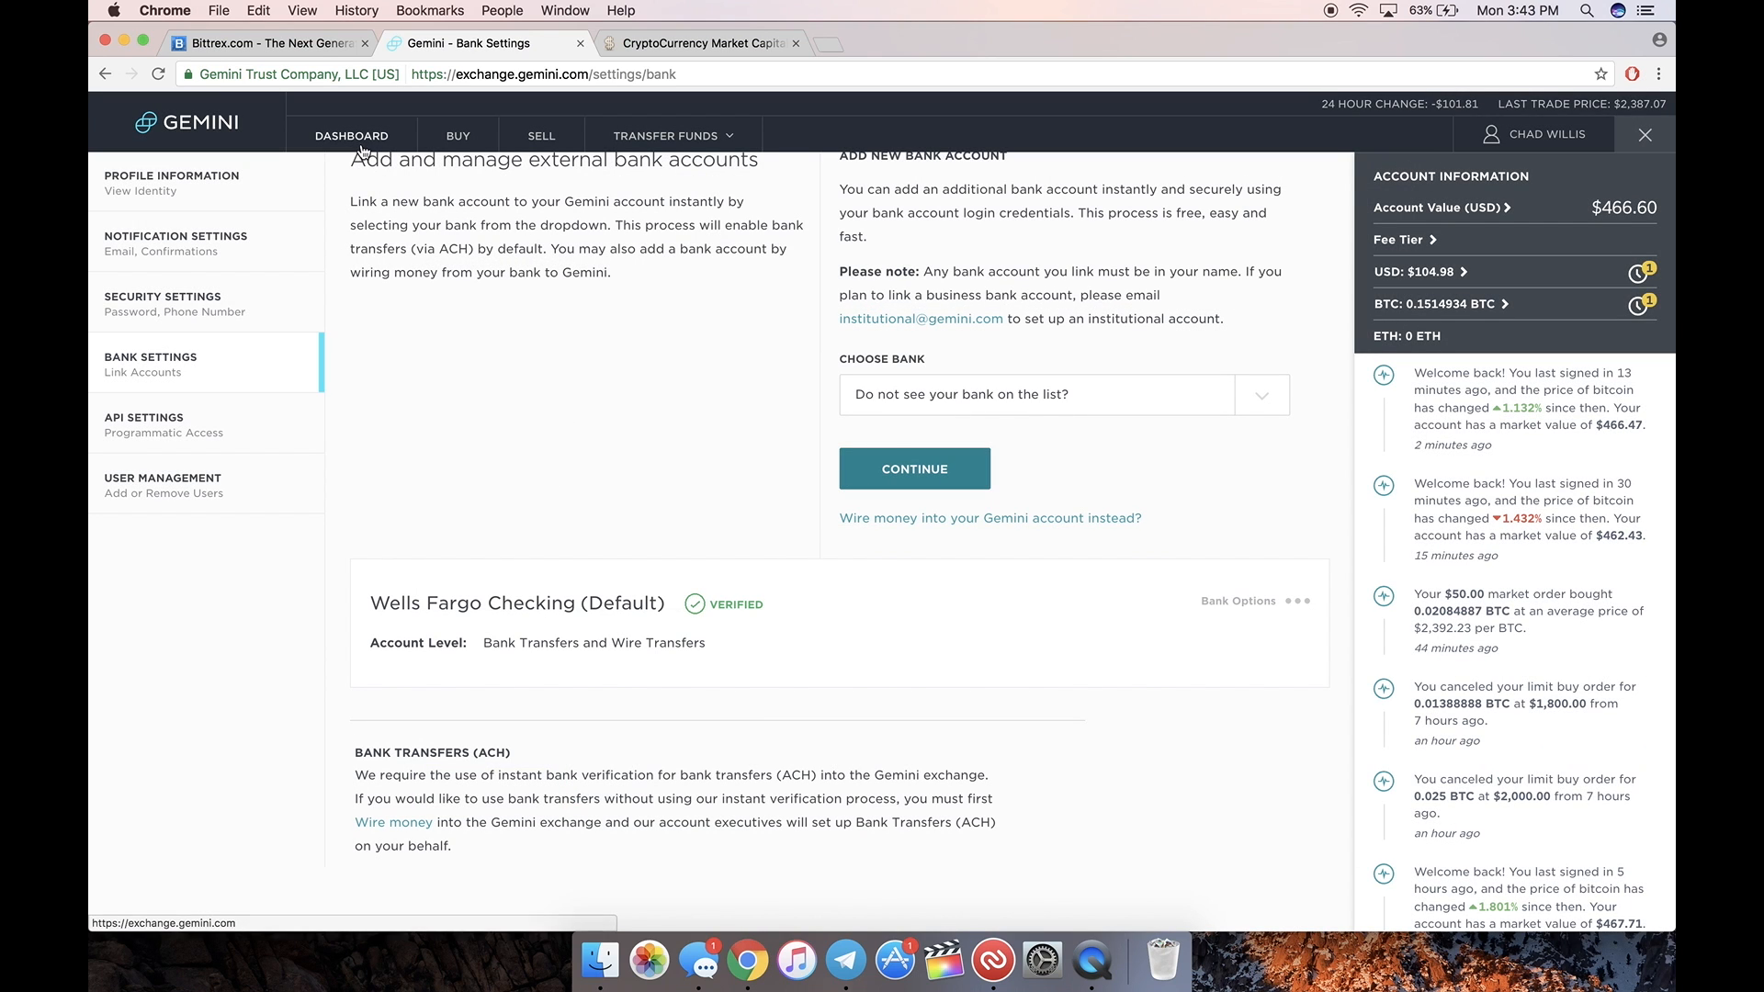
Step: Leave the unfilled wire bank form and return to the Gemini DASHBOARD
left_click(351, 135)
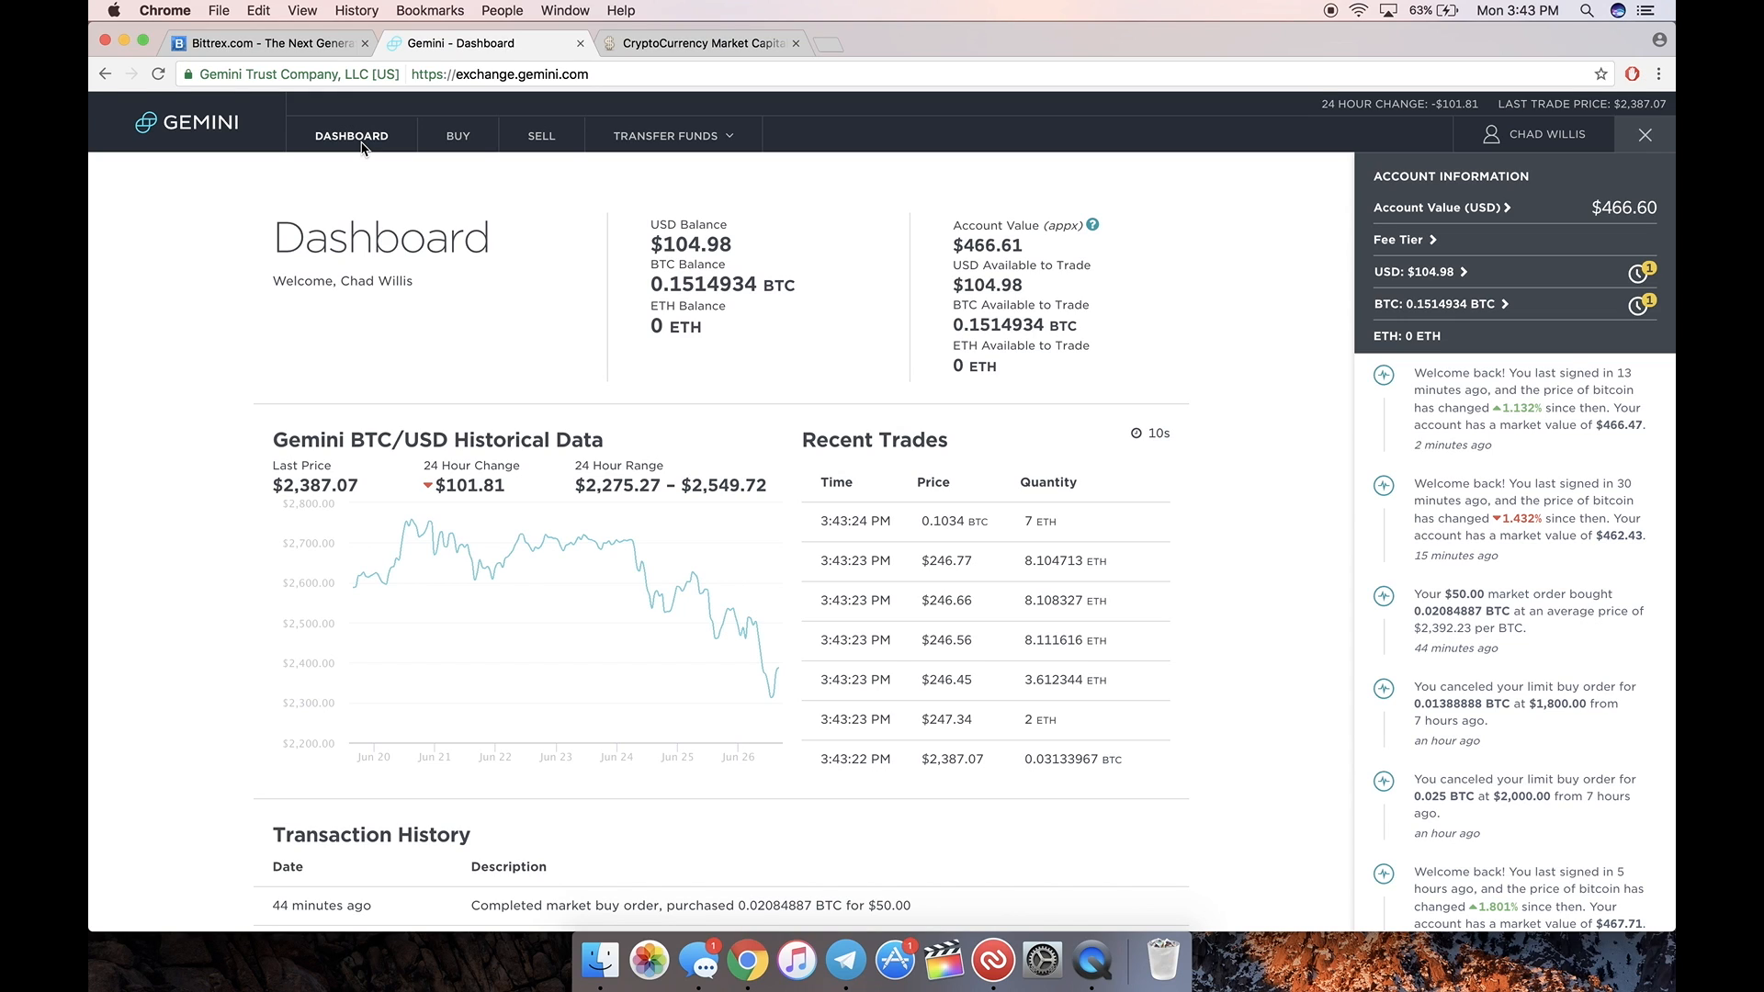
mouse_move(953, 239)
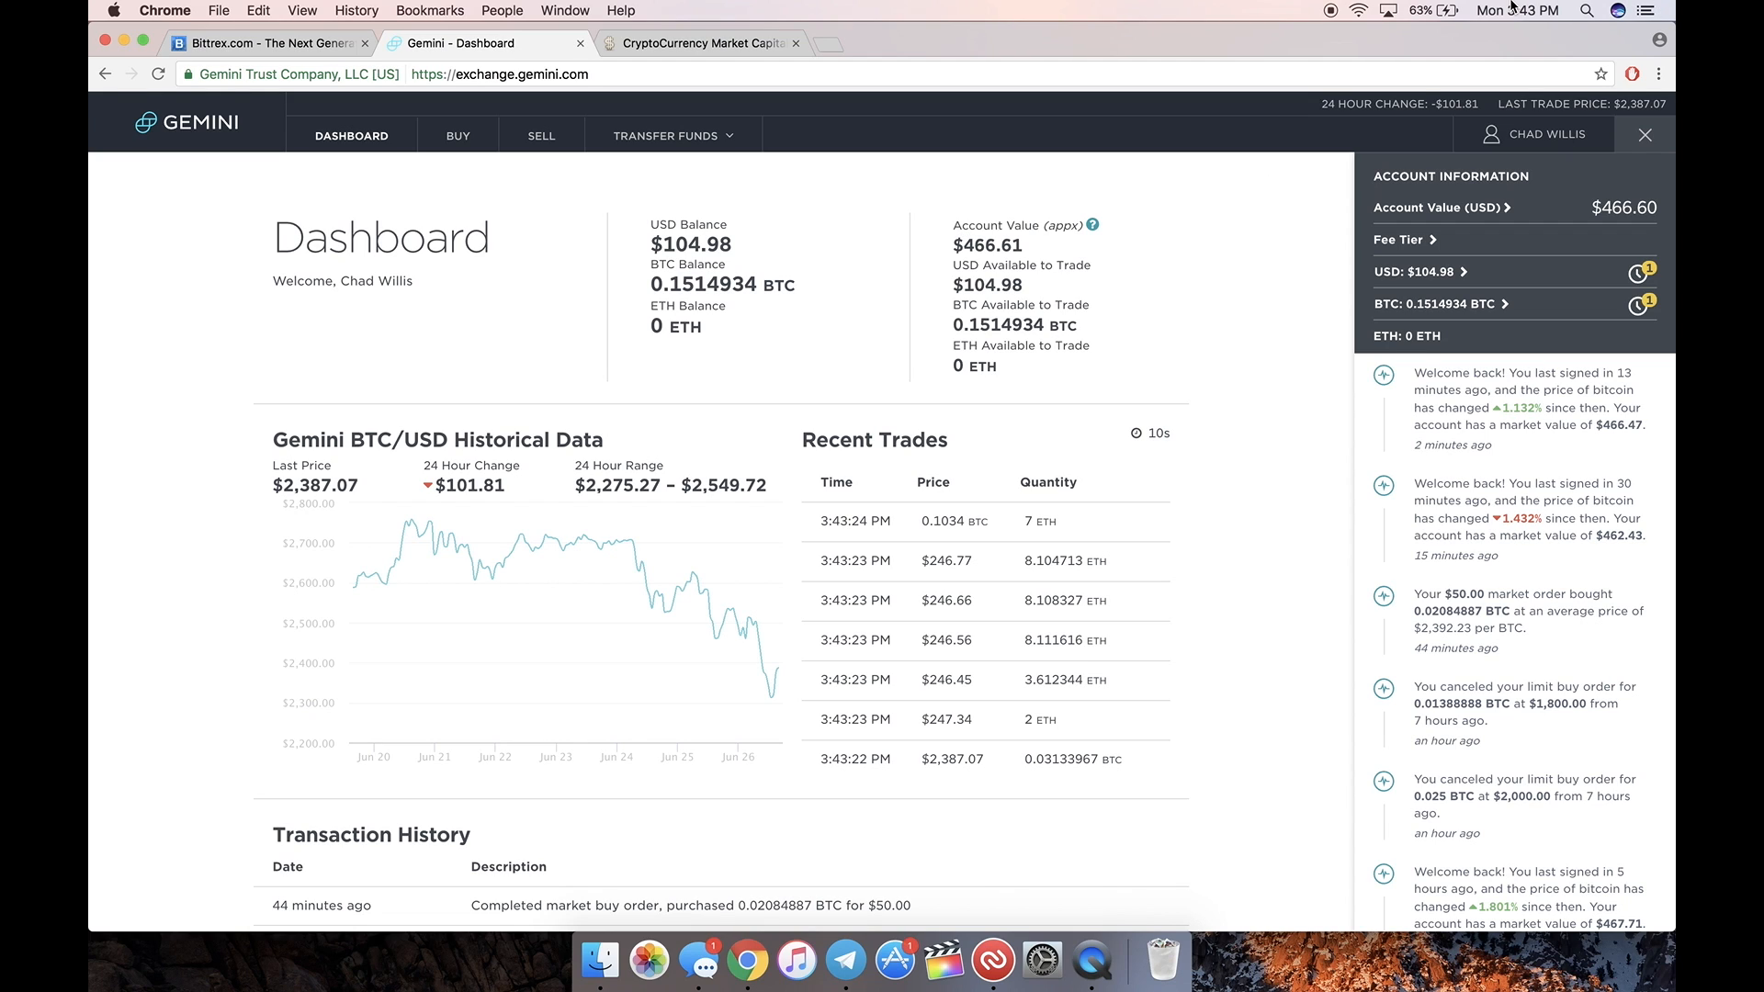
mouse_move(1314, 268)
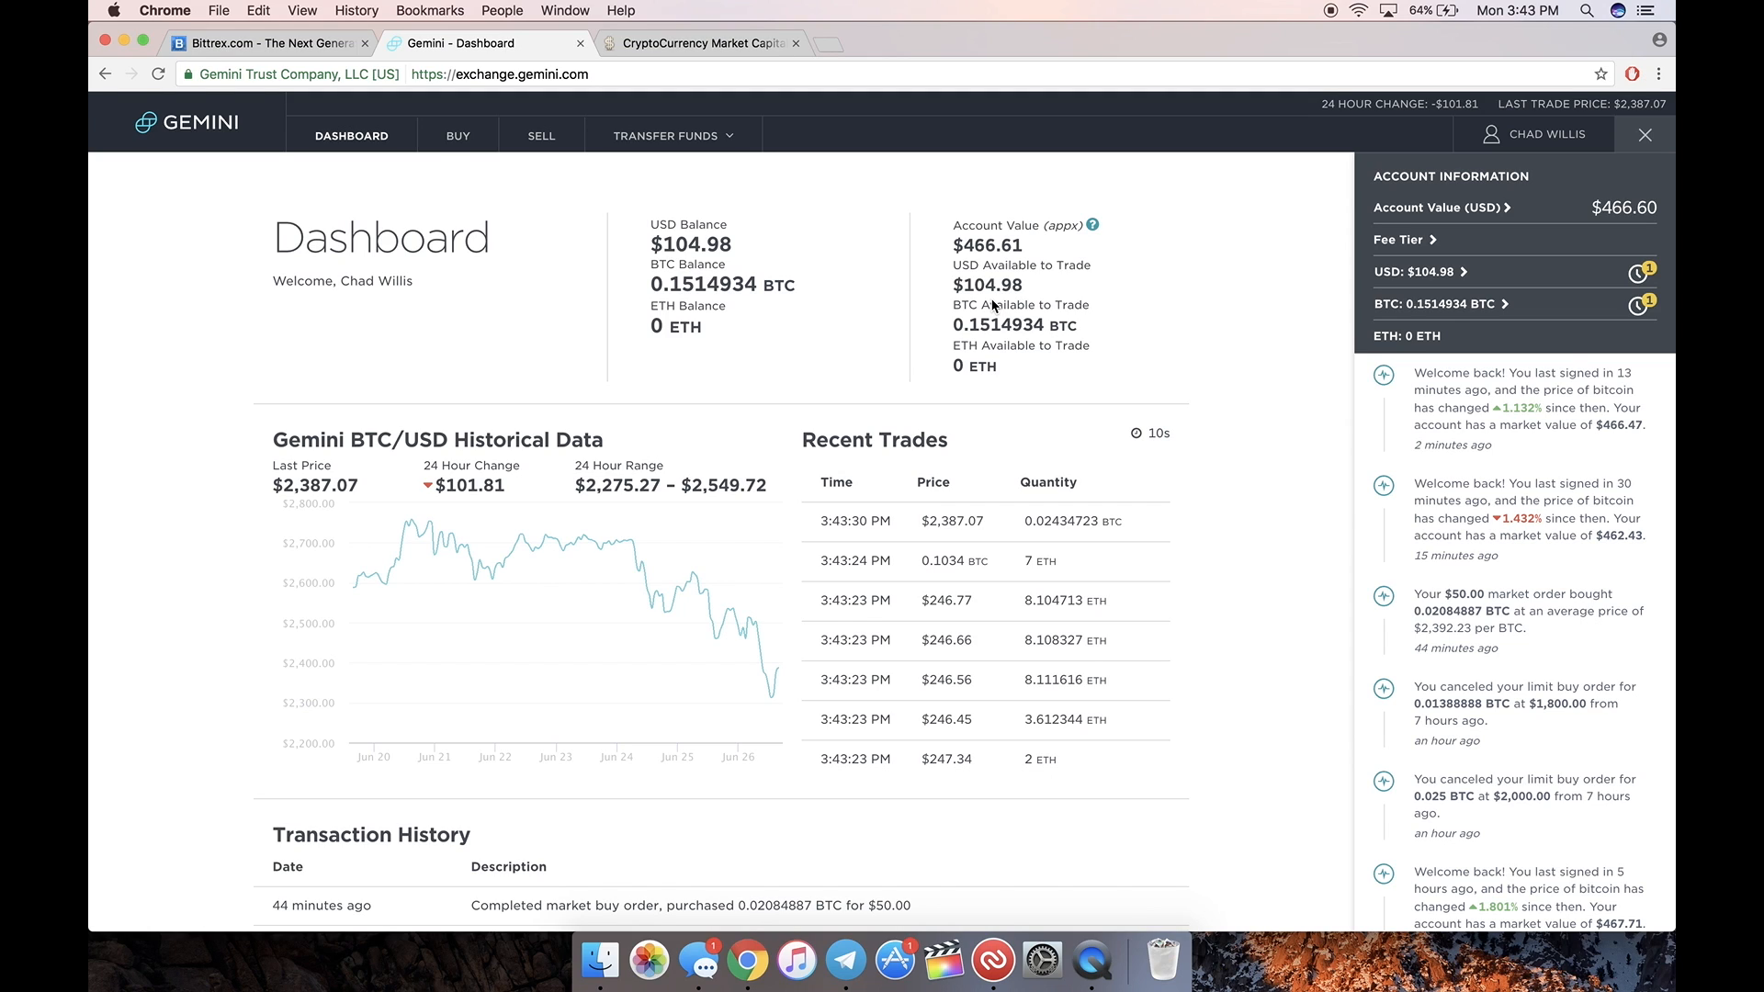
mouse_move(476, 261)
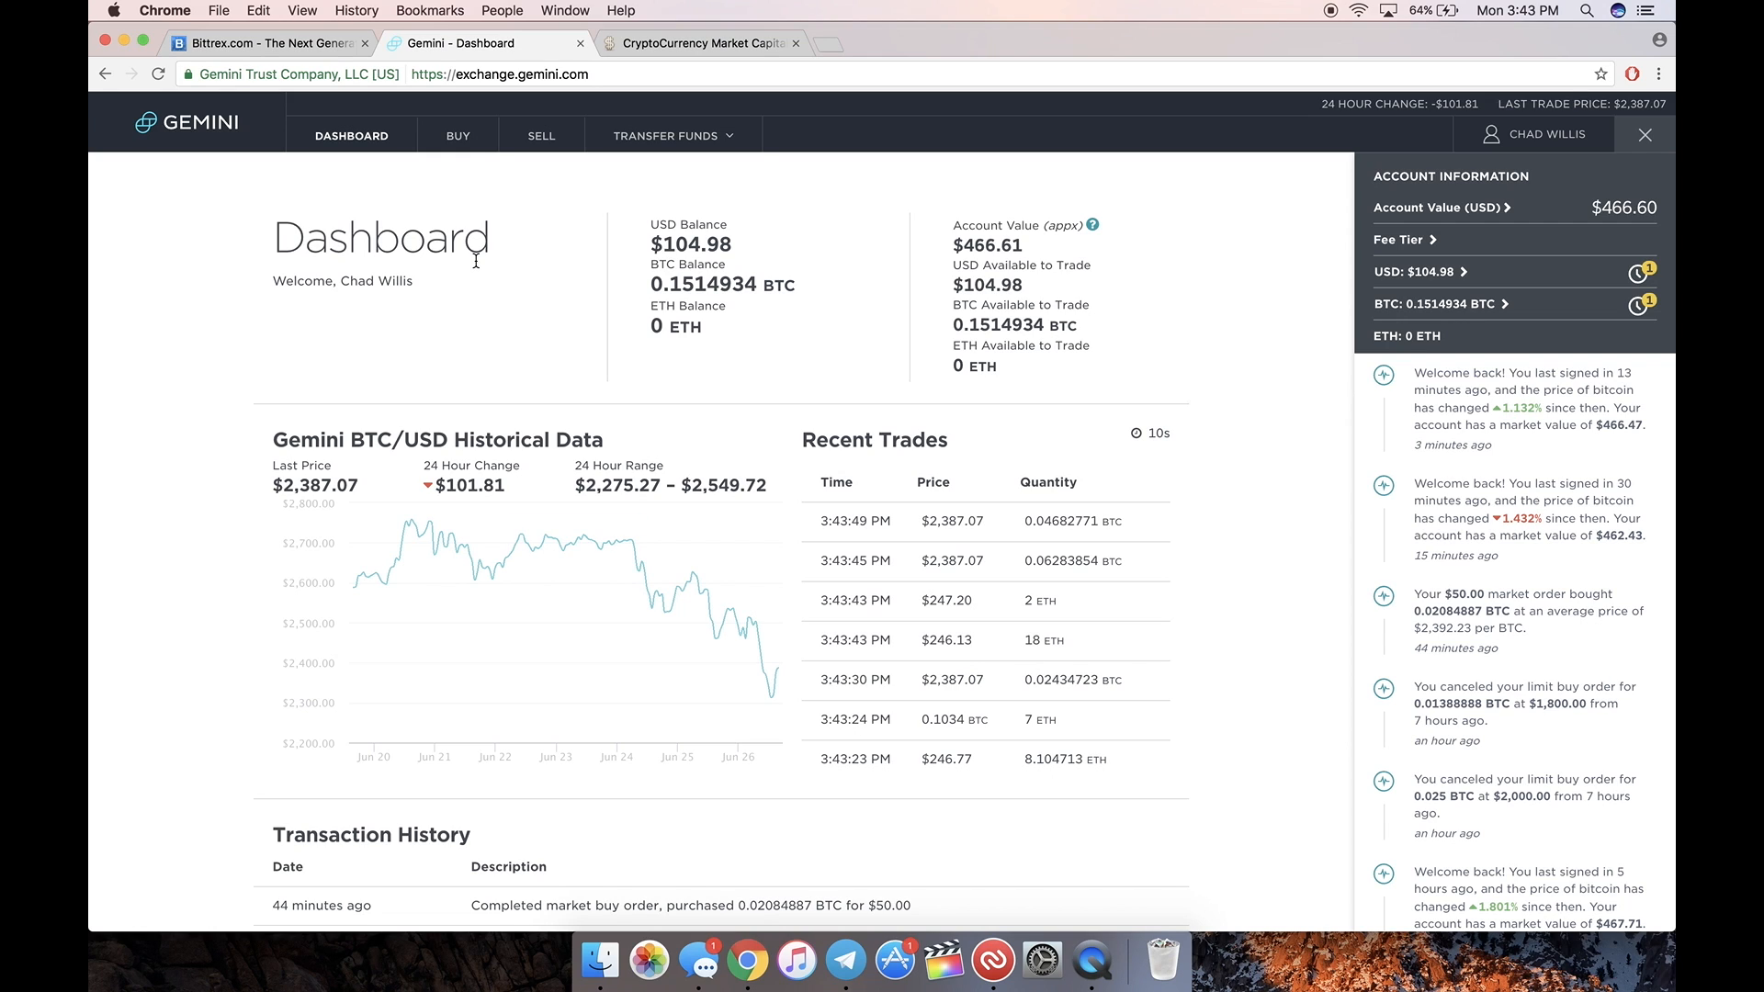
mouse_move(458, 135)
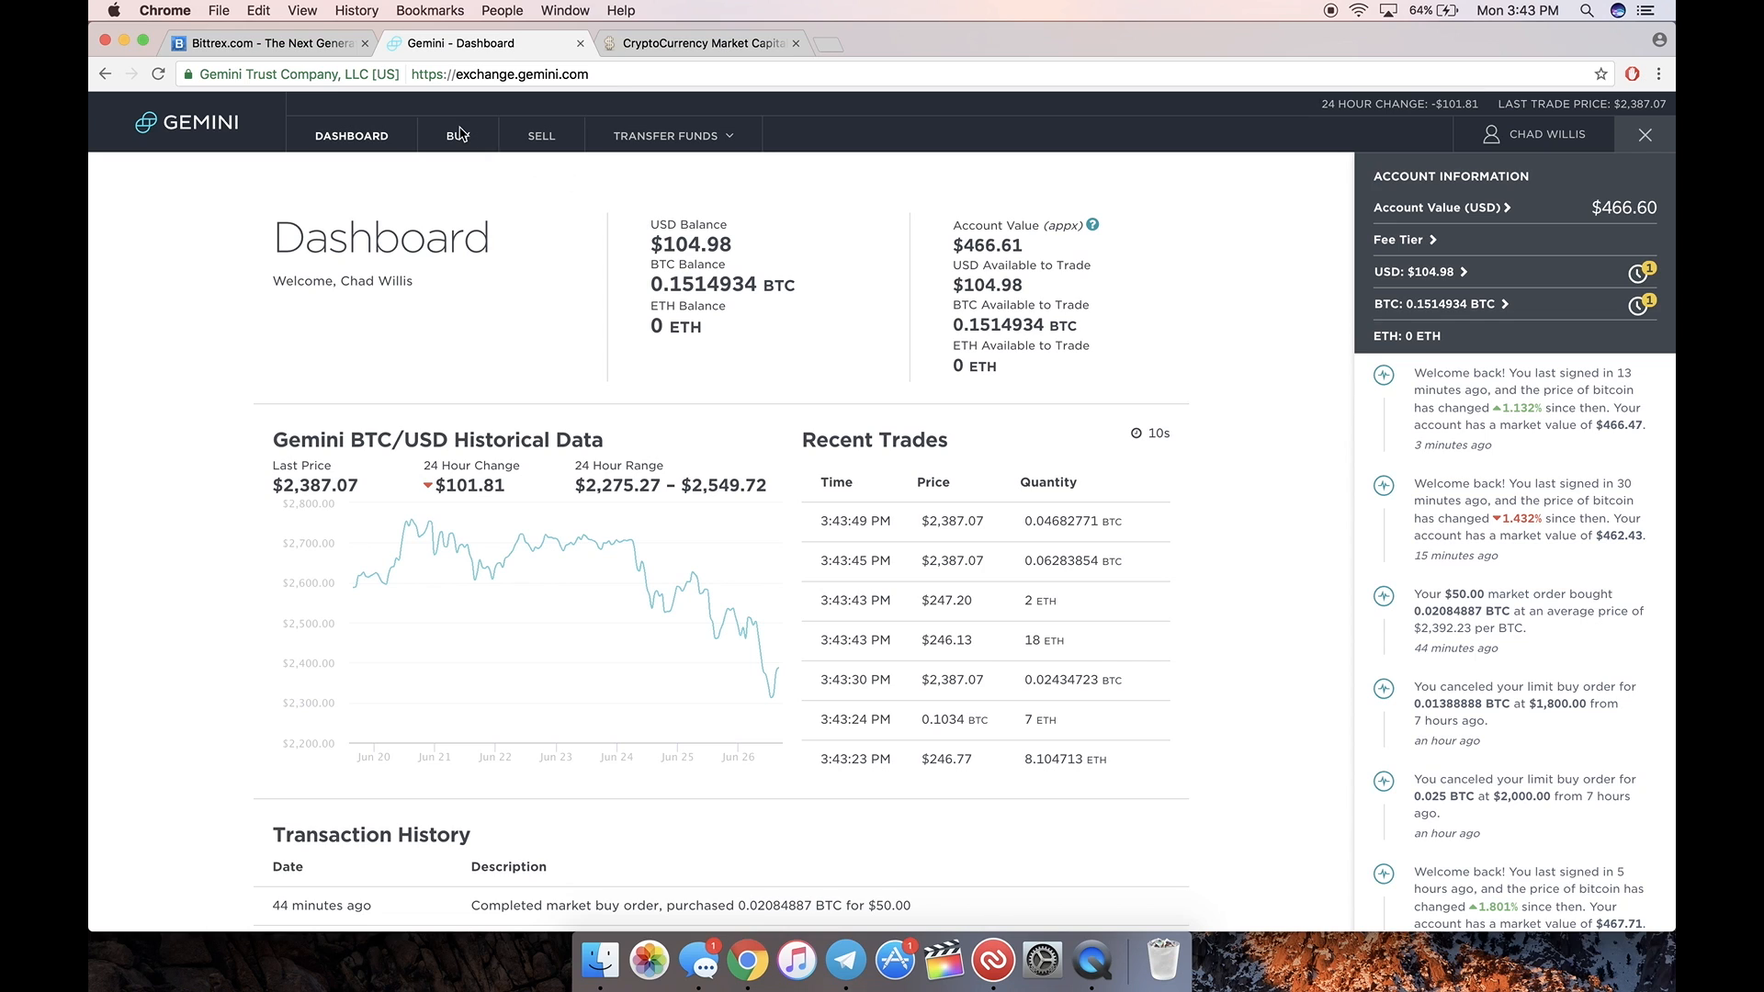
Step: Open Buy BTC←USD, zoom the order book chart out three times, and set limit price 2300
left_click(457, 135)
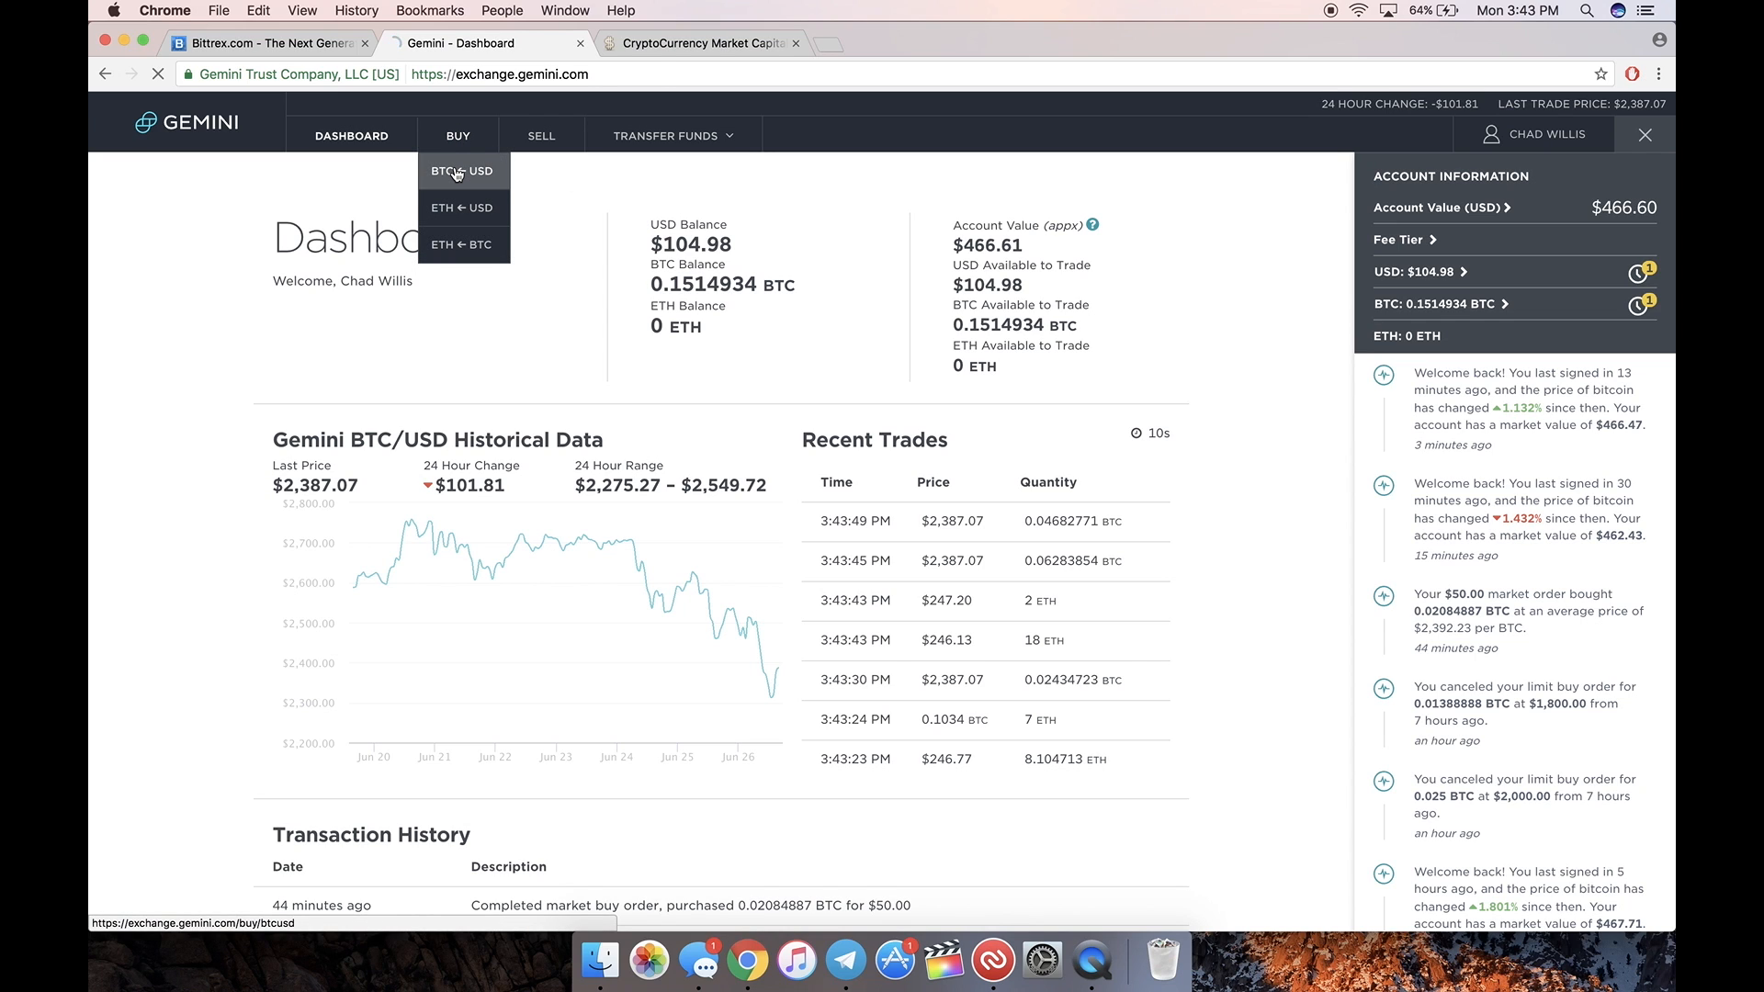
left_click(462, 170)
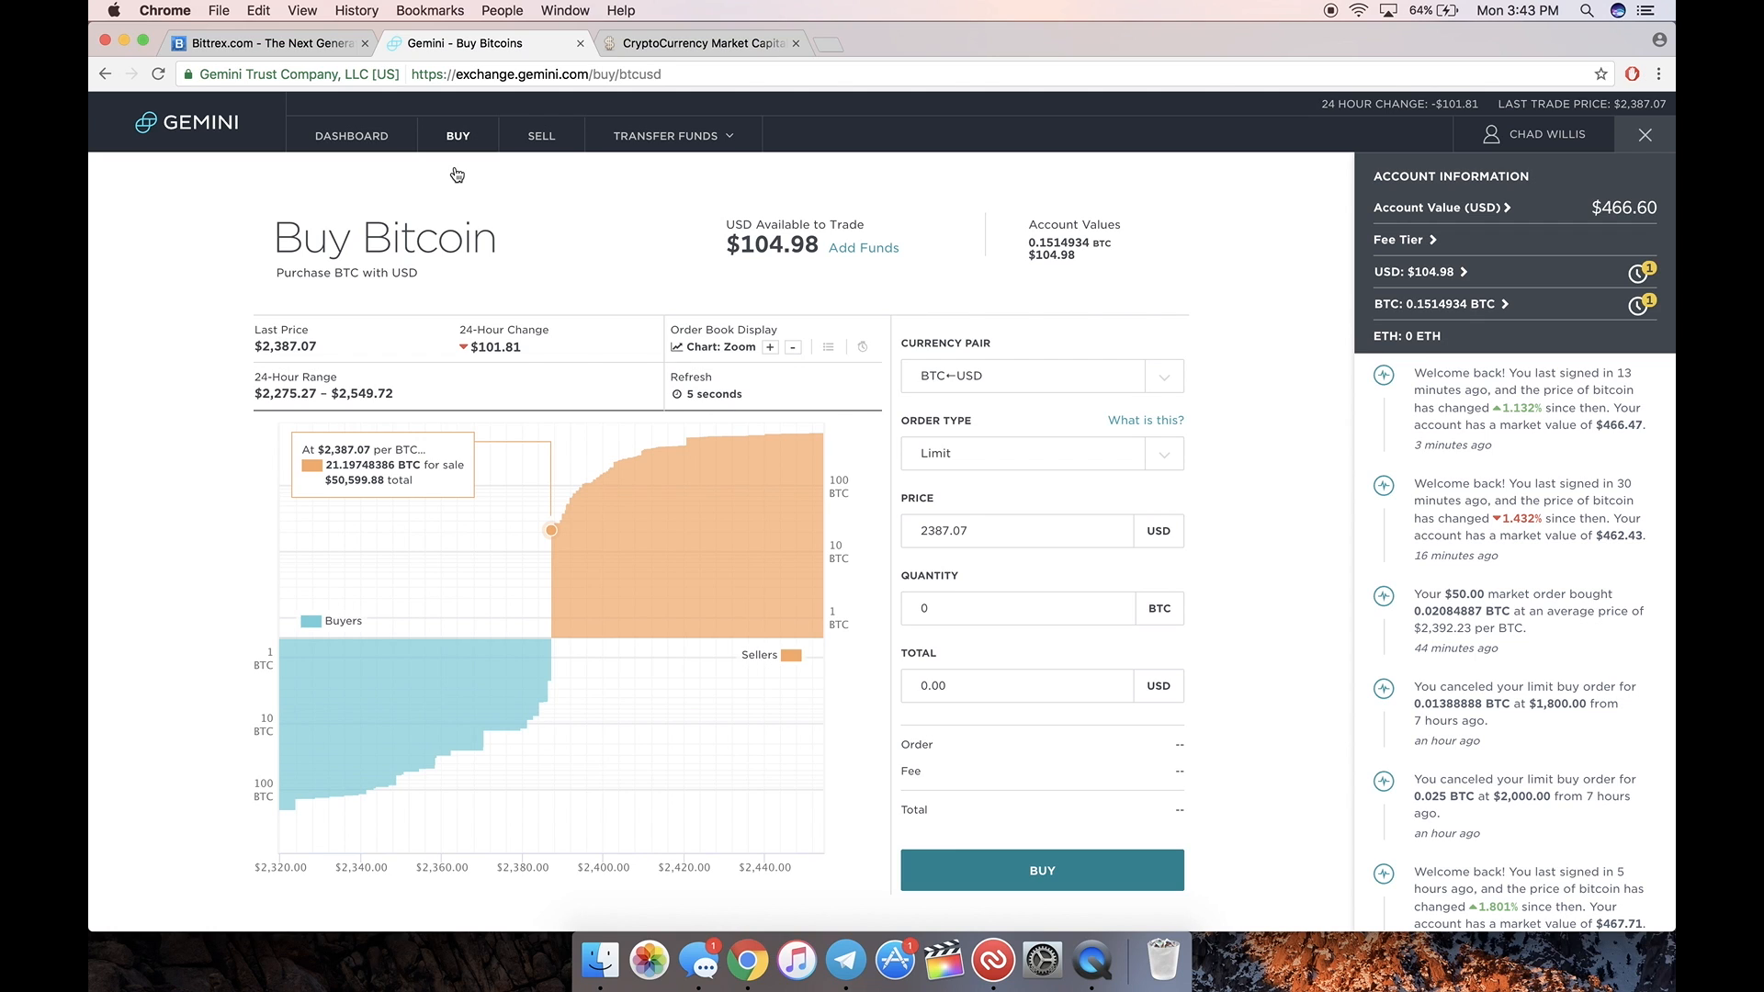
left_click(791, 346)
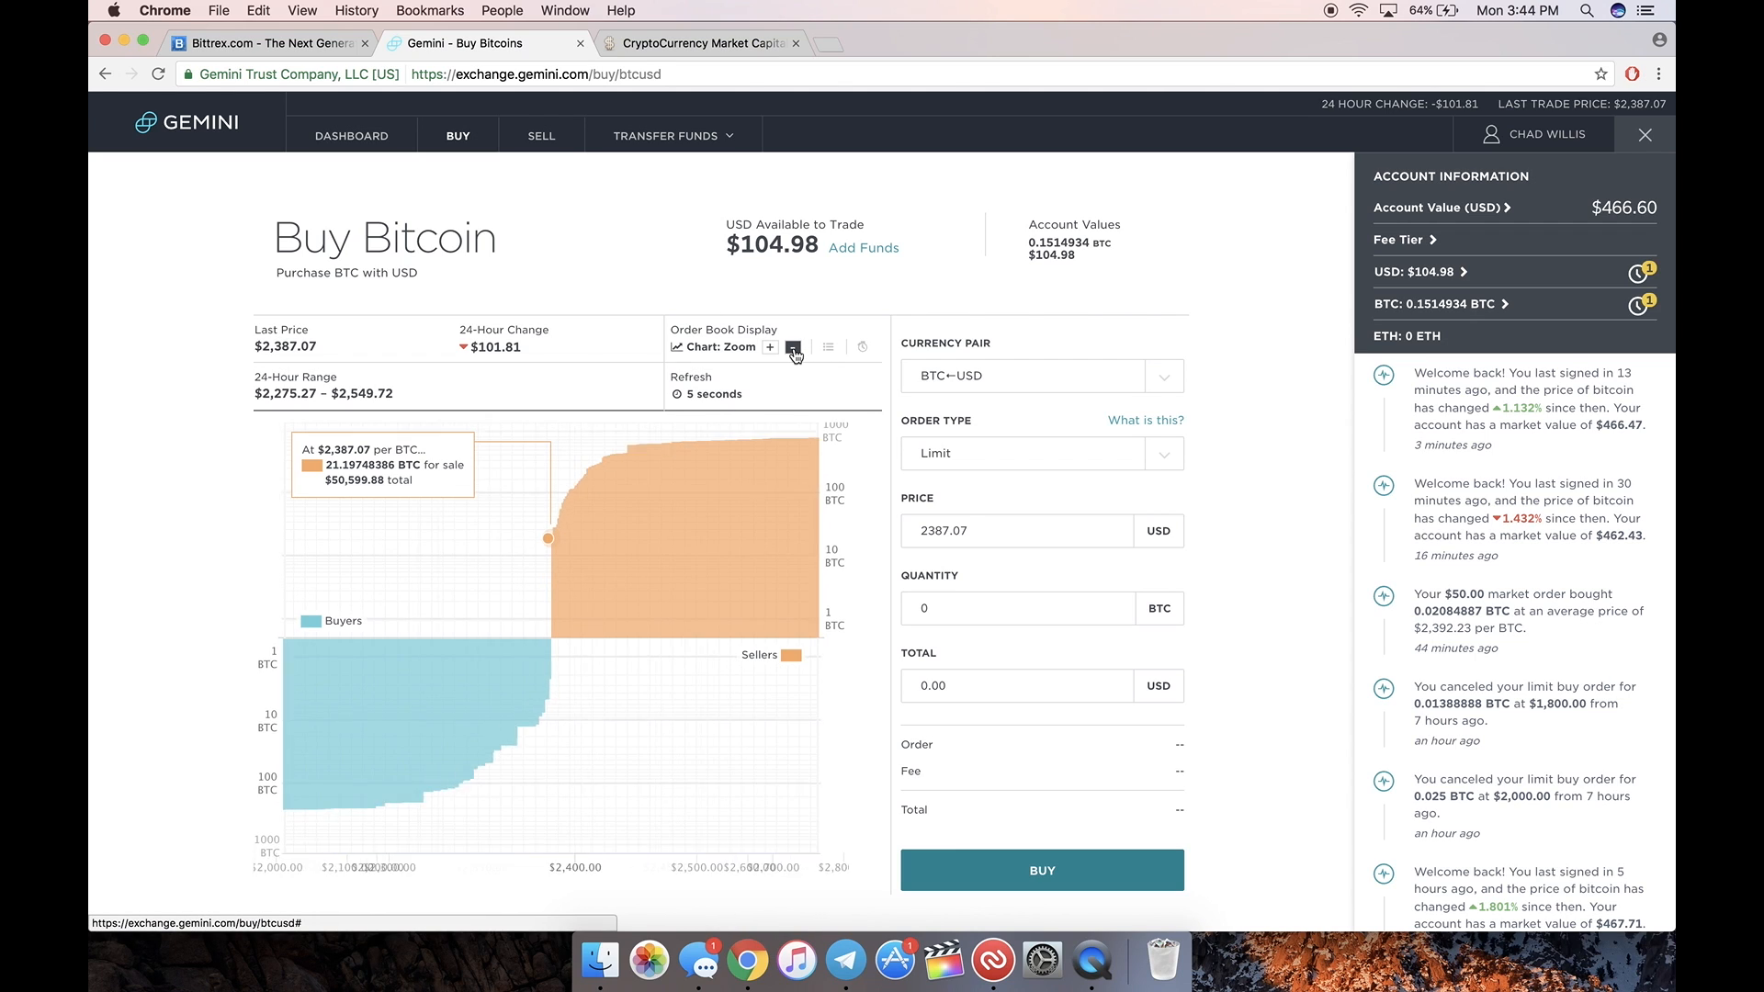
left_click(791, 347)
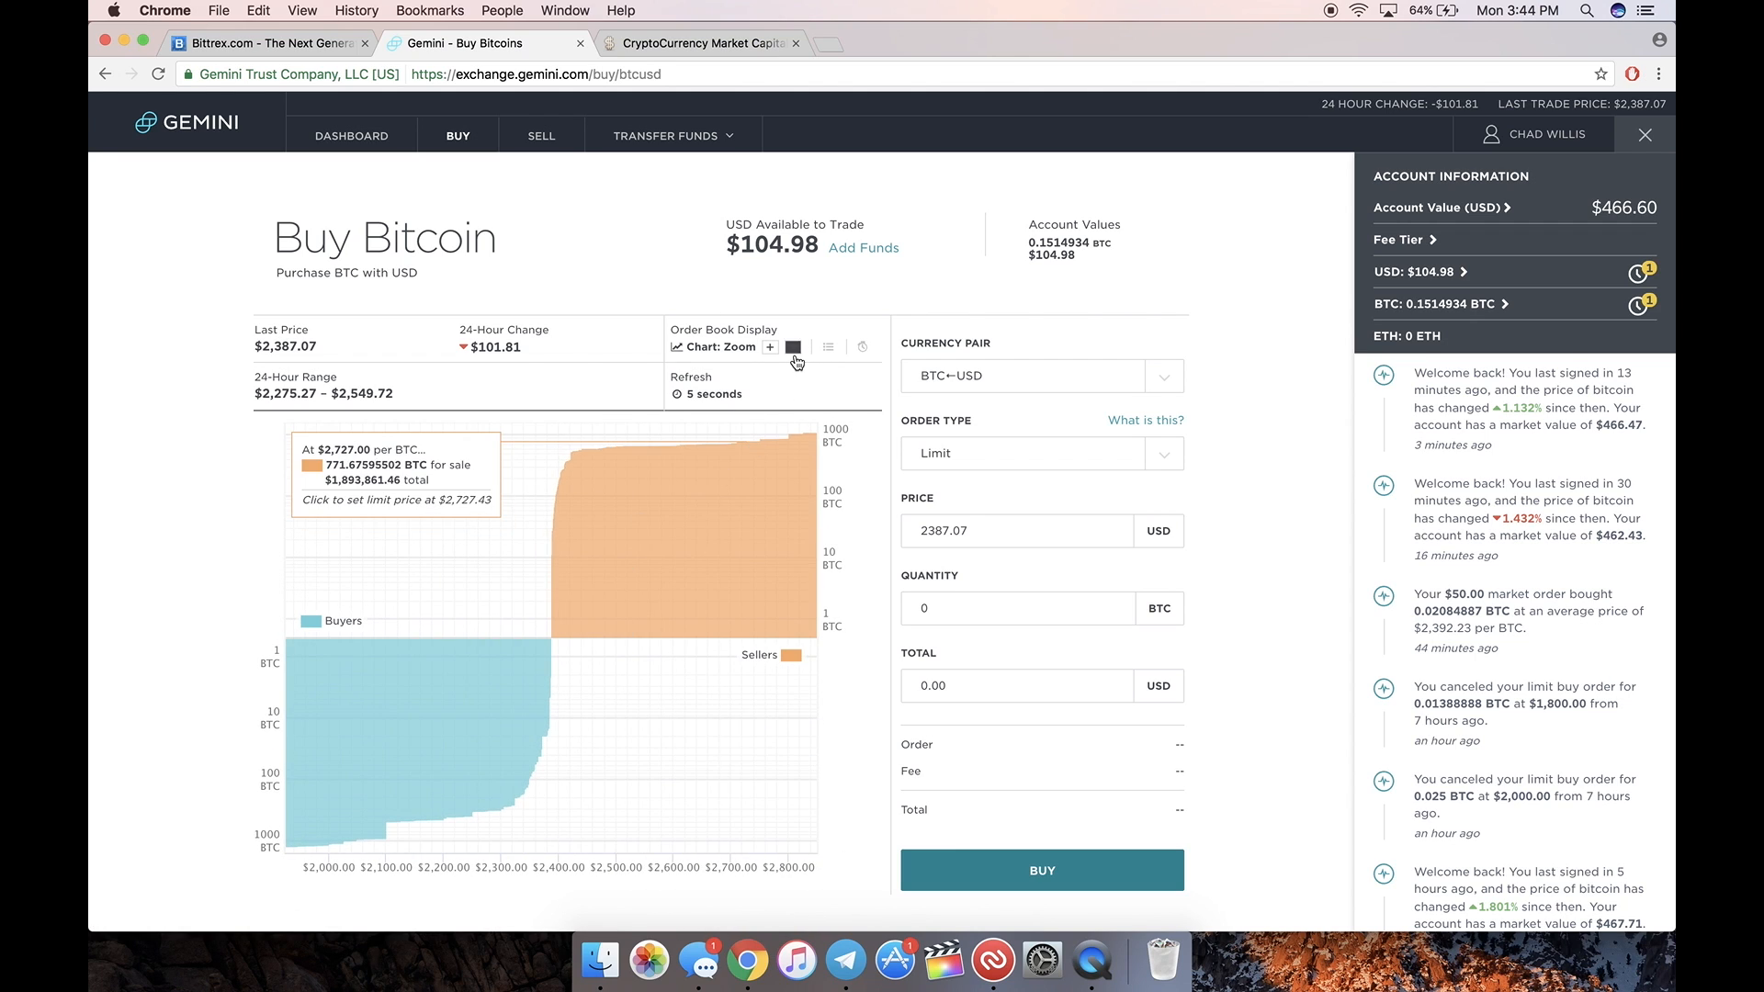
left_click(791, 347)
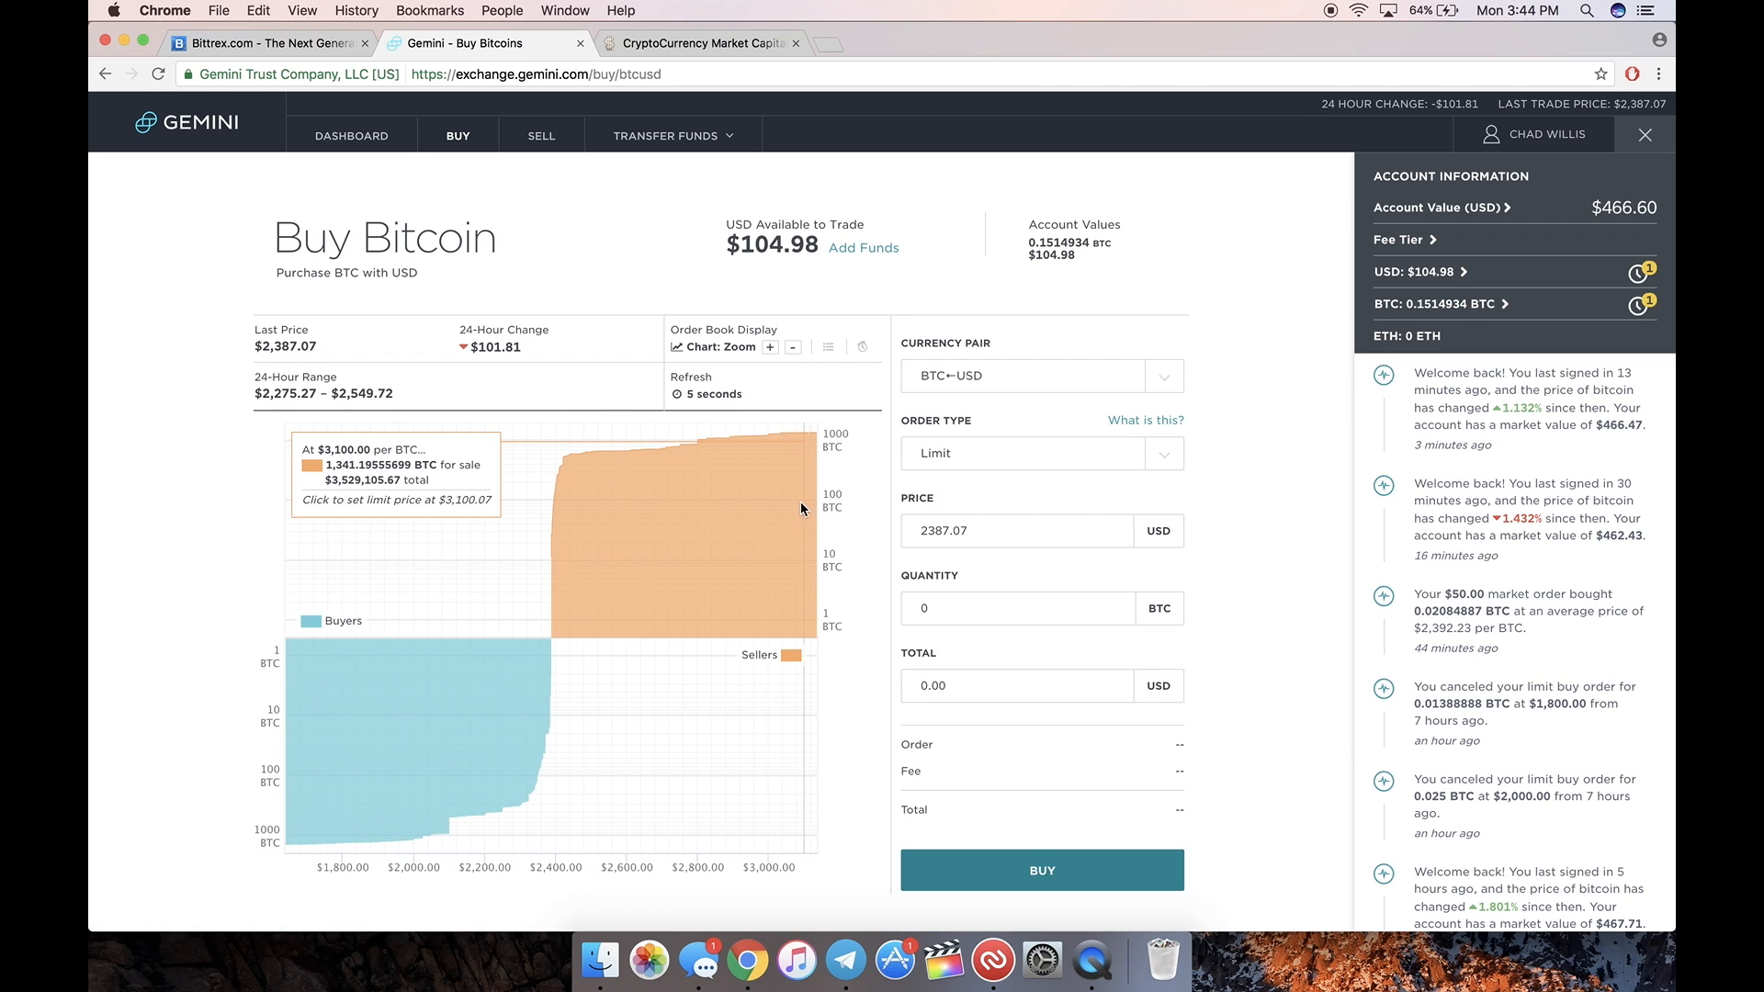
mouse_move(340, 678)
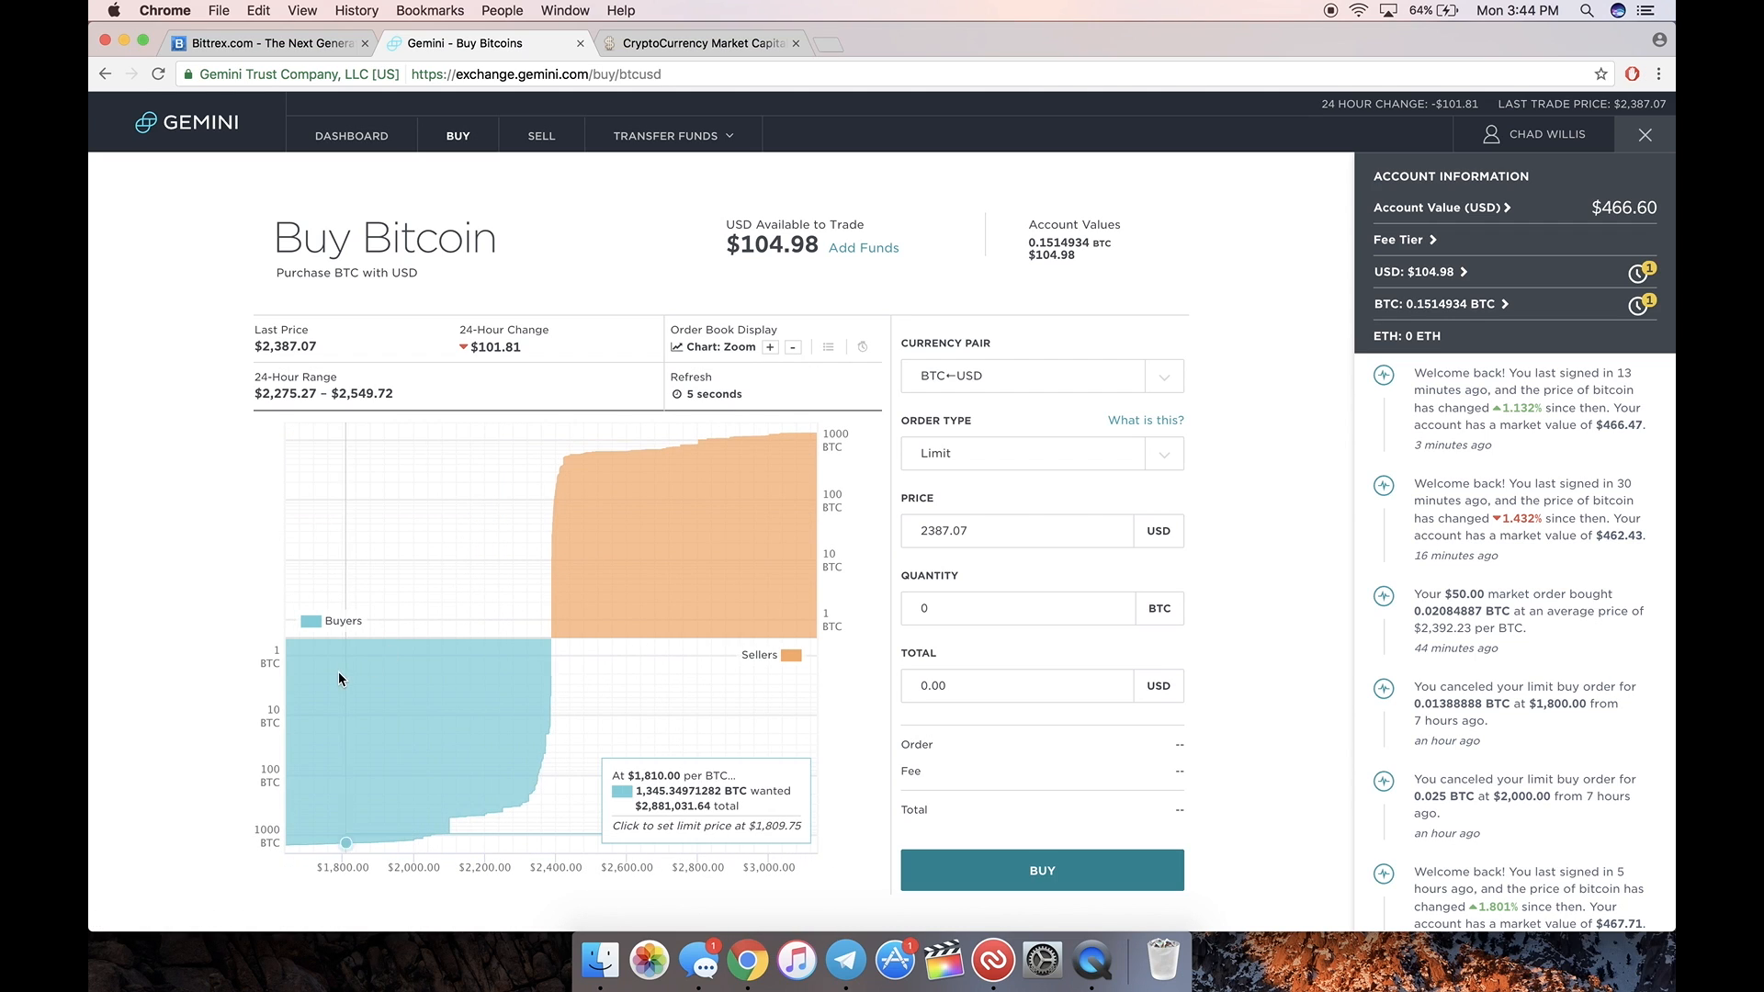
mouse_move(329, 682)
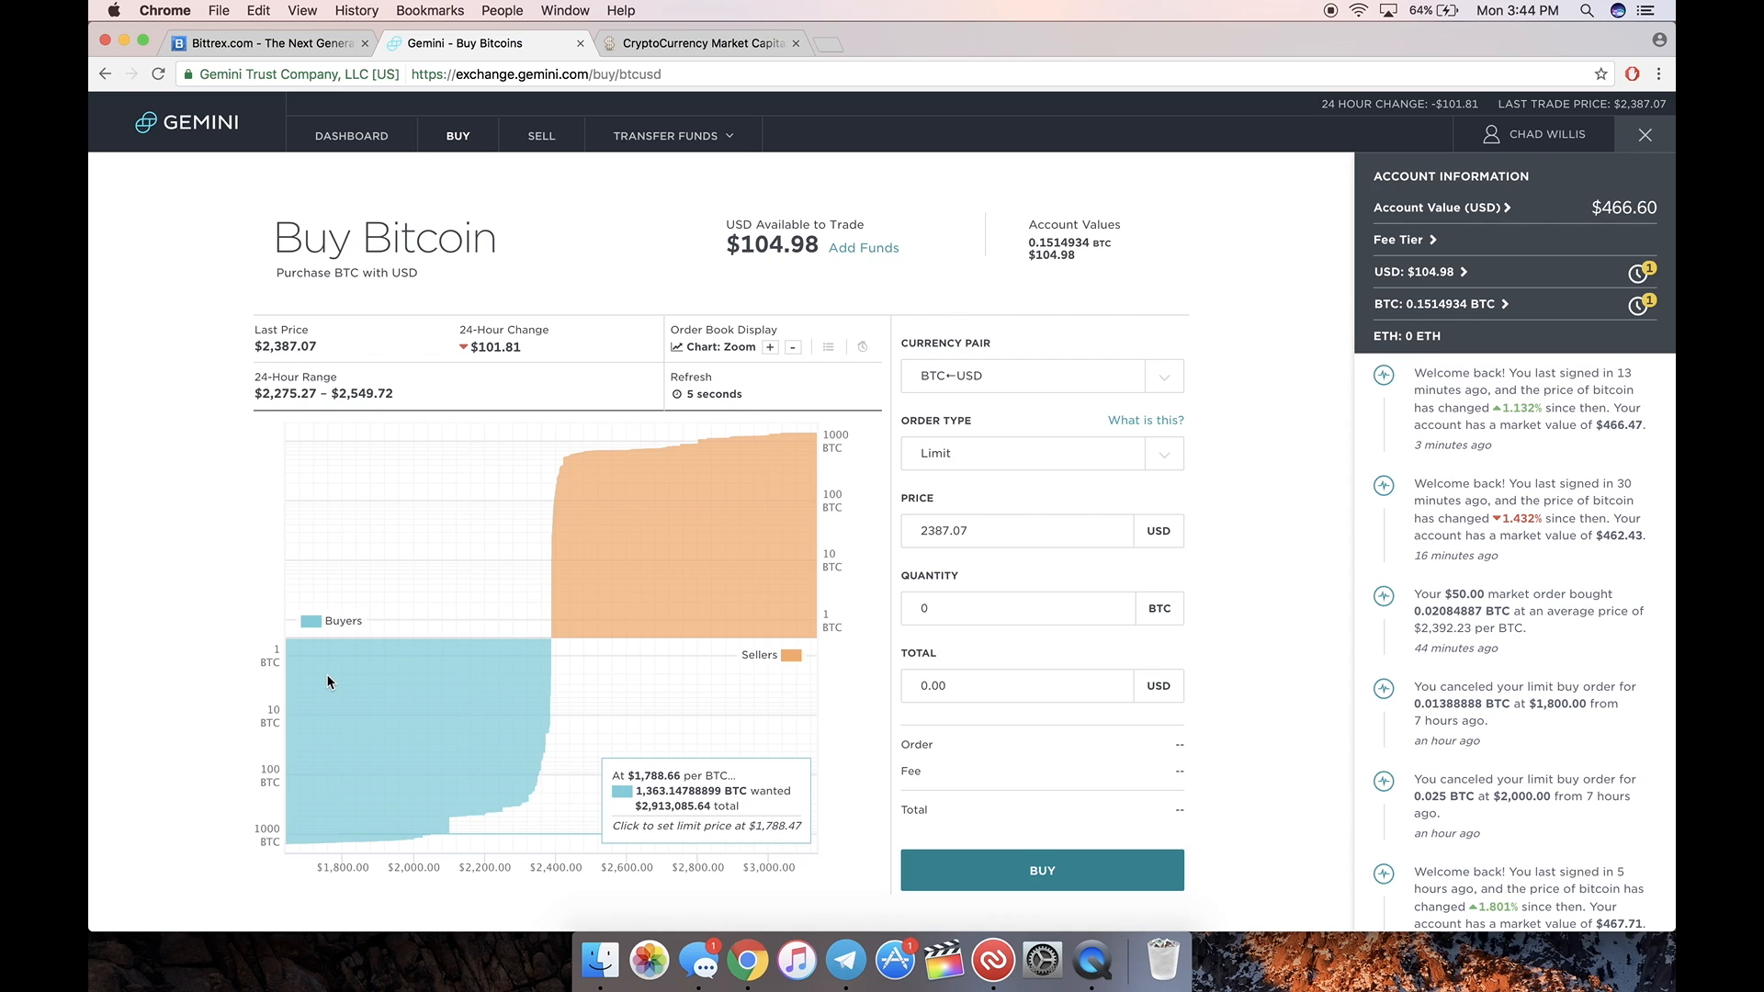
mouse_move(1253, 474)
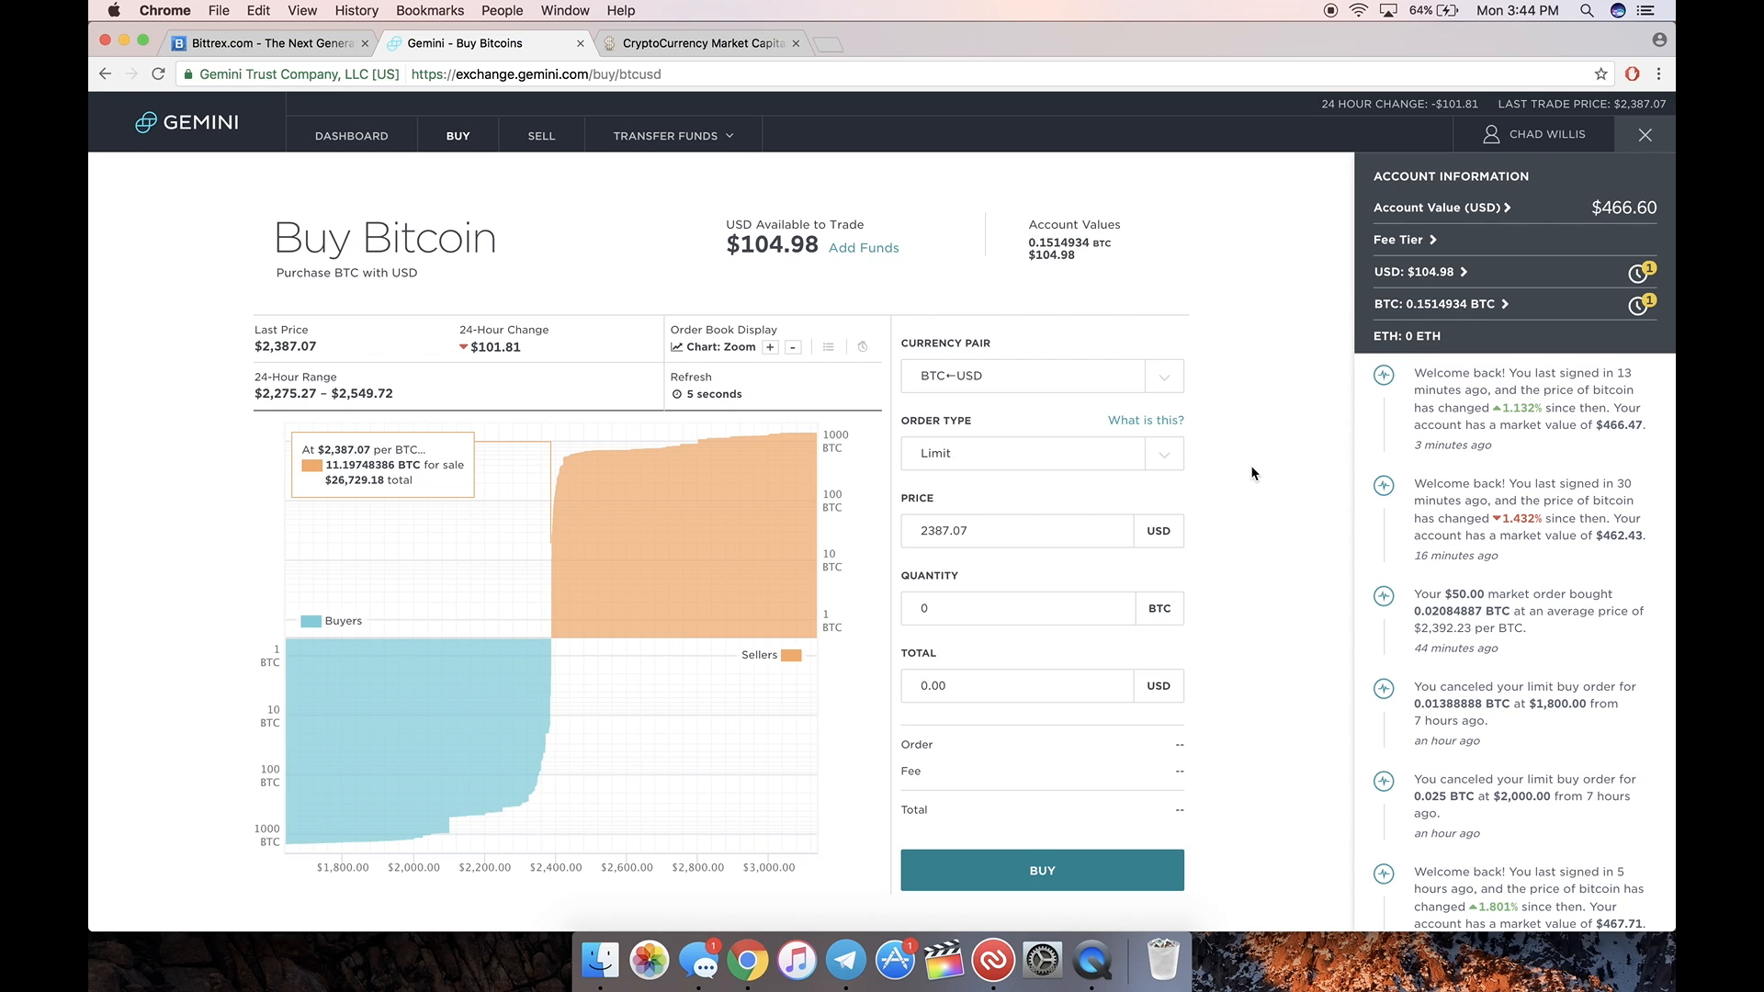
mouse_move(550, 572)
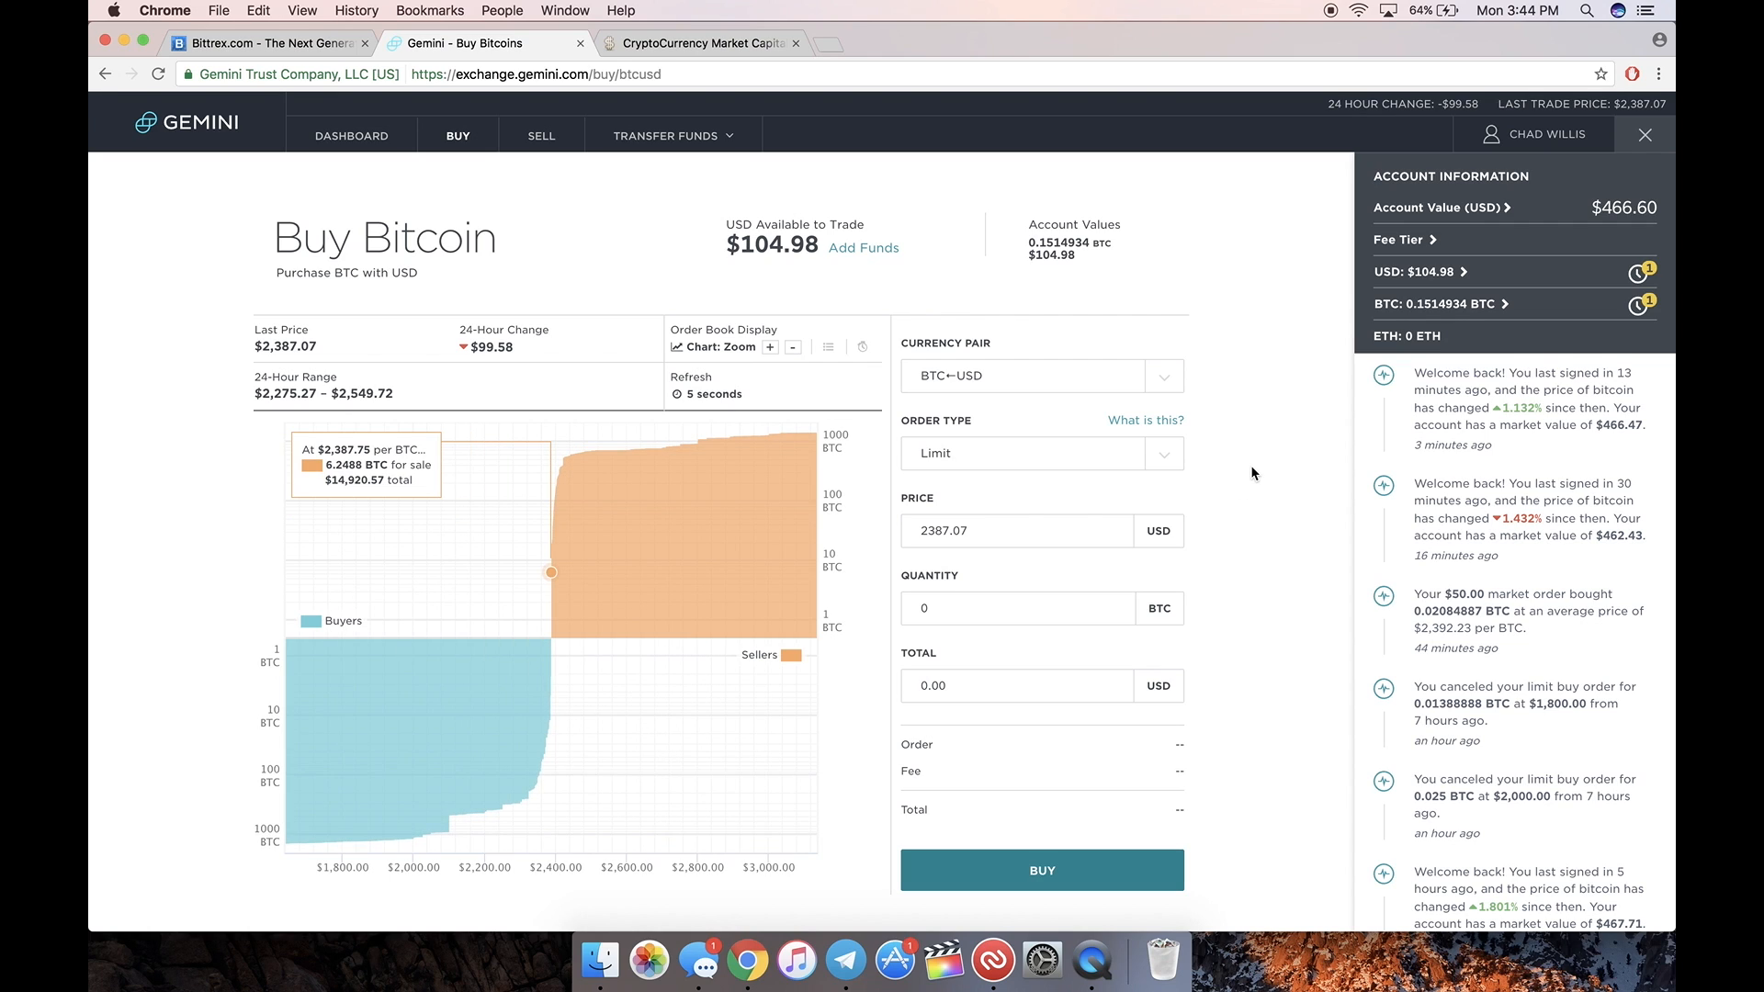
left_click(1016, 530)
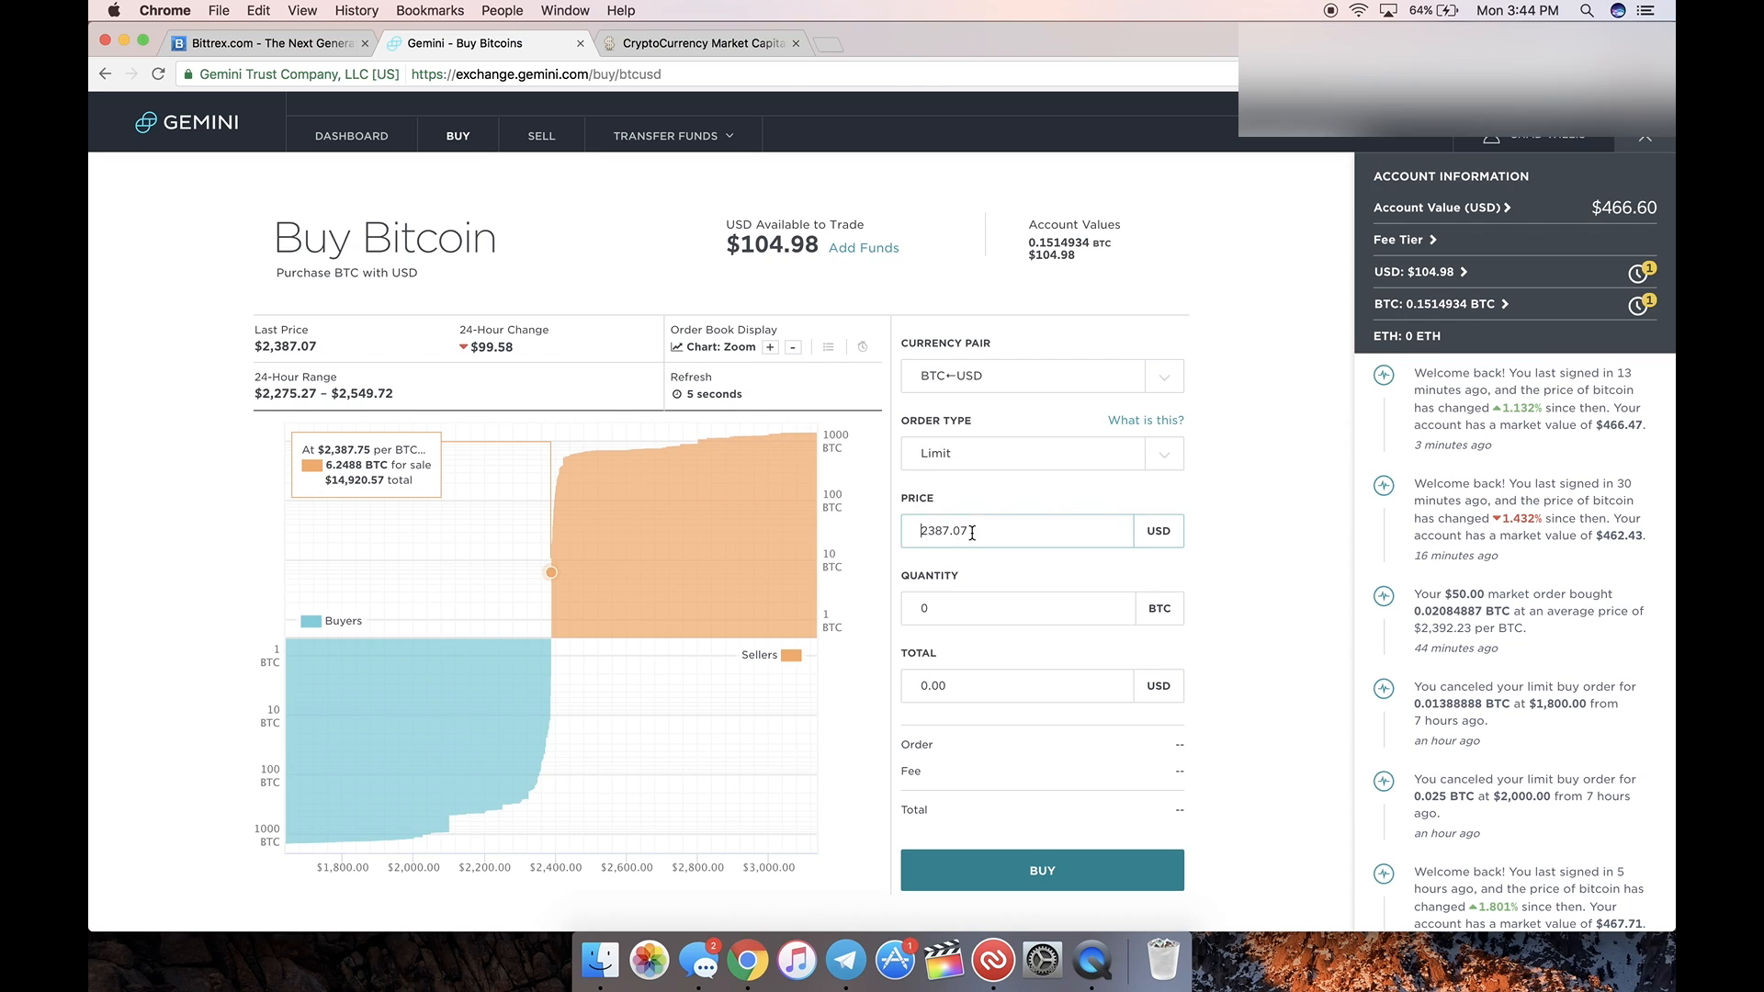
mouse_move(1253, 392)
type("2300")
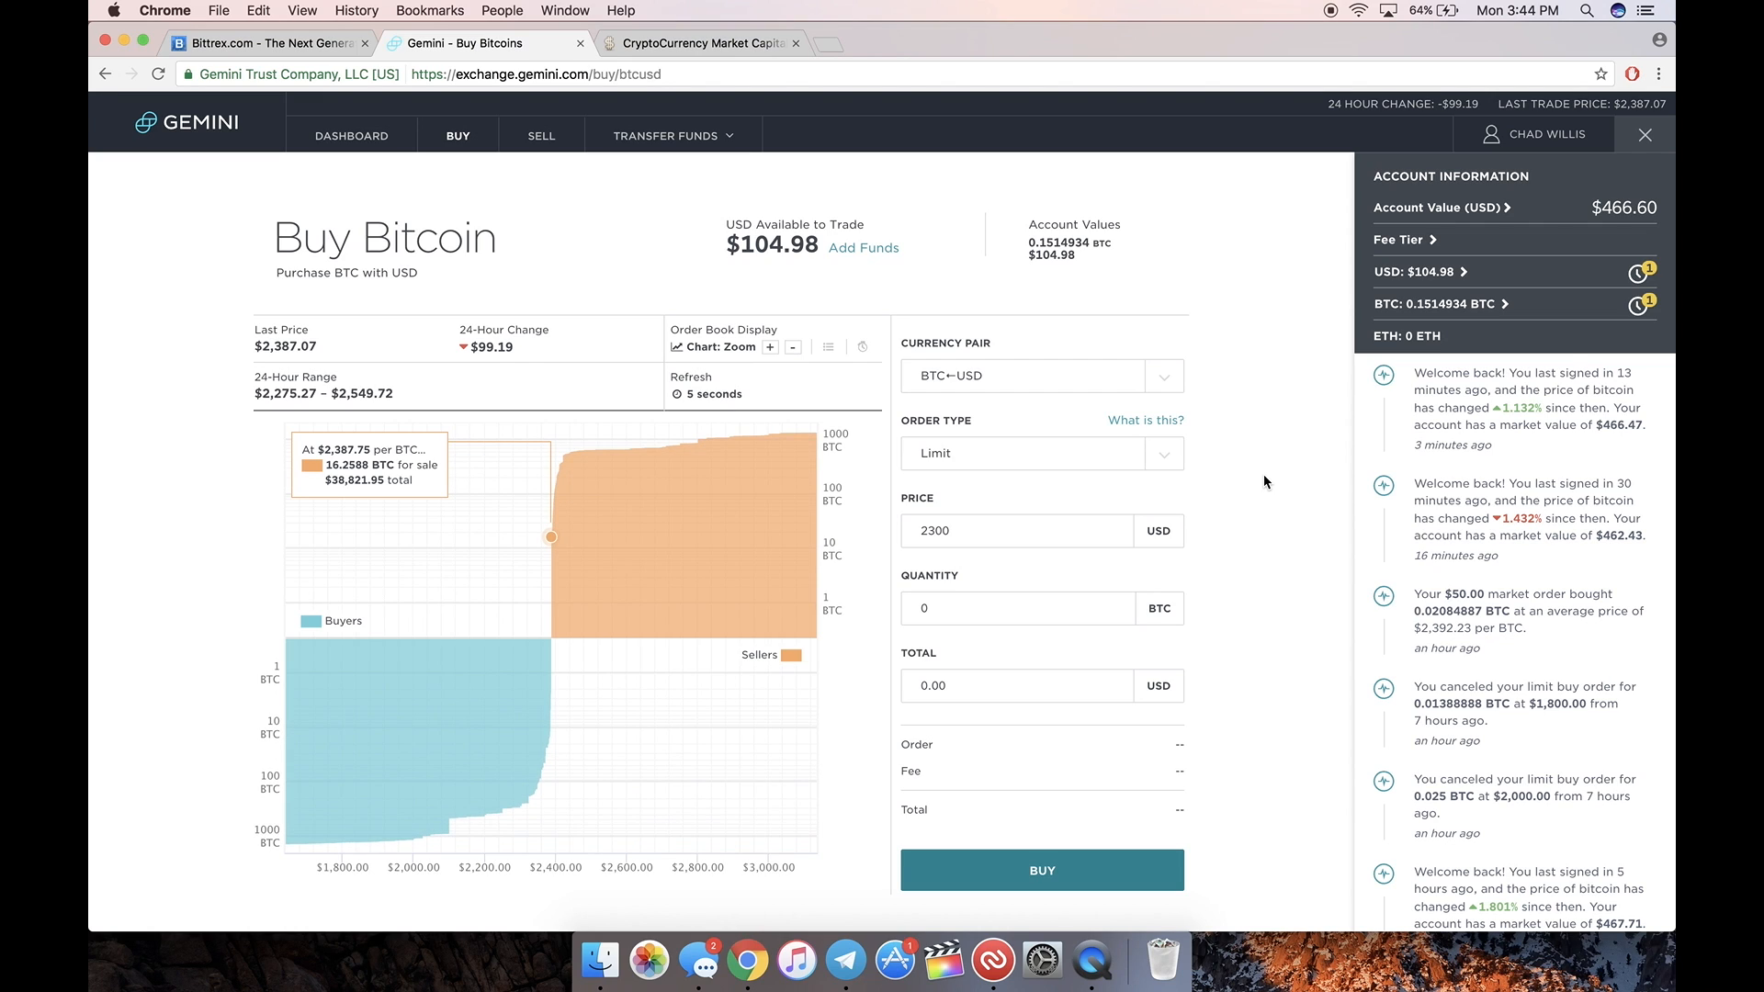
left_click(1017, 687)
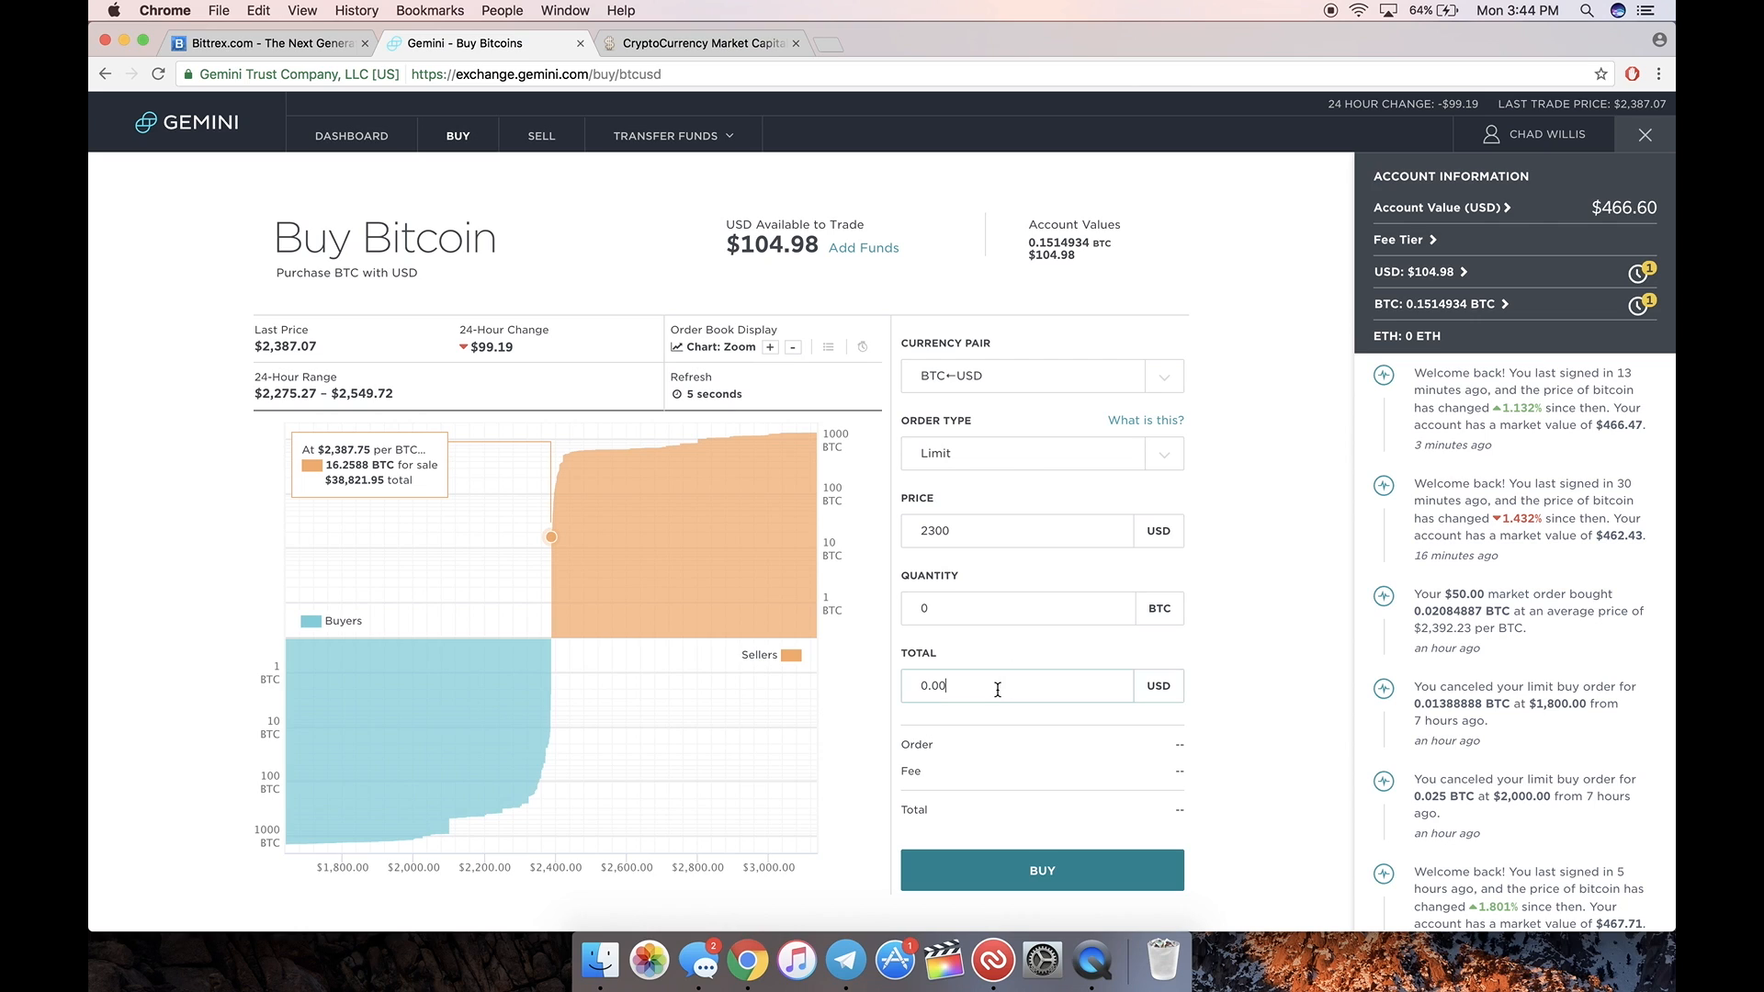
Step: Change the order total from 10000 to 9950 USD and make it a Market order
type("10000")
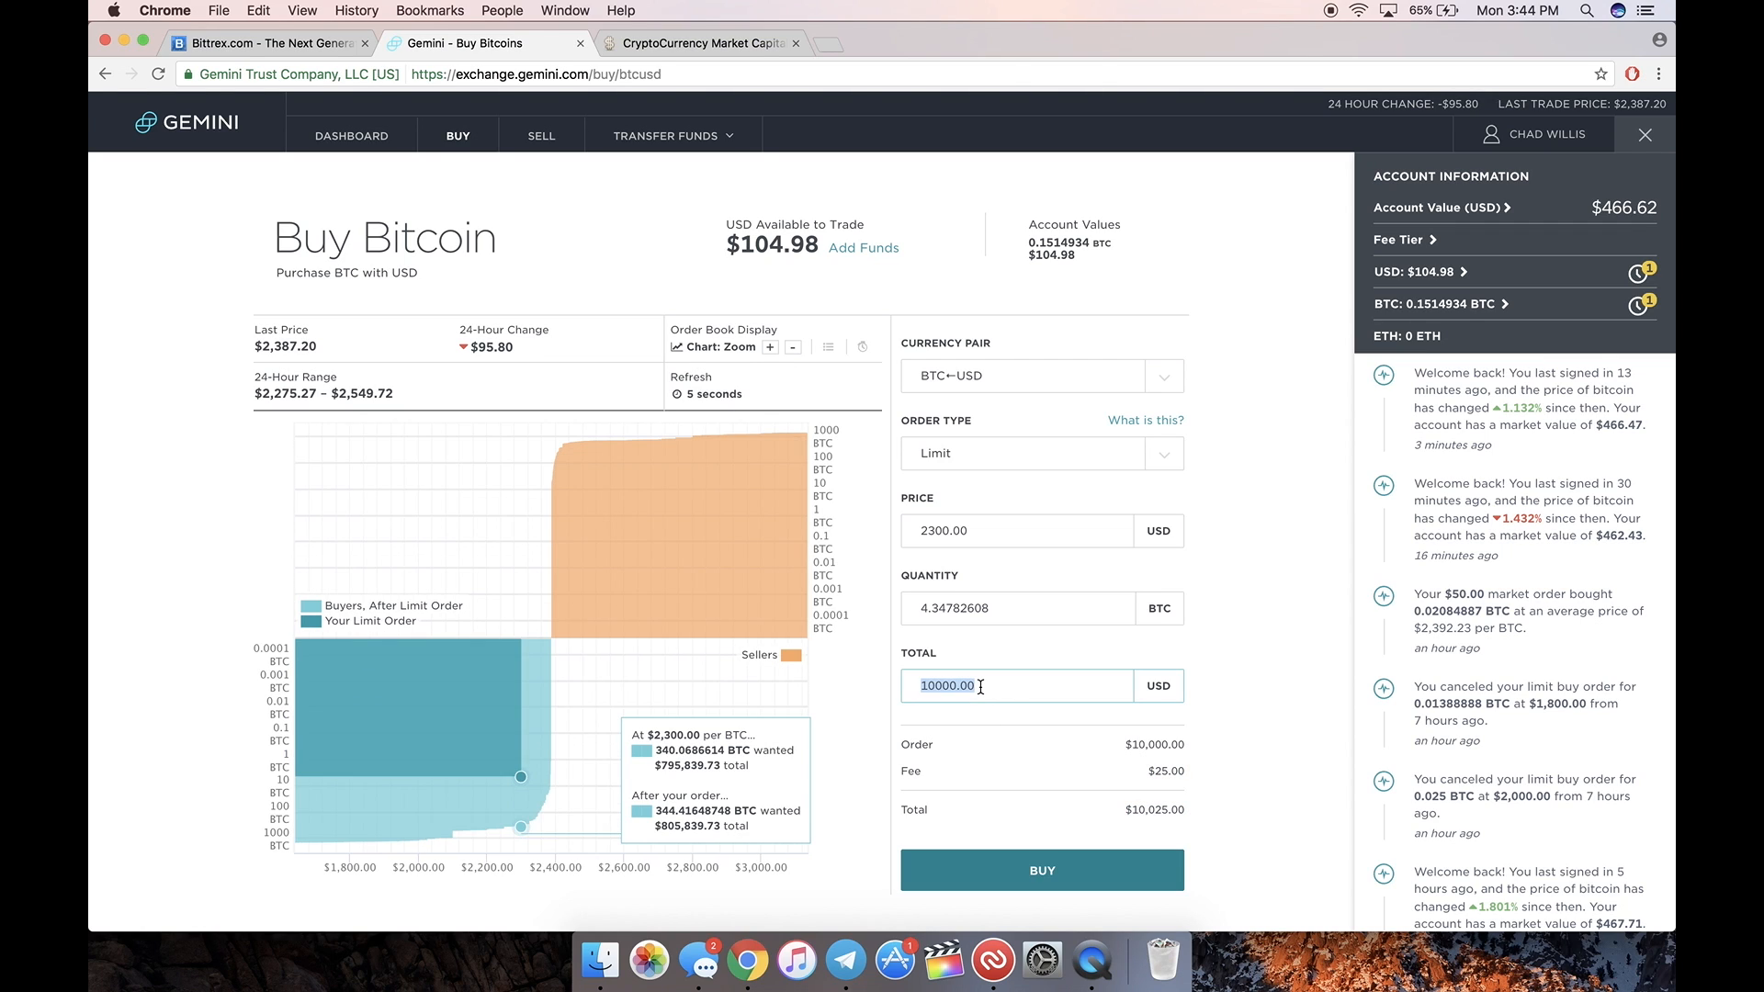
type("9950")
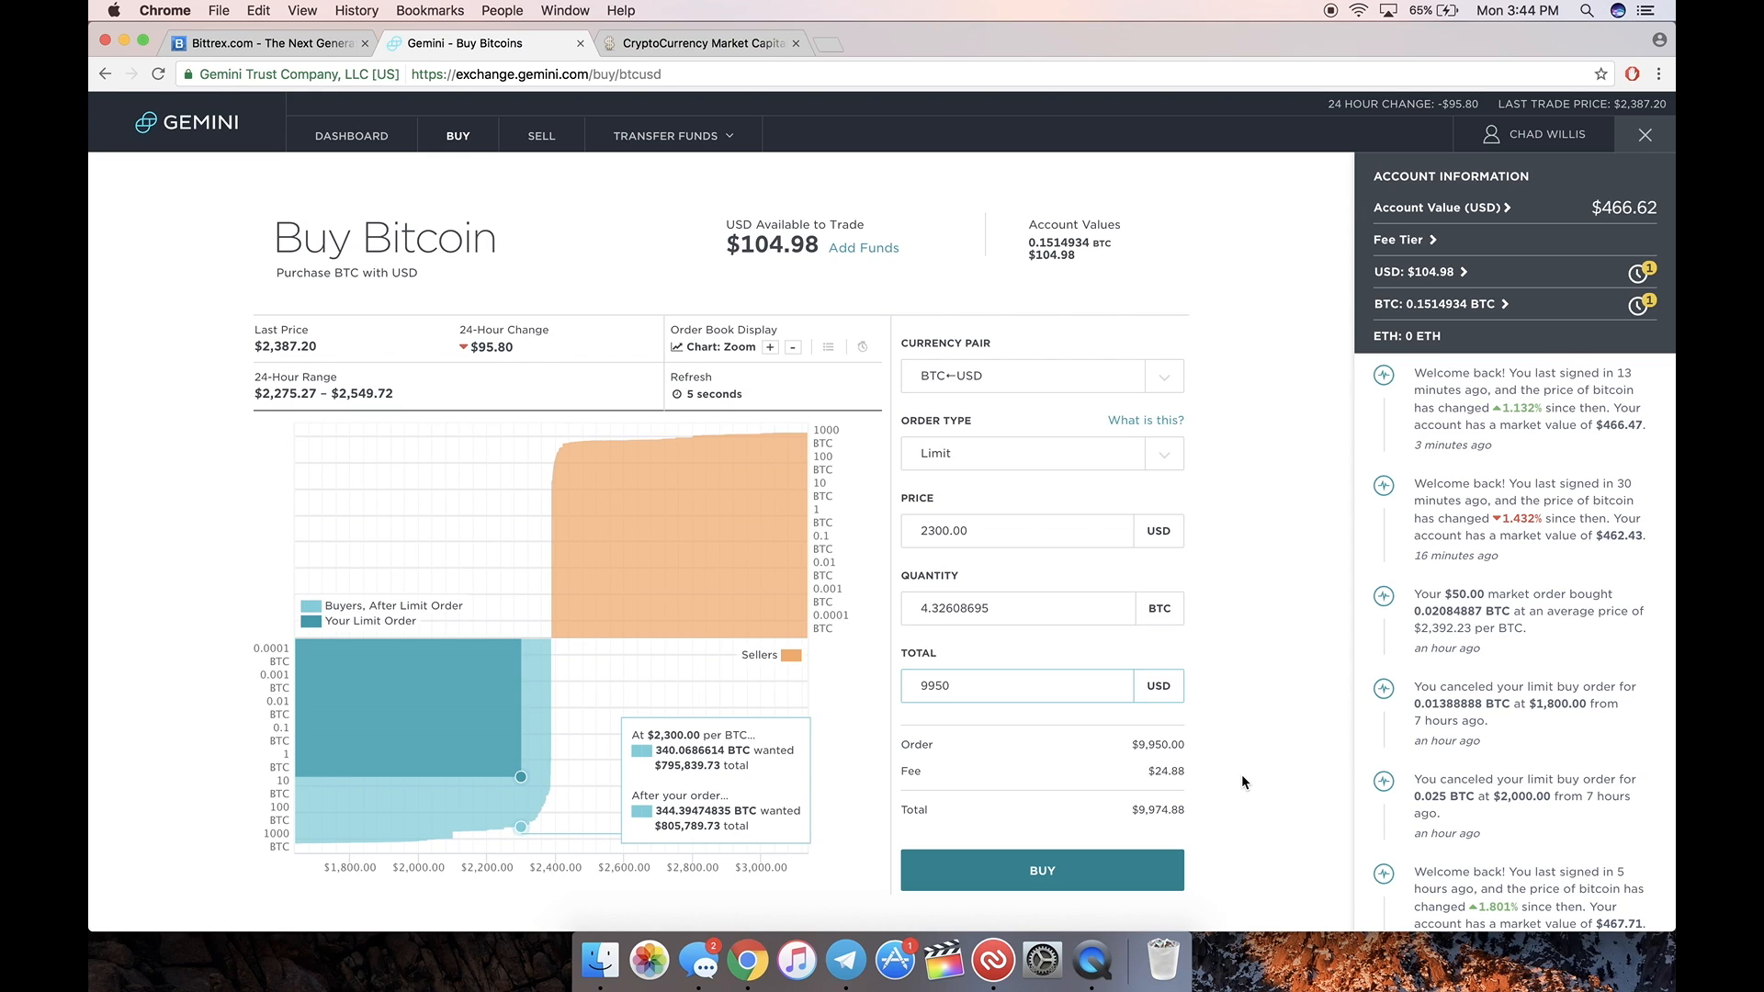
mouse_move(1102, 660)
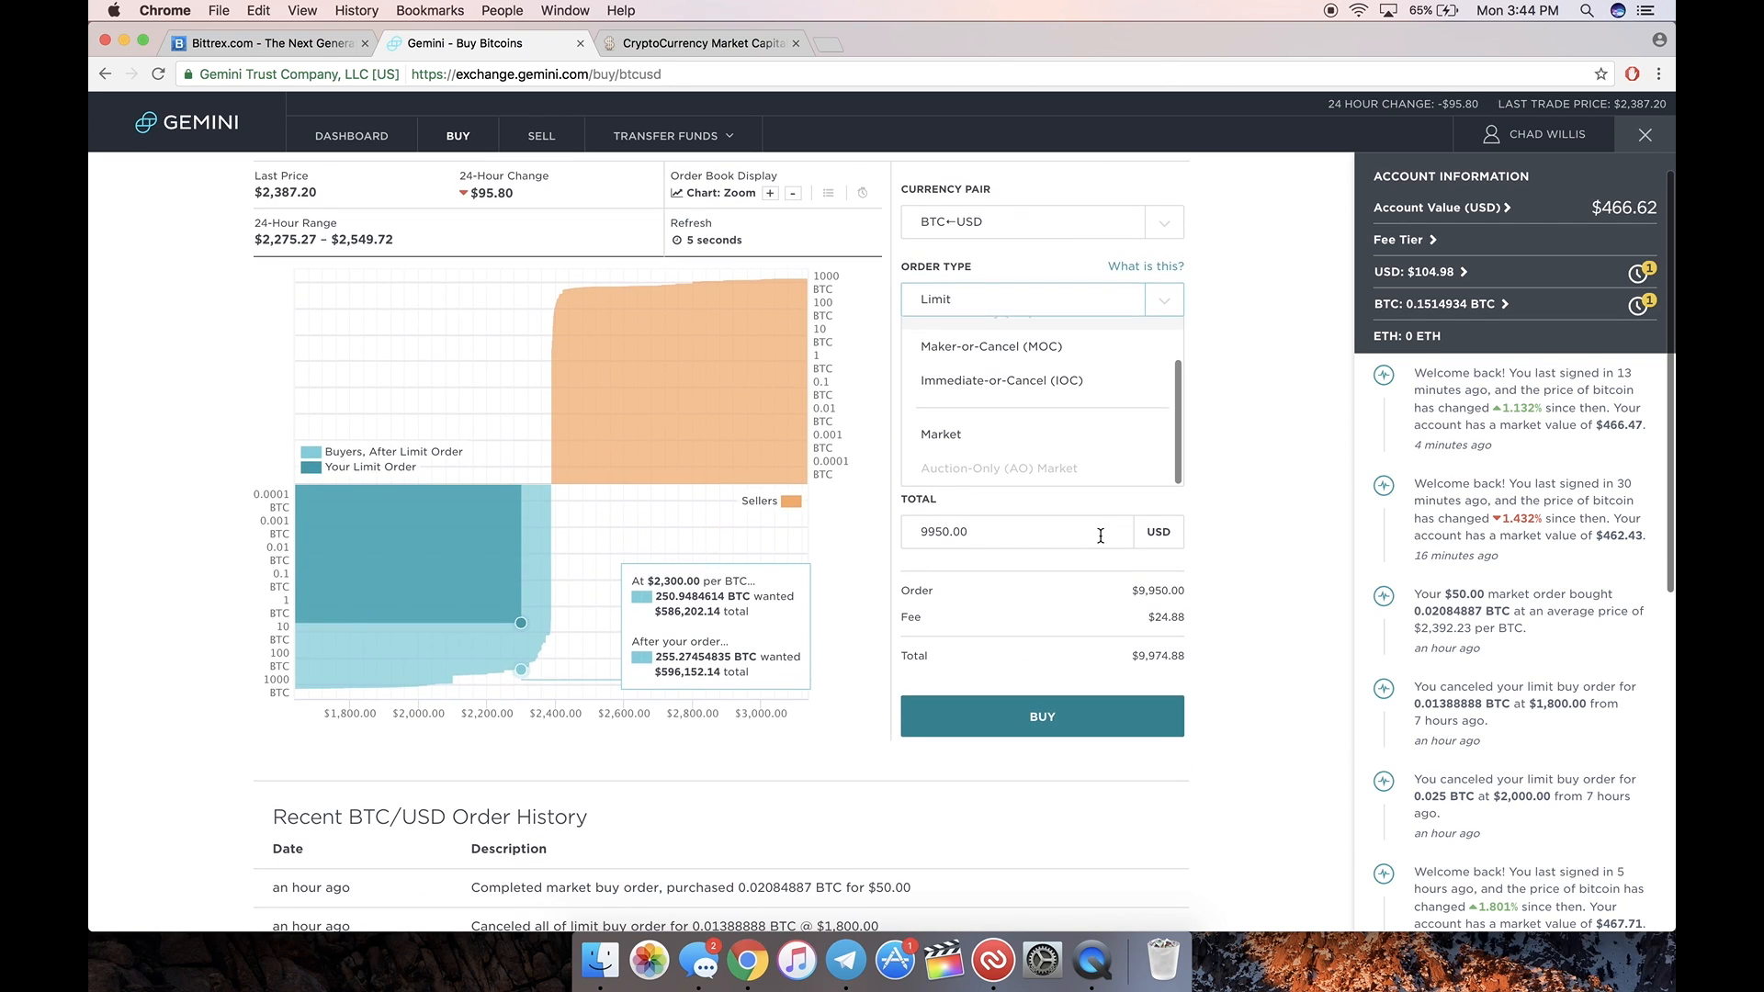
left_click(939, 435)
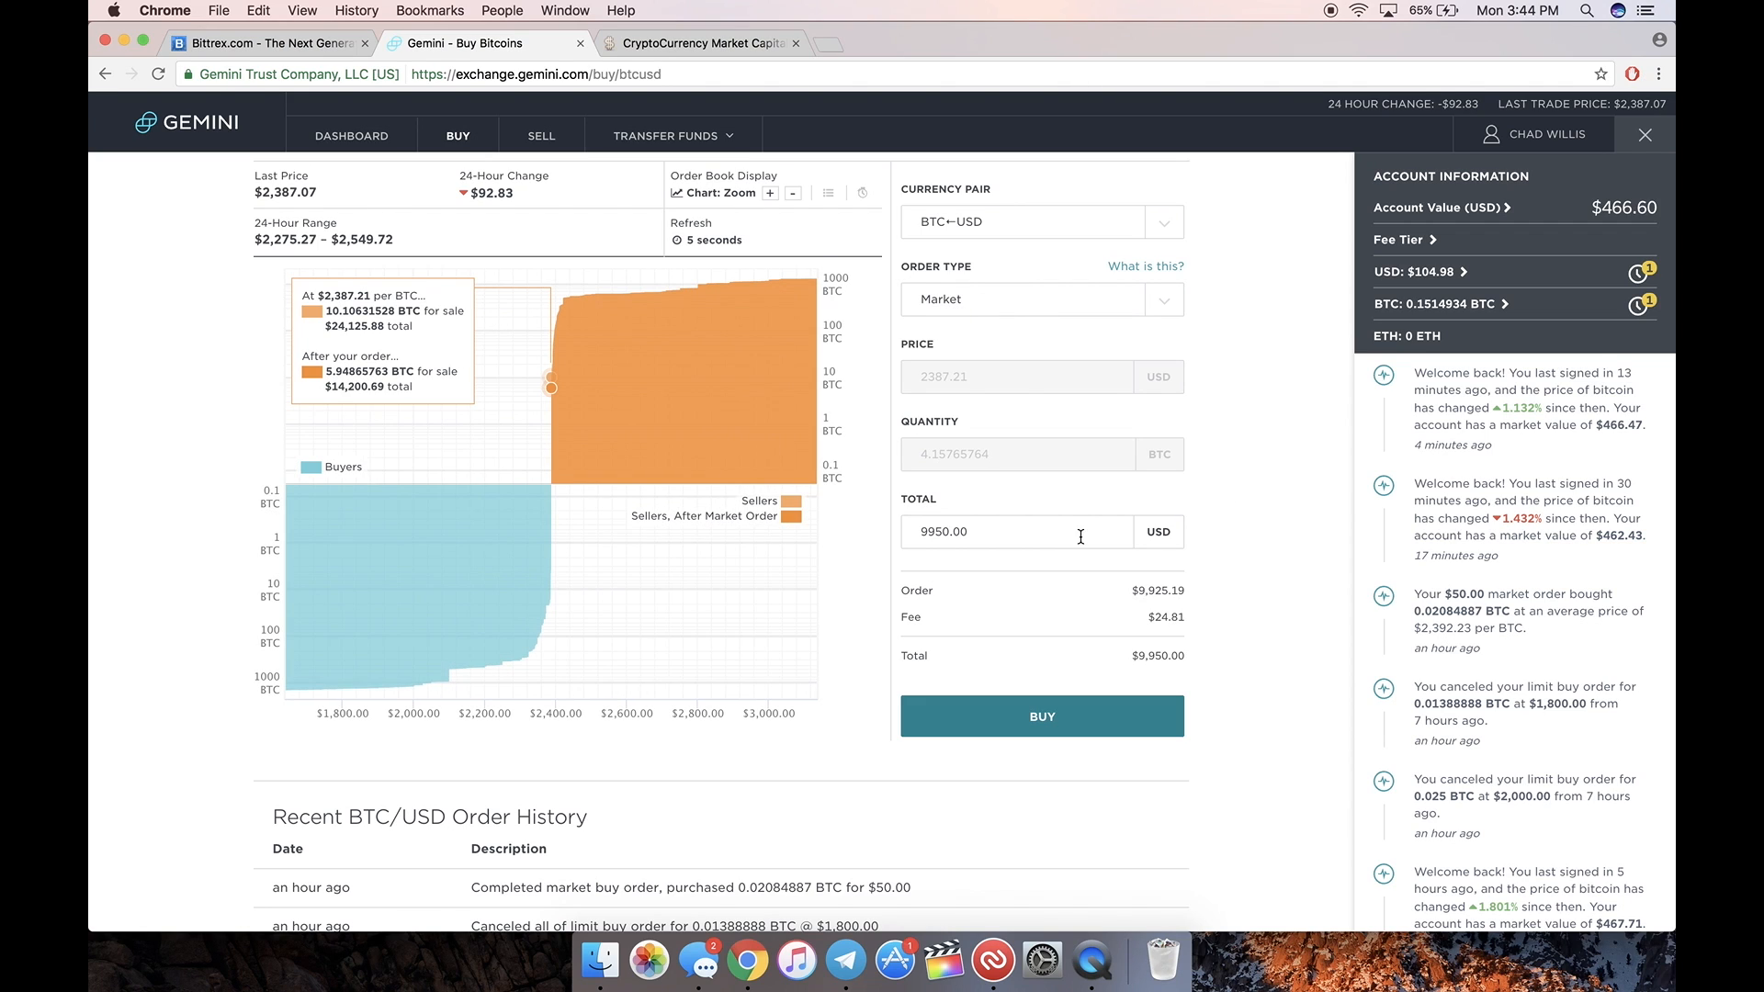
mouse_move(1299, 570)
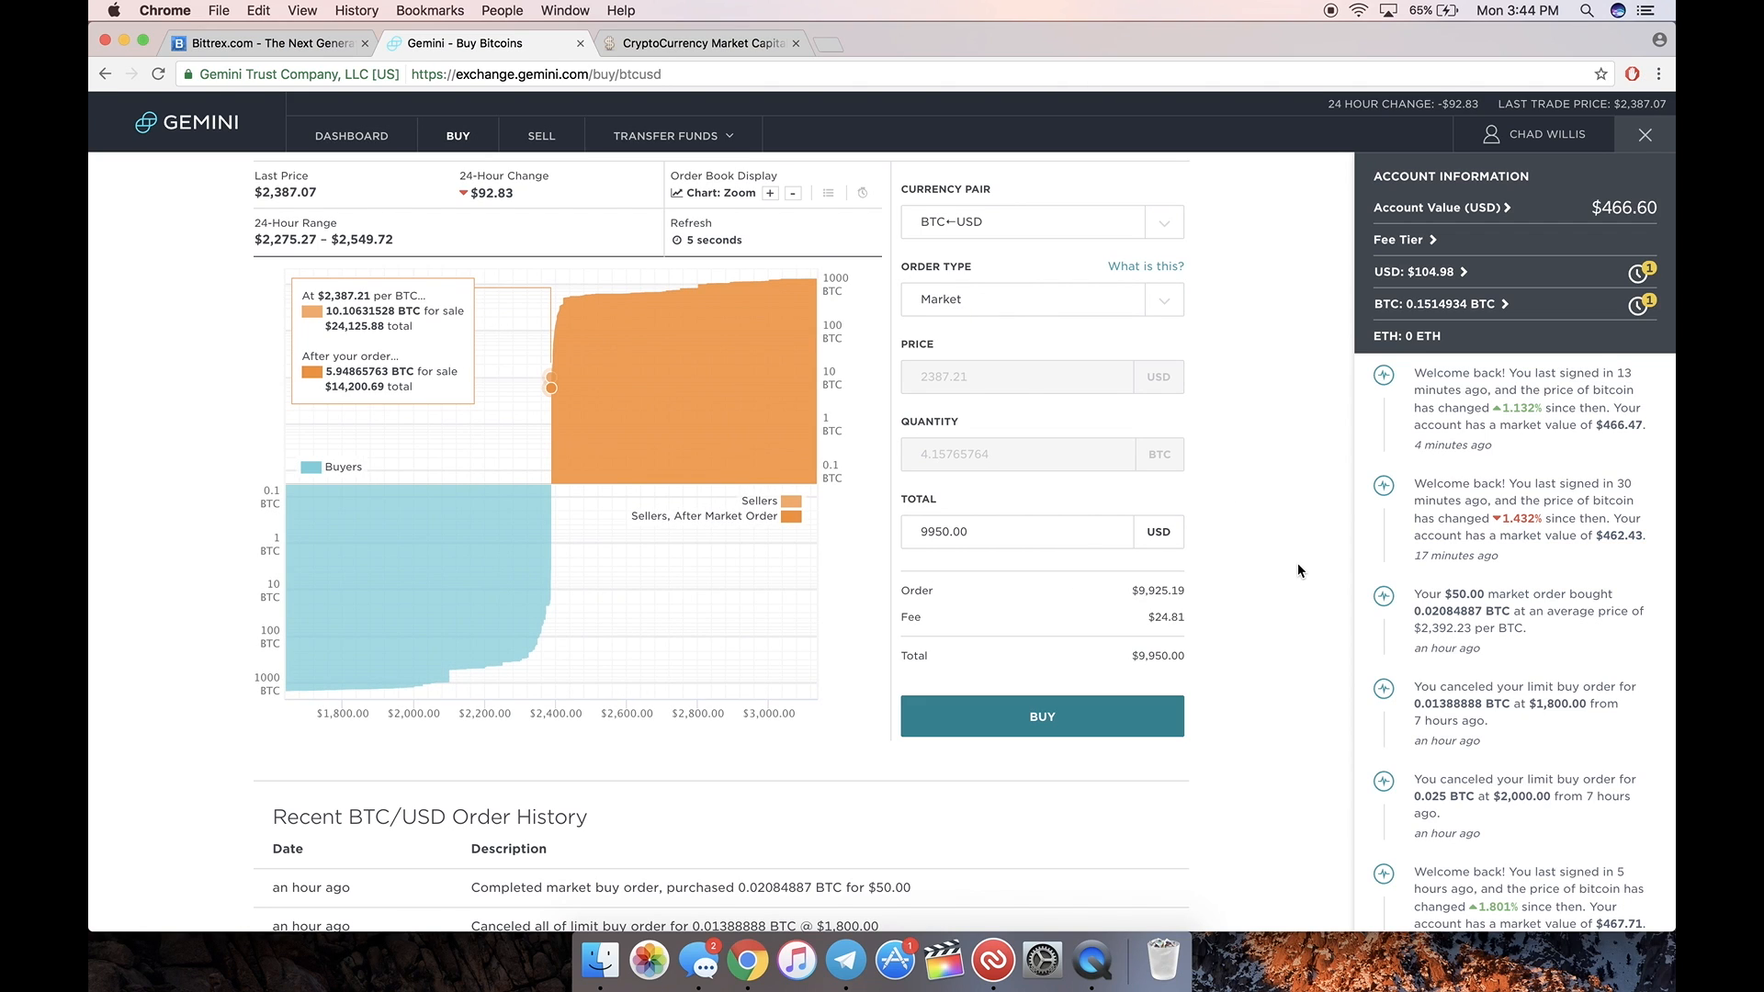
mouse_move(1454, 257)
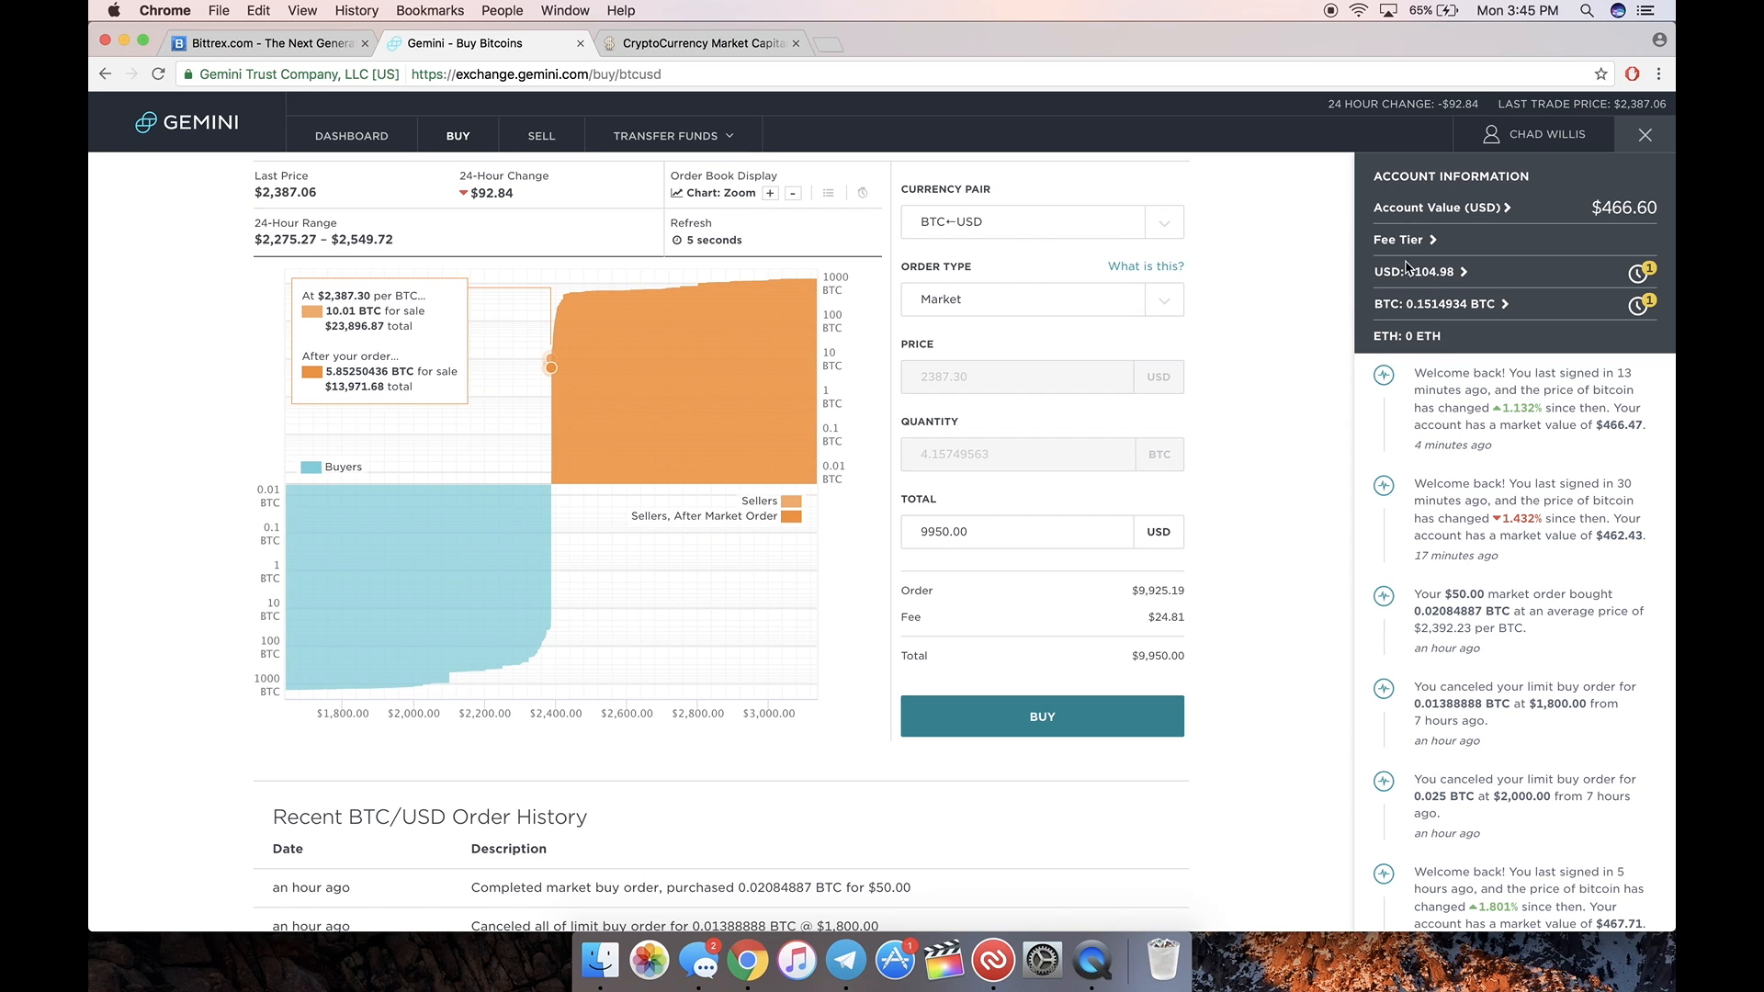
Step: Expand the USD balance ($104.98 tradable, $0.00 withdrawable), then bring up the Trezor wallet tab
left_click(1469, 271)
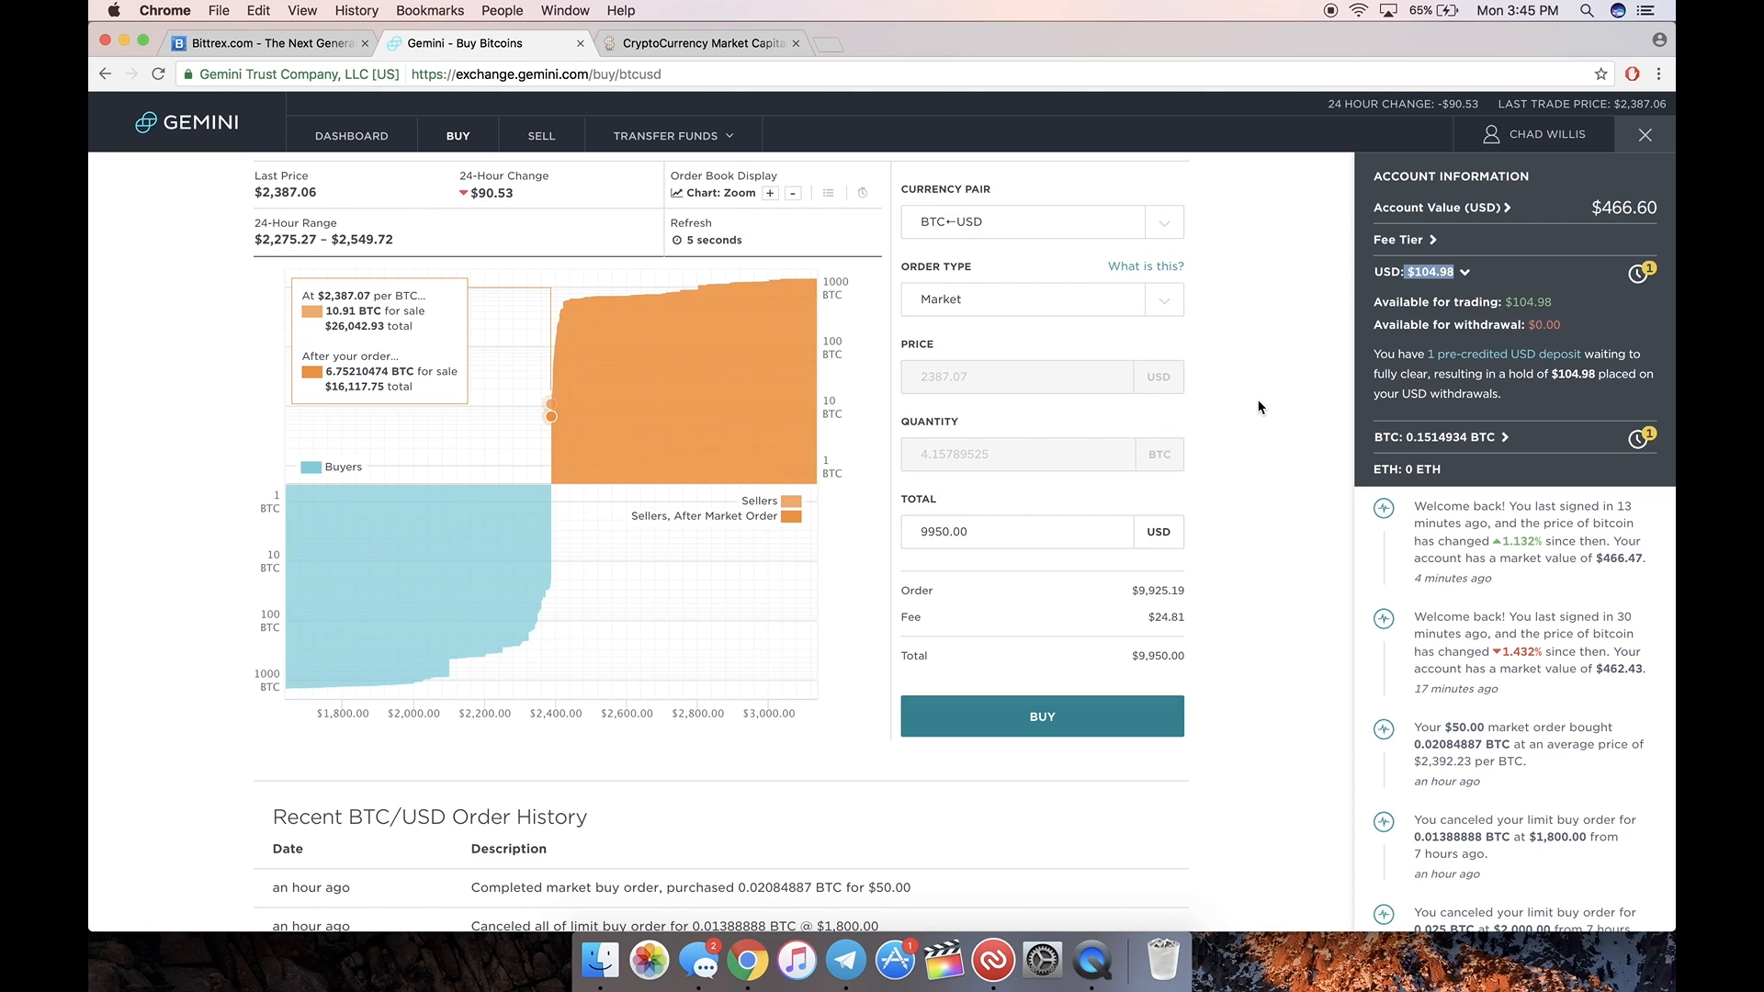
mouse_move(1354, 430)
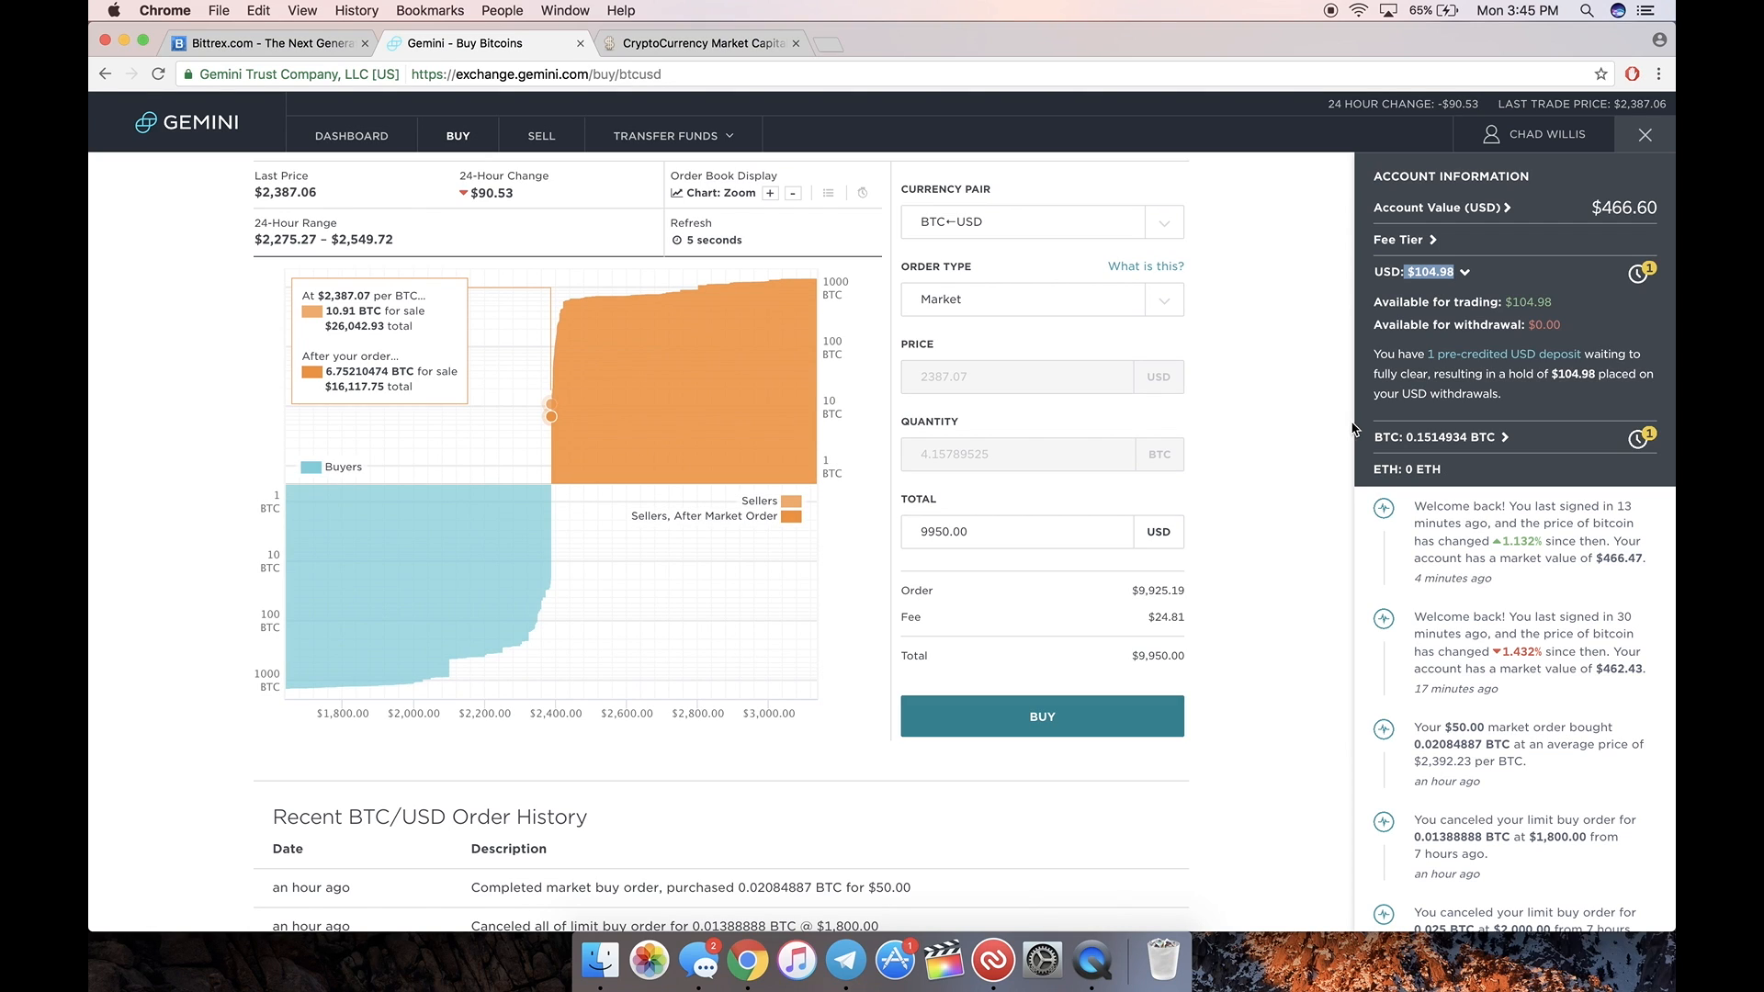
mouse_move(1298, 381)
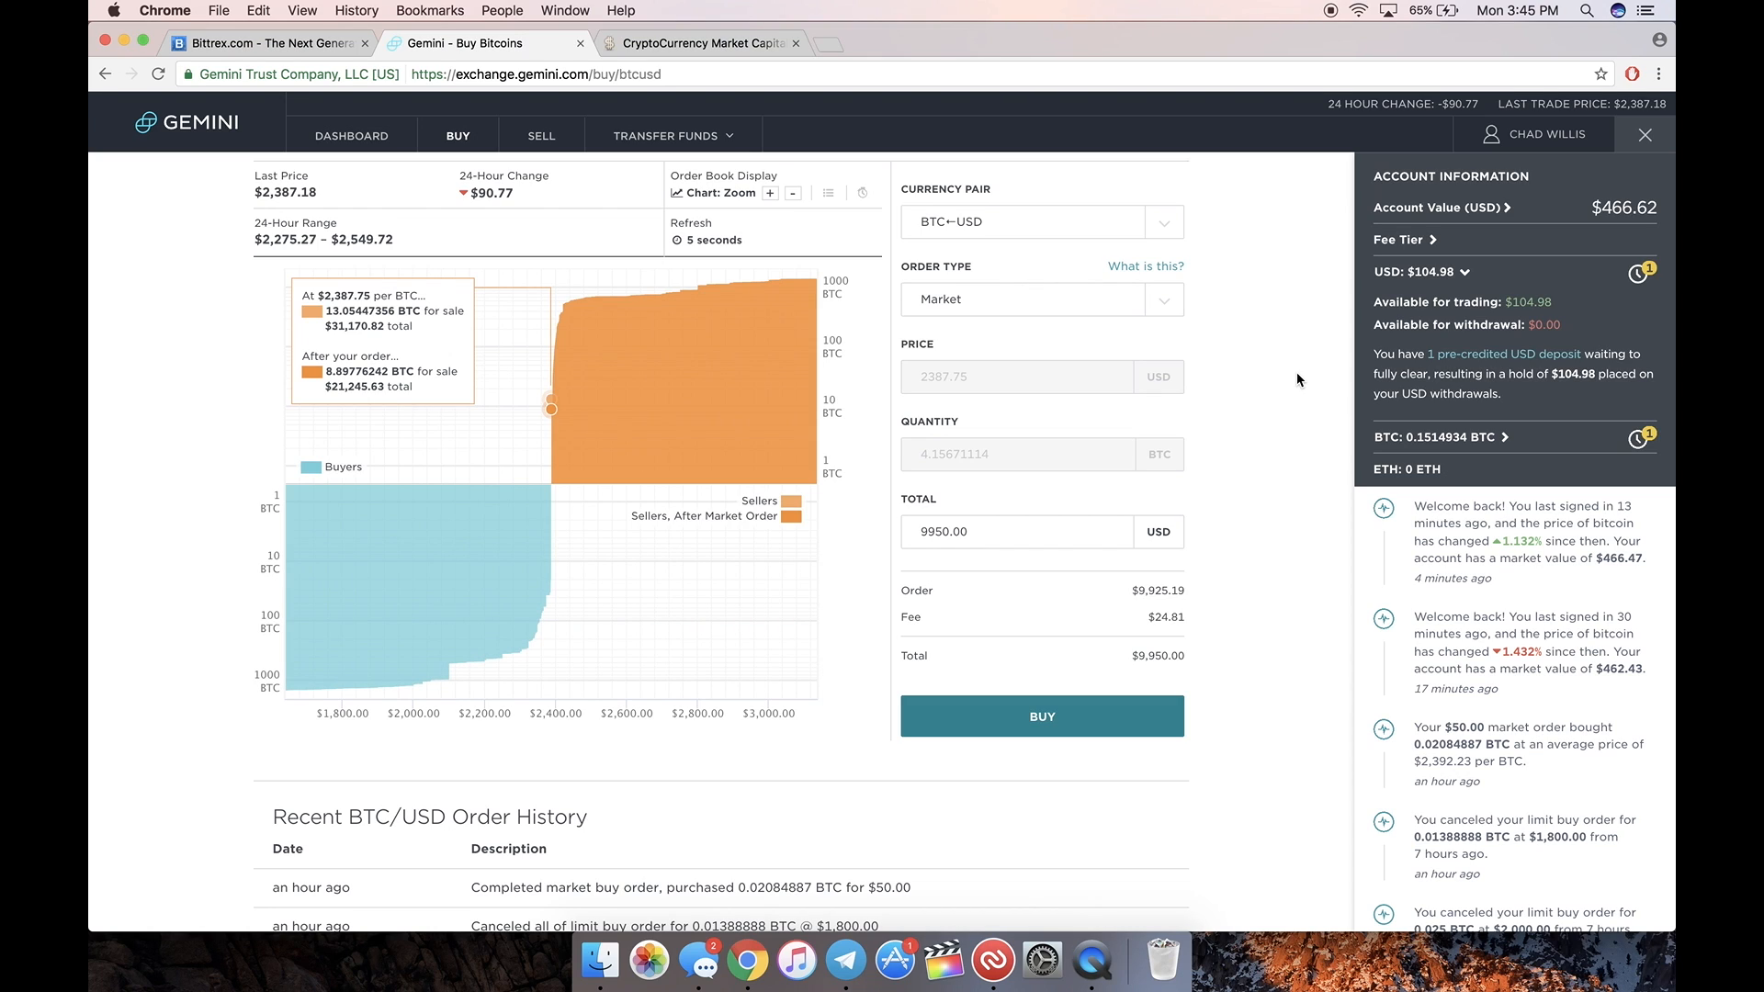
left_click(1041, 43)
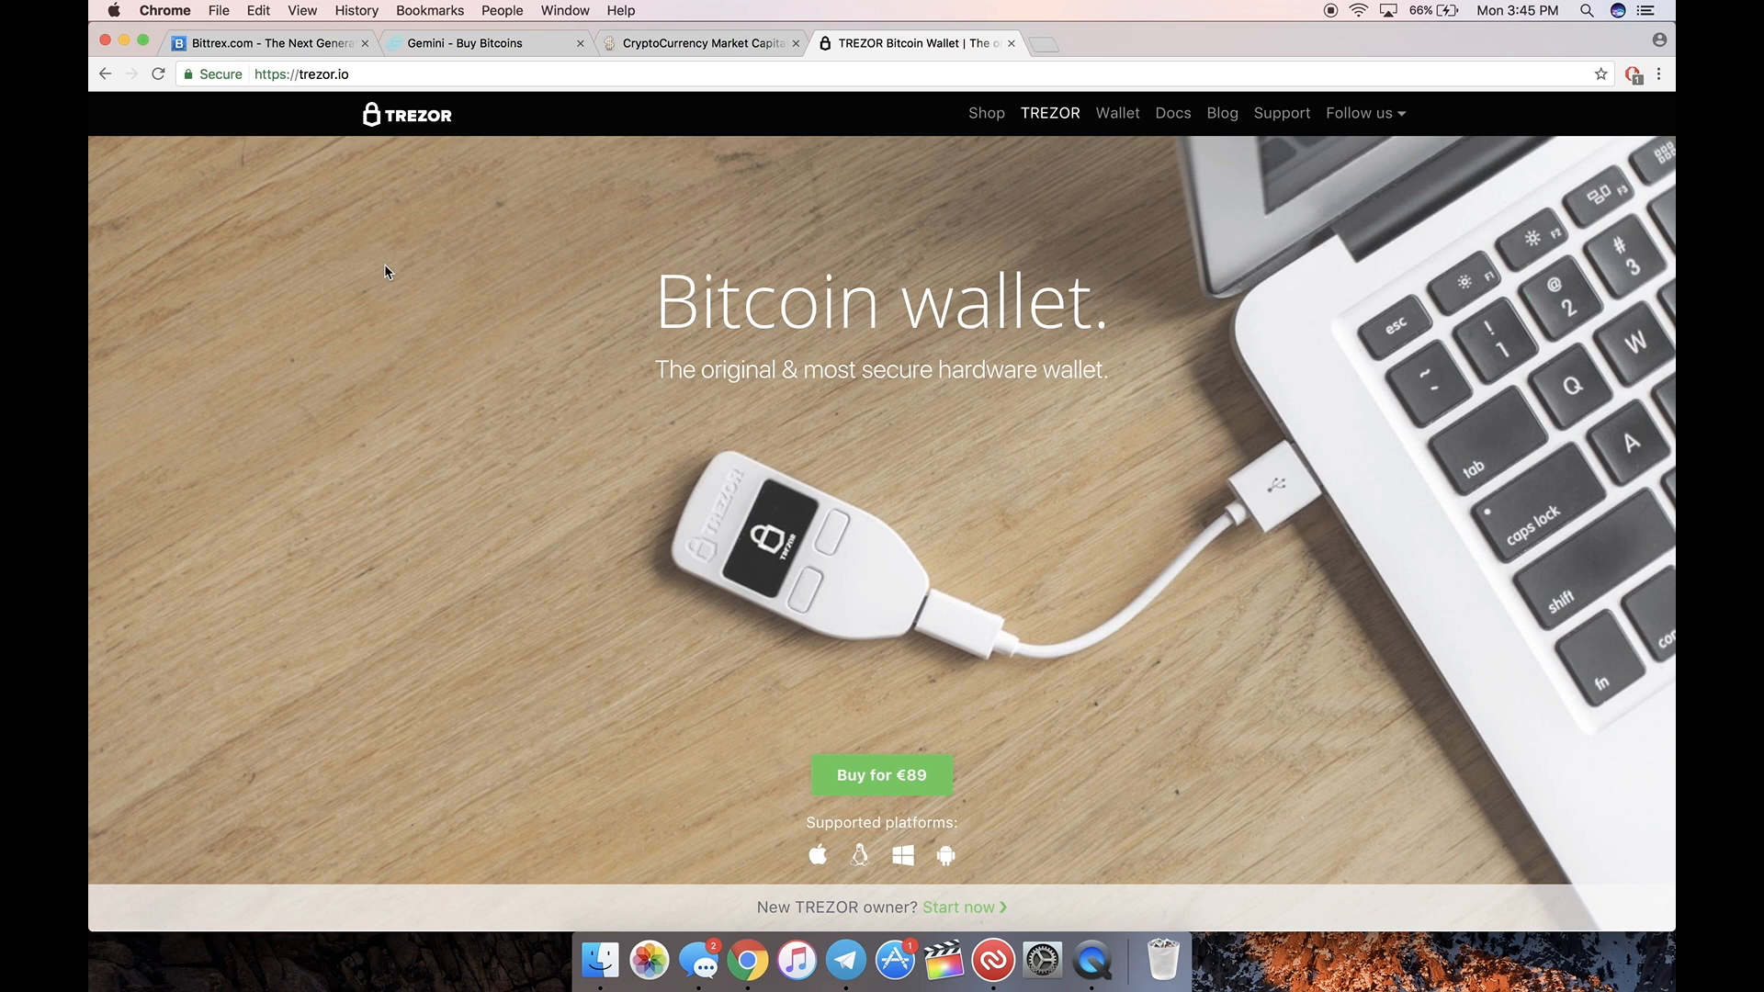
mouse_move(937, 309)
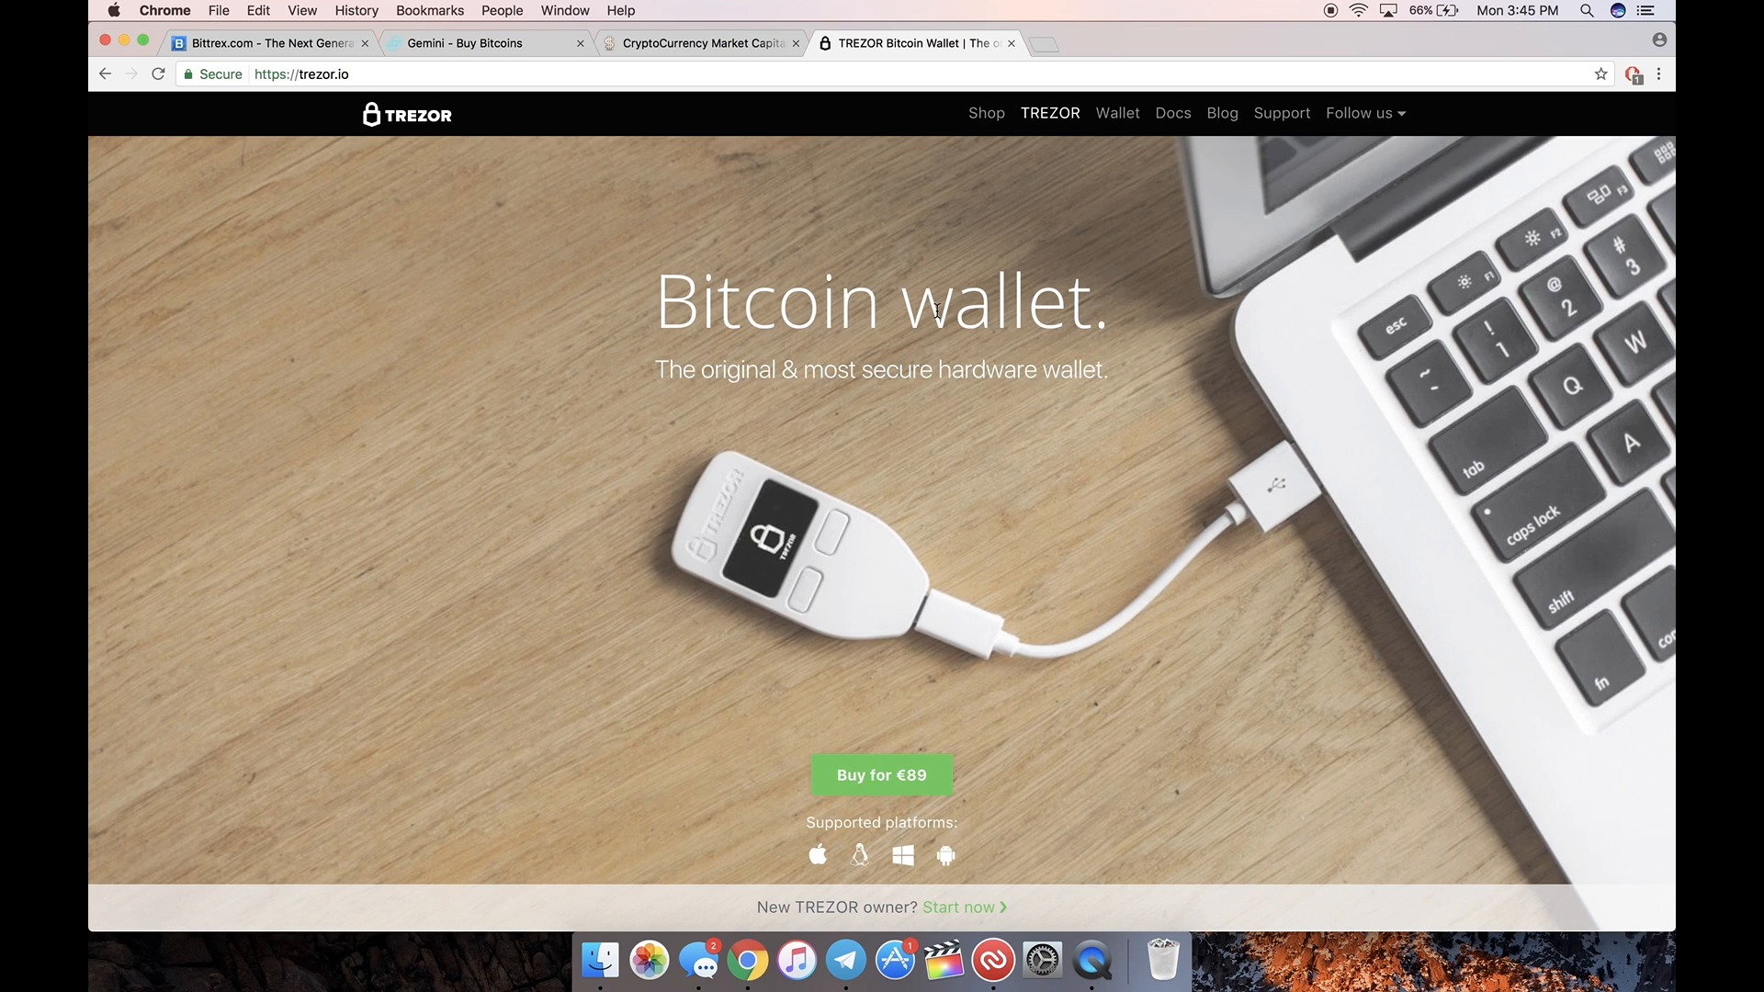
mouse_move(686, 593)
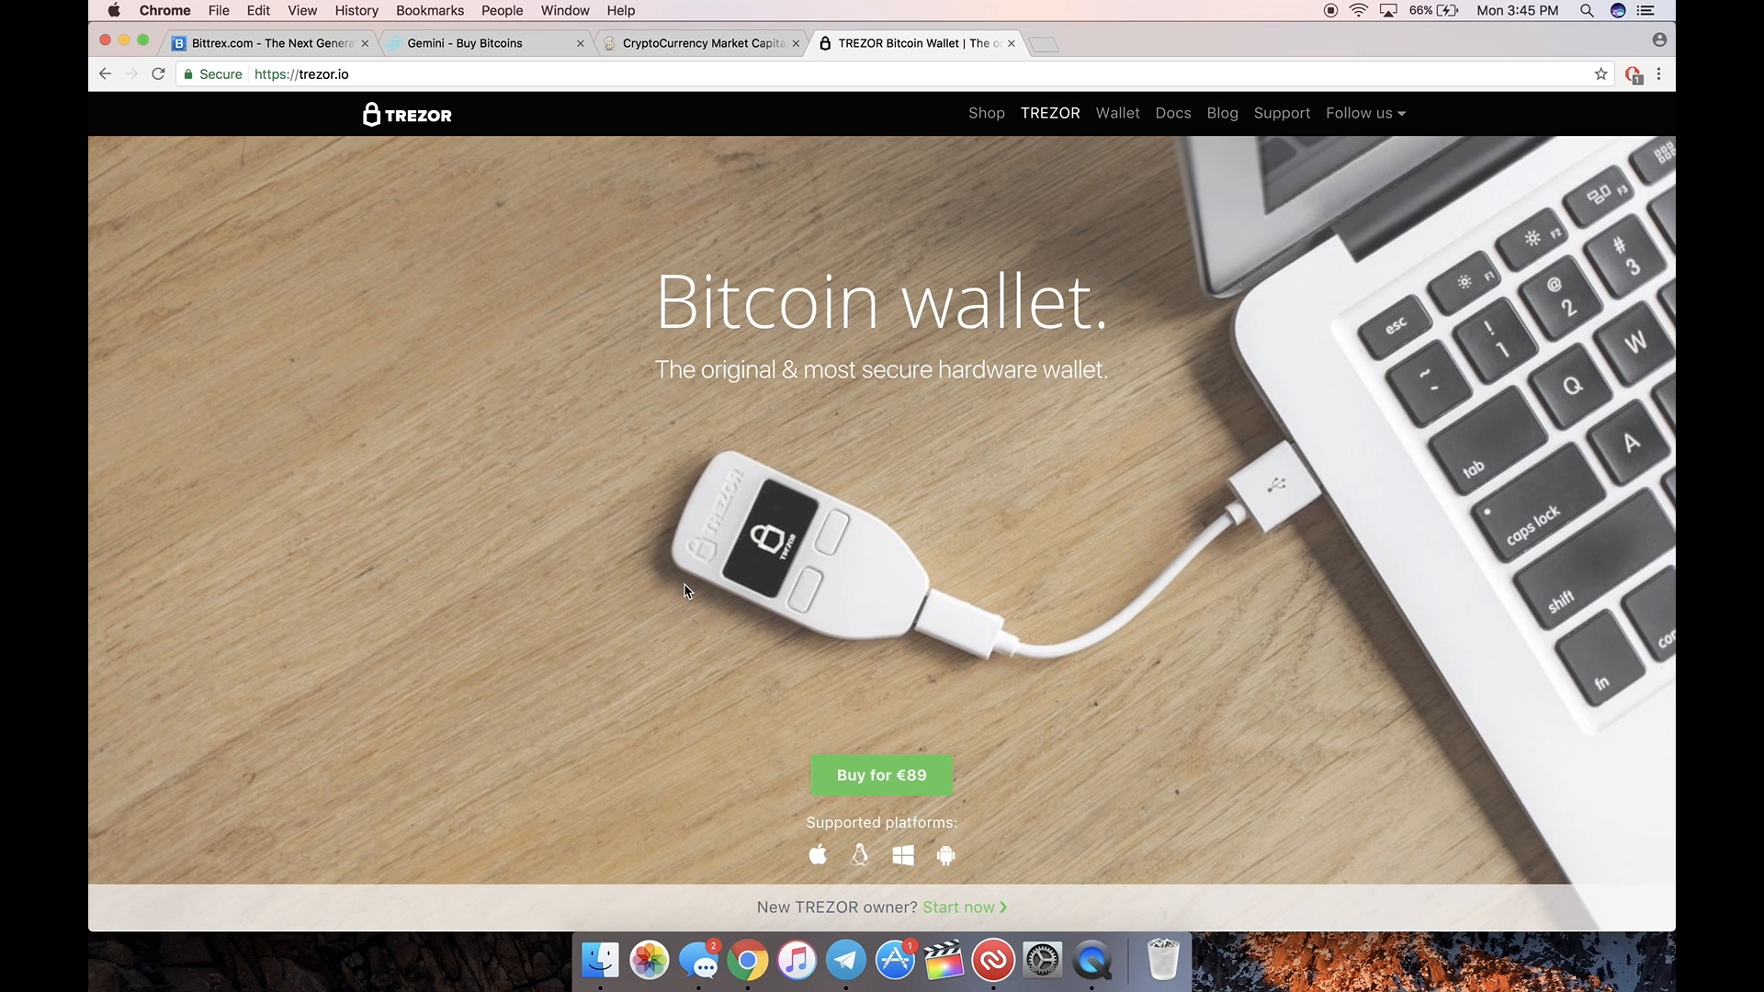
Step: Close the TREZOR Bitcoin Wallet tab, returning to the CoinMarketCap listing
left_click(698, 43)
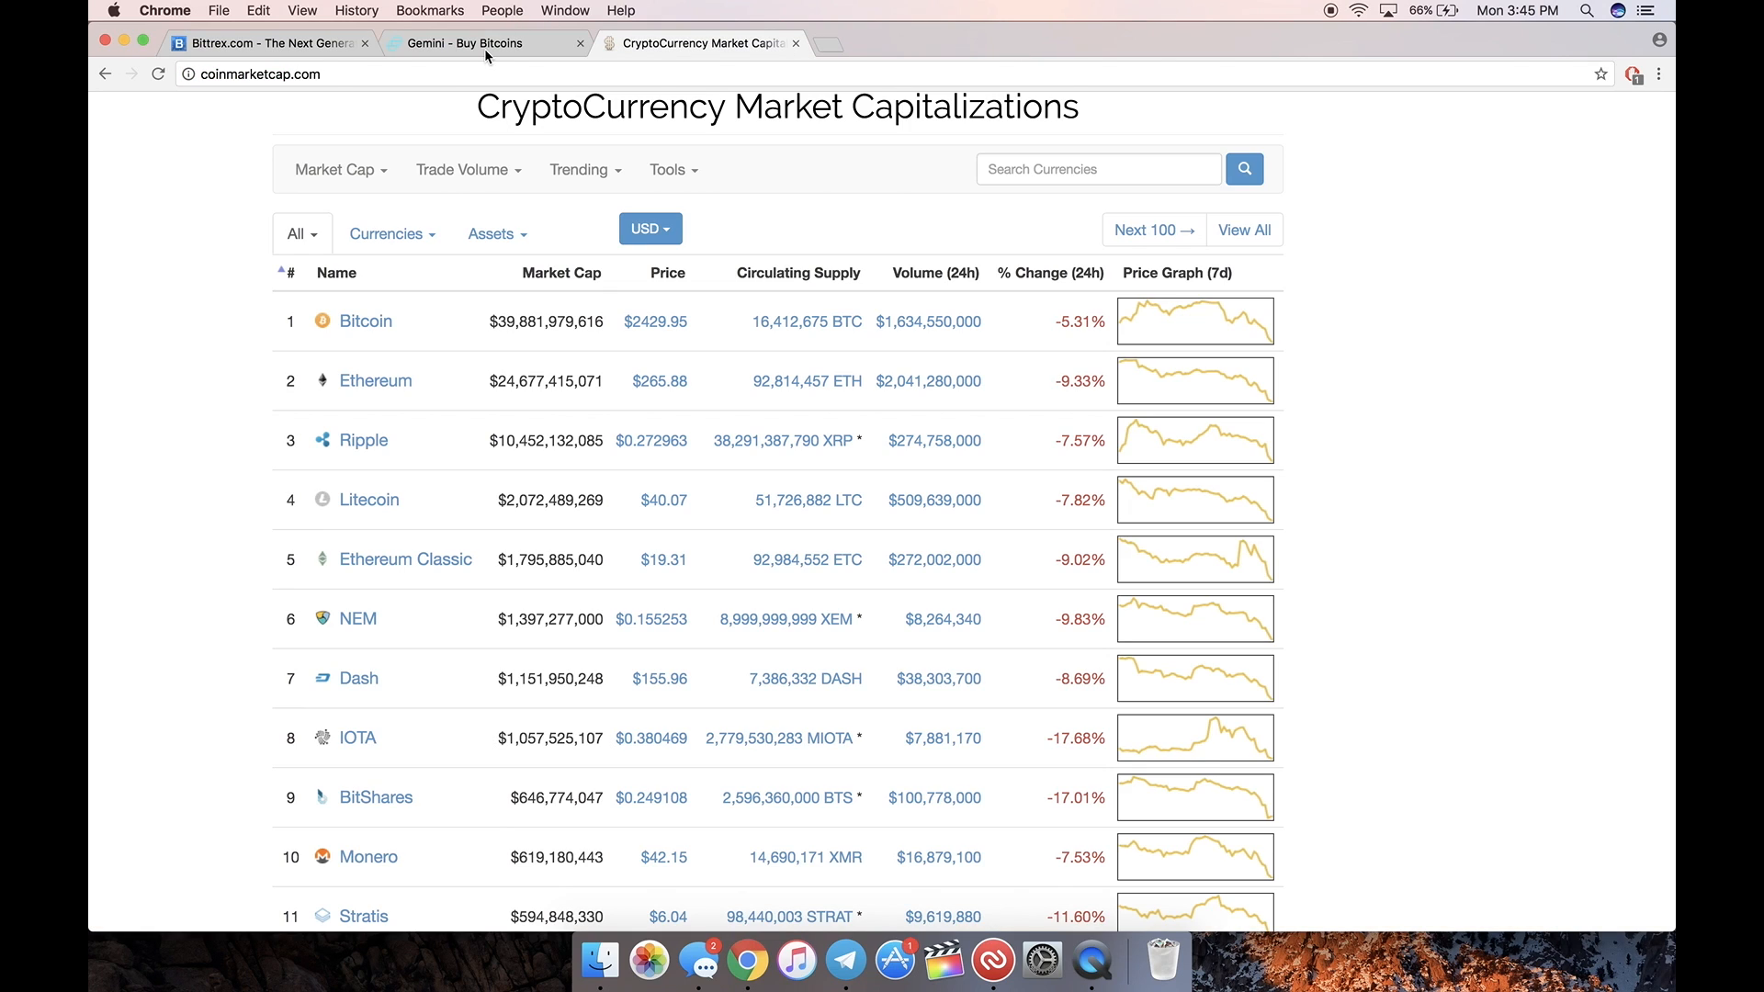
Step: Alternate between the Gemini buy page and Bittrex markets, then go to the Bittrex home page
left_click(485, 43)
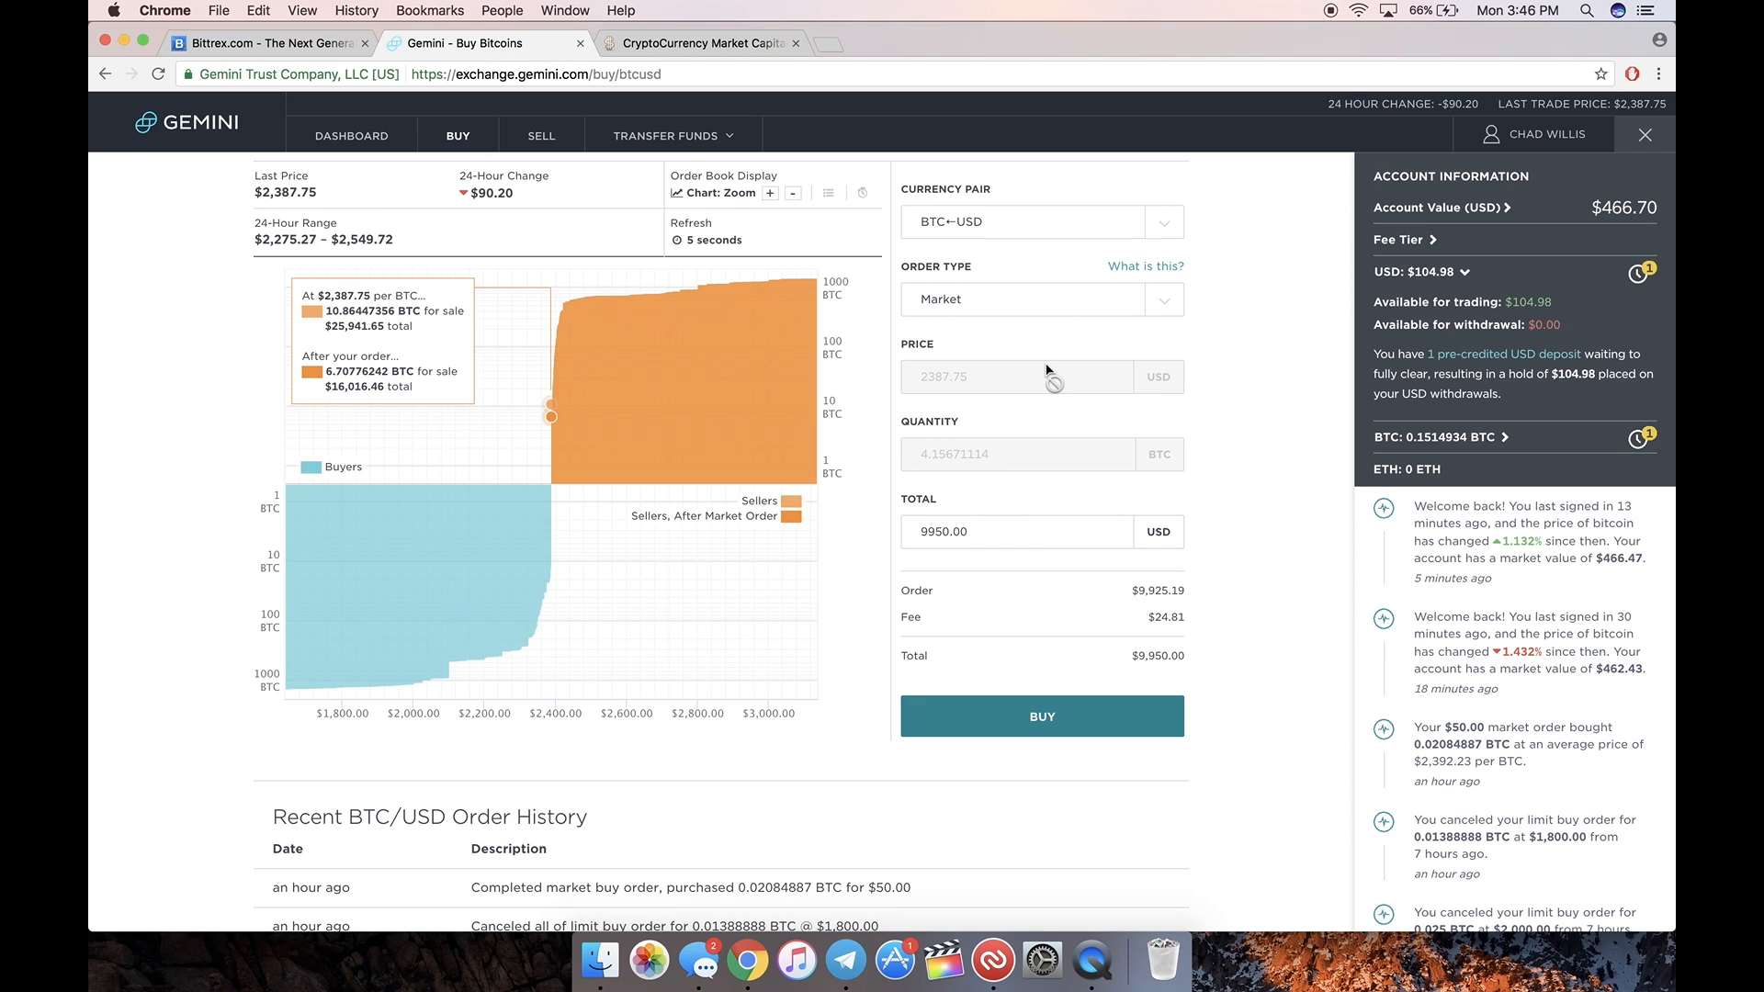
mouse_move(1243, 357)
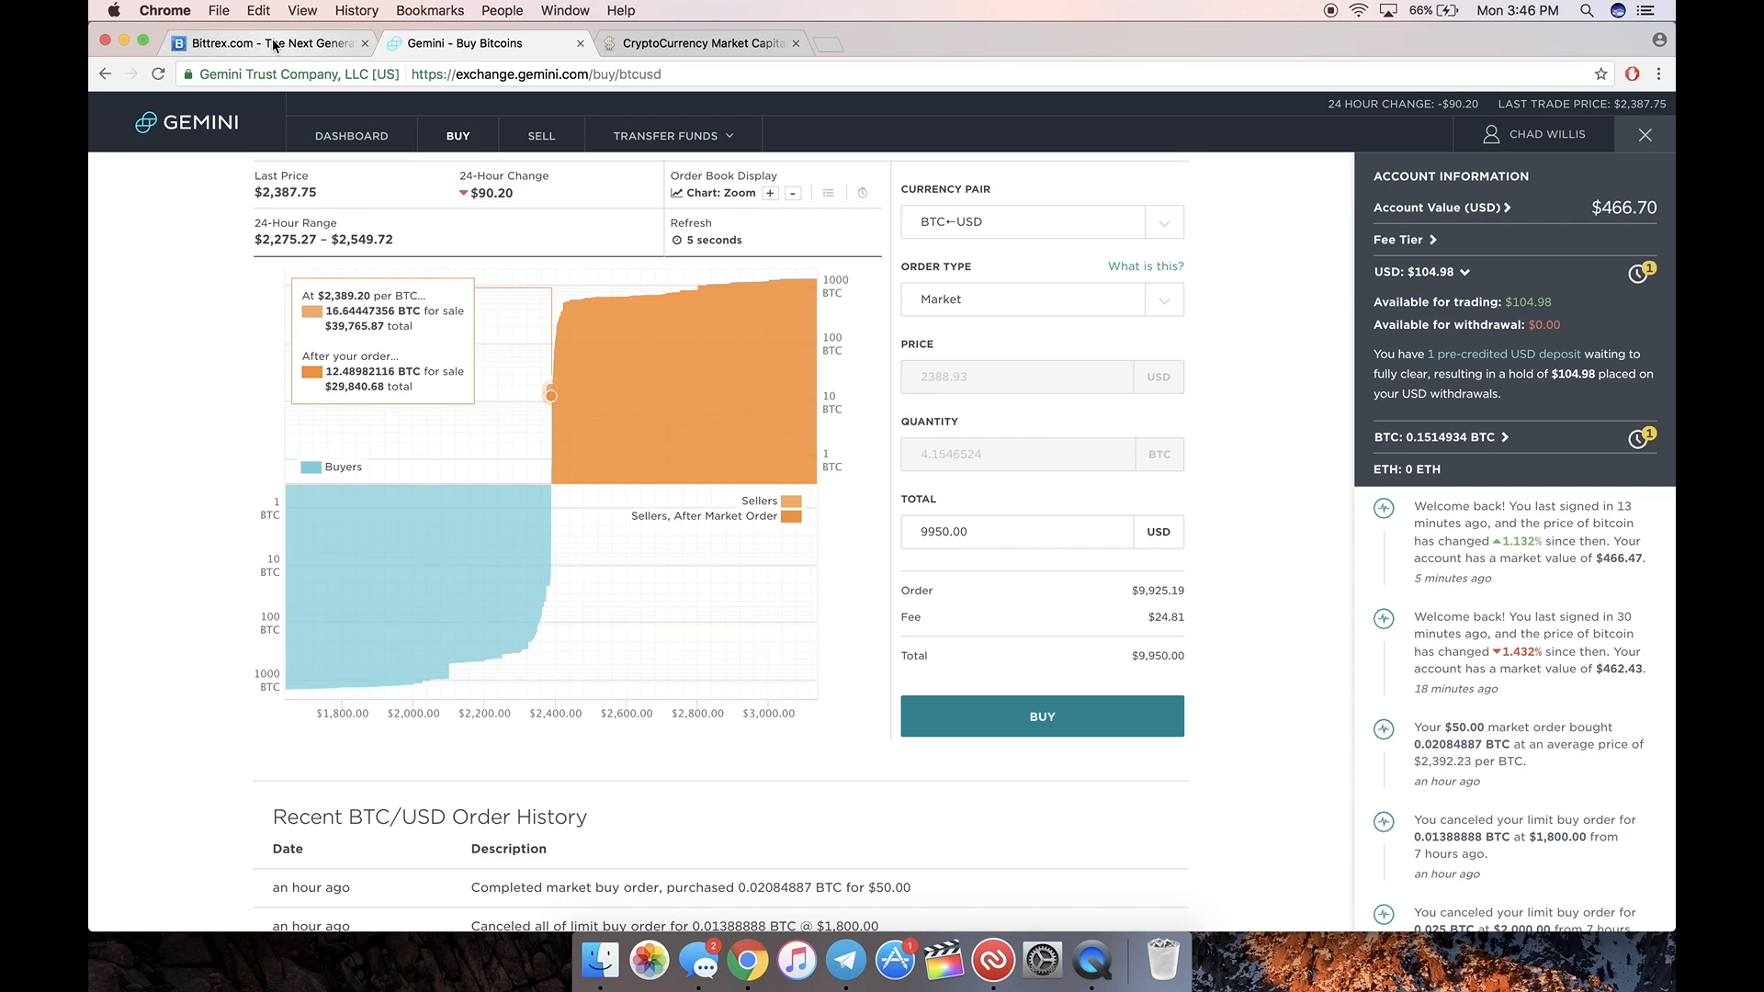
left_click(267, 43)
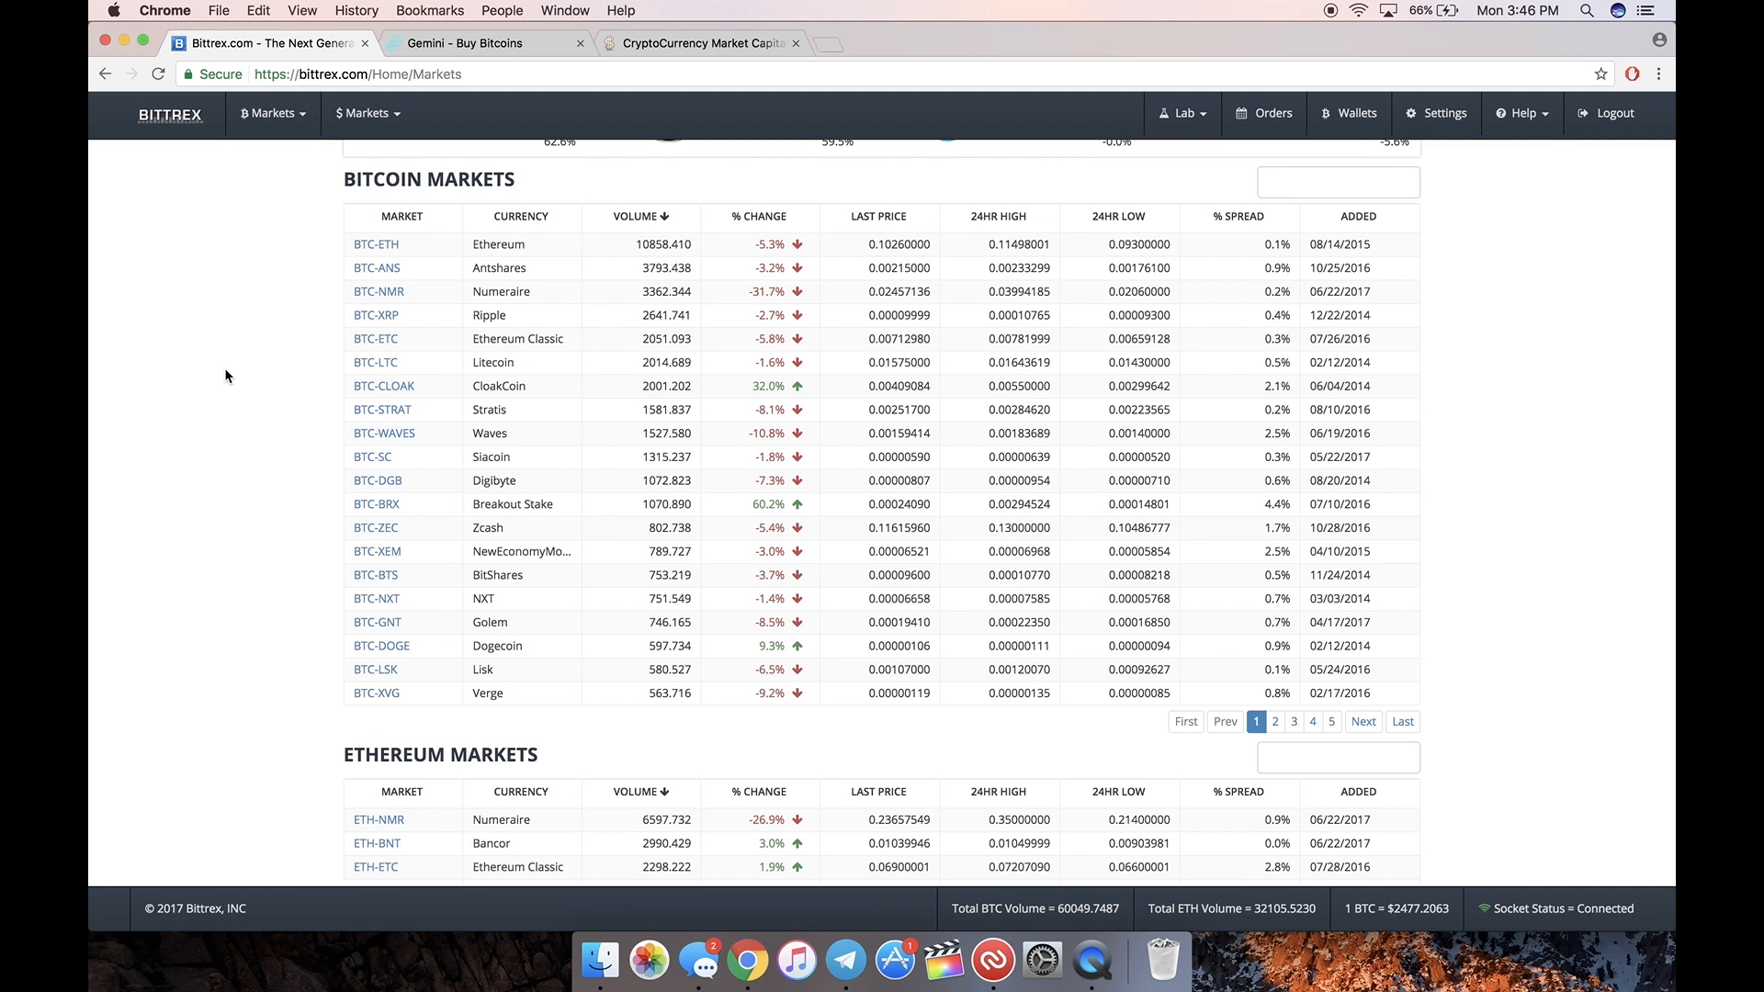
left_click(484, 43)
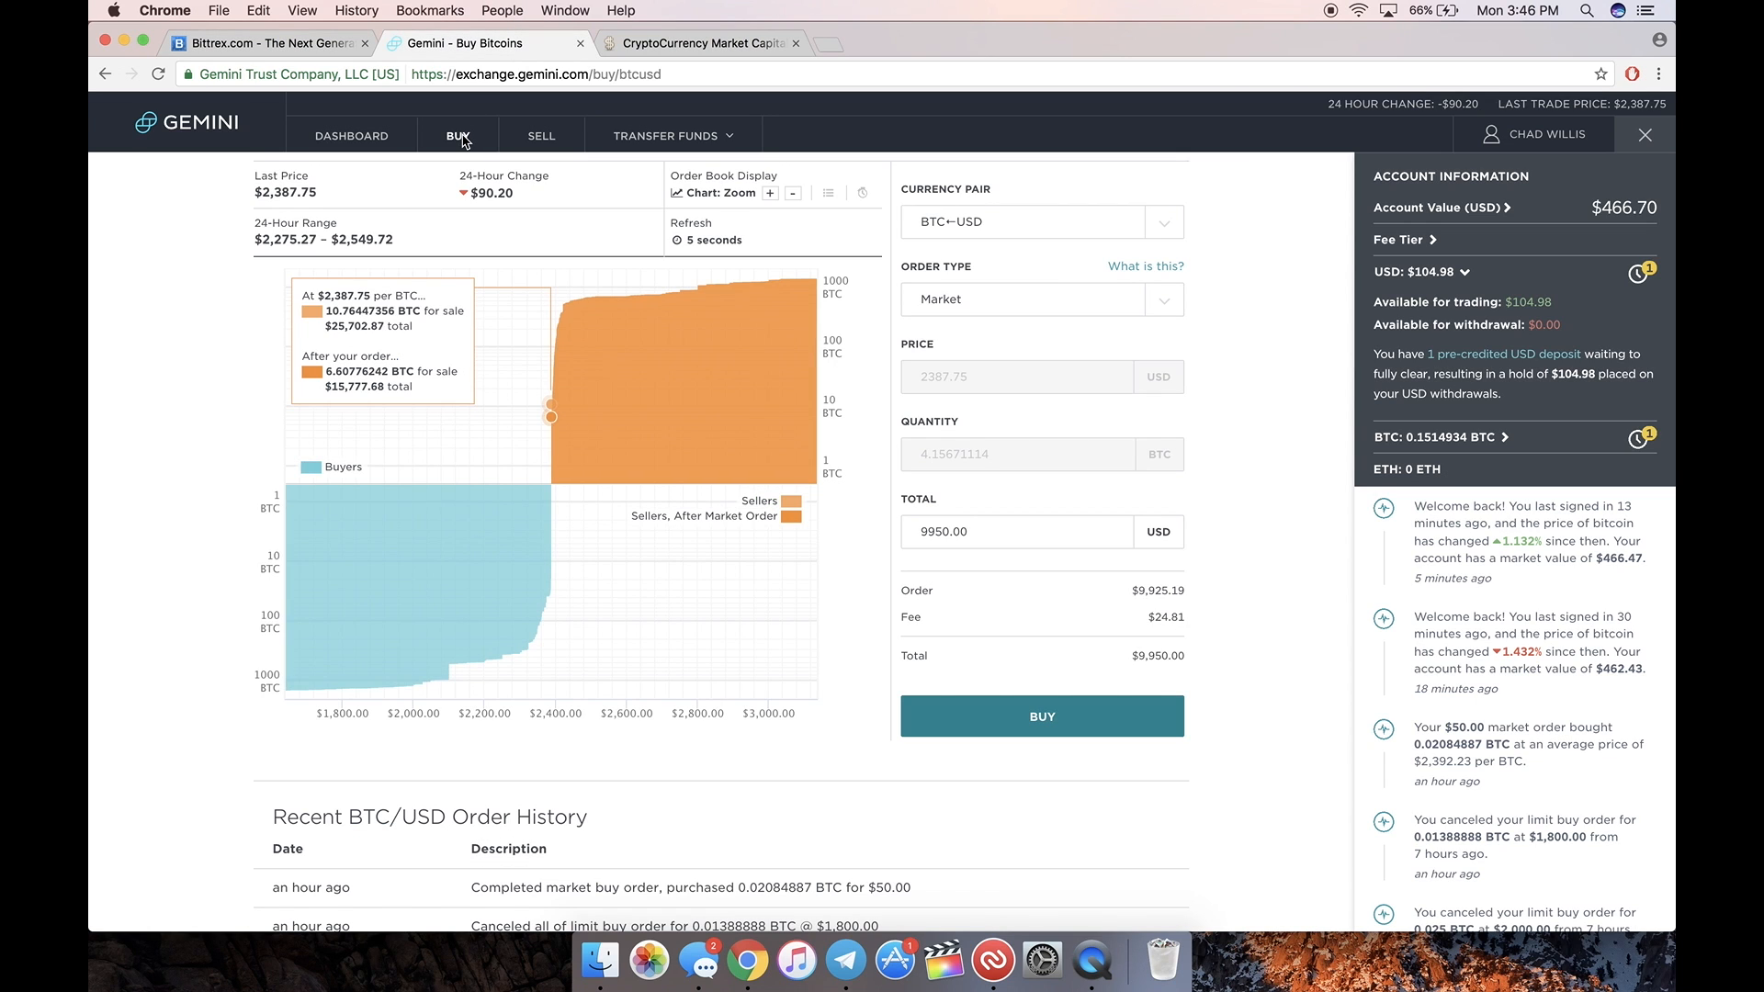
left_click(270, 43)
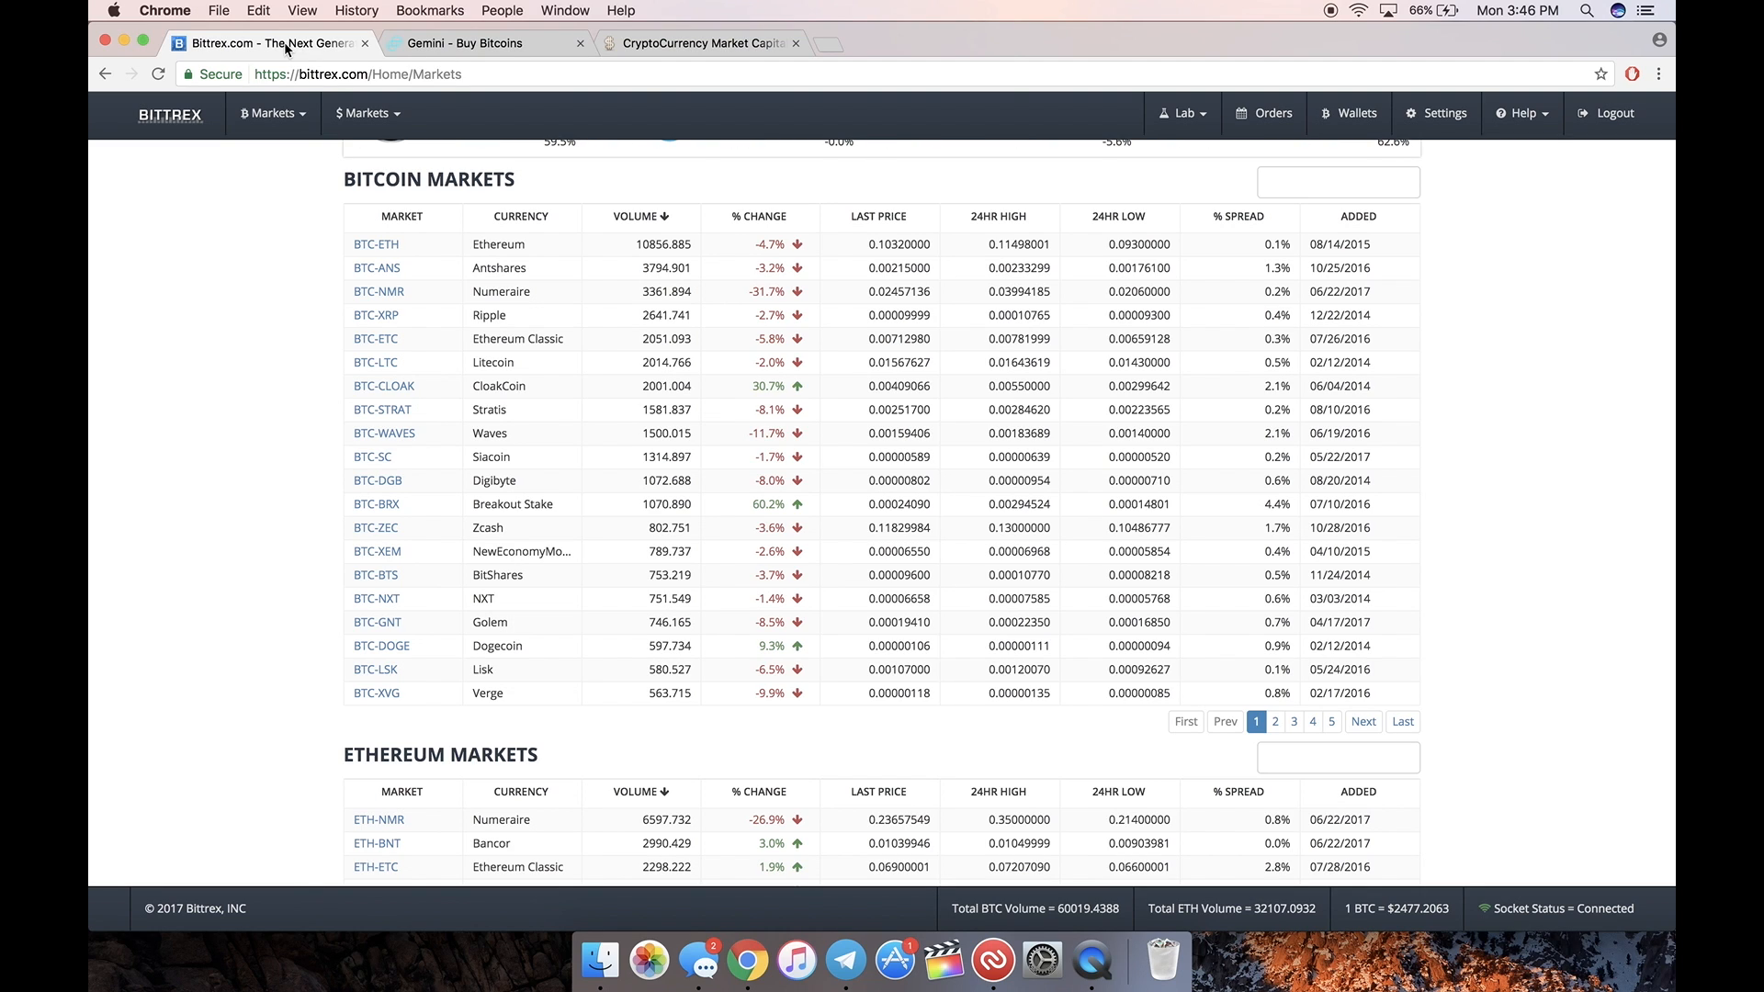
left_click(360, 74)
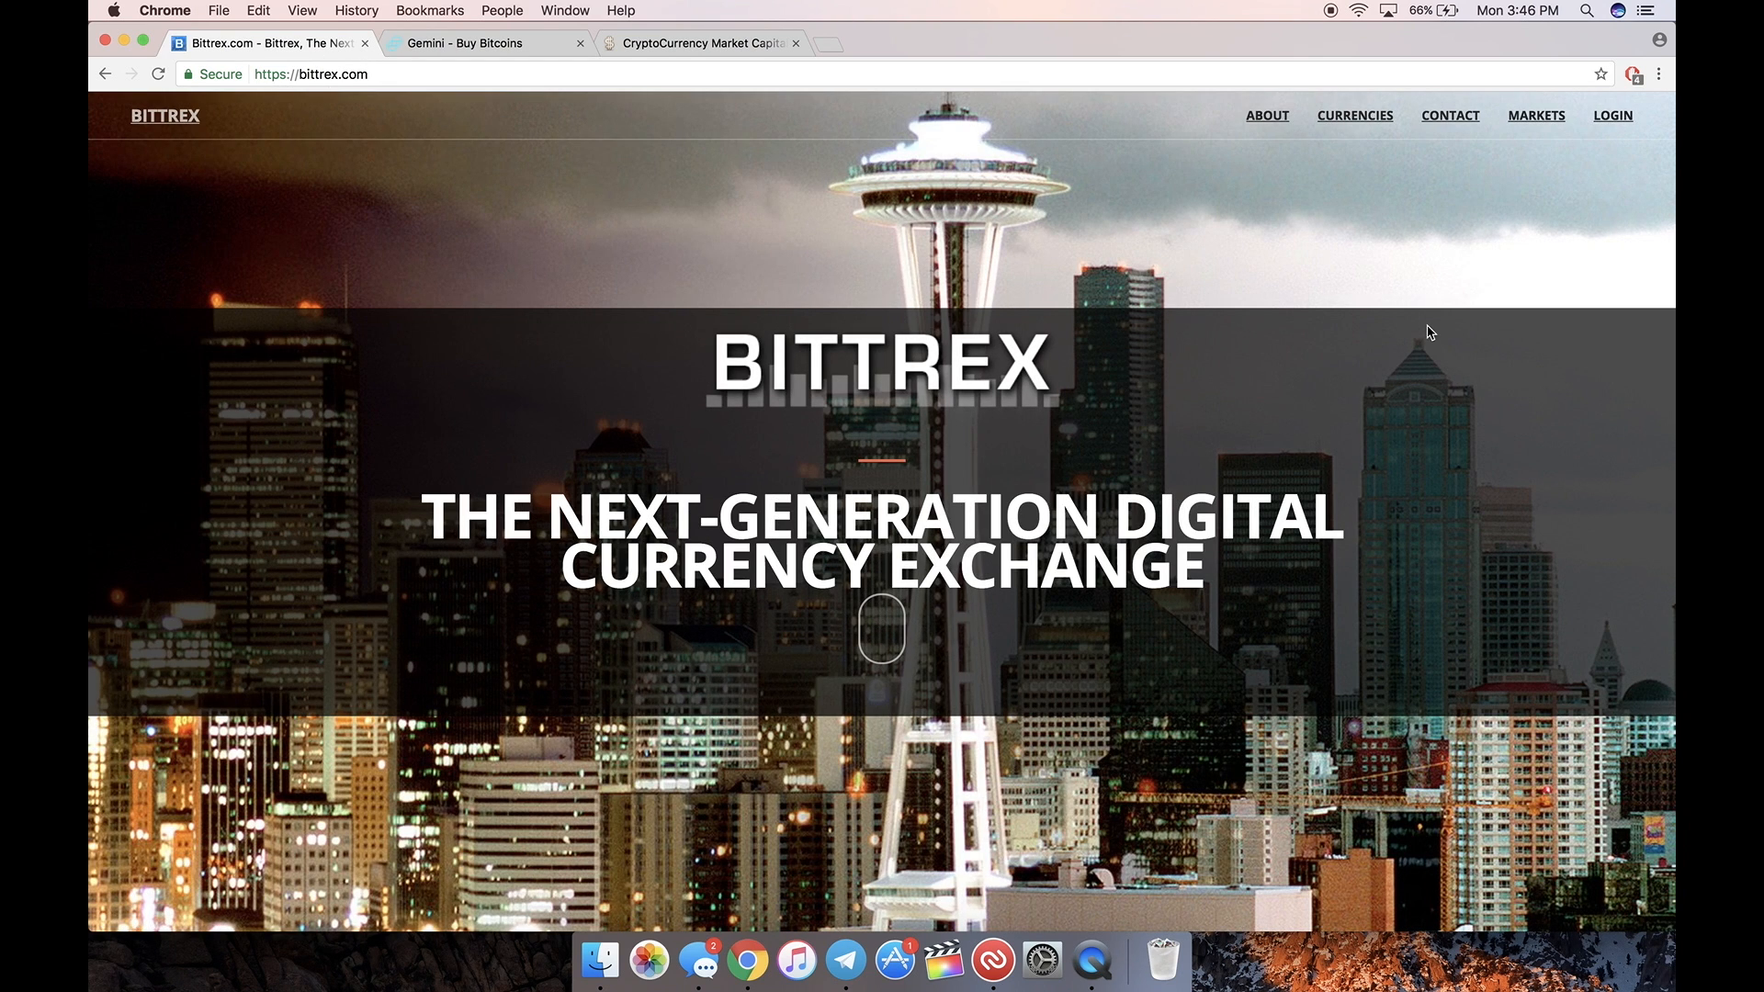
mouse_move(1535, 116)
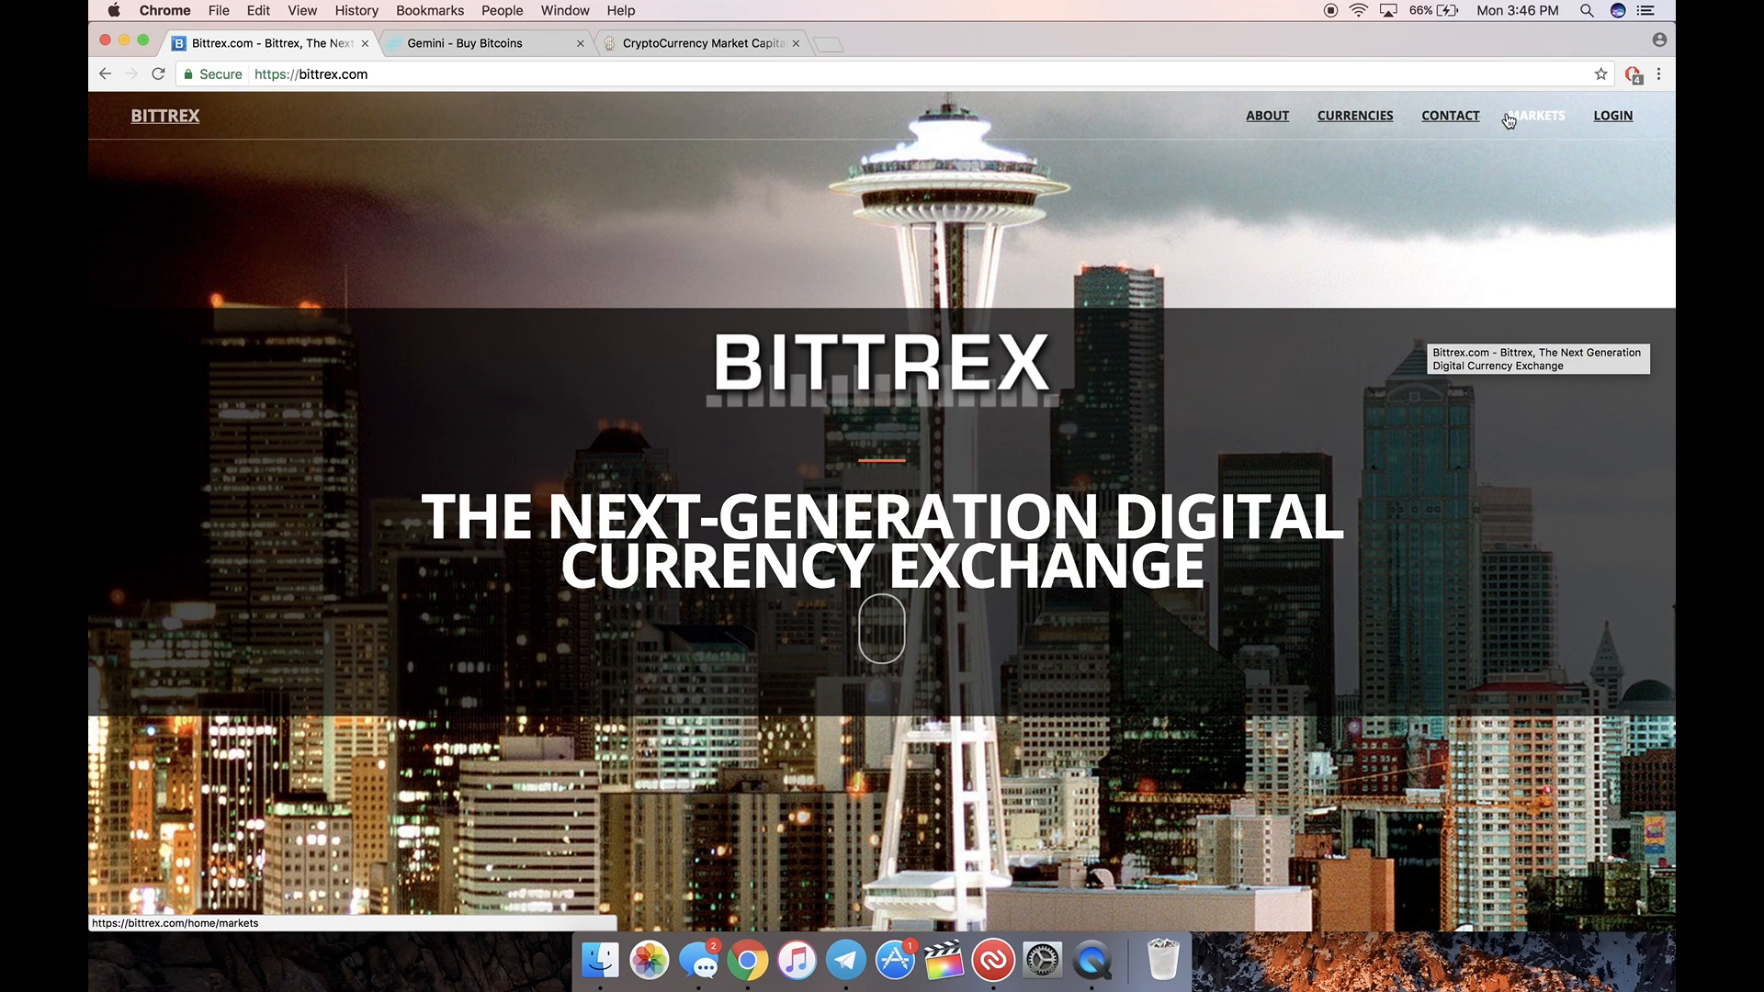
Step: Reach the Bittrex log-in page via LOGIN, backing out of the Sign Up form
left_click(1611, 115)
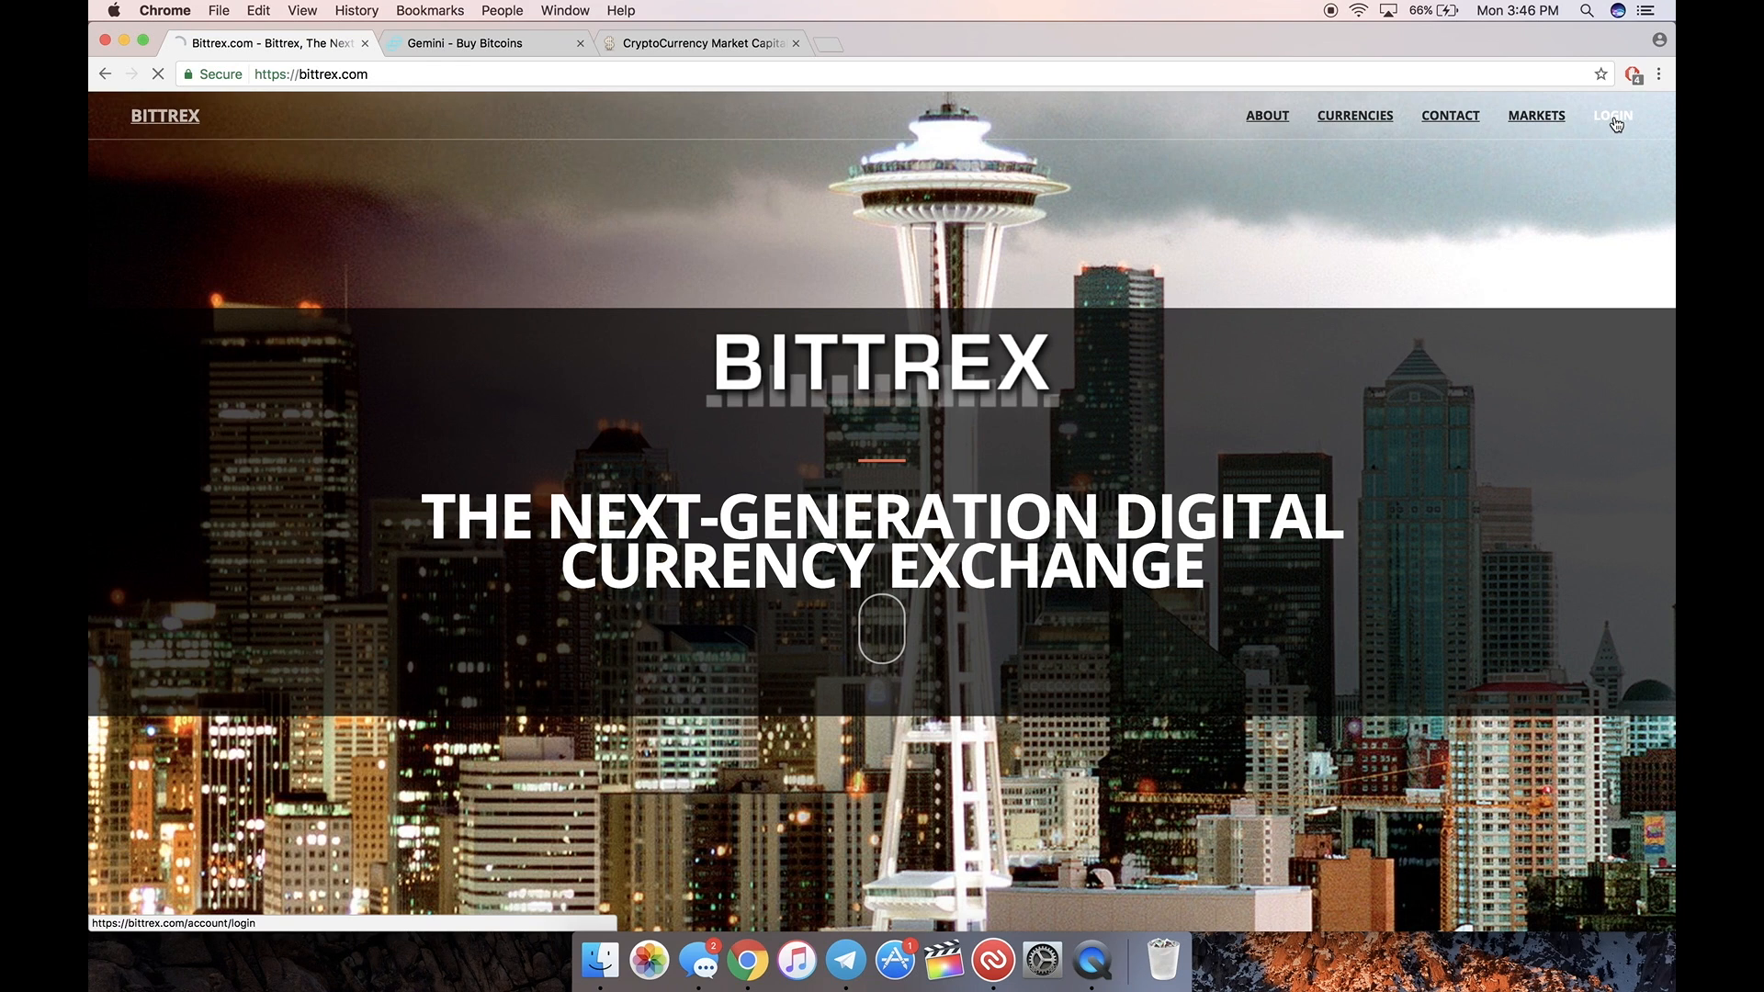
left_click(1611, 115)
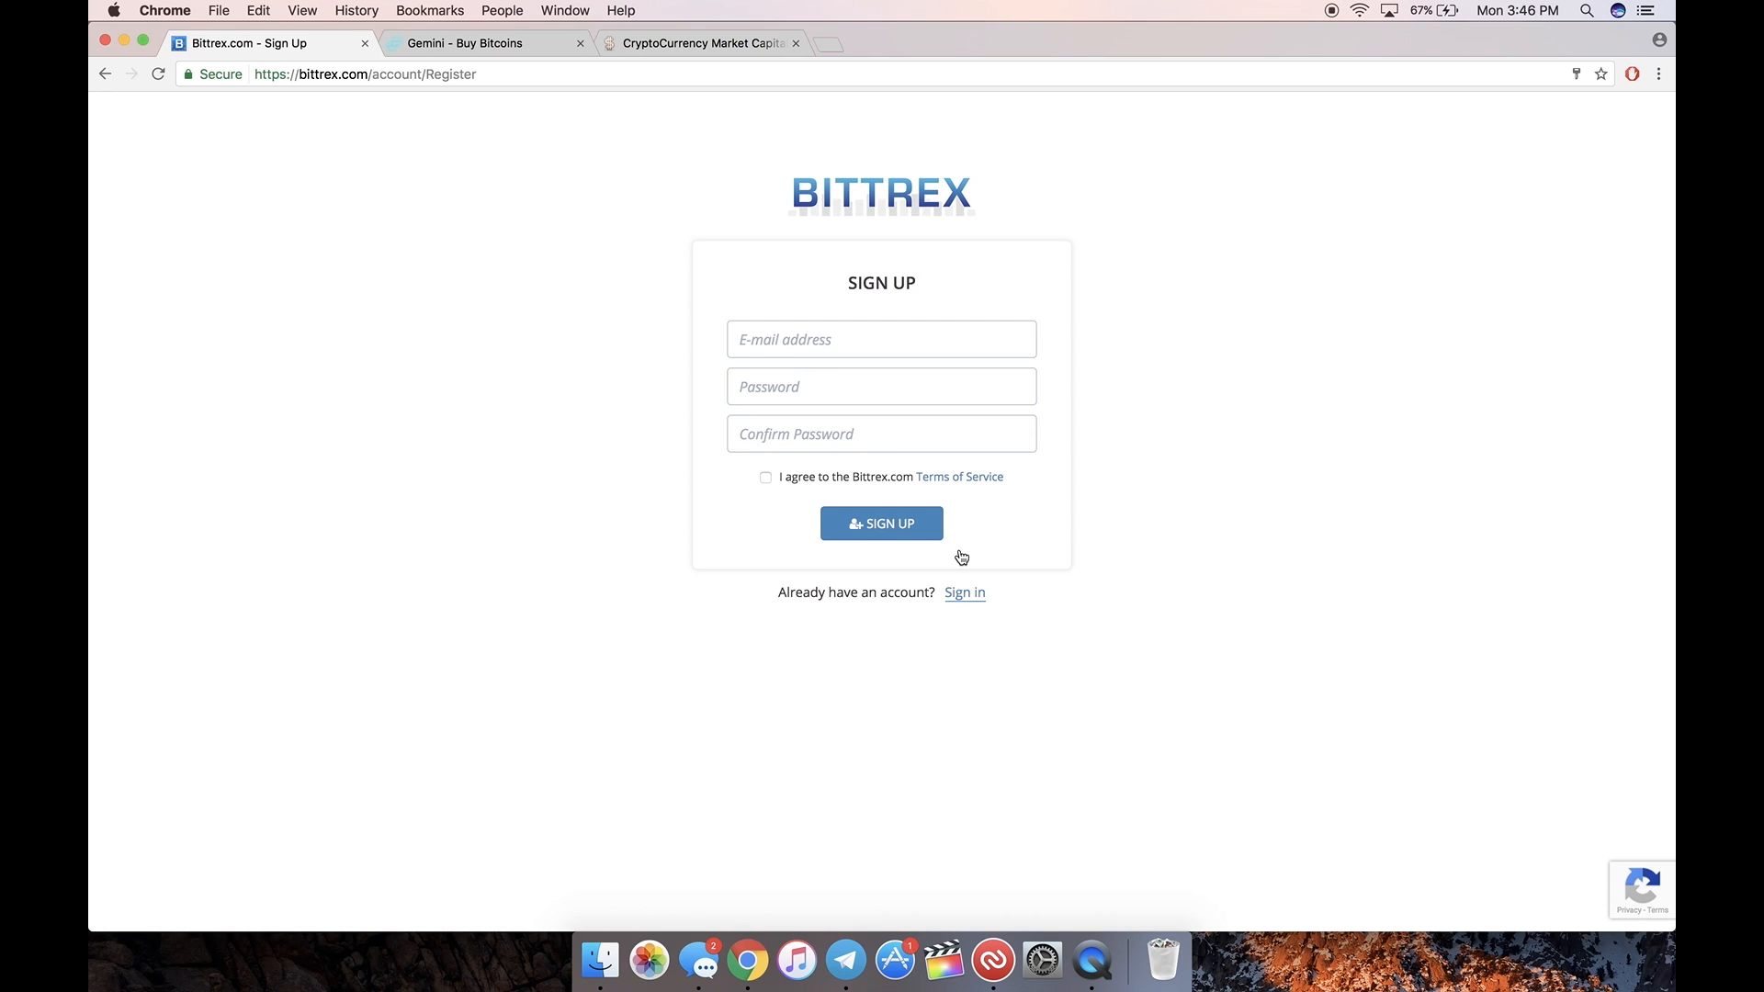
mouse_move(102, 74)
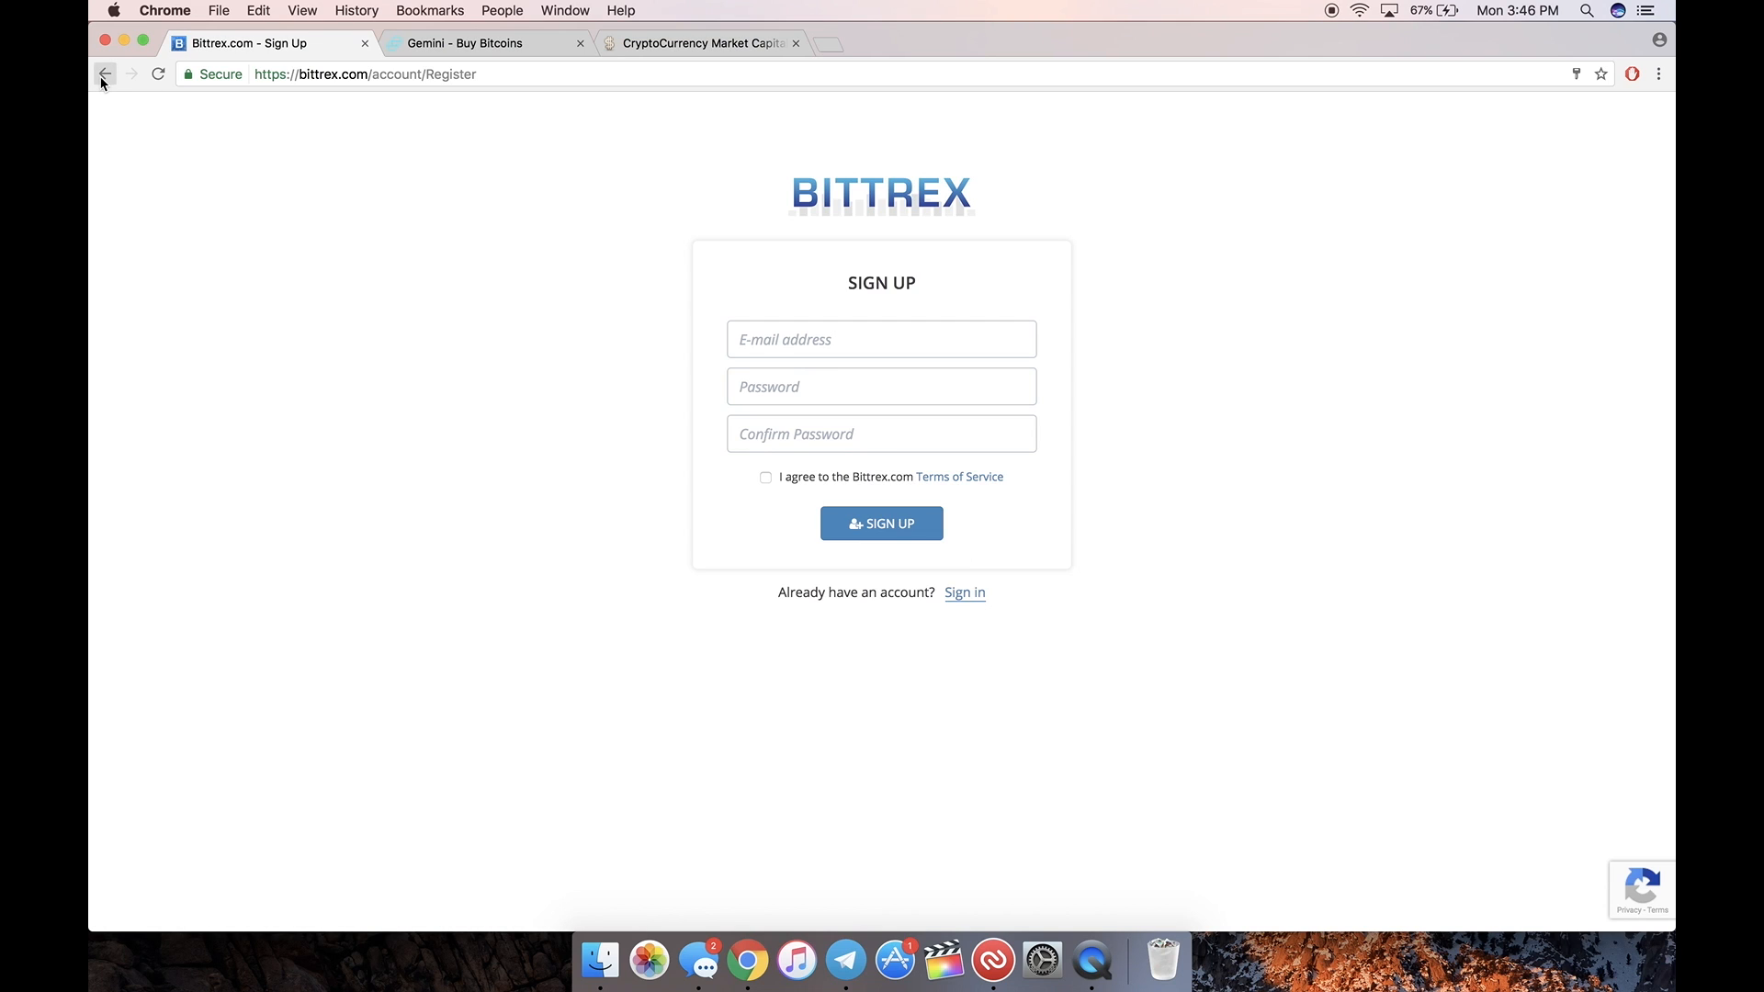
left_click(963, 593)
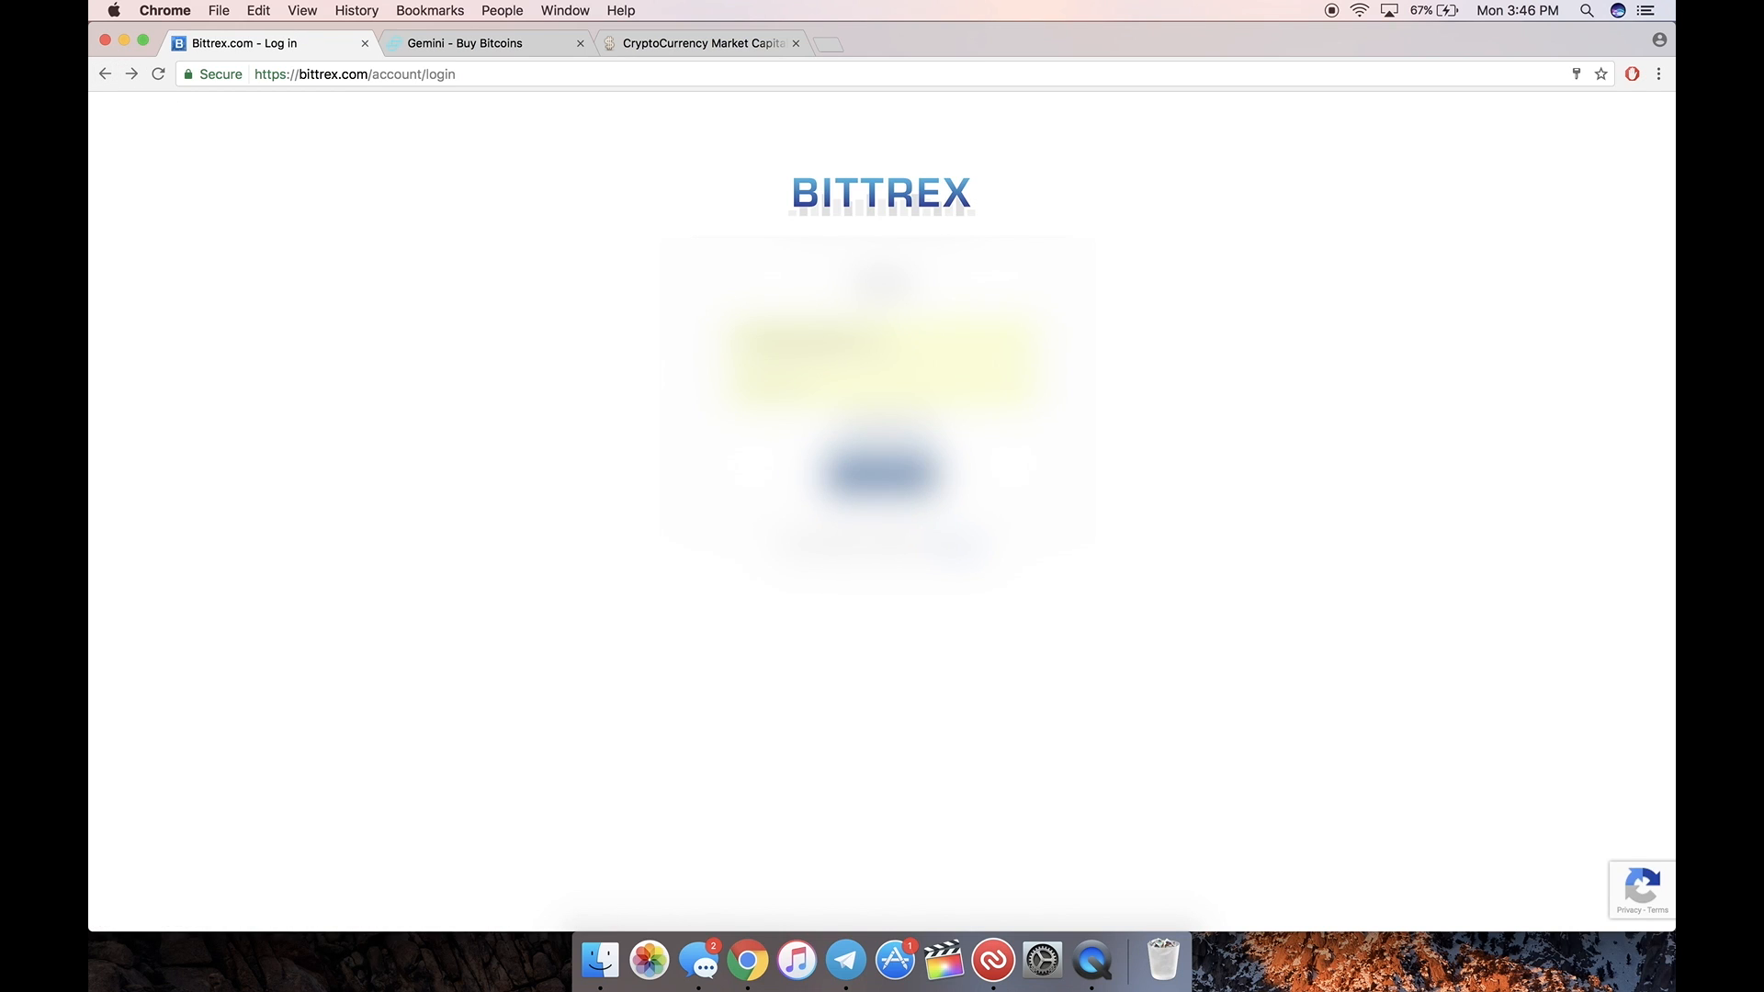
left_click(991, 961)
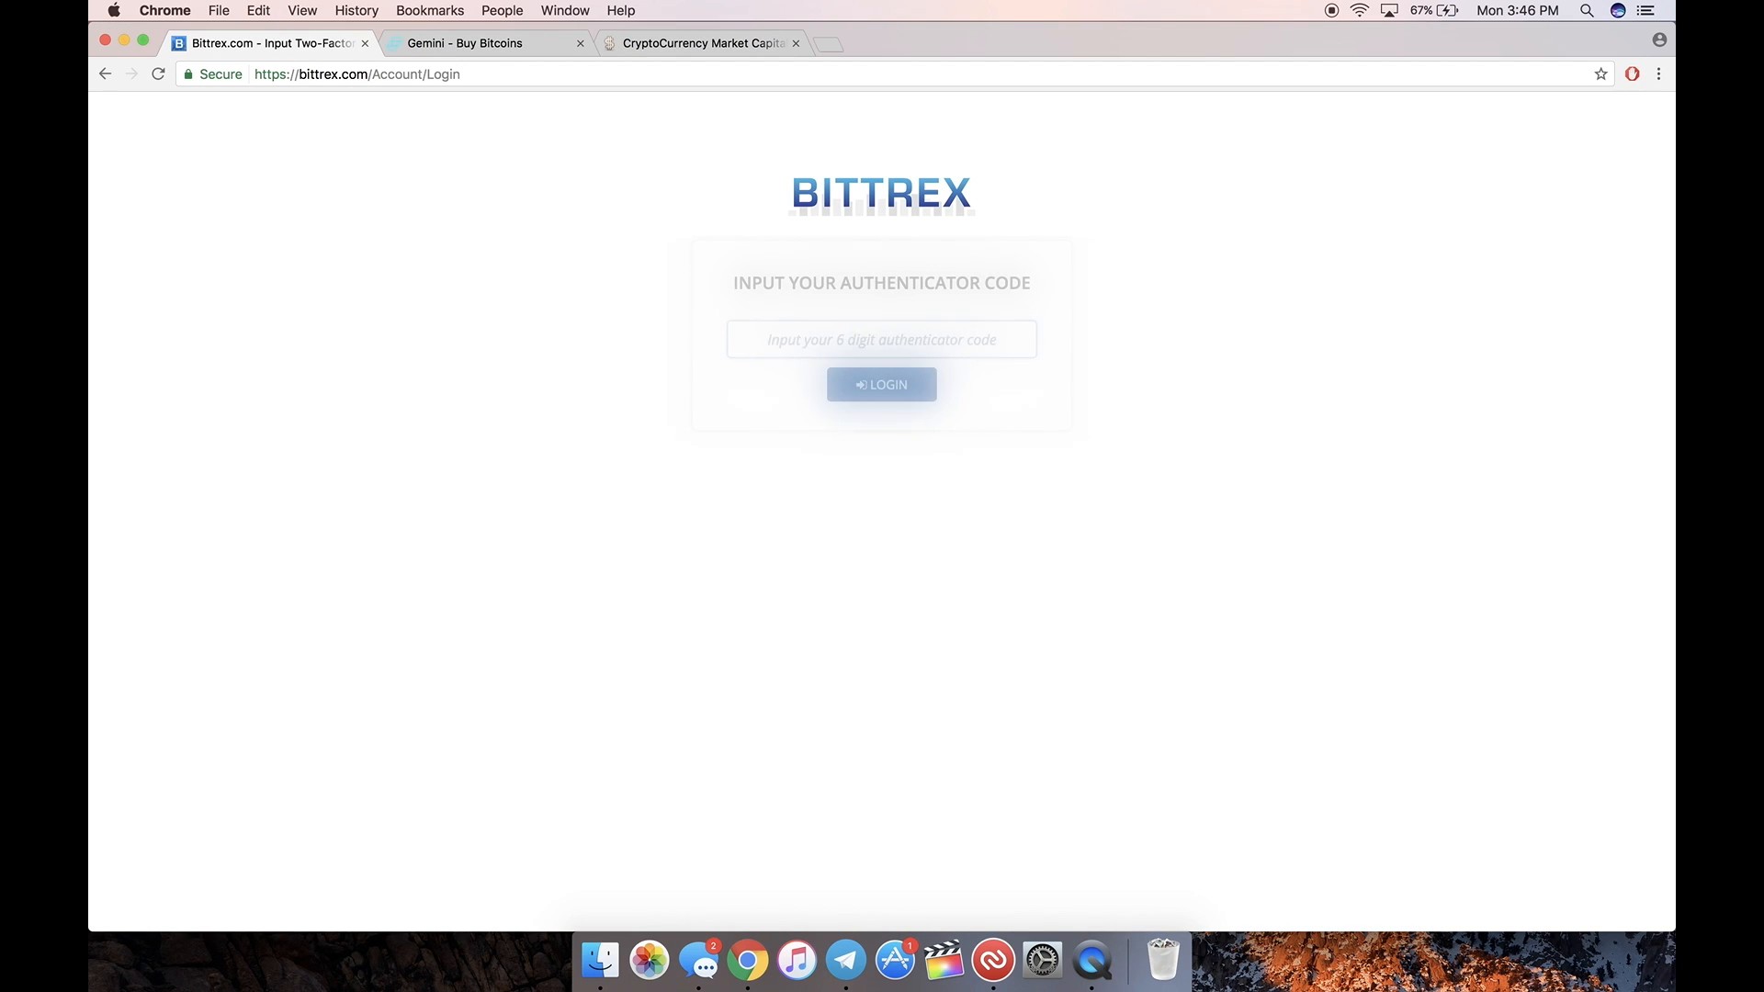
left_click(881, 384)
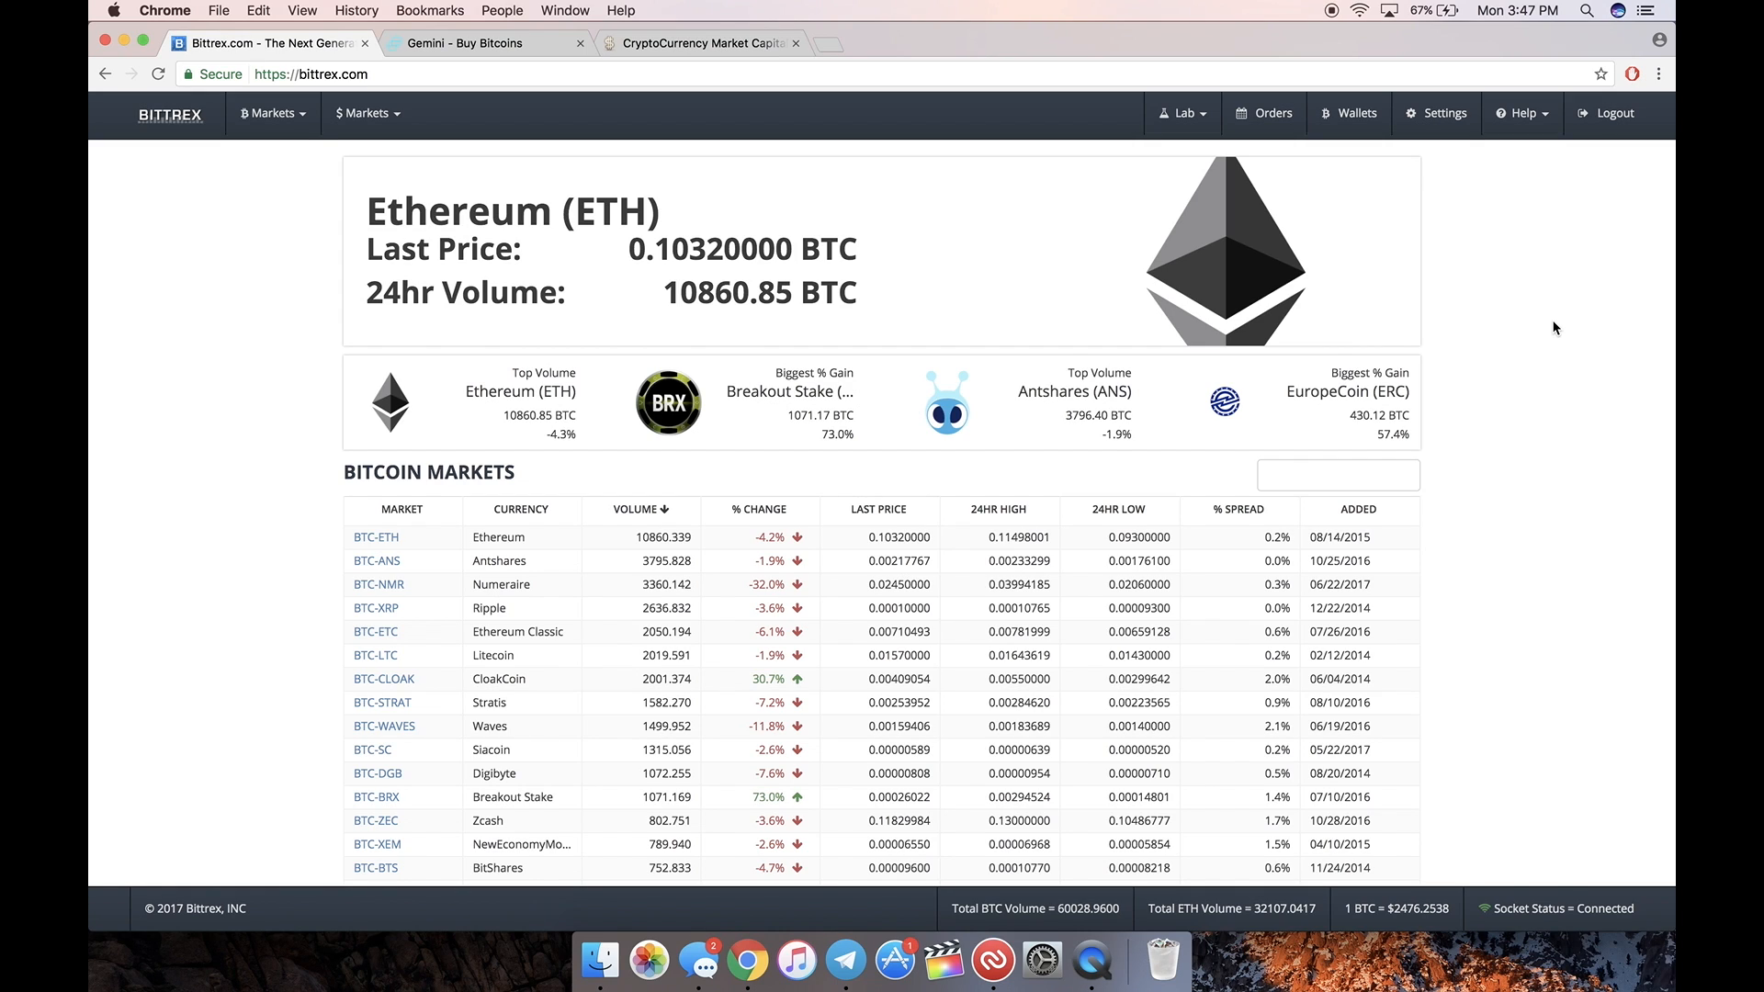
mouse_move(179, 329)
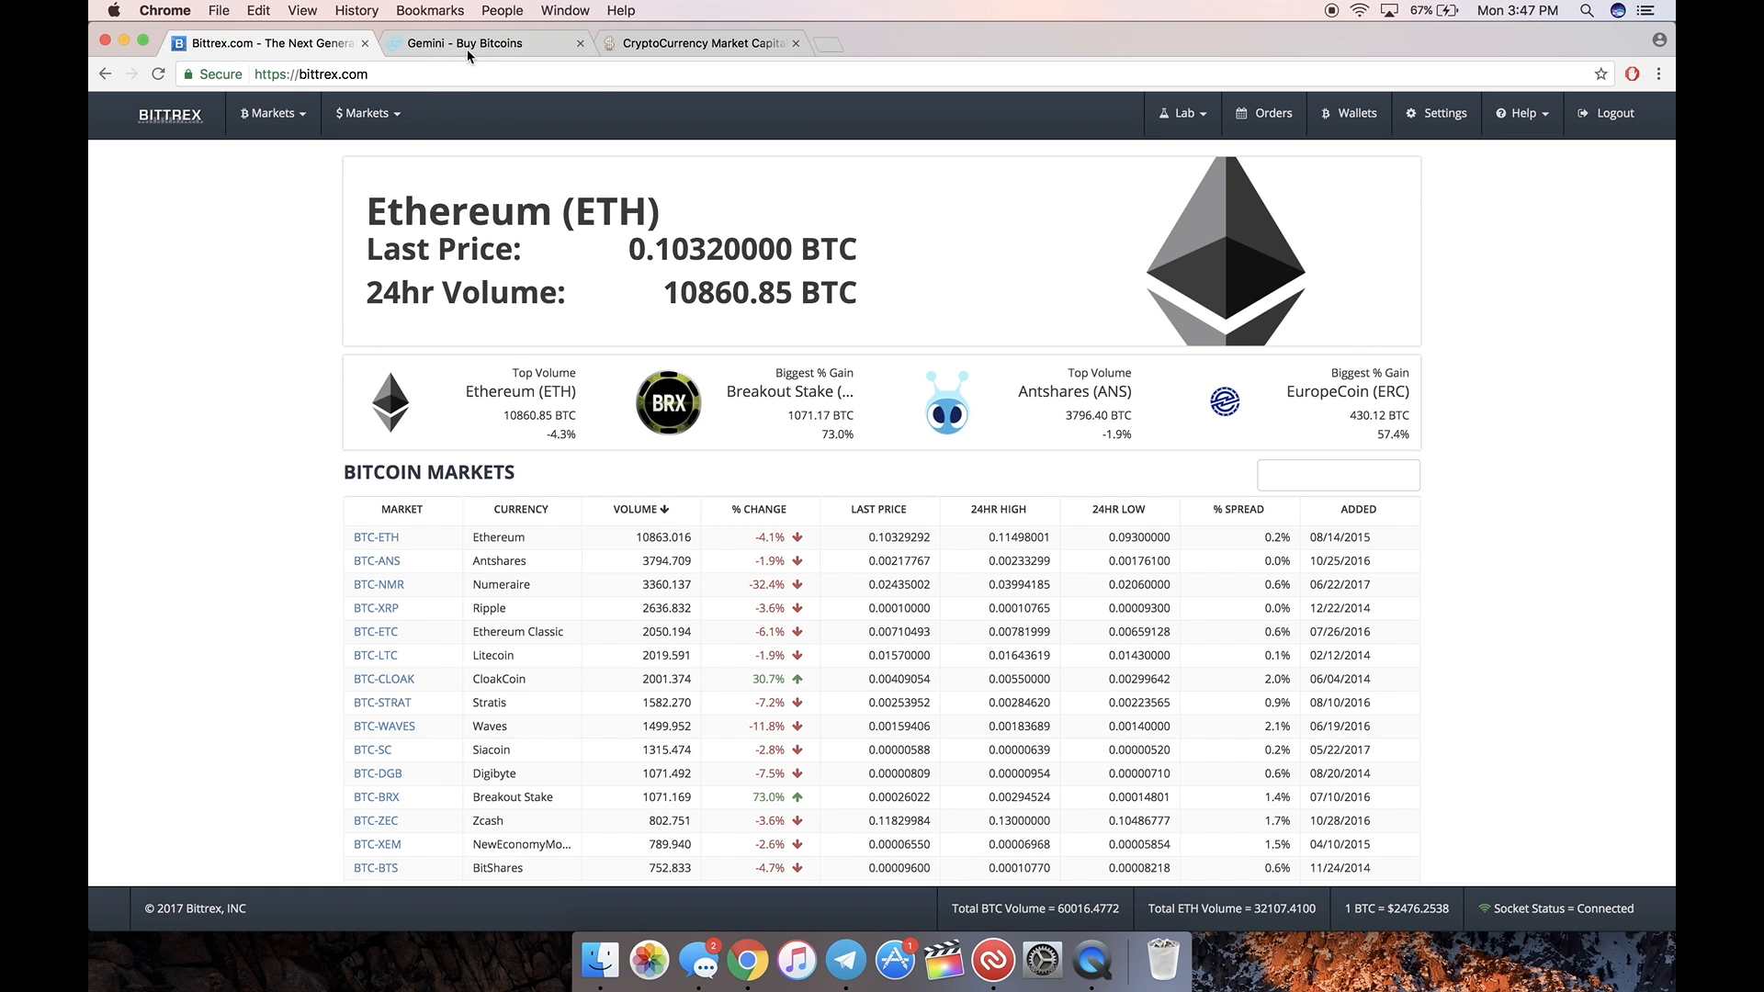
left_click(666, 402)
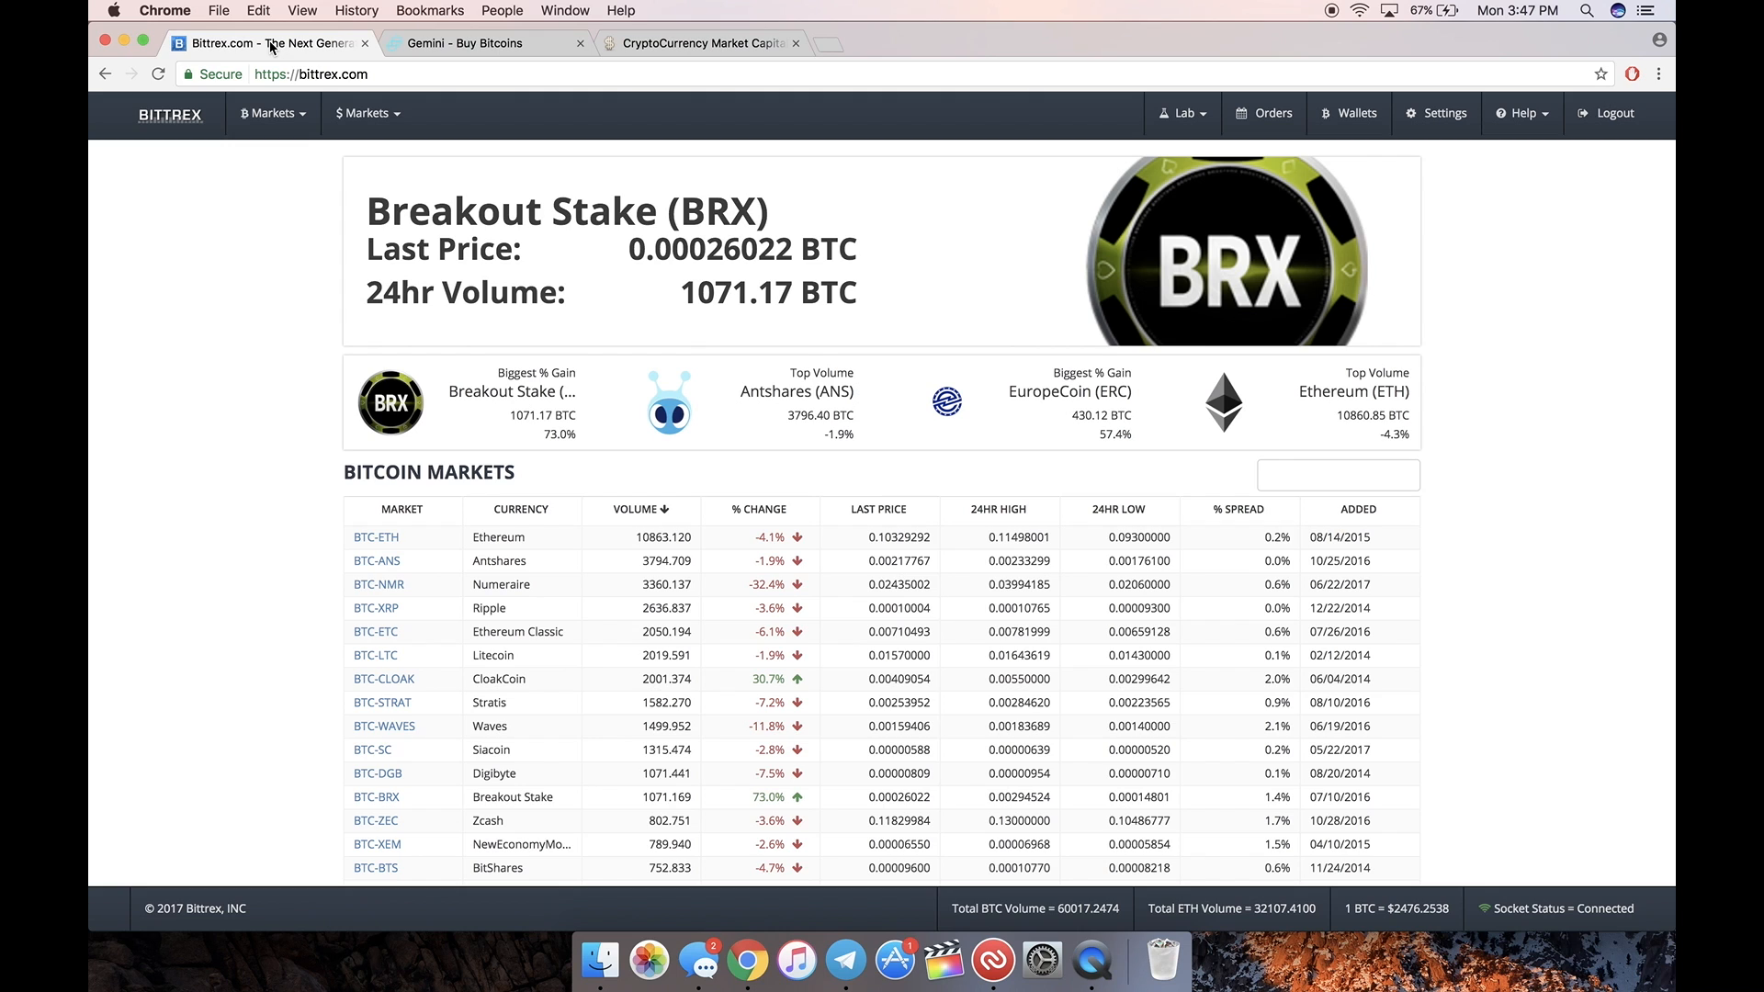
left_click(486, 43)
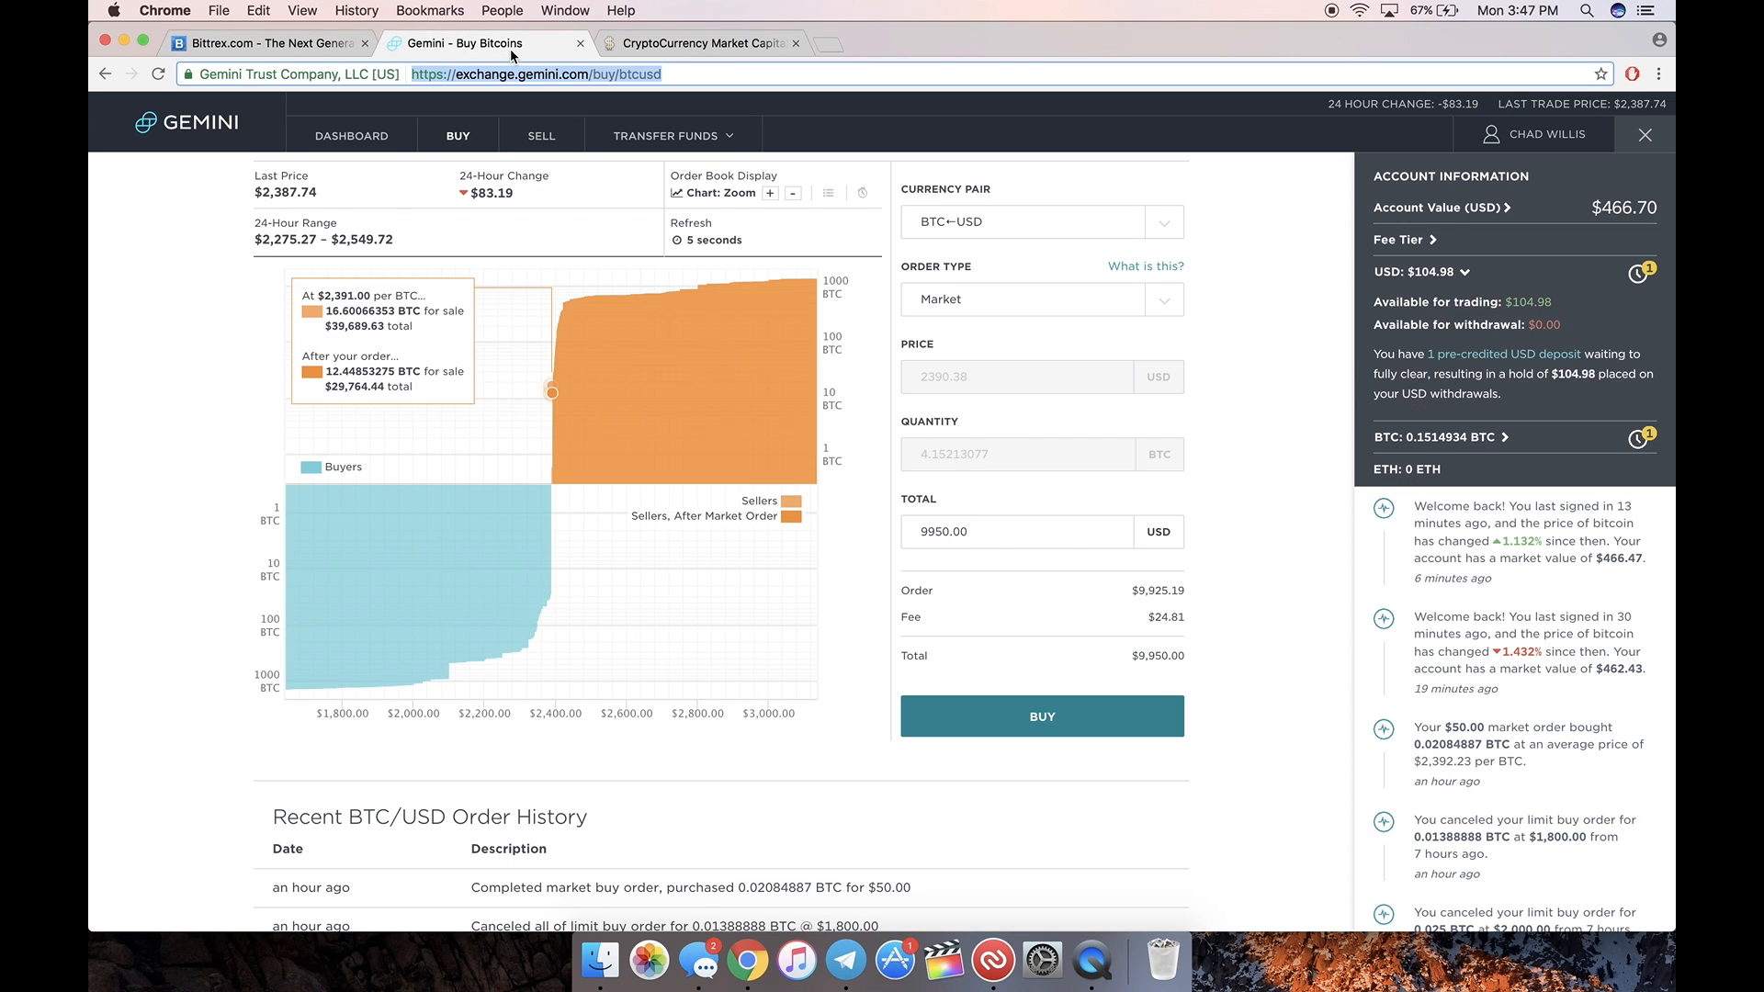
left_click(264, 44)
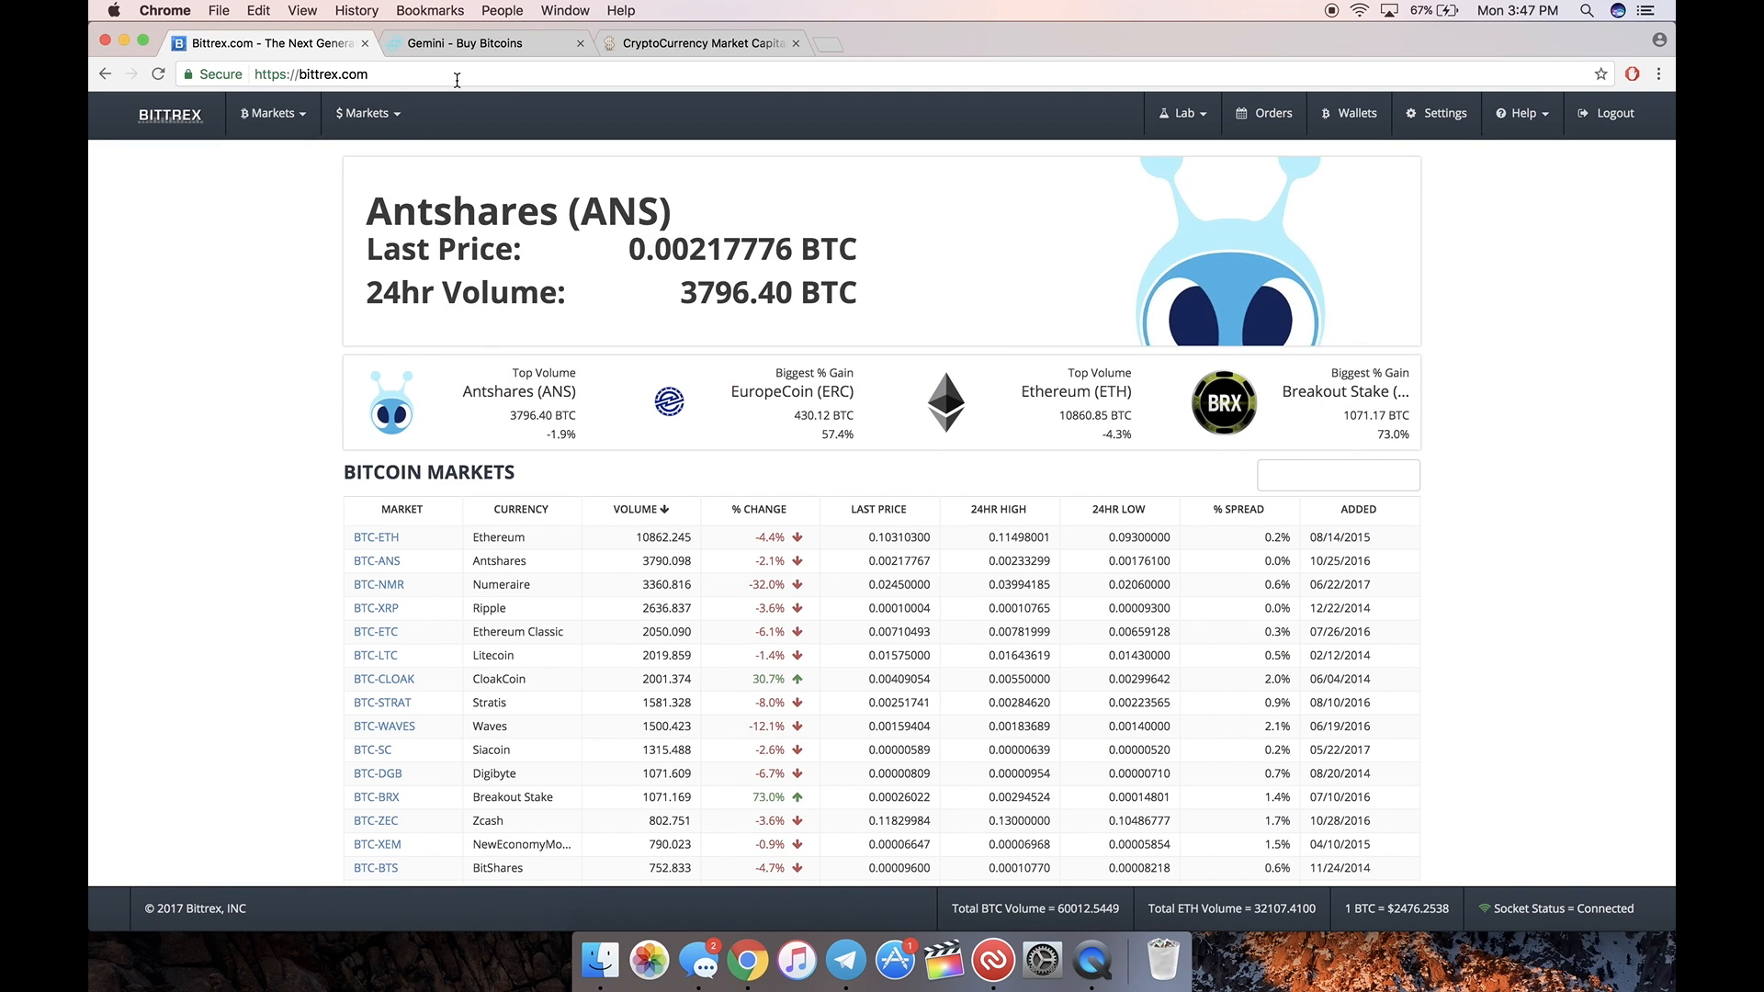
Step: Open Gemini's Withdraw BTC page, showing 0.1514934 BTC held and 0 available
left_click(484, 43)
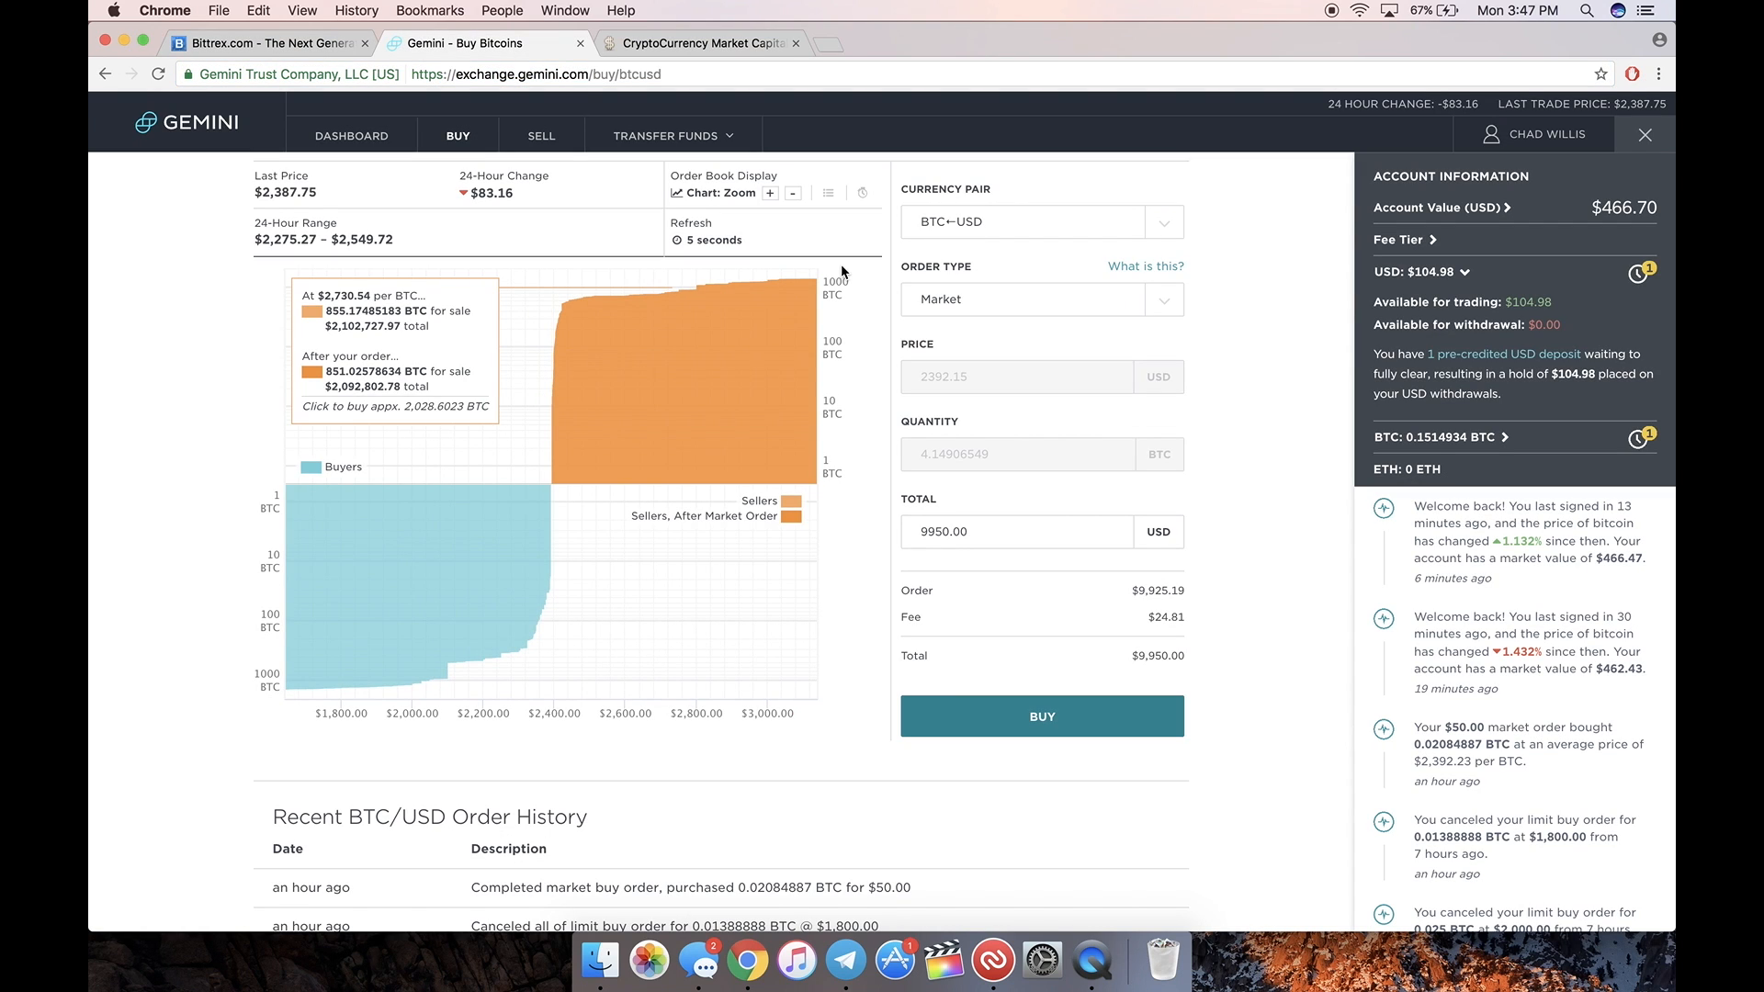
mouse_move(550, 419)
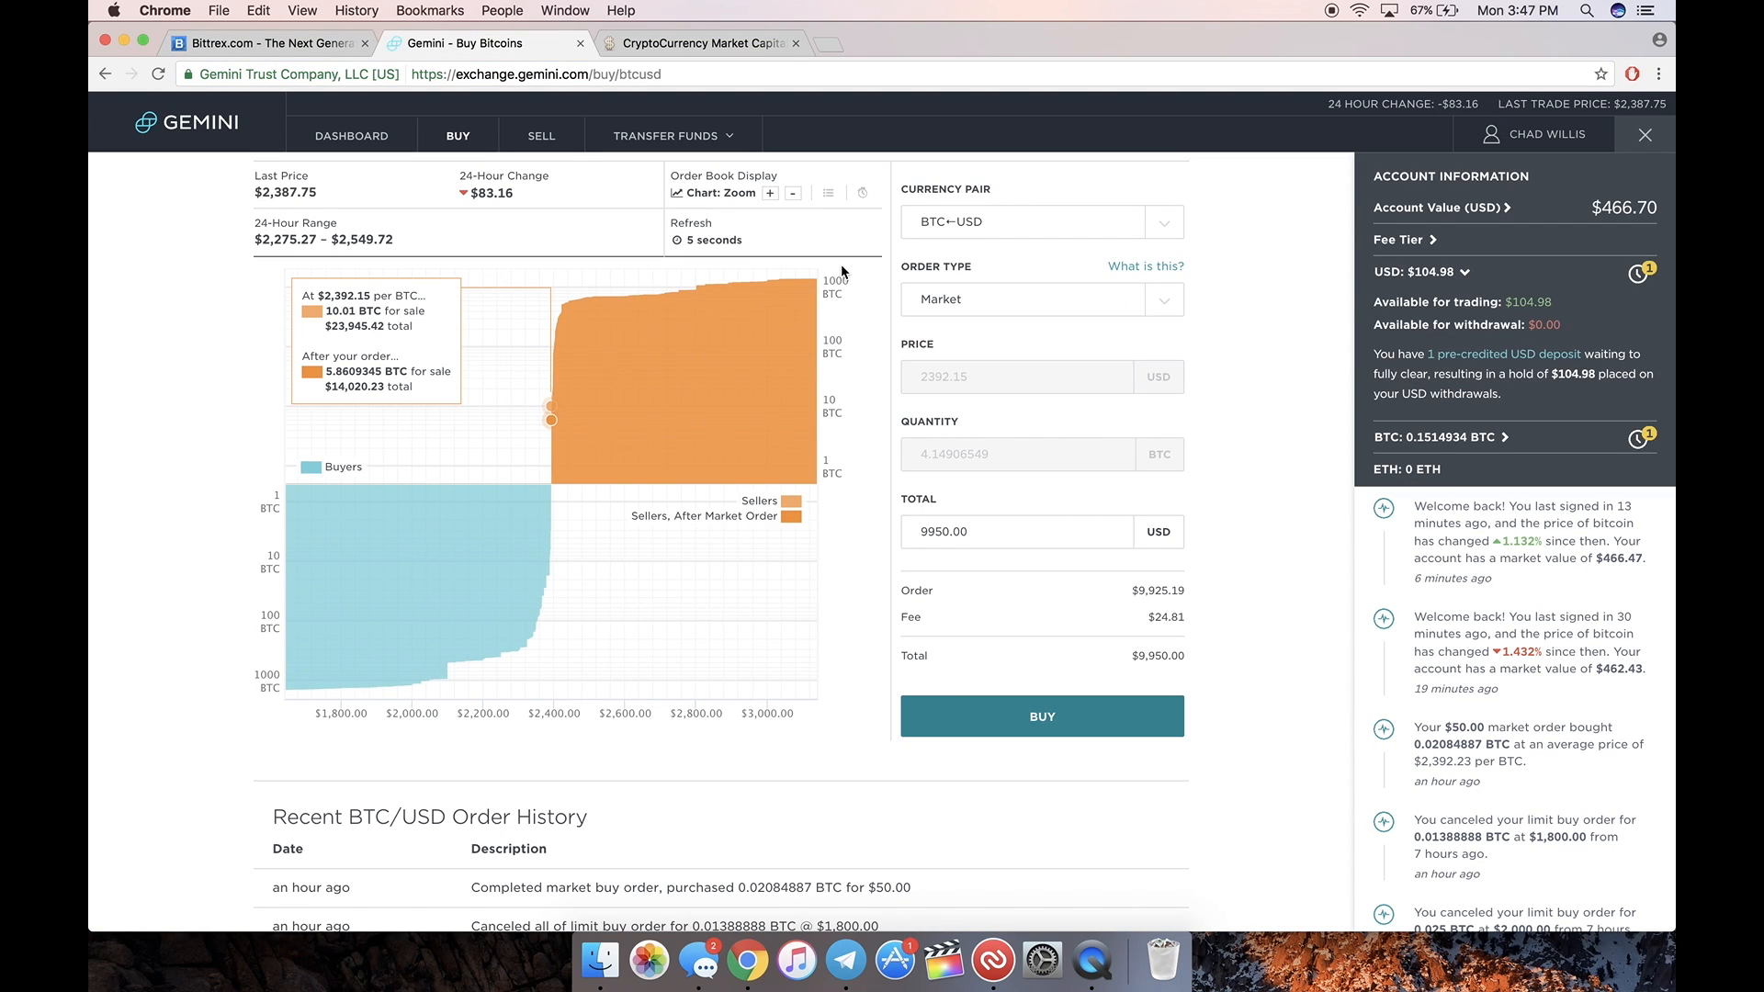
left_click(672, 135)
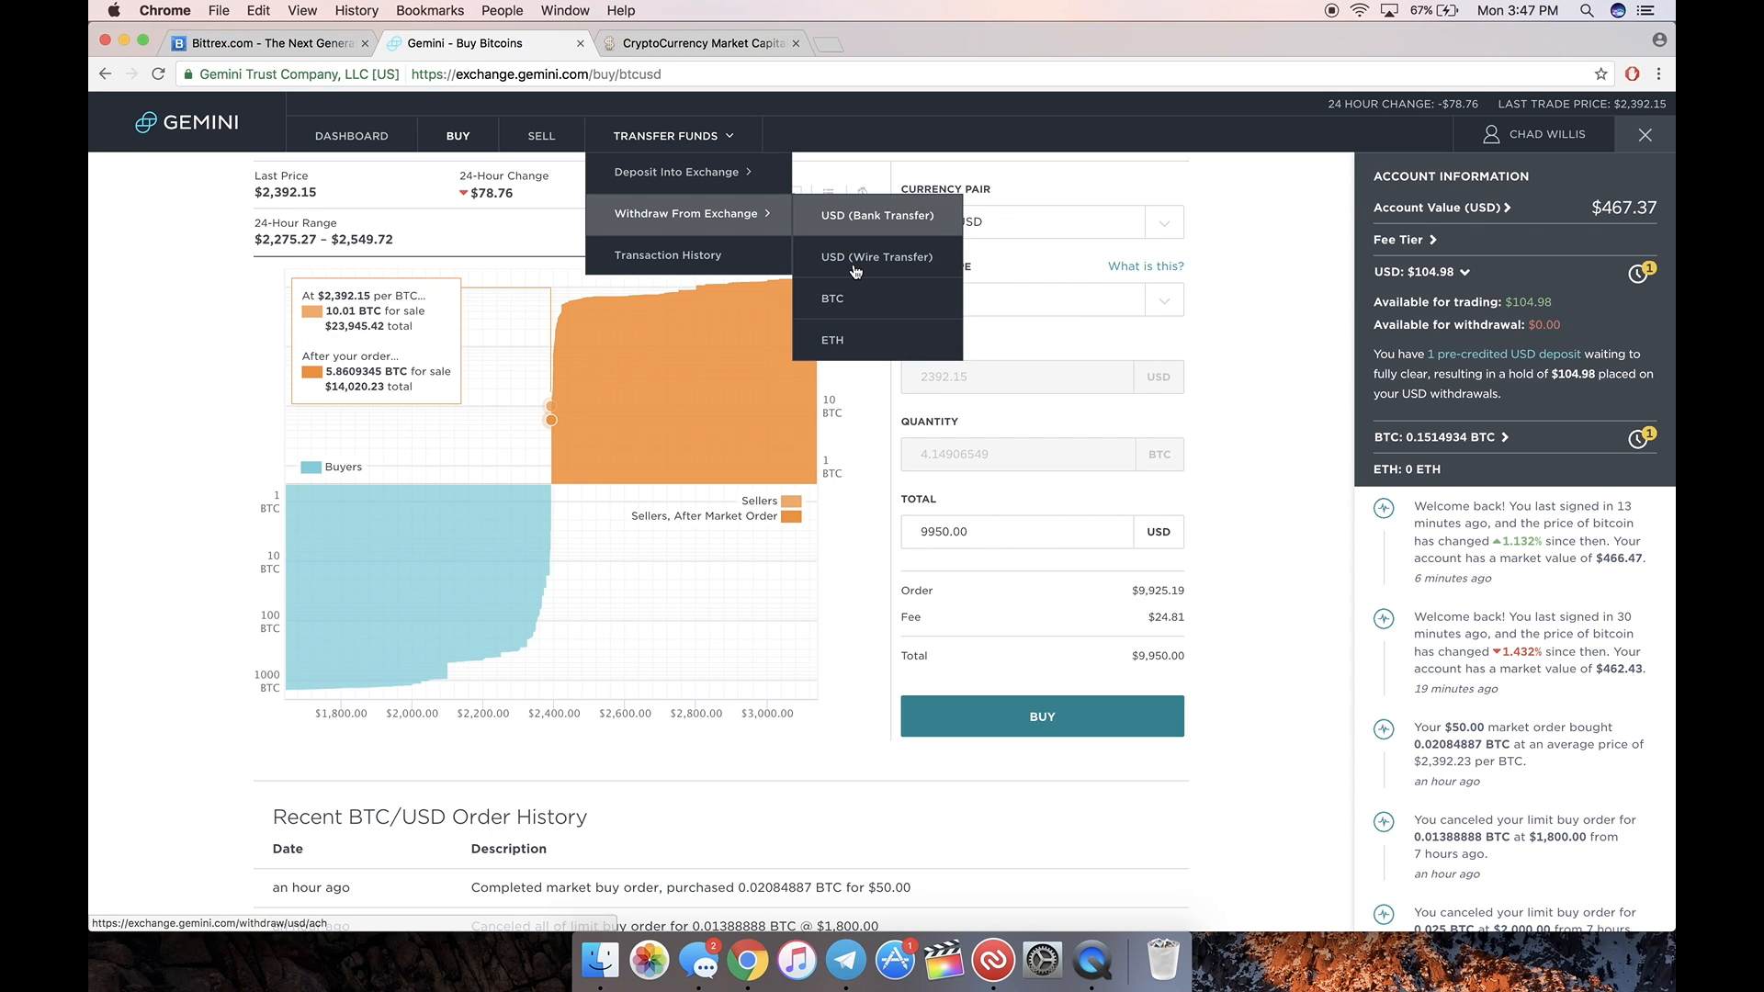
left_click(832, 297)
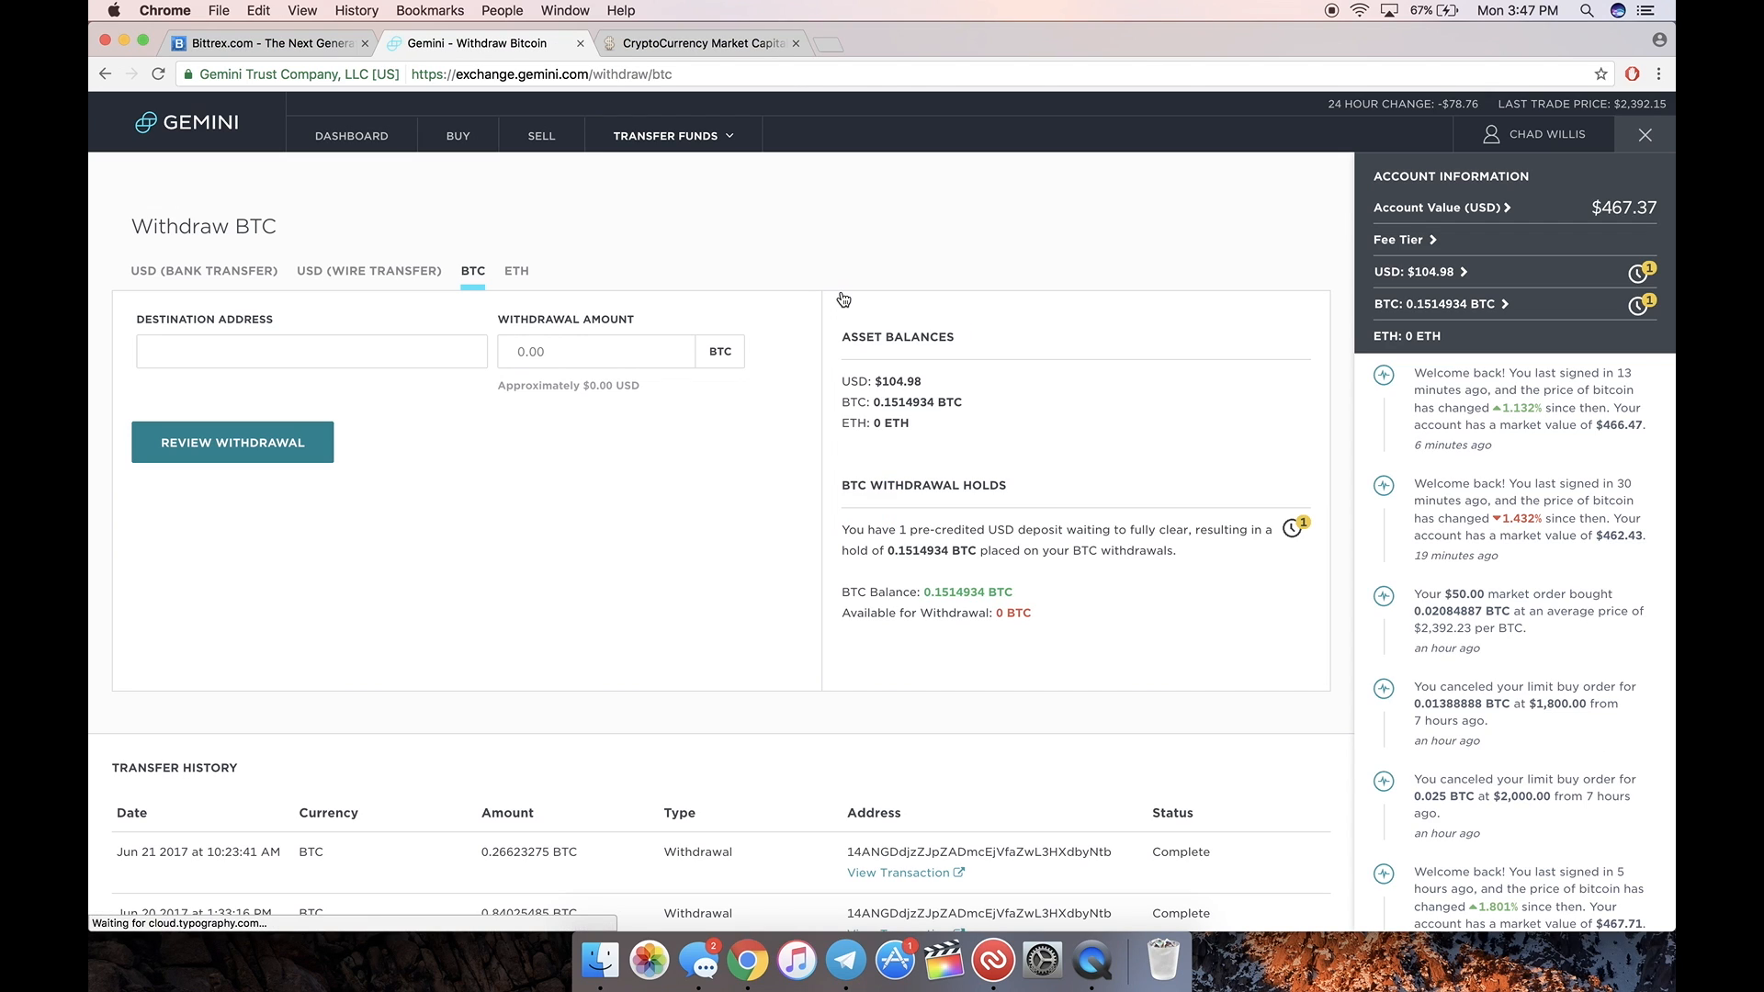
left_click(310, 351)
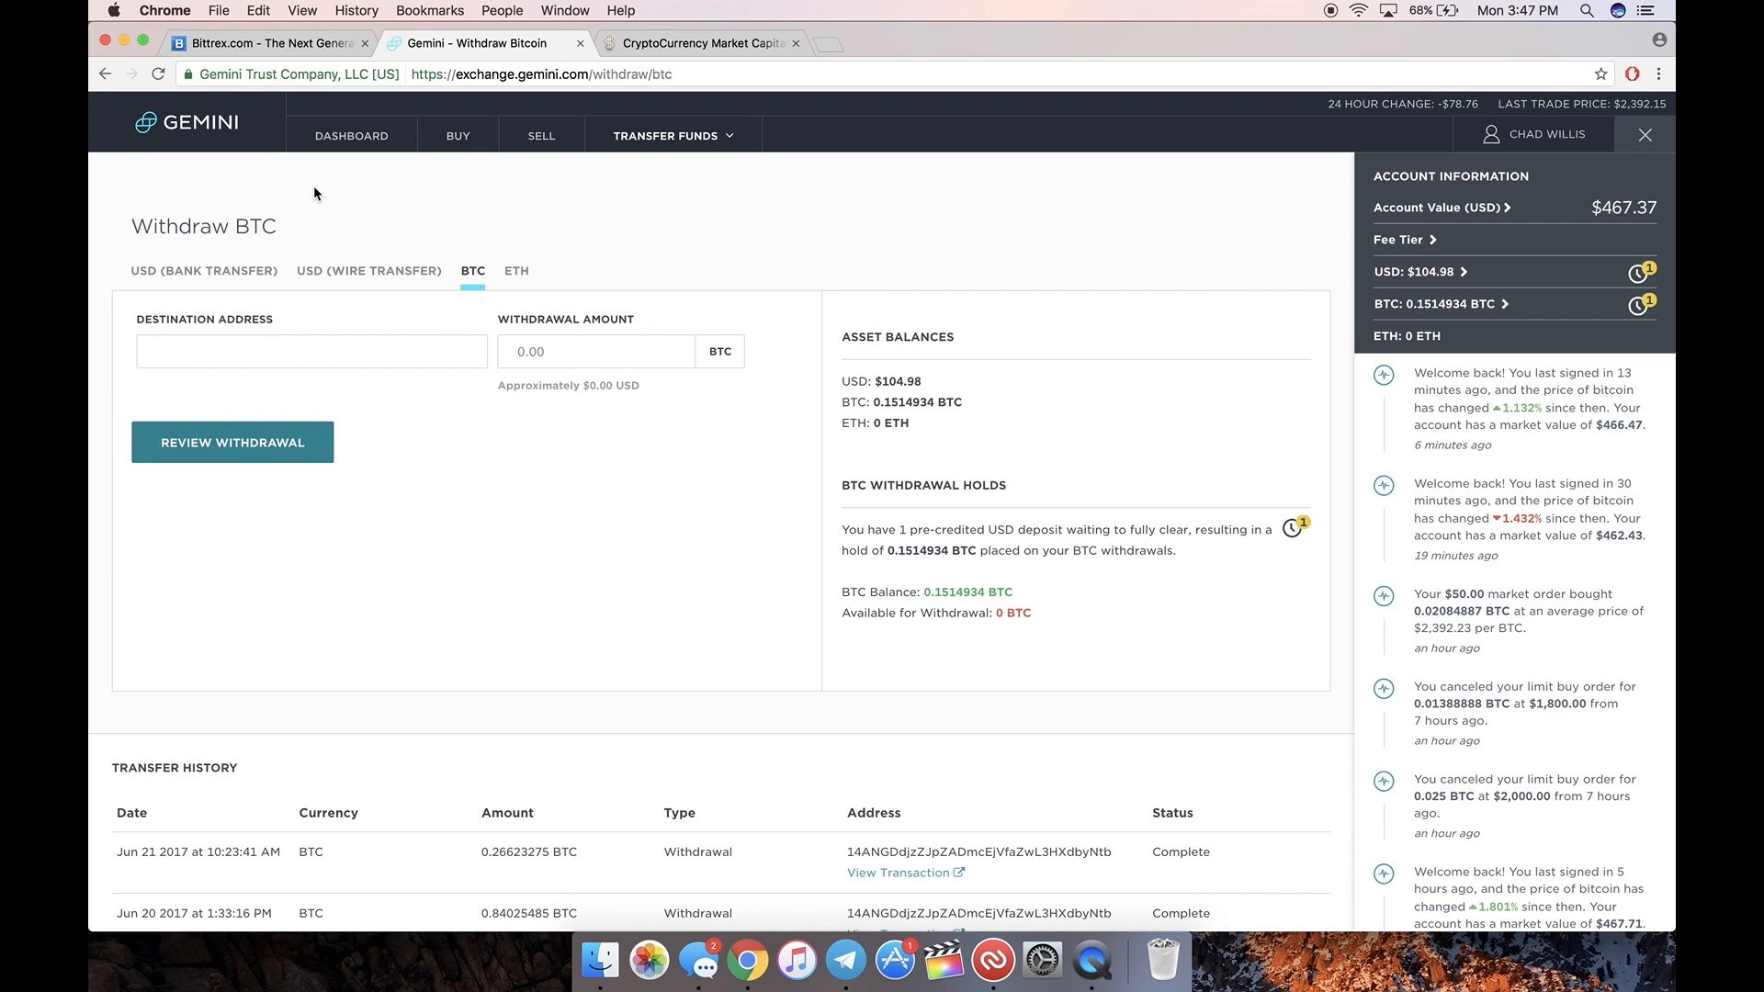
mouse_move(152, 209)
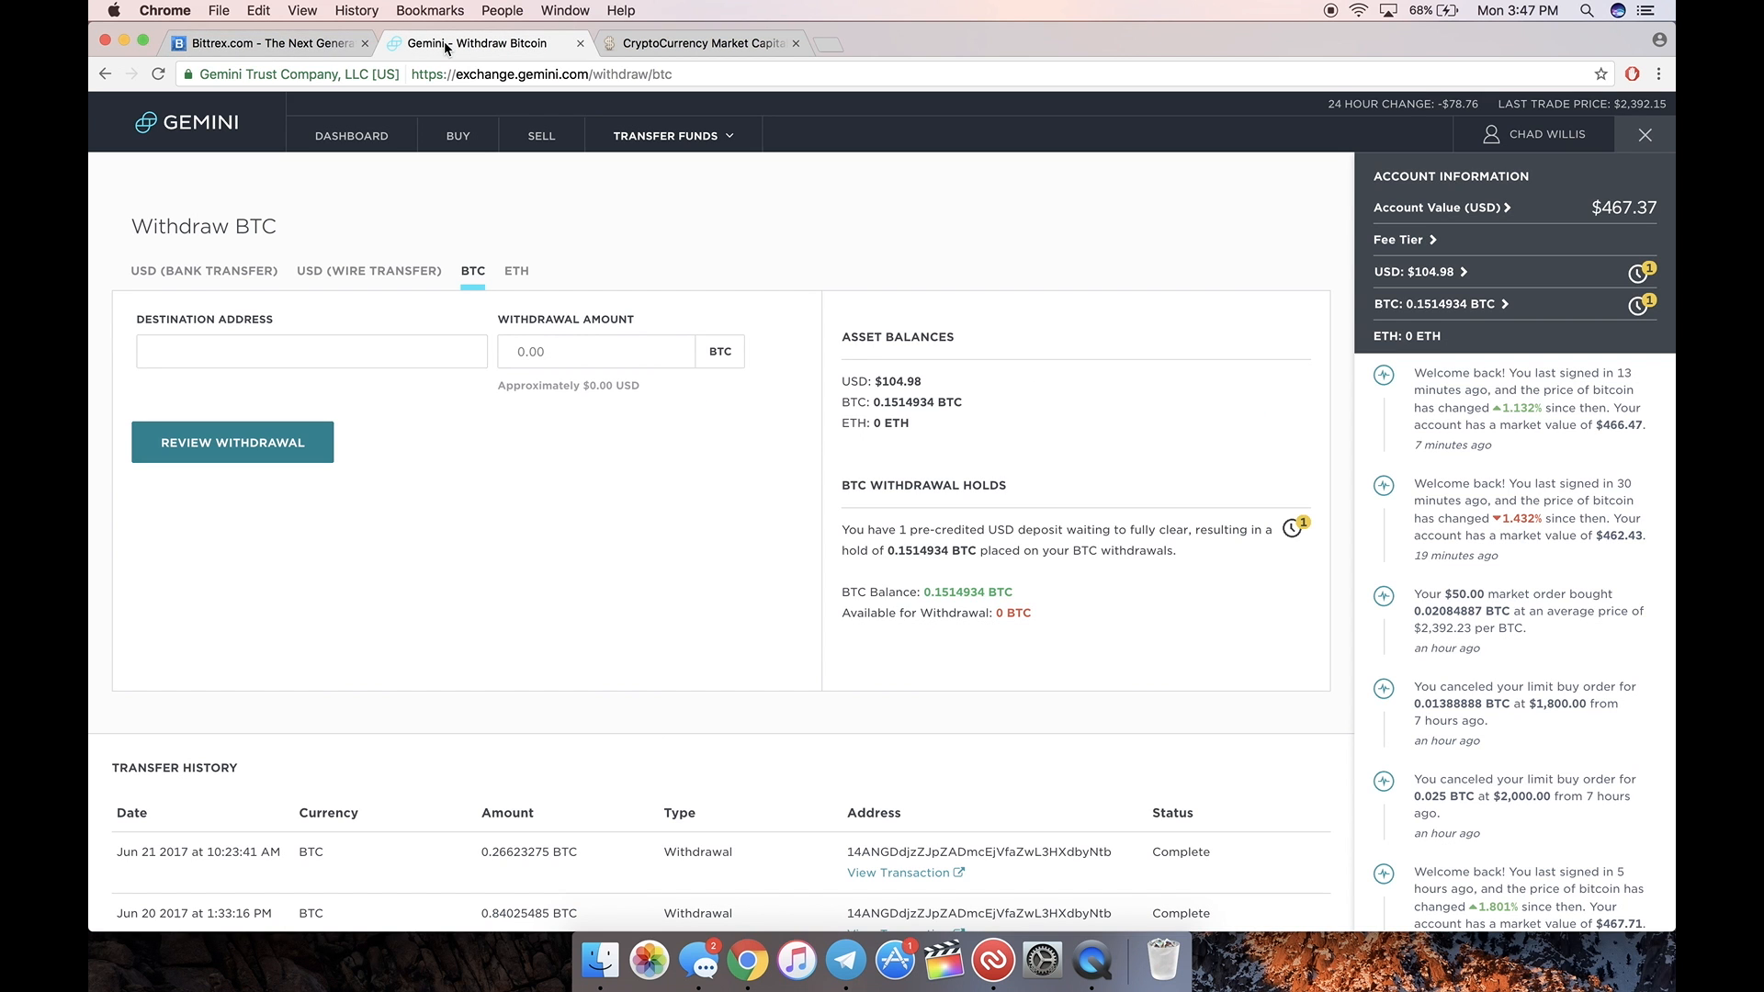
Step: Filter Bittrex wallets to 'bitcoin' and display the BTC deposit address with its QR code
left_click(267, 43)
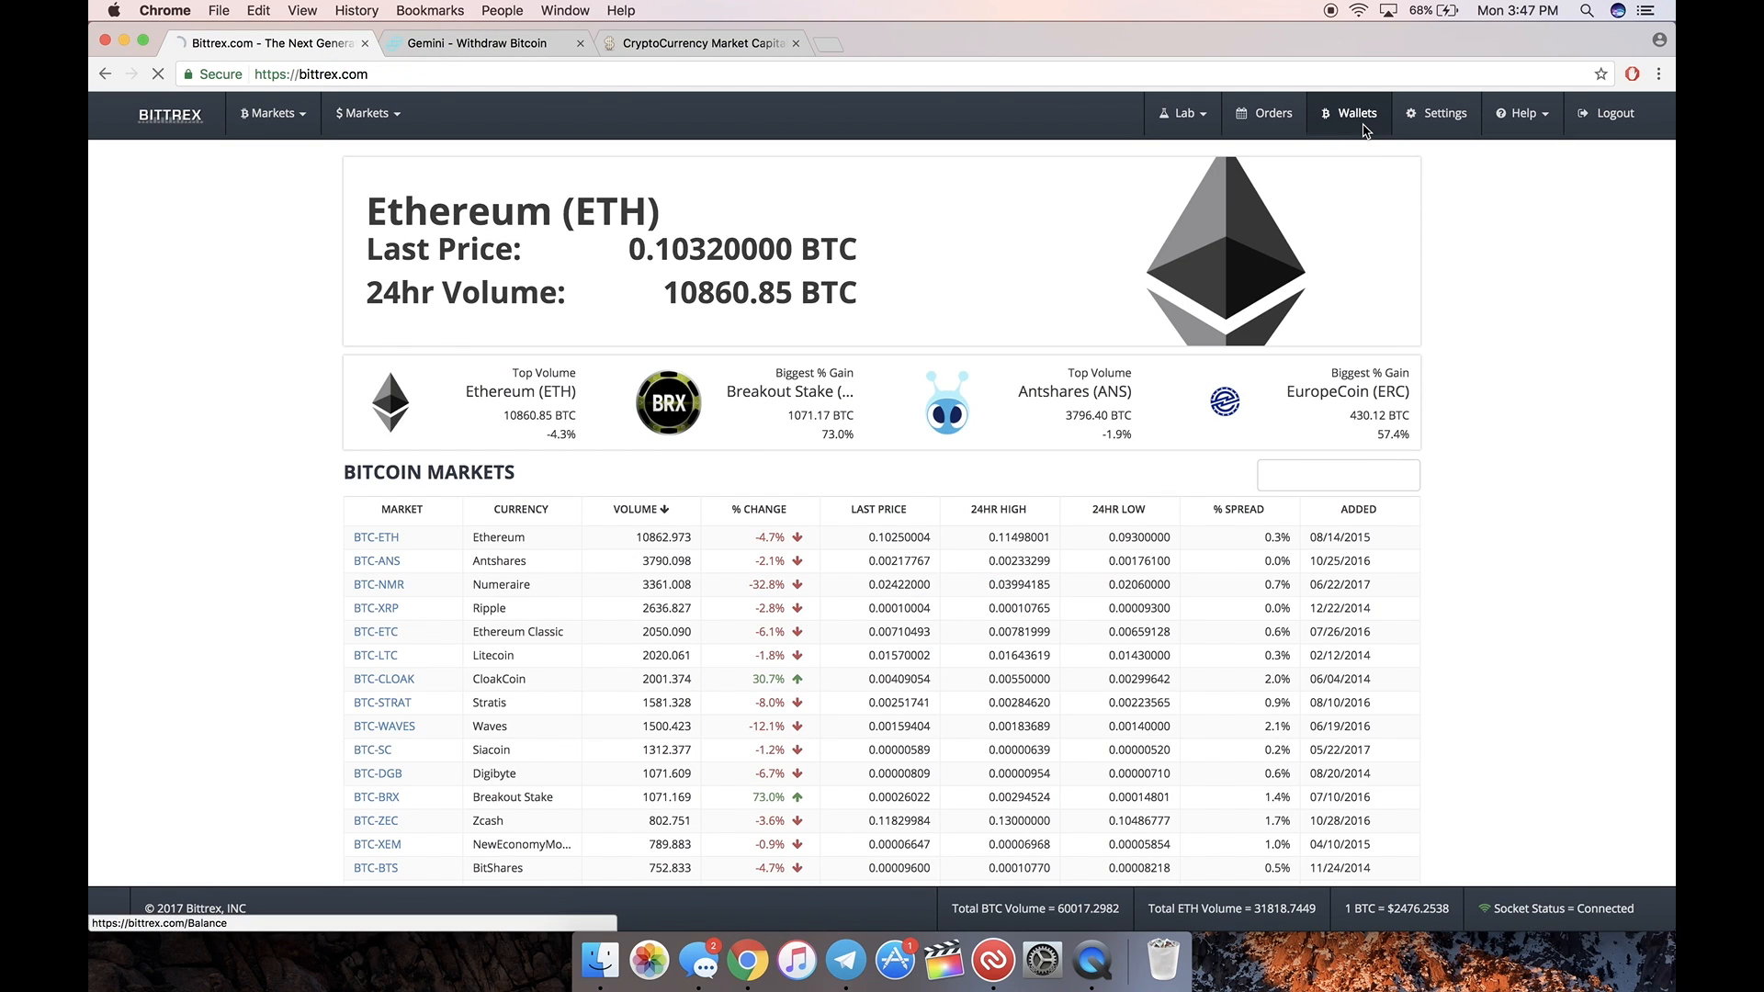
left_click(1348, 112)
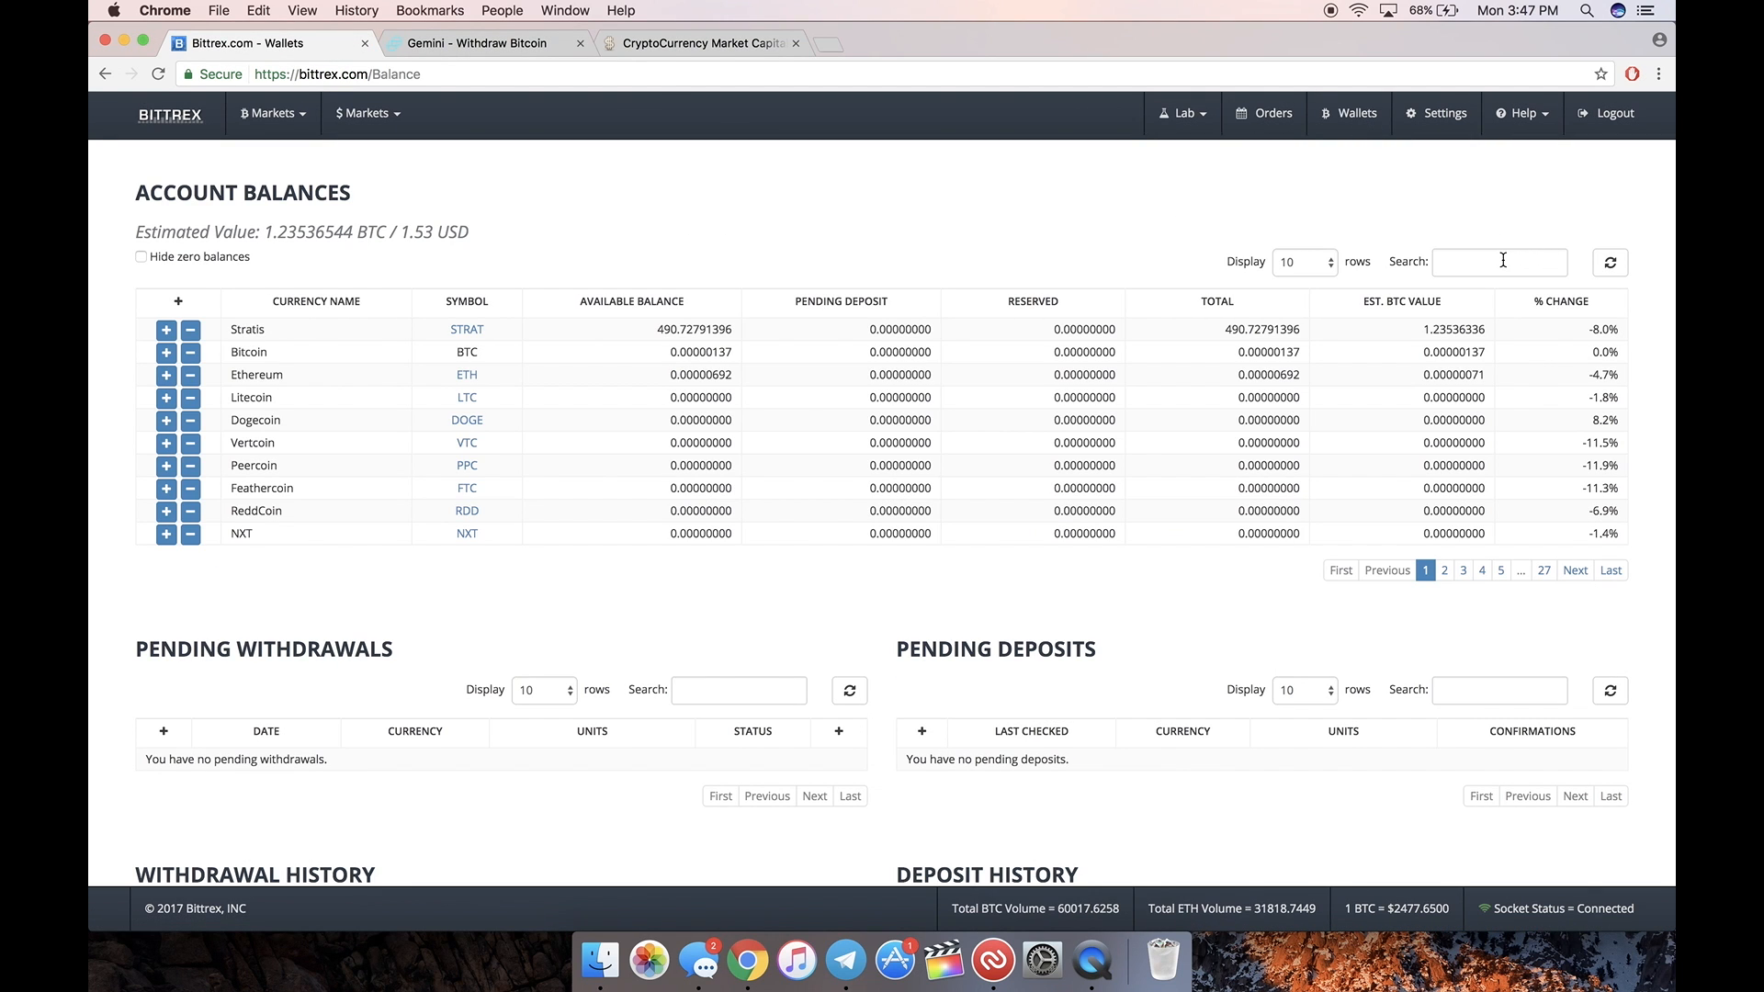
type("bitcoin")
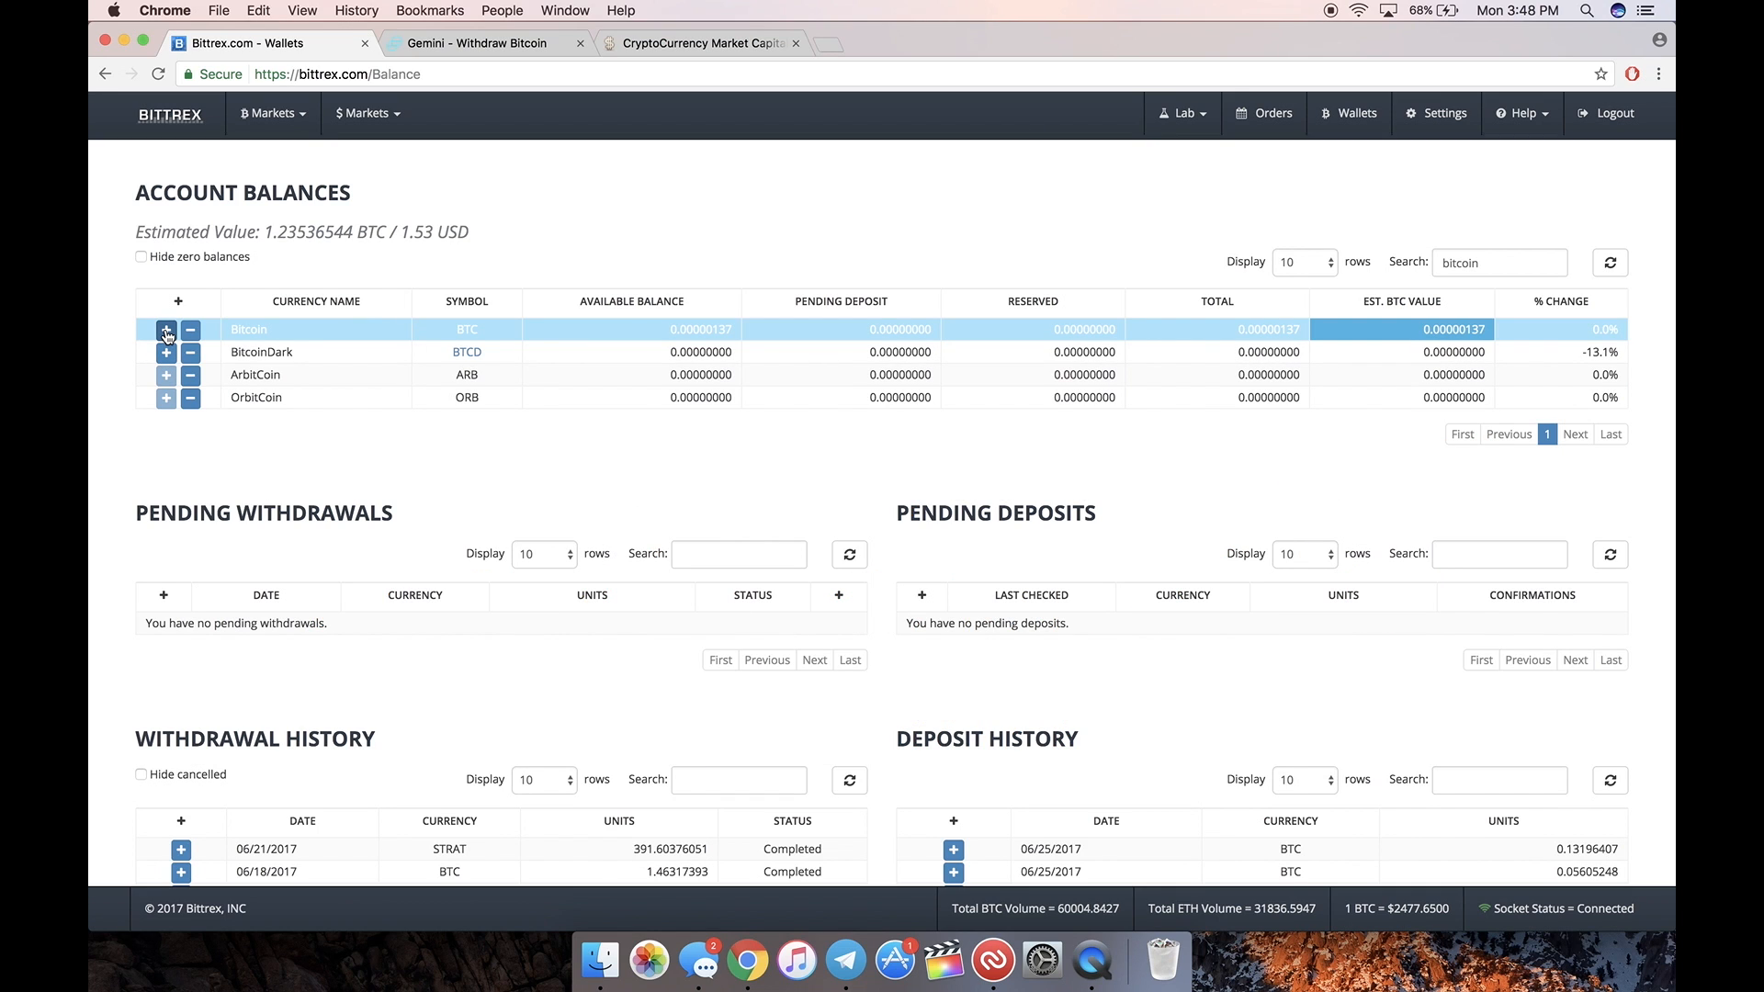
left_click(166, 329)
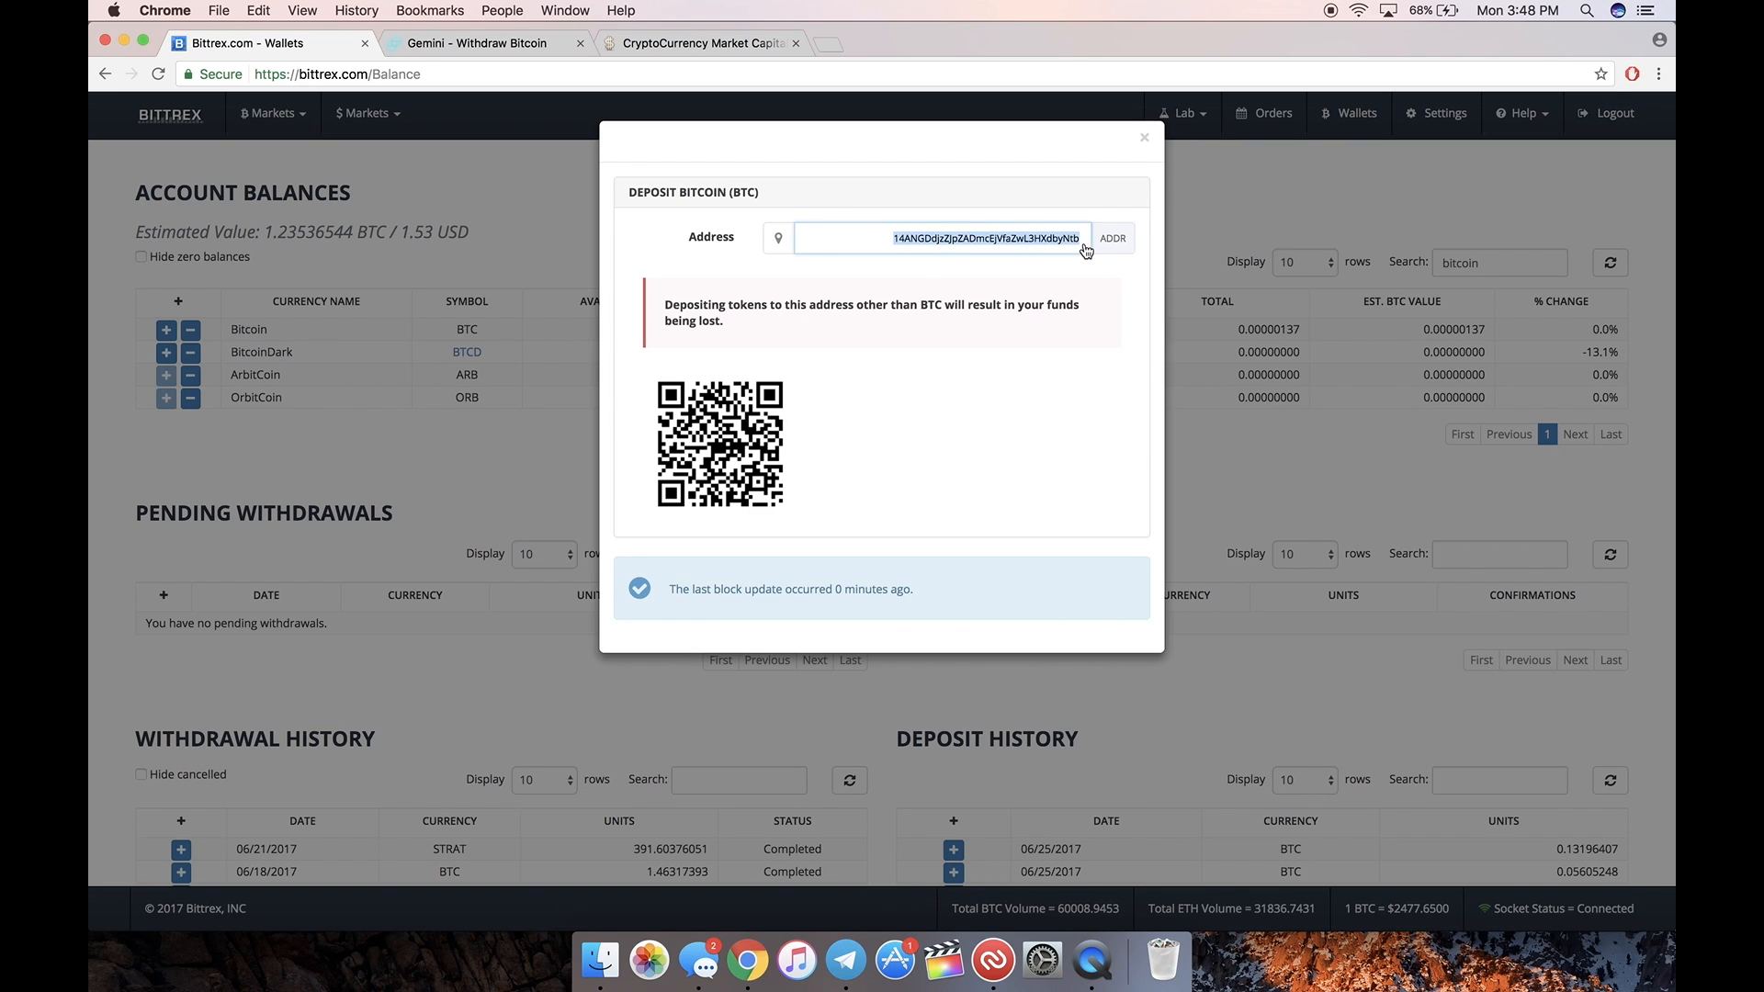
mouse_move(902, 562)
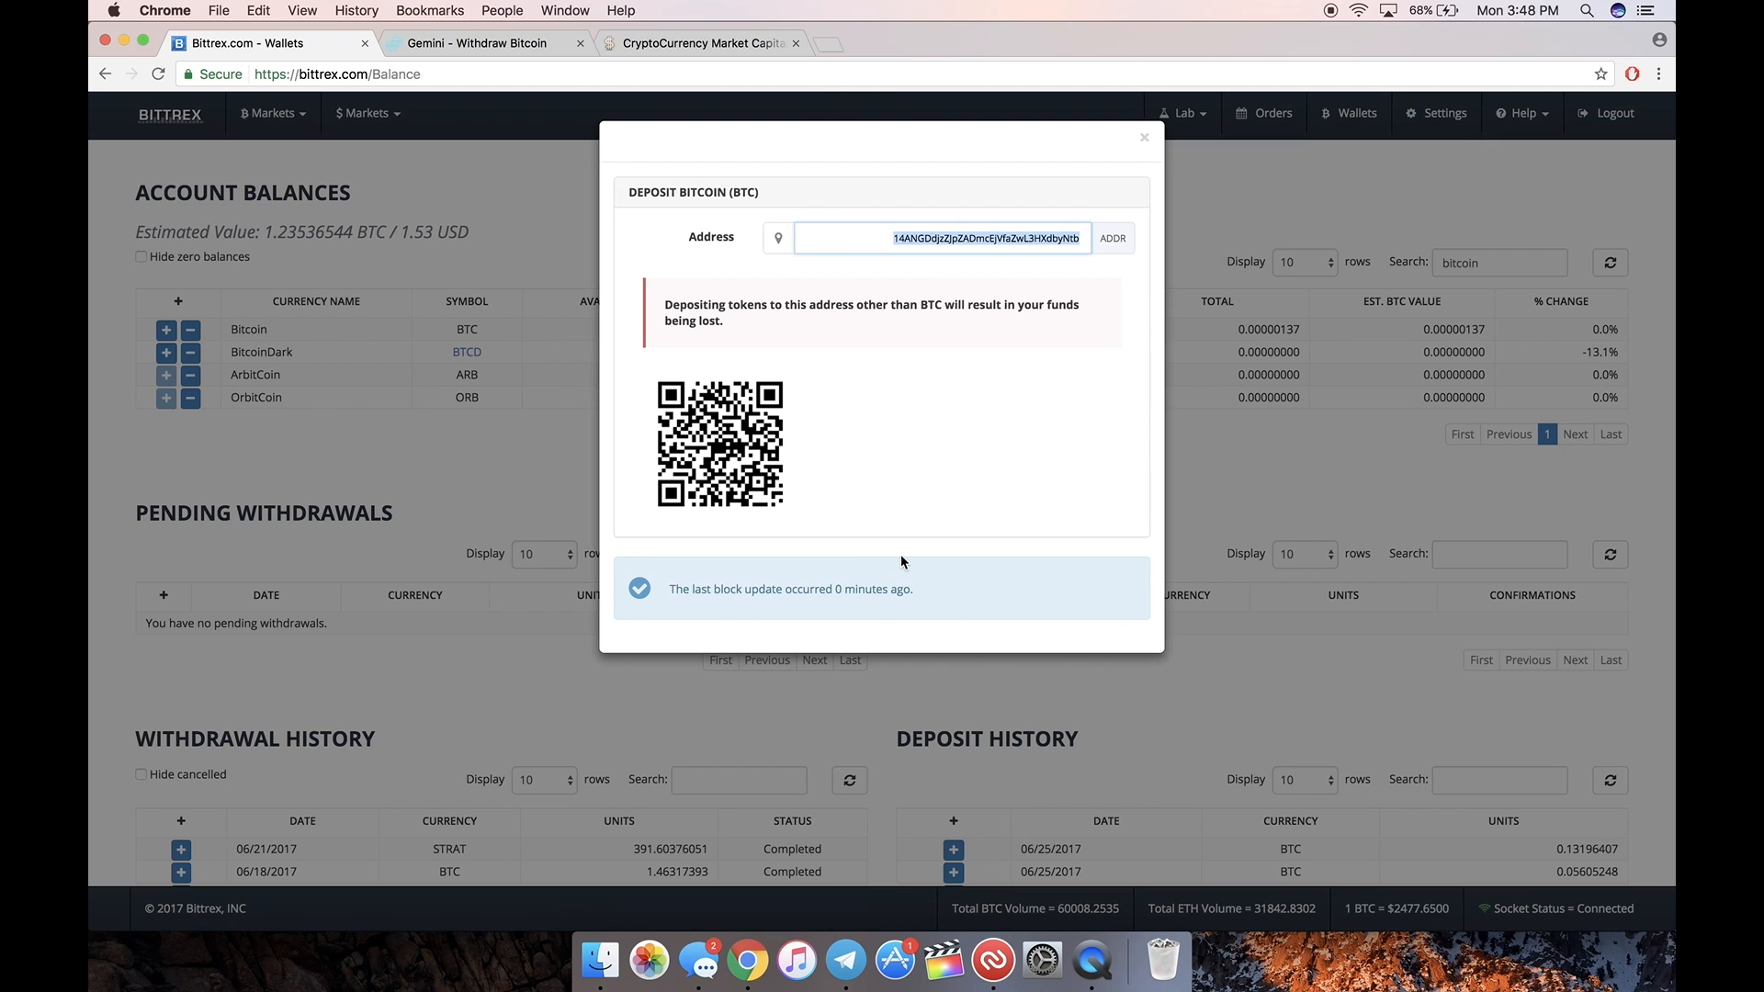
mouse_move(916, 237)
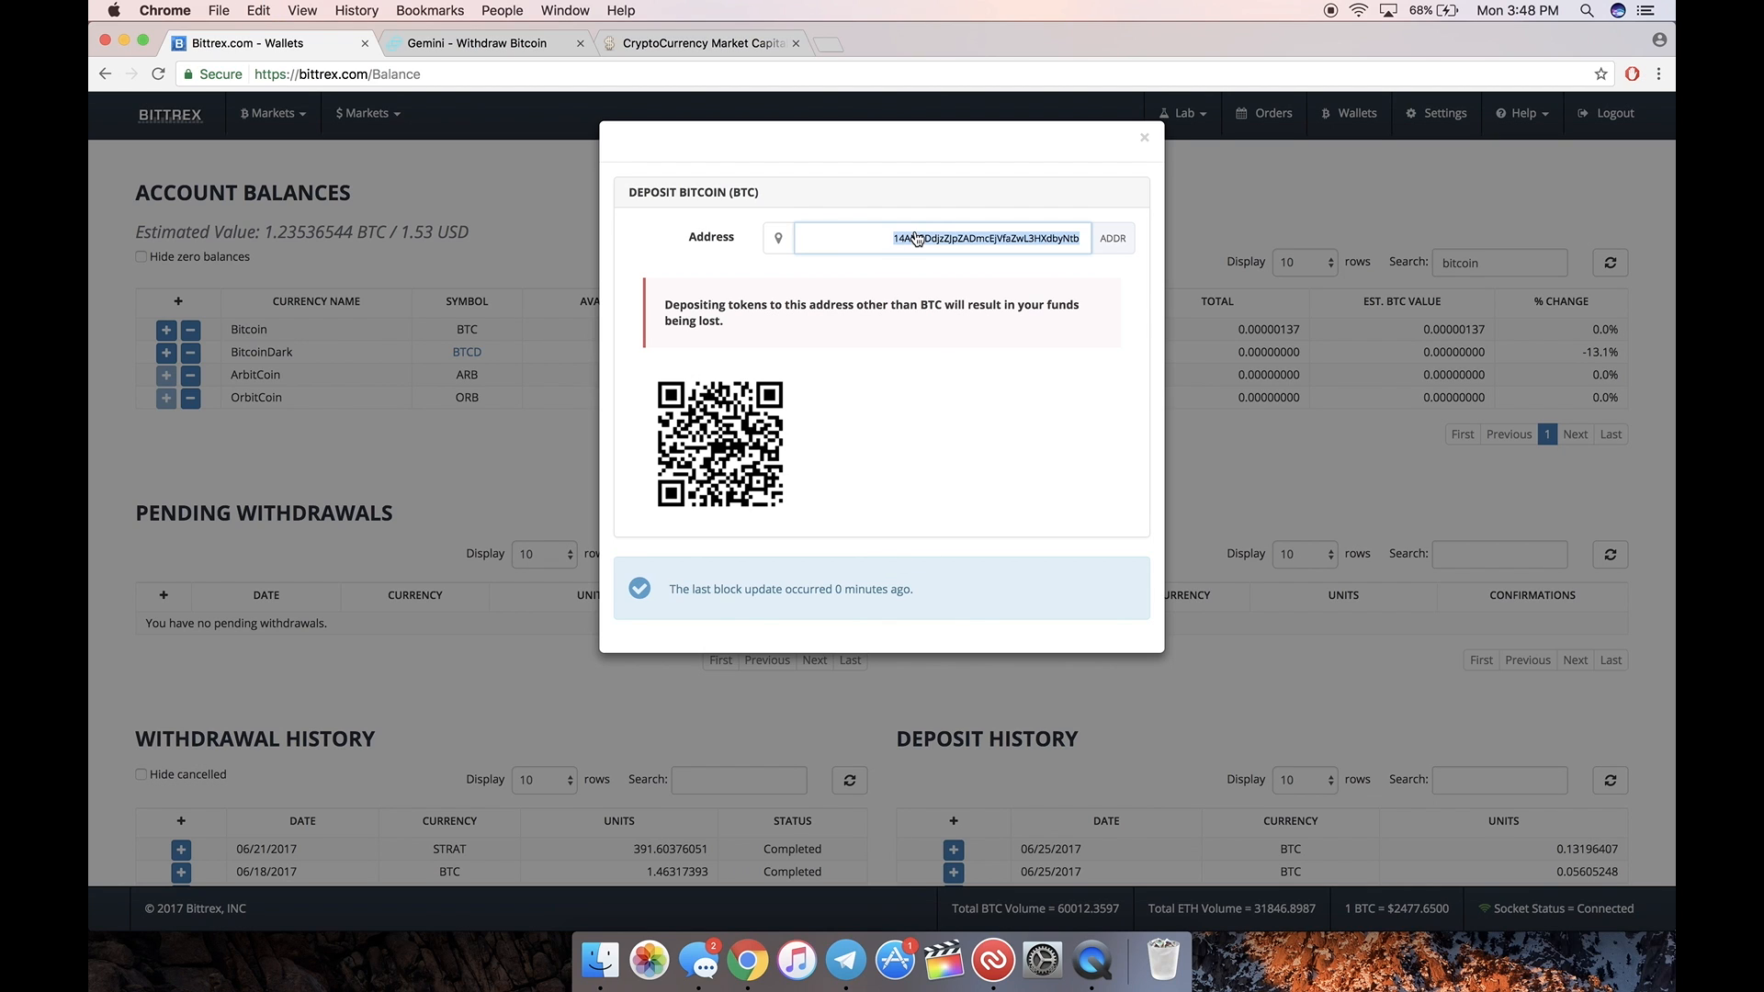
left_click(486, 43)
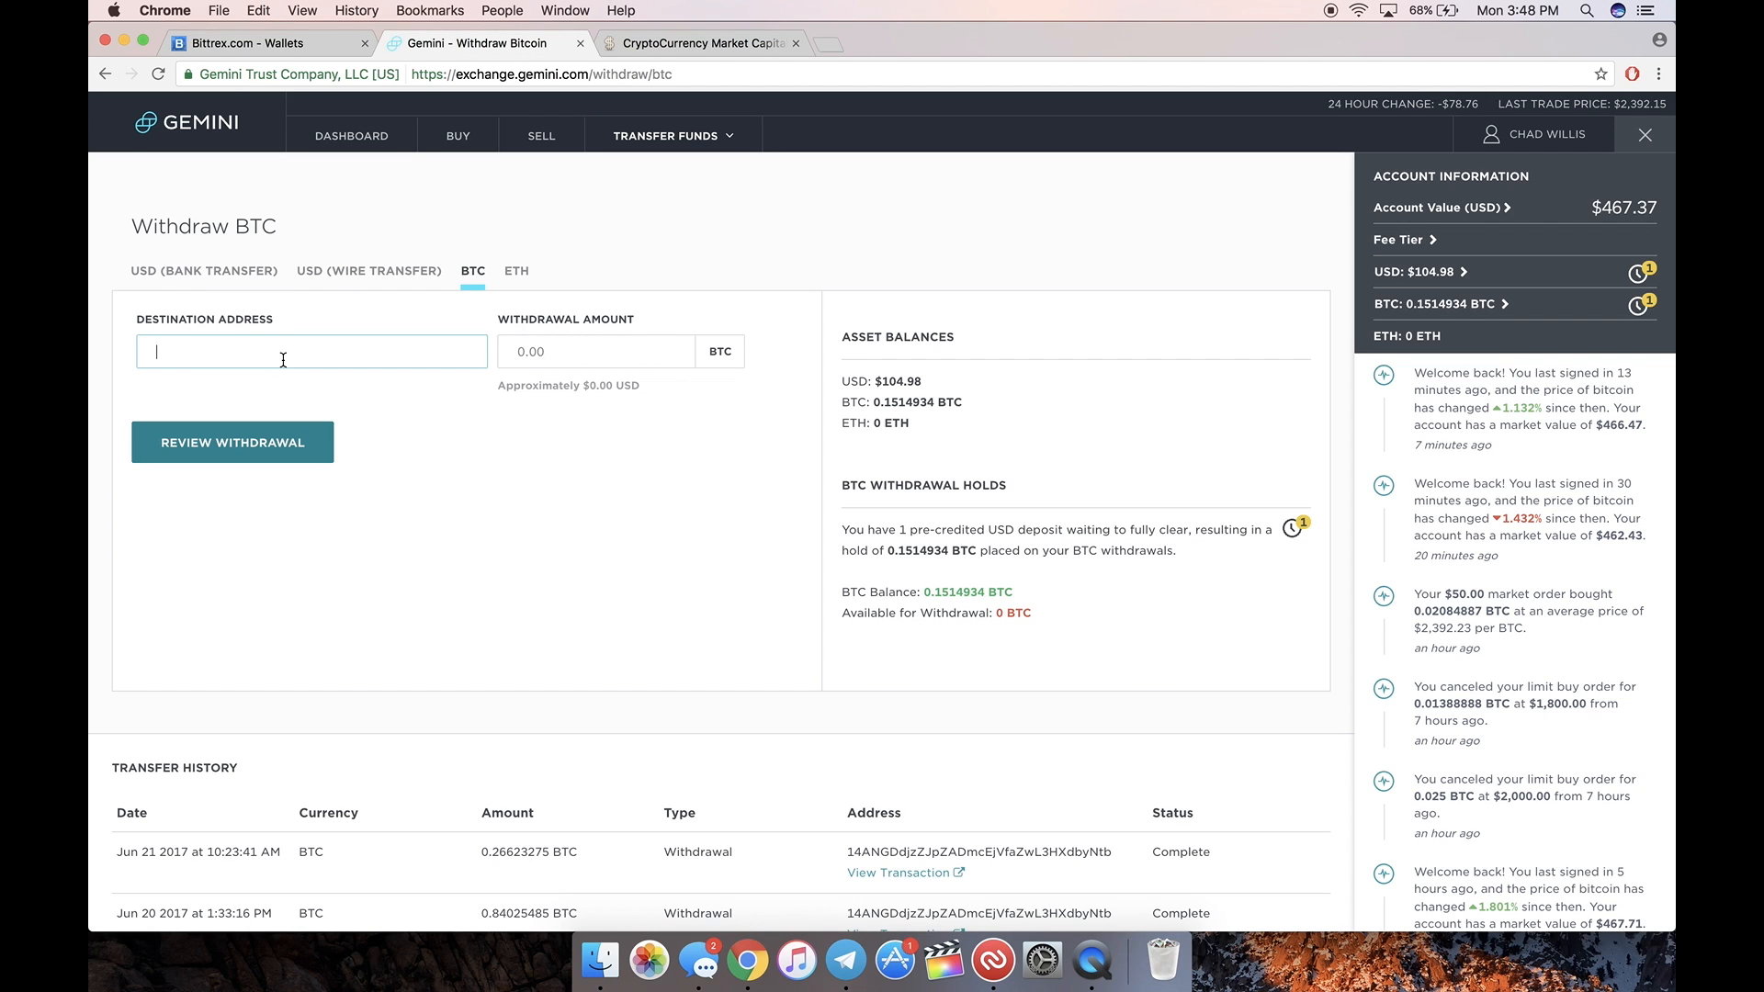
type("14ANGDdjzZJpZADmcEjVfaZwL3HXdbyNtb")
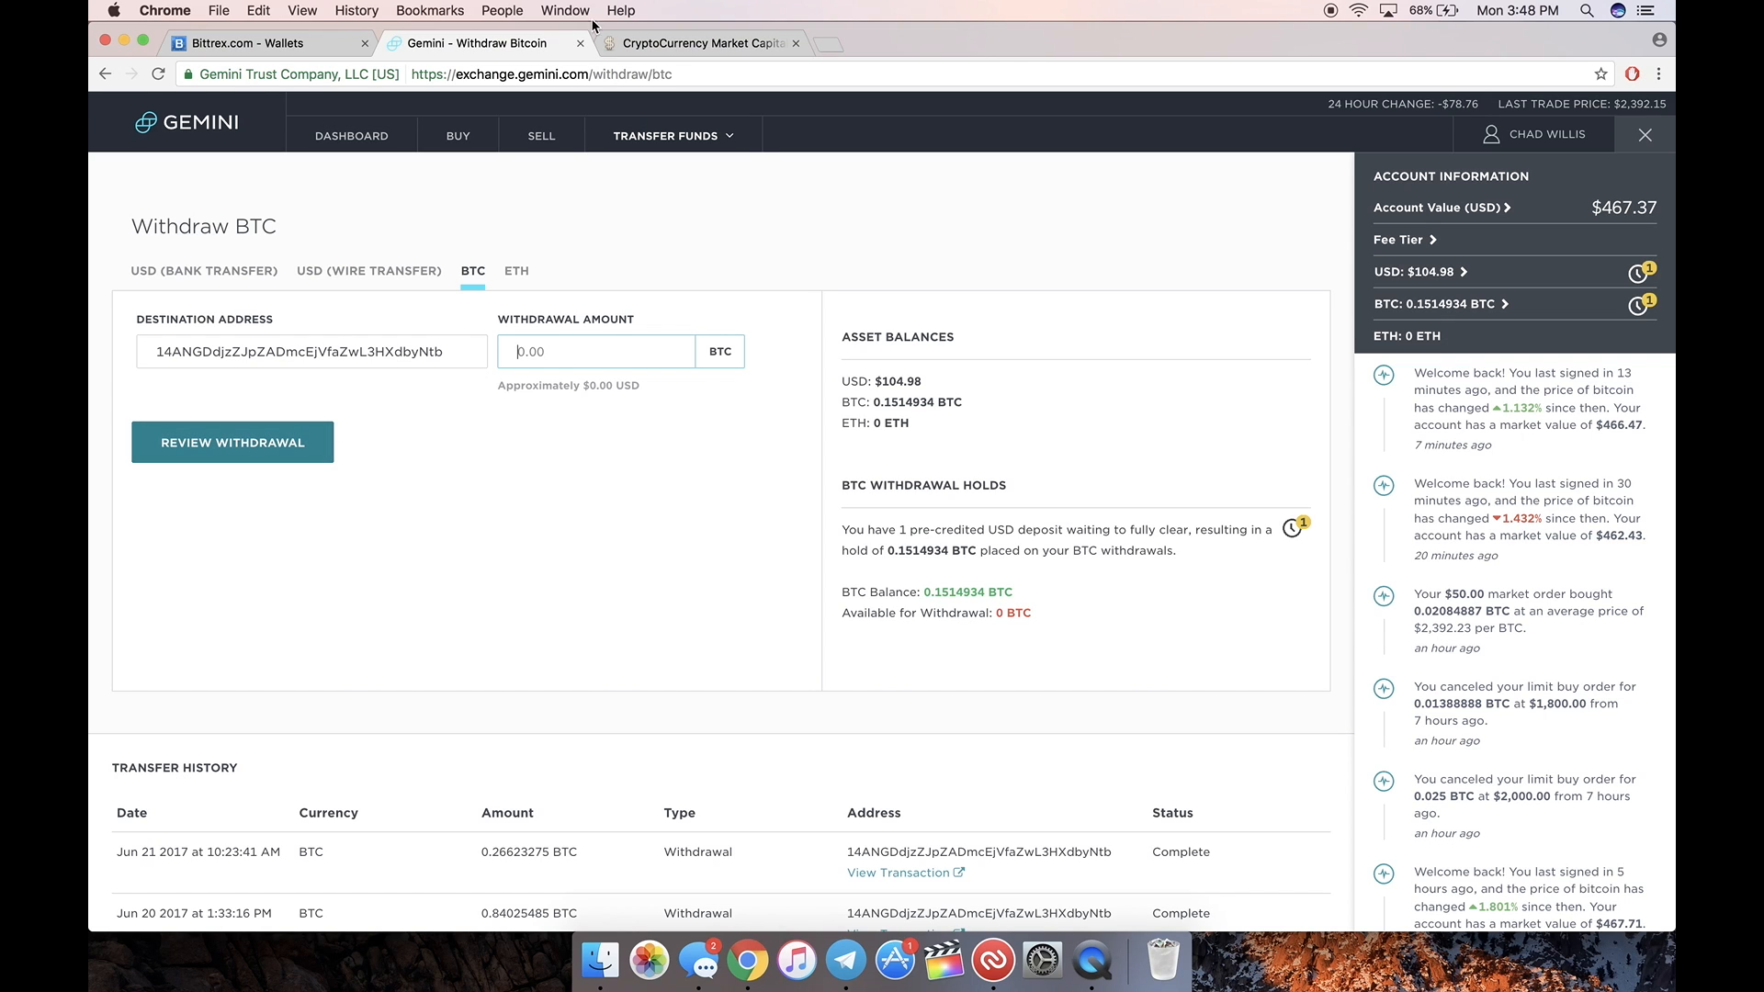
left_click(268, 43)
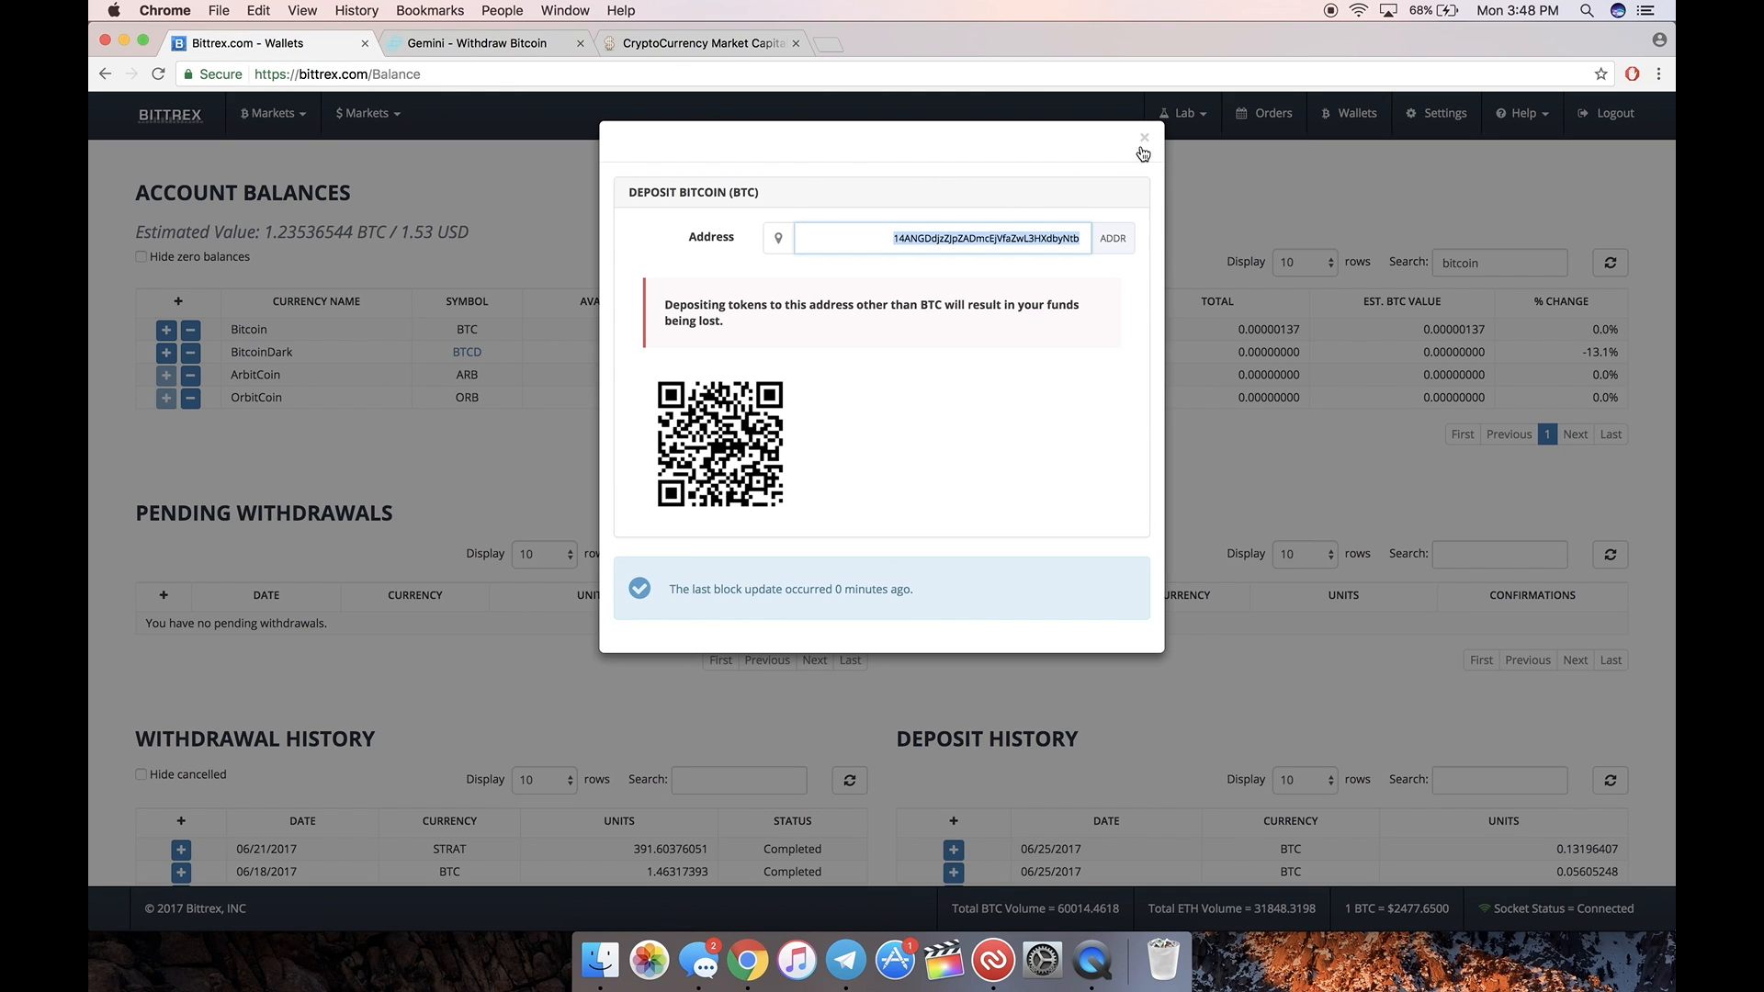
left_click(486, 43)
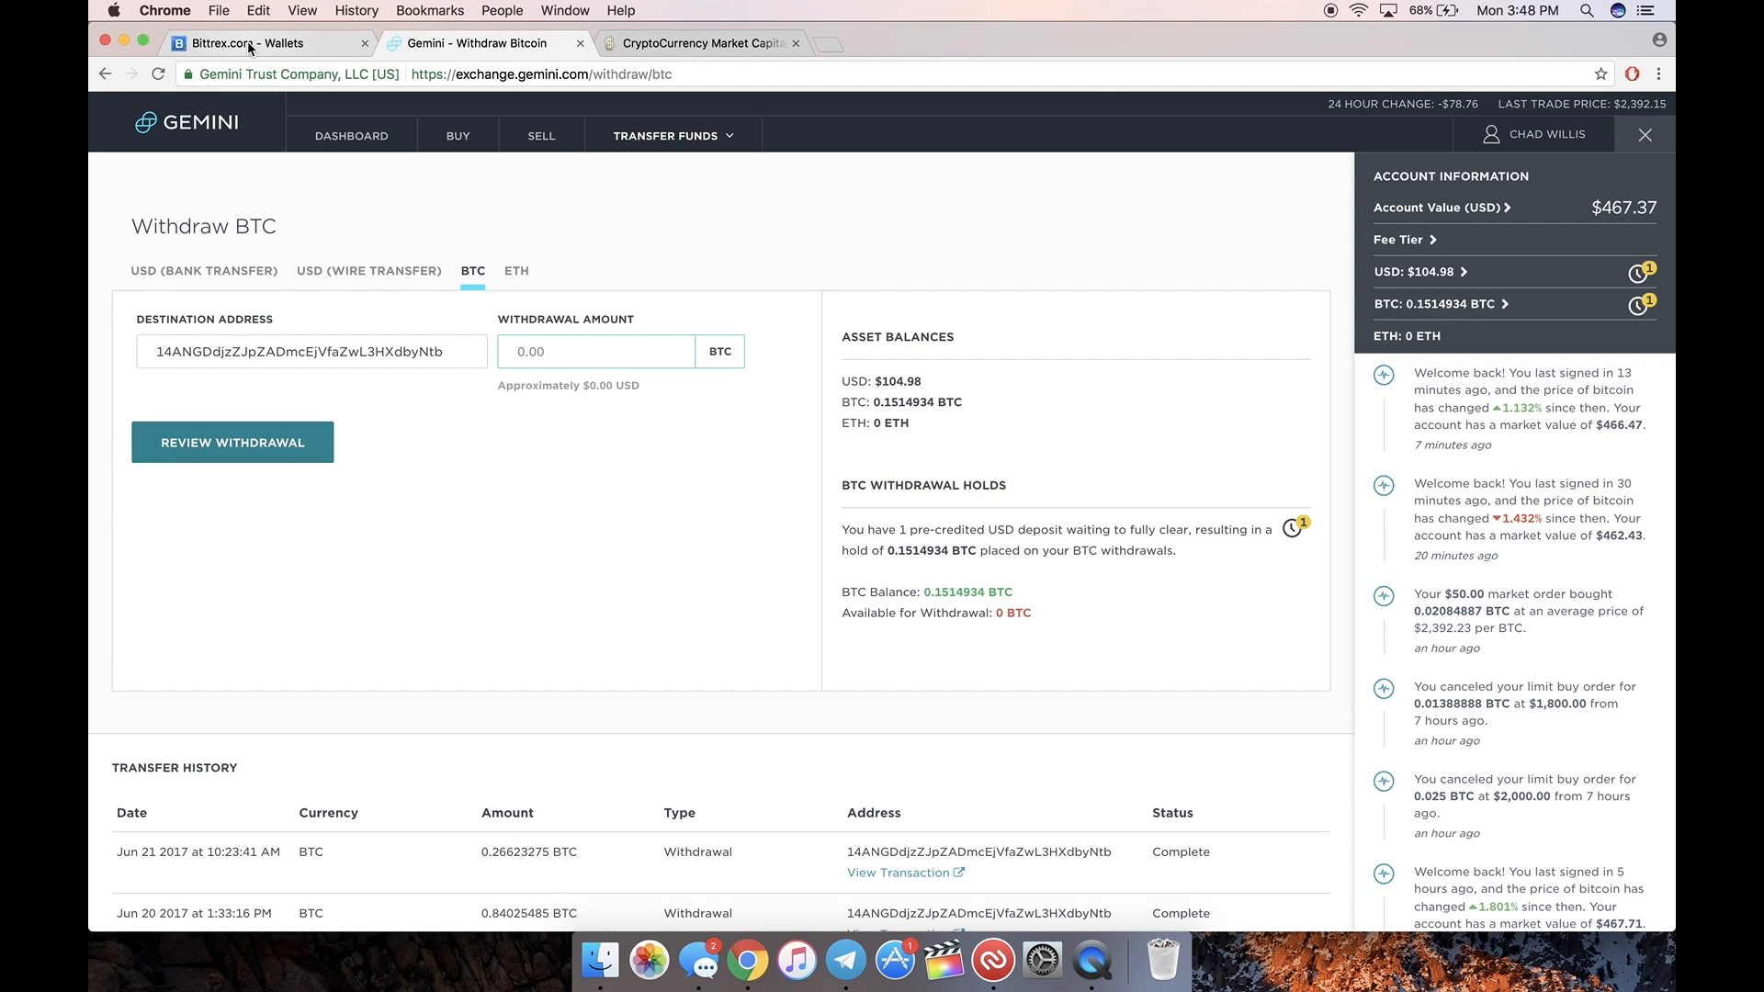
left_click(265, 43)
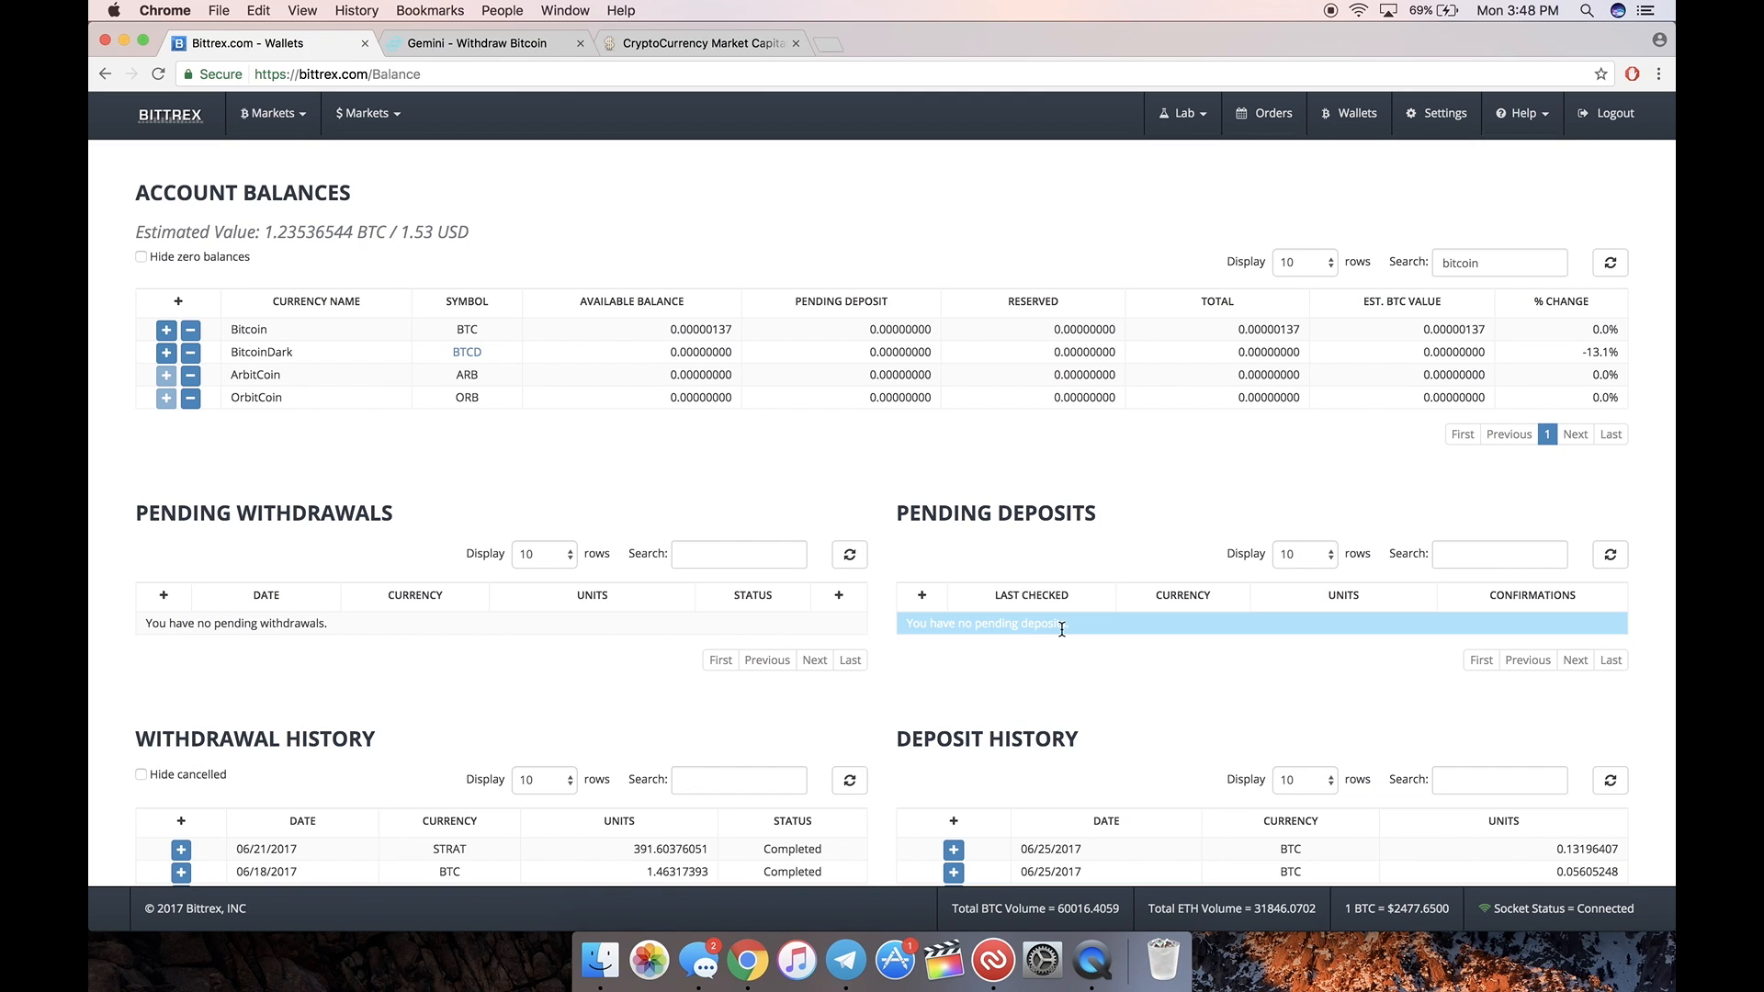
mouse_move(1056, 555)
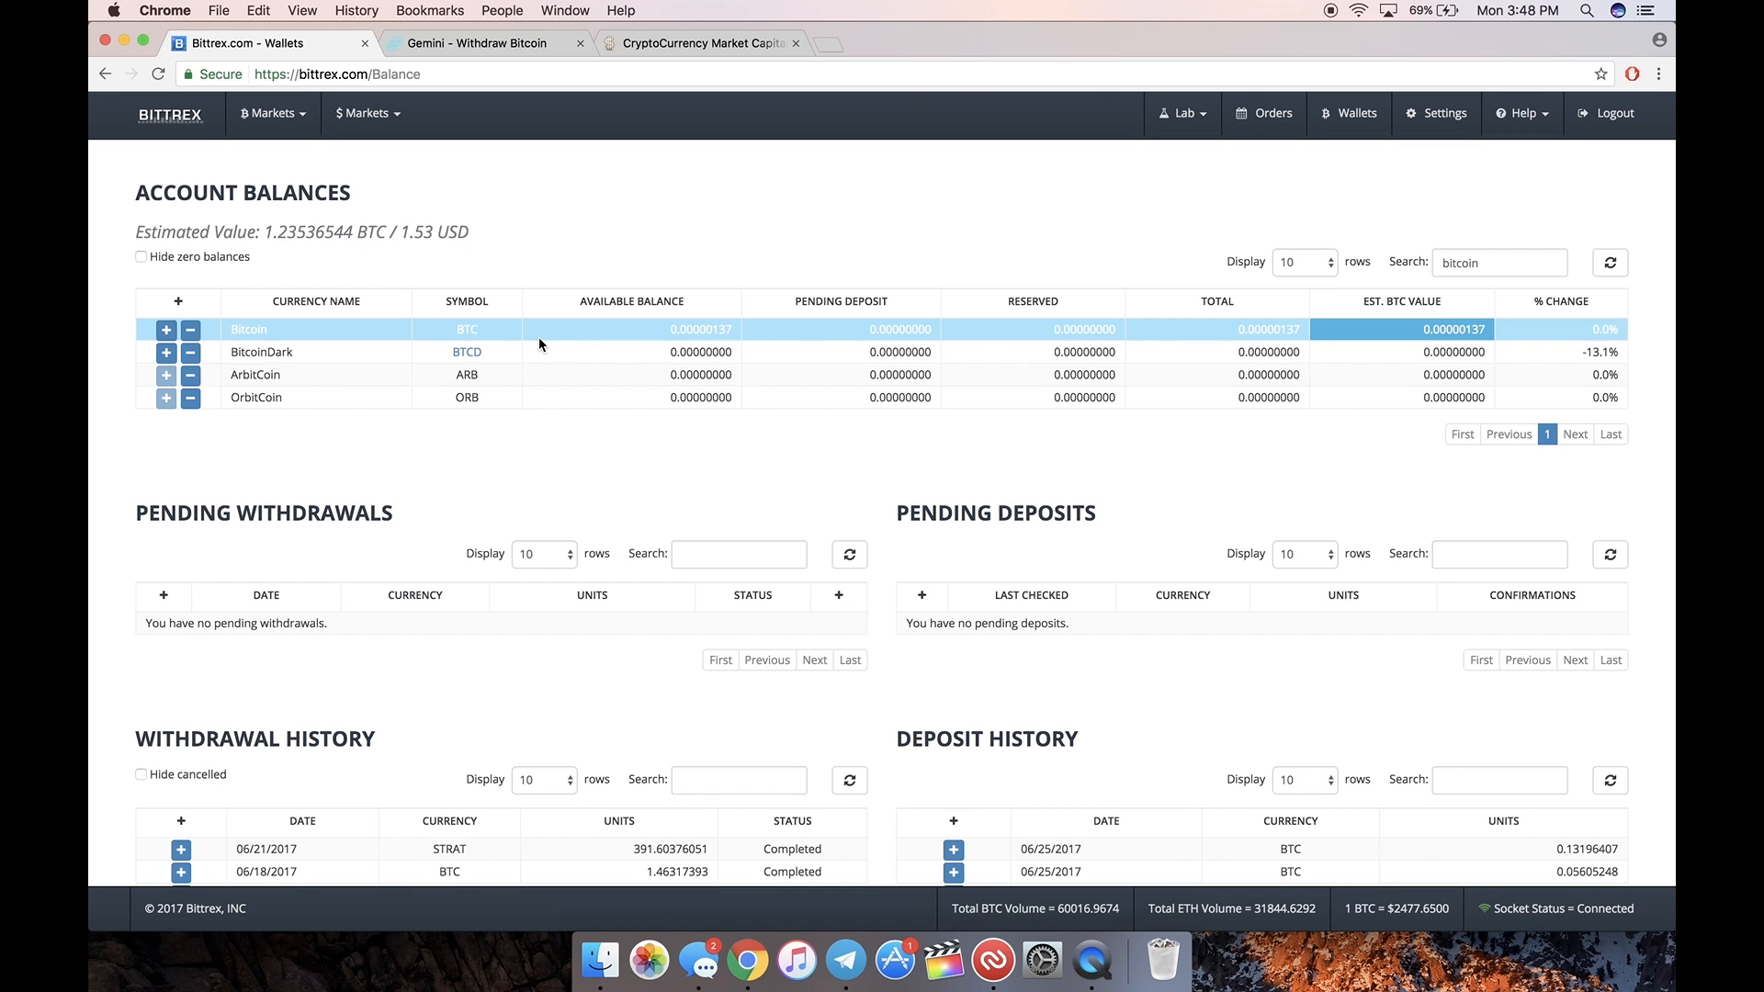
left_click(170, 114)
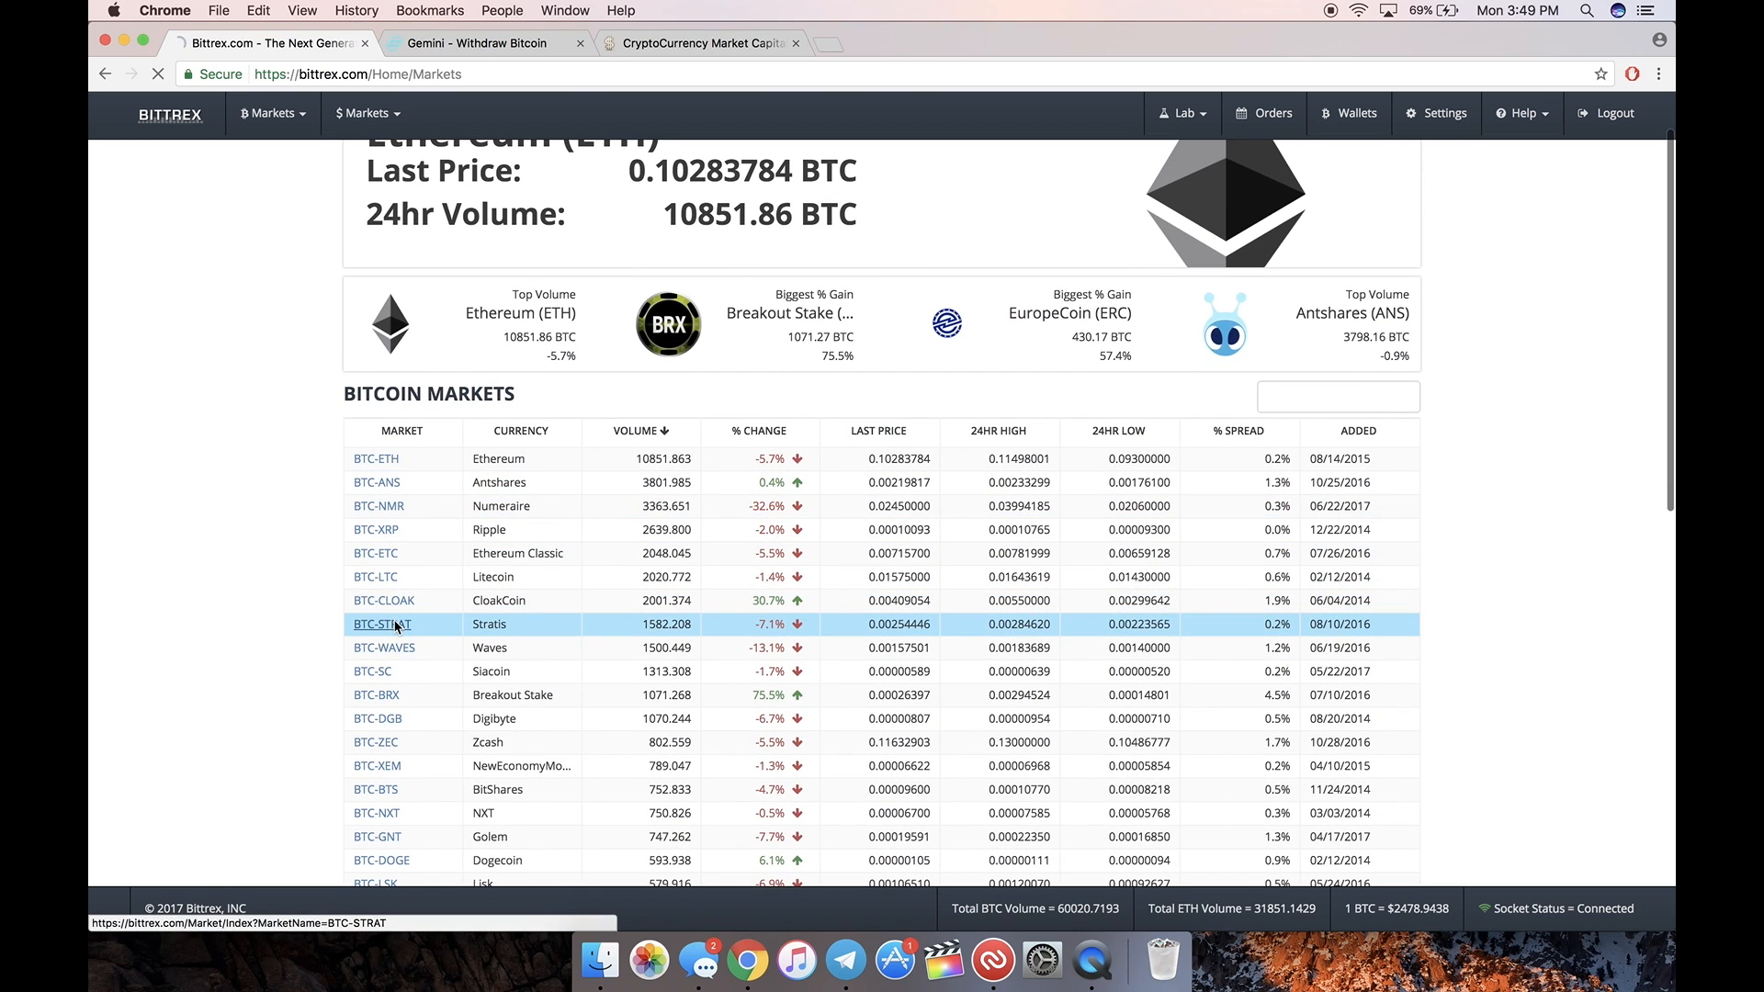
Step: Search 'blit', browse the BTC-BLITZ trading page, then return to the markets list
left_click(380, 625)
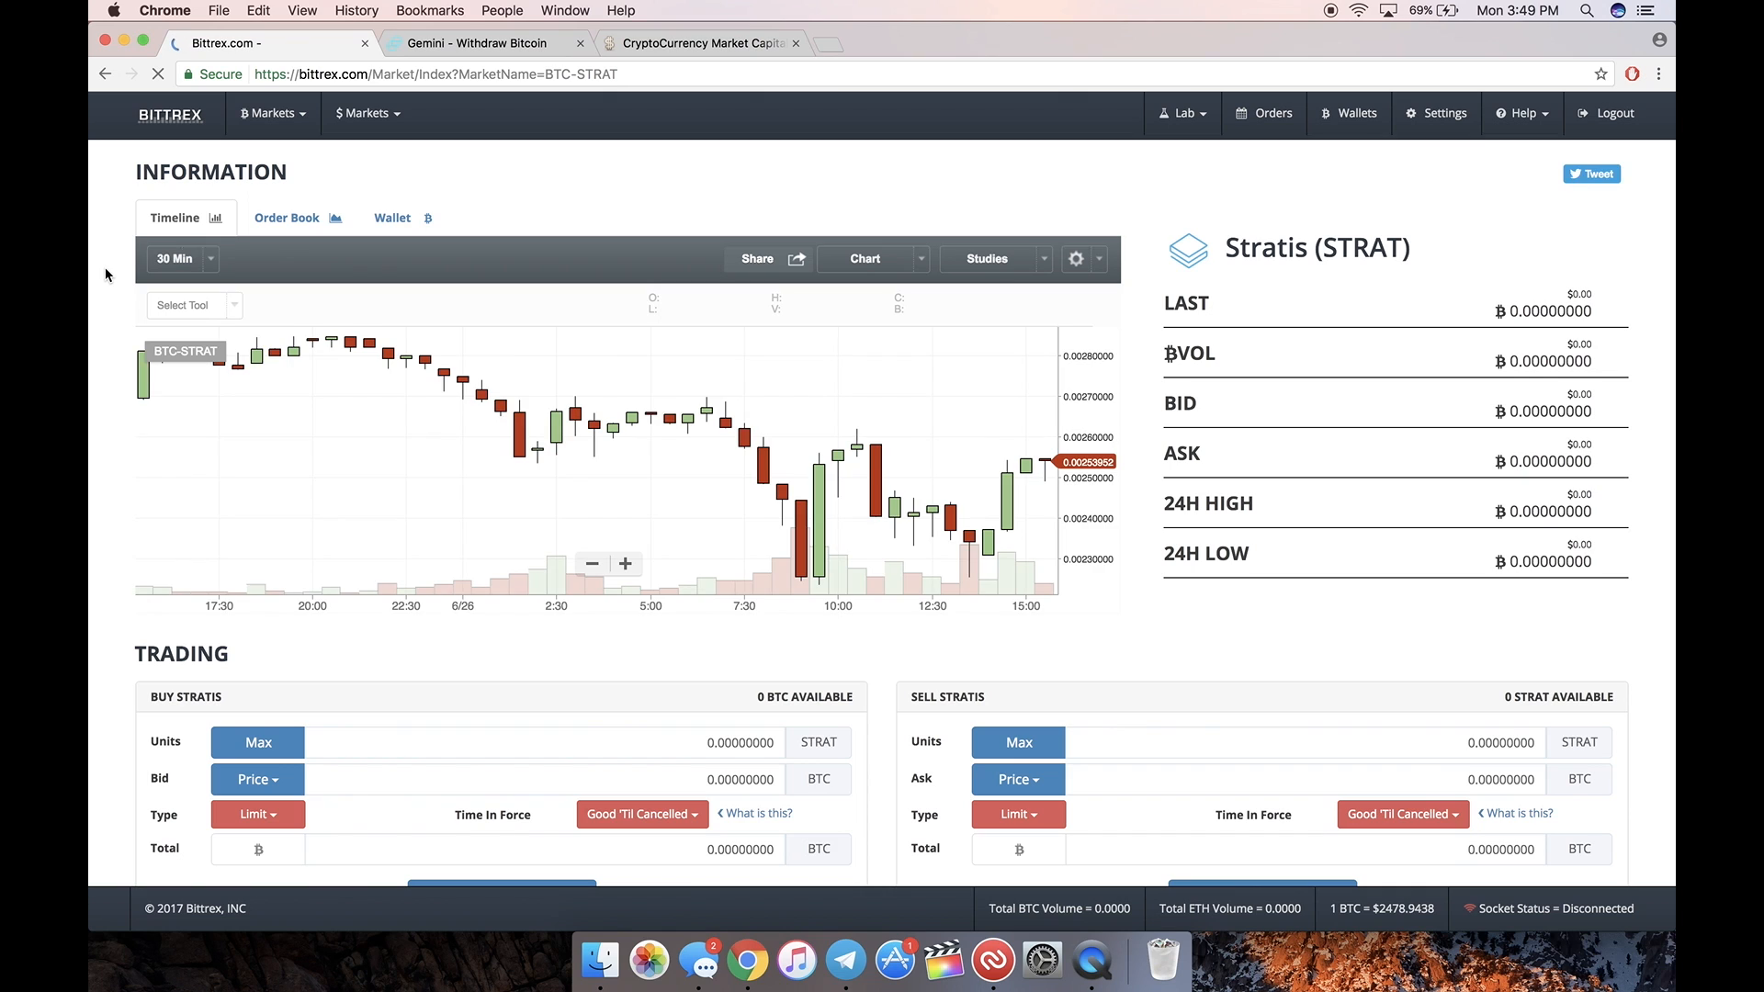
left_click(170, 114)
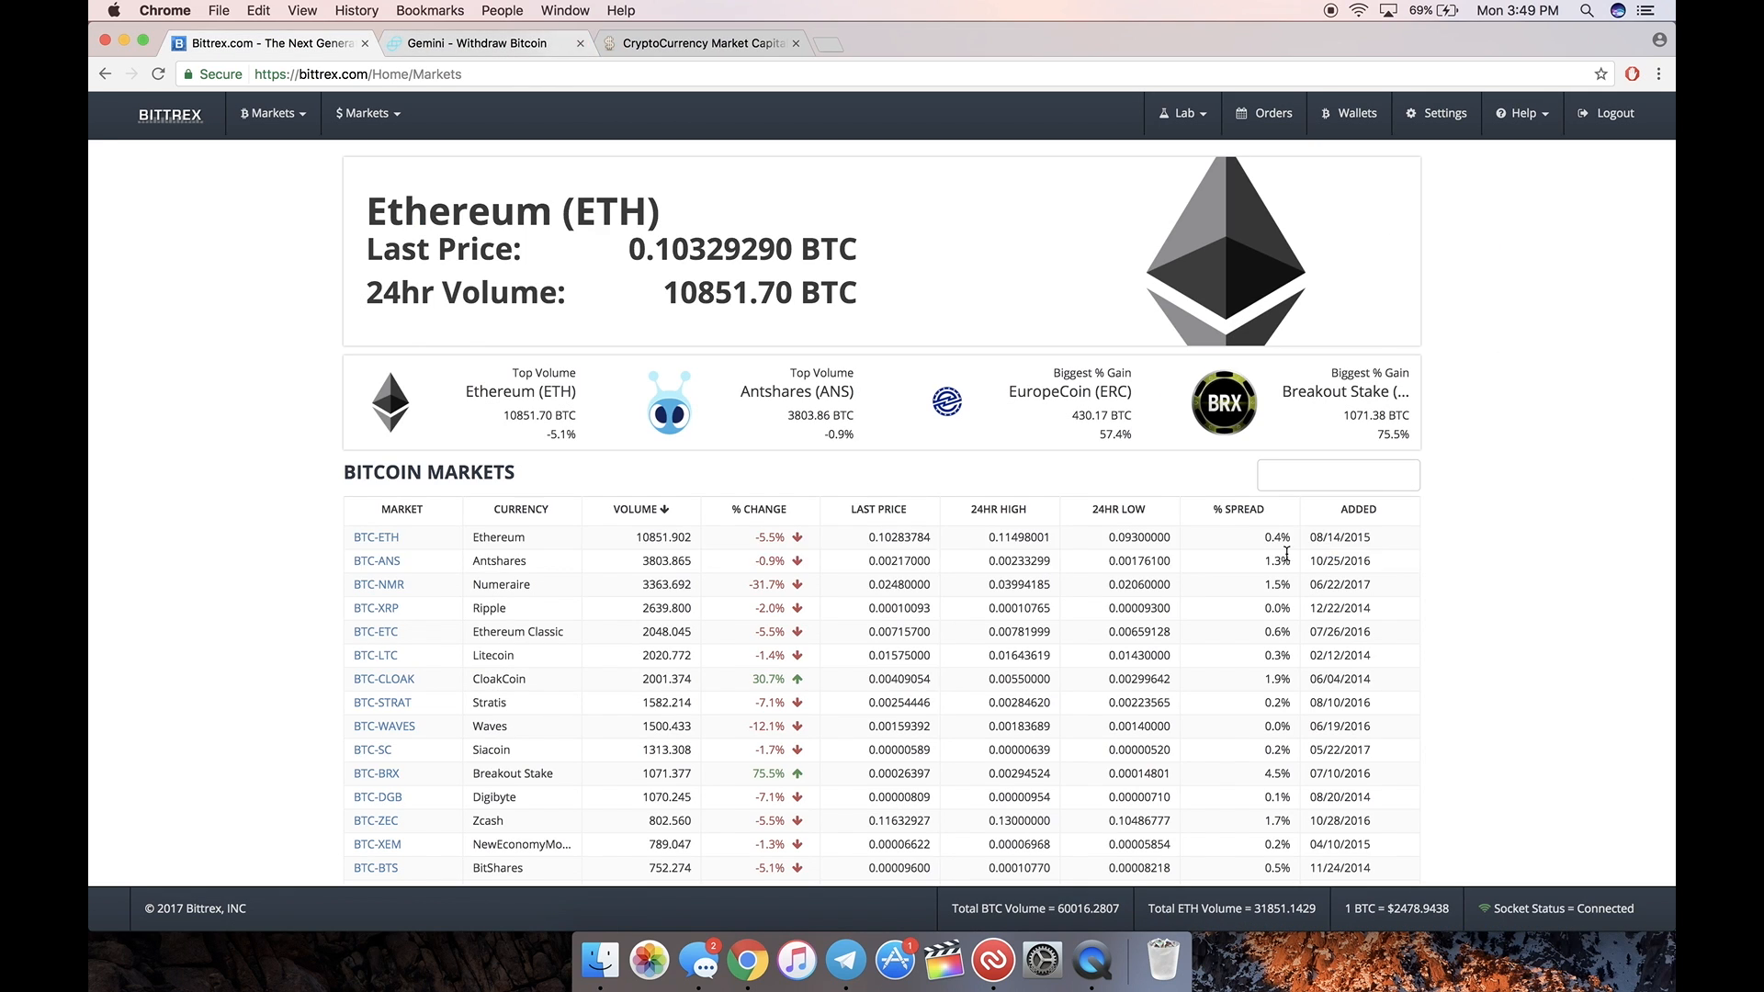
type("blitz")
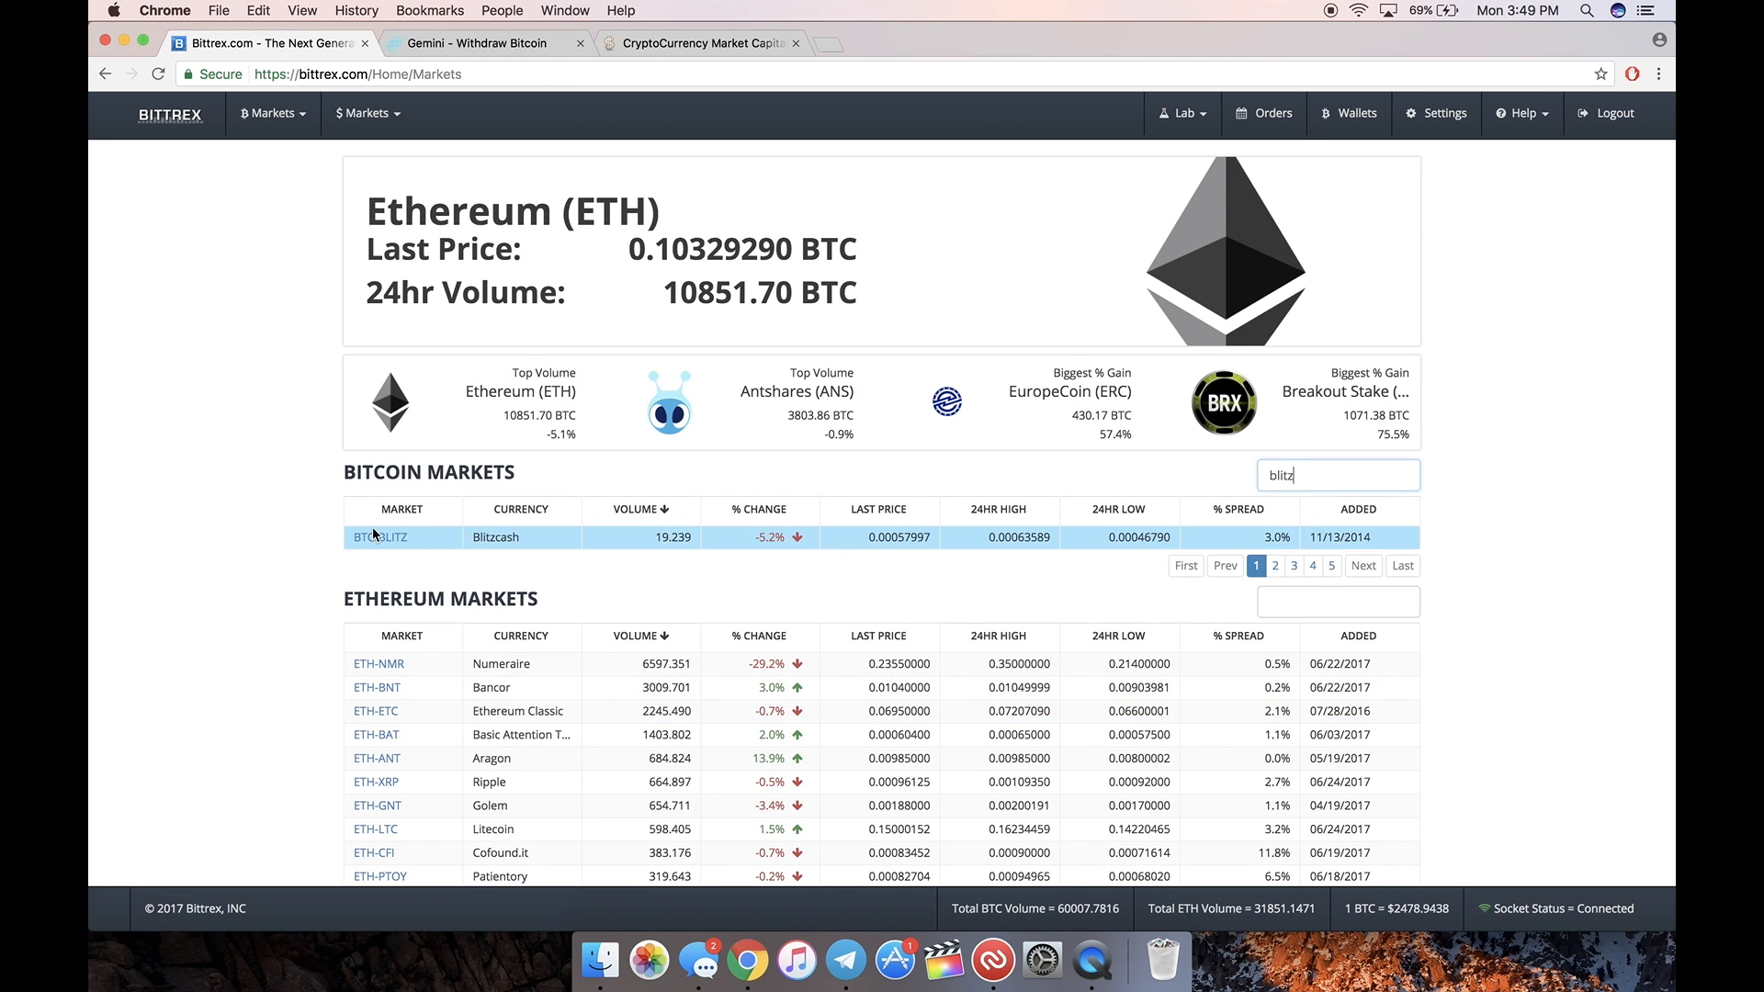
mouse_move(1254, 498)
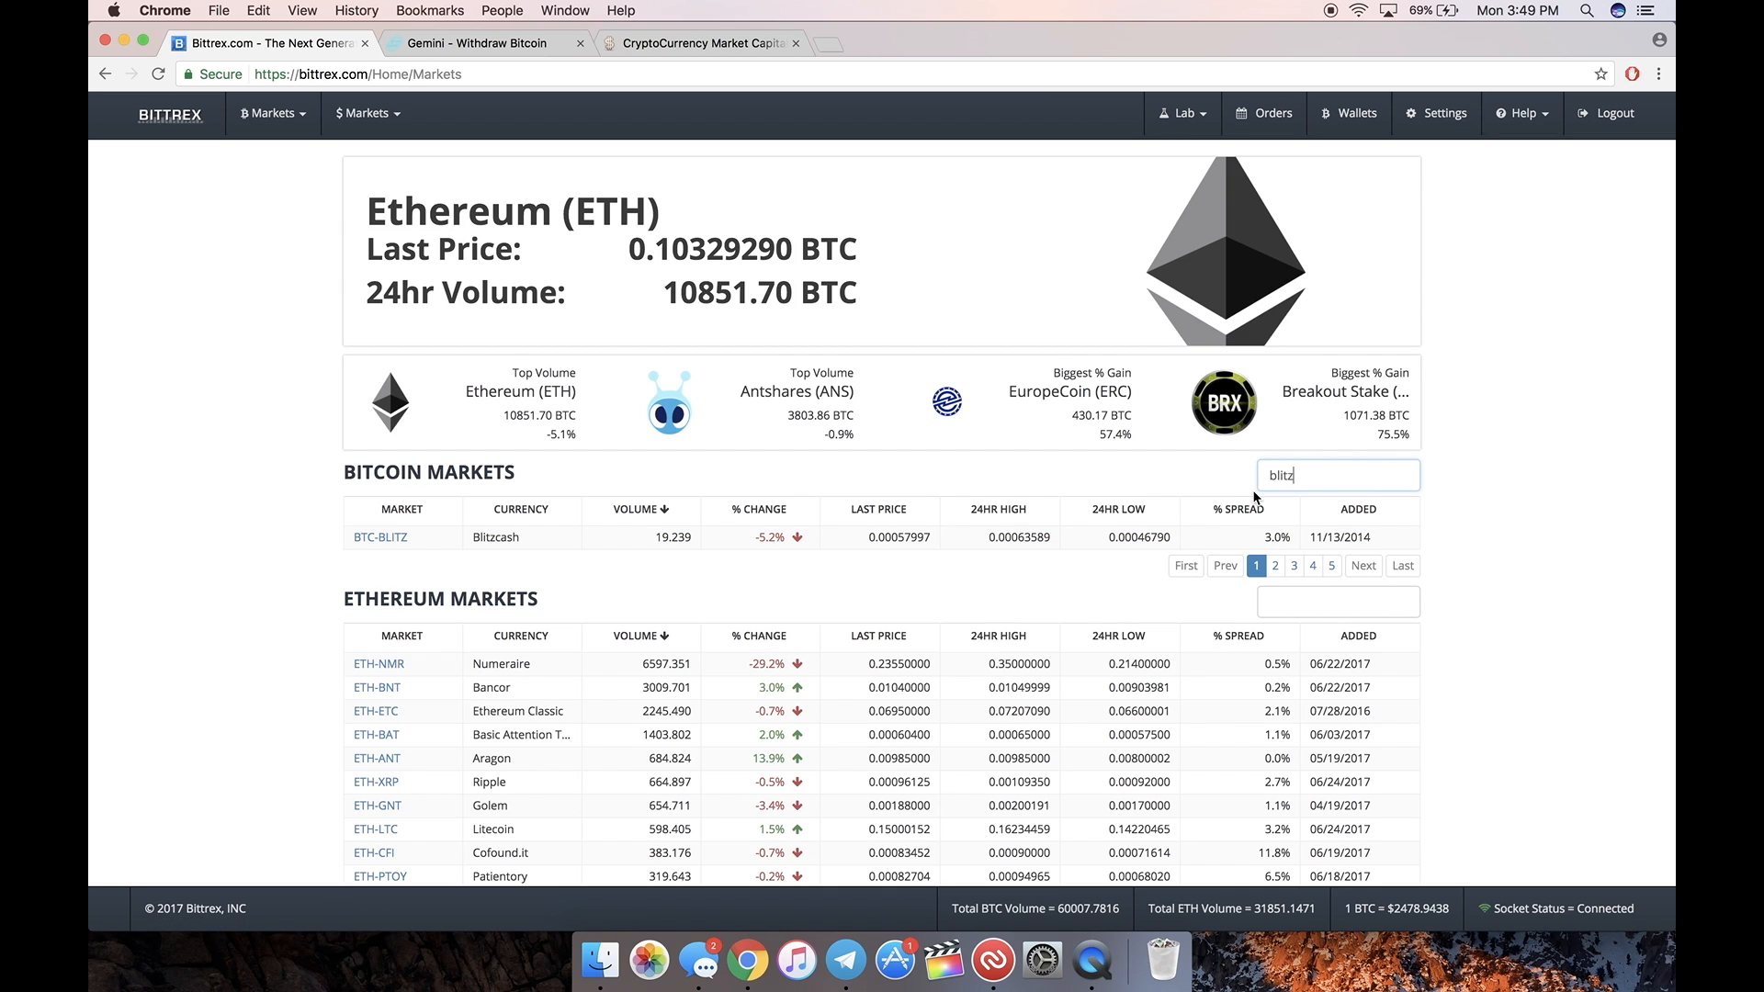
left_click(380, 537)
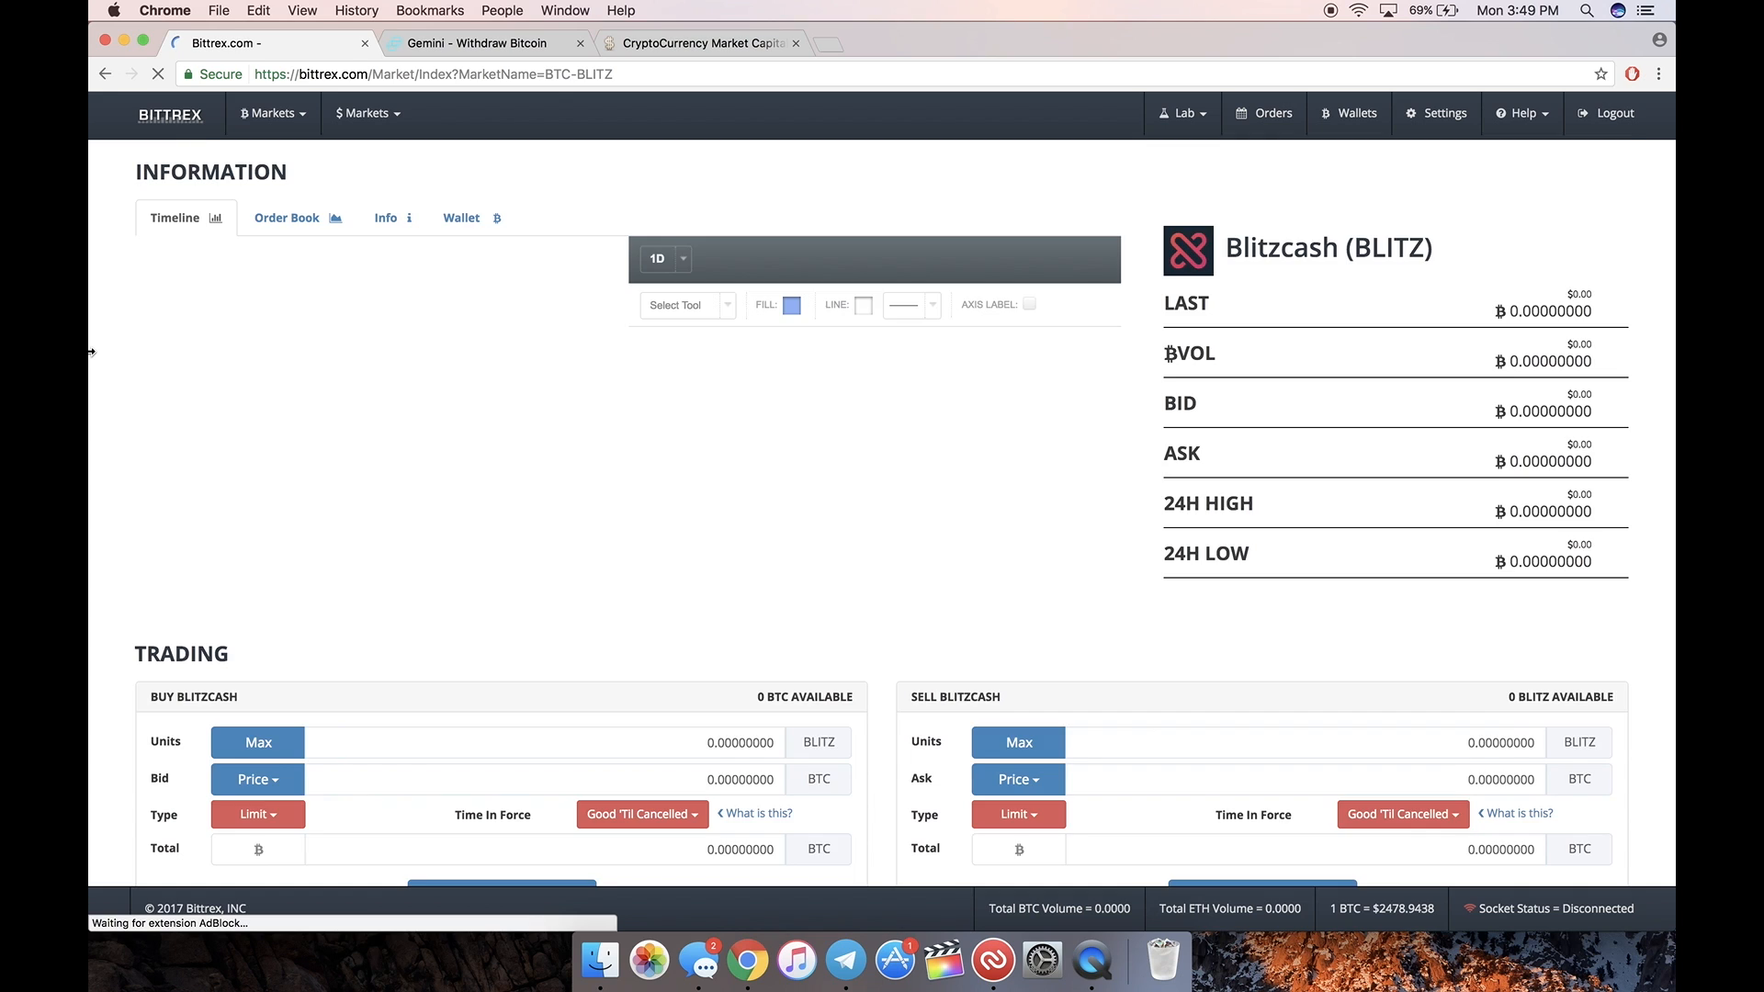
scroll("down", 3)
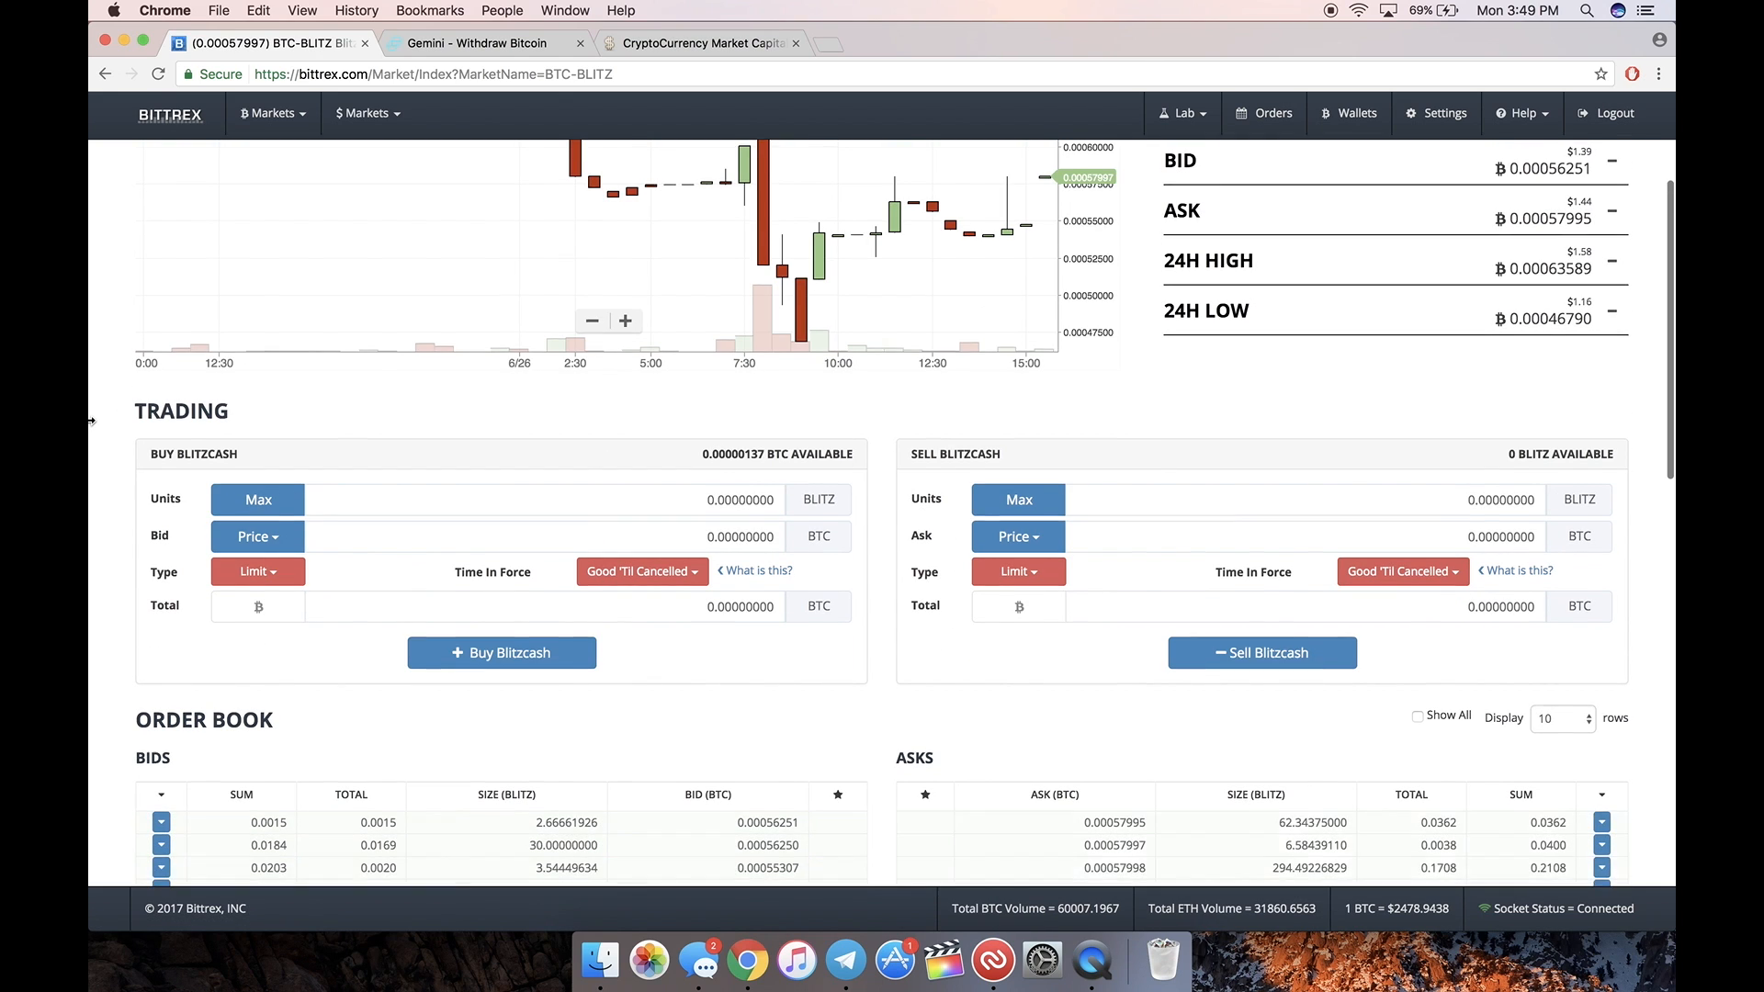
scroll("down", 3)
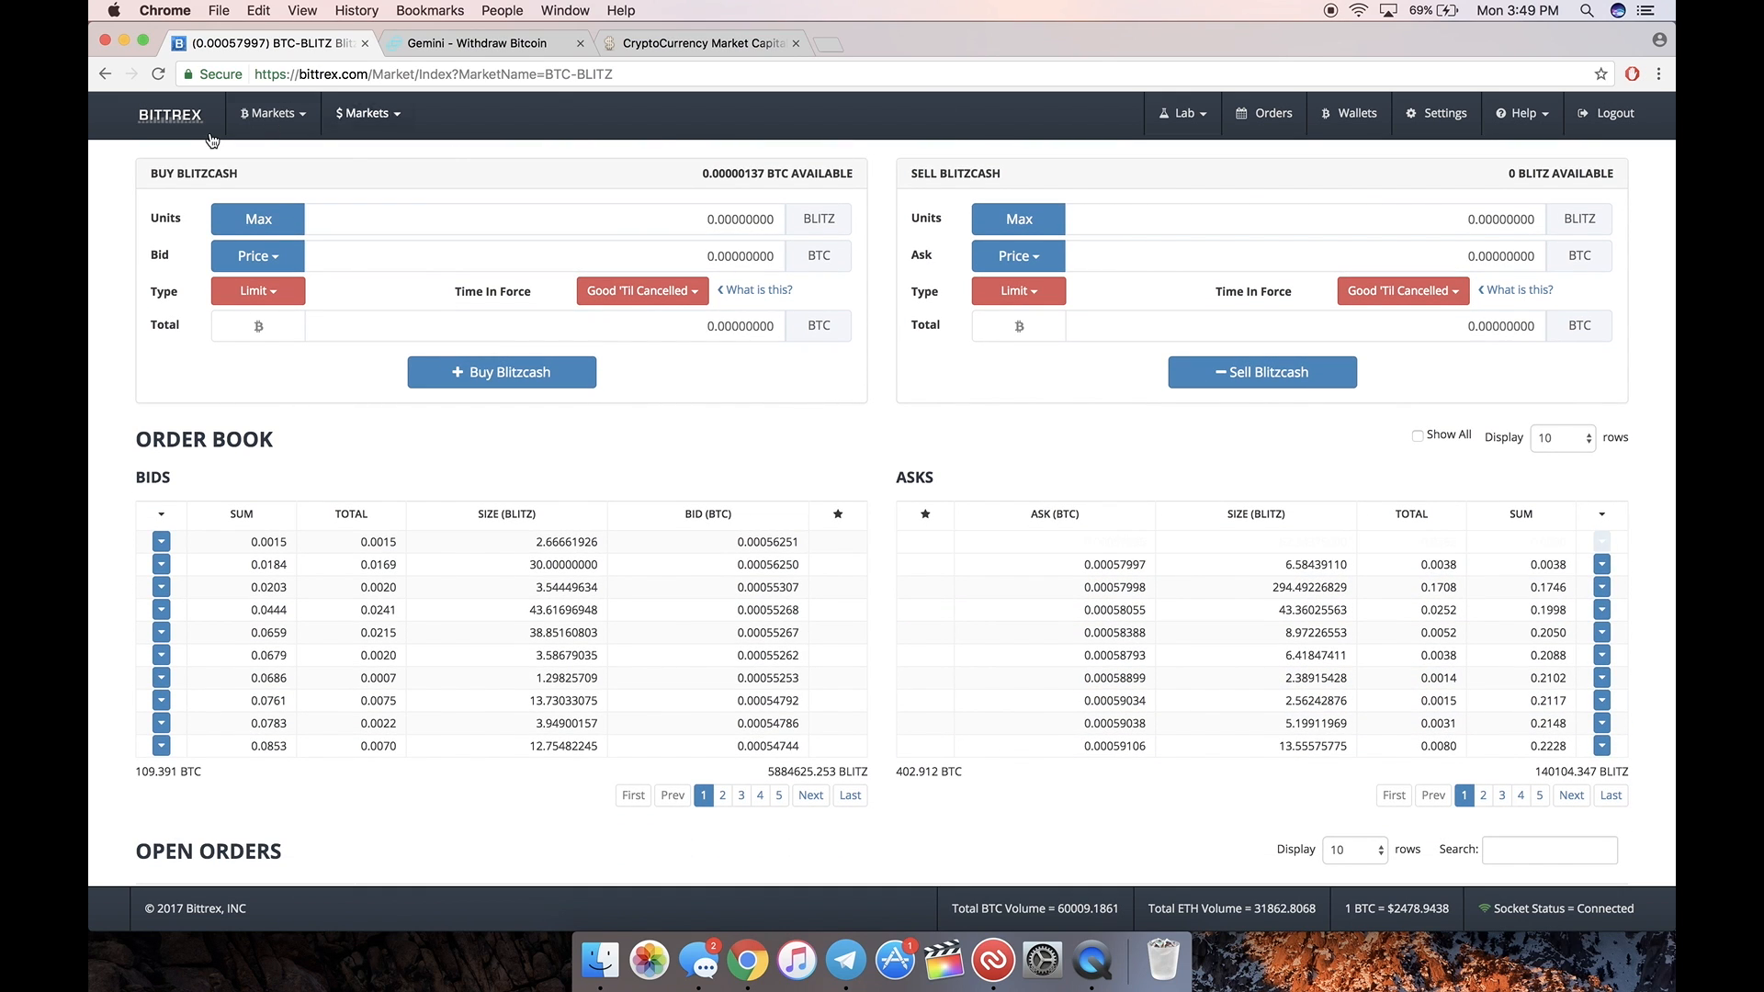
left_click(170, 114)
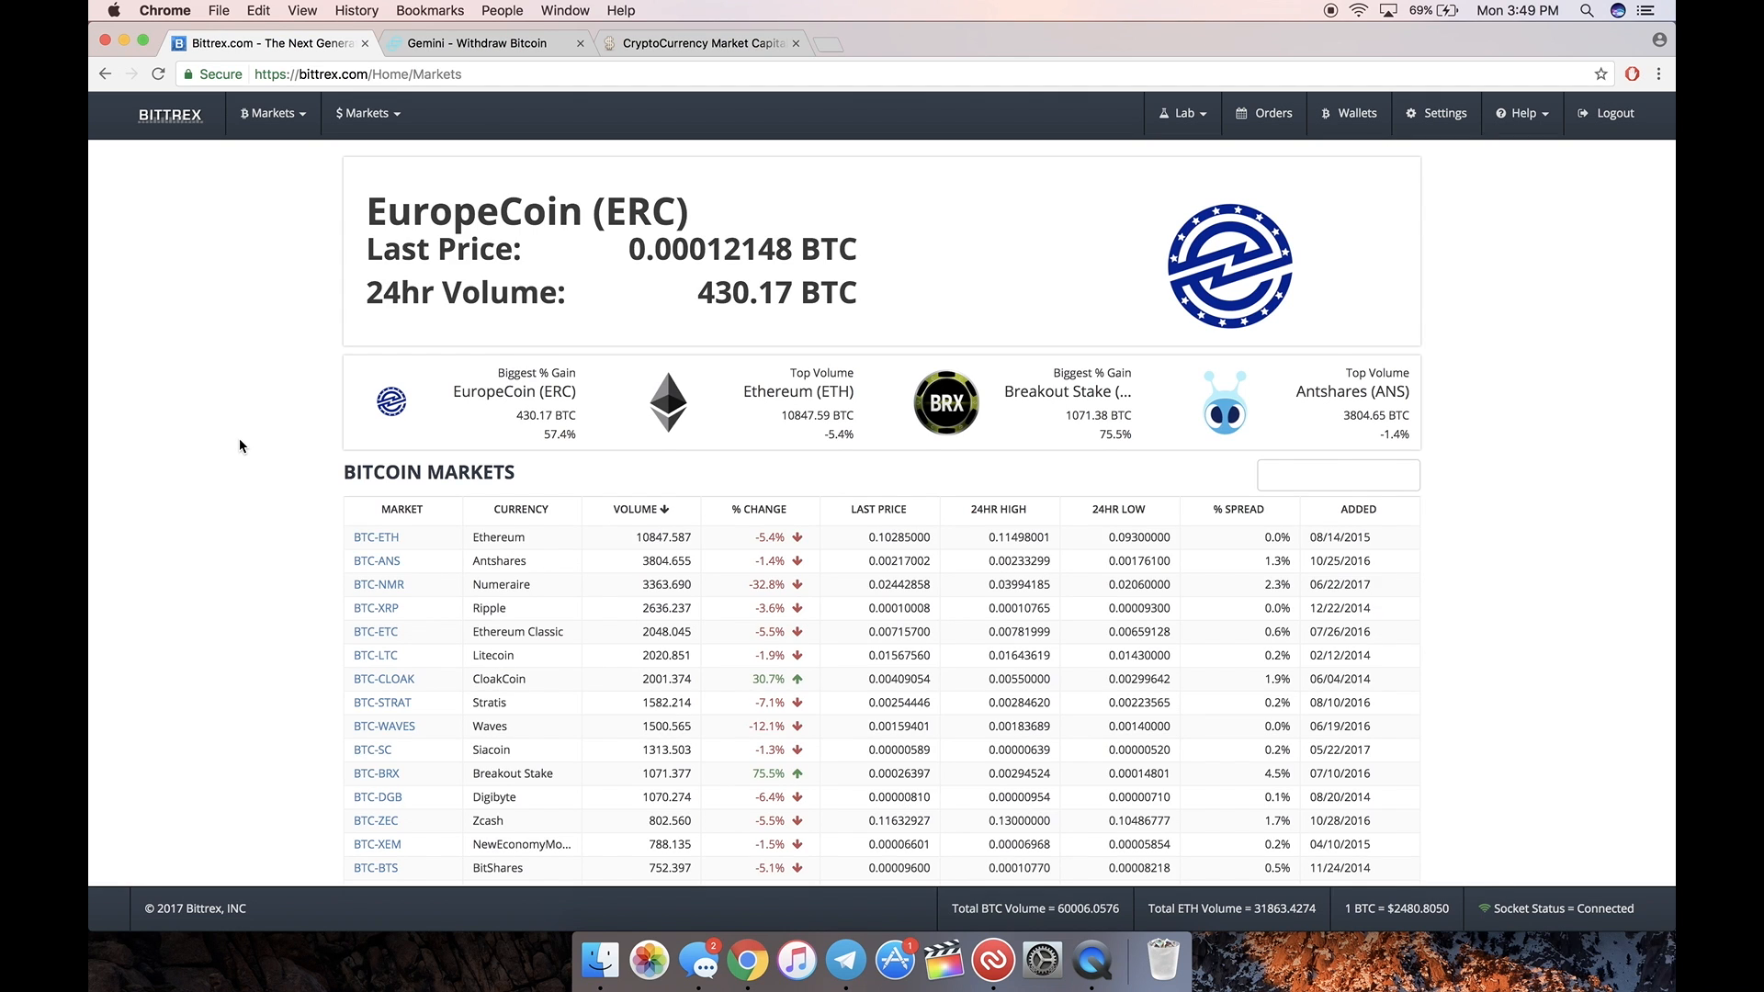
Step: Open BTC-STRAT and fill the buy form from the 0.00255025 ask, cancelling the confirmation
left_click(381, 638)
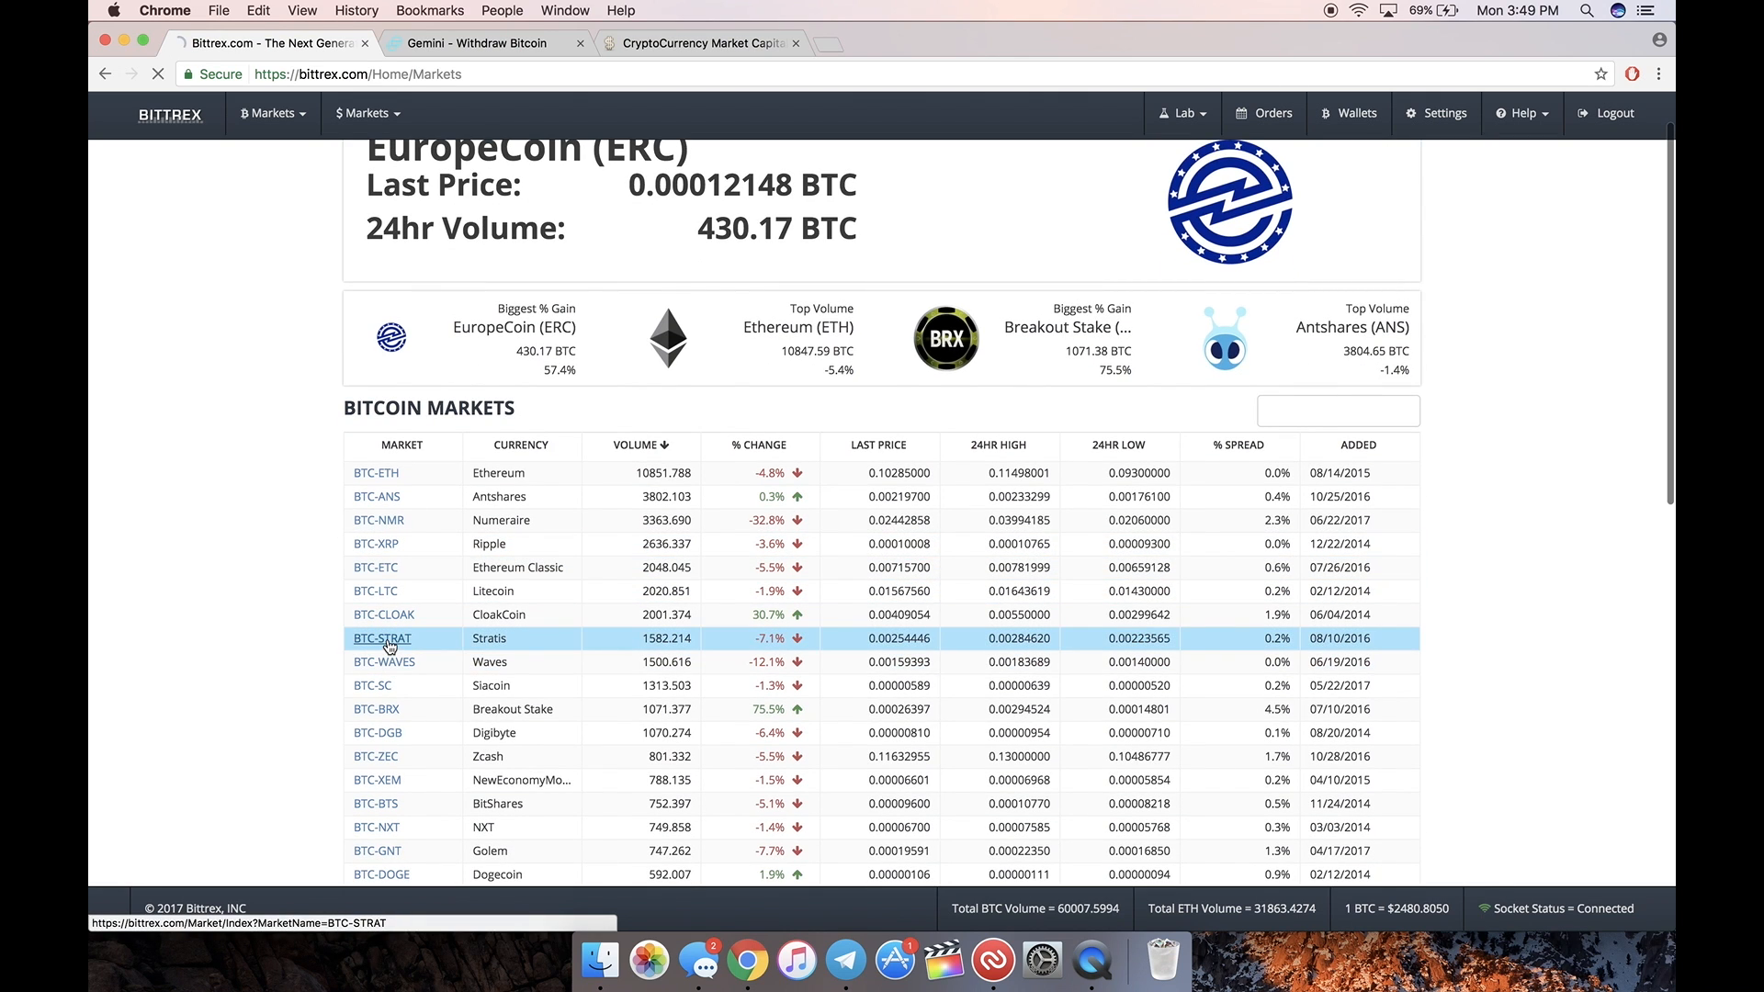
left_click(381, 638)
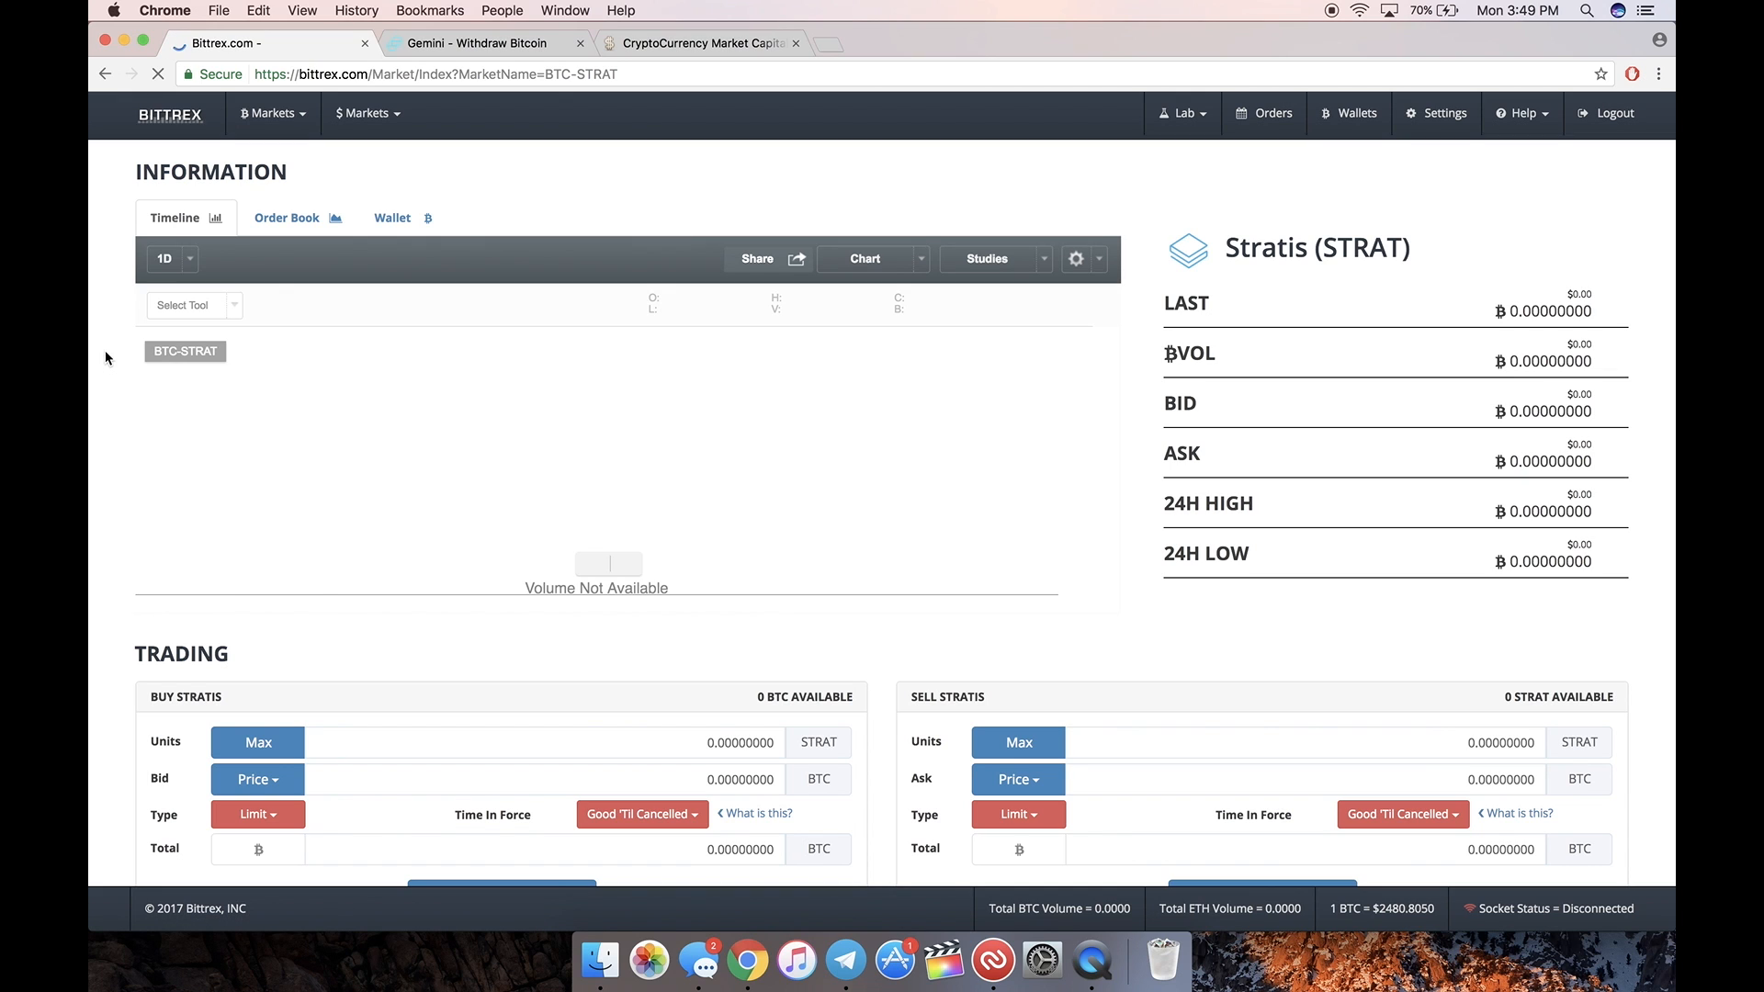
scroll("down", 3)
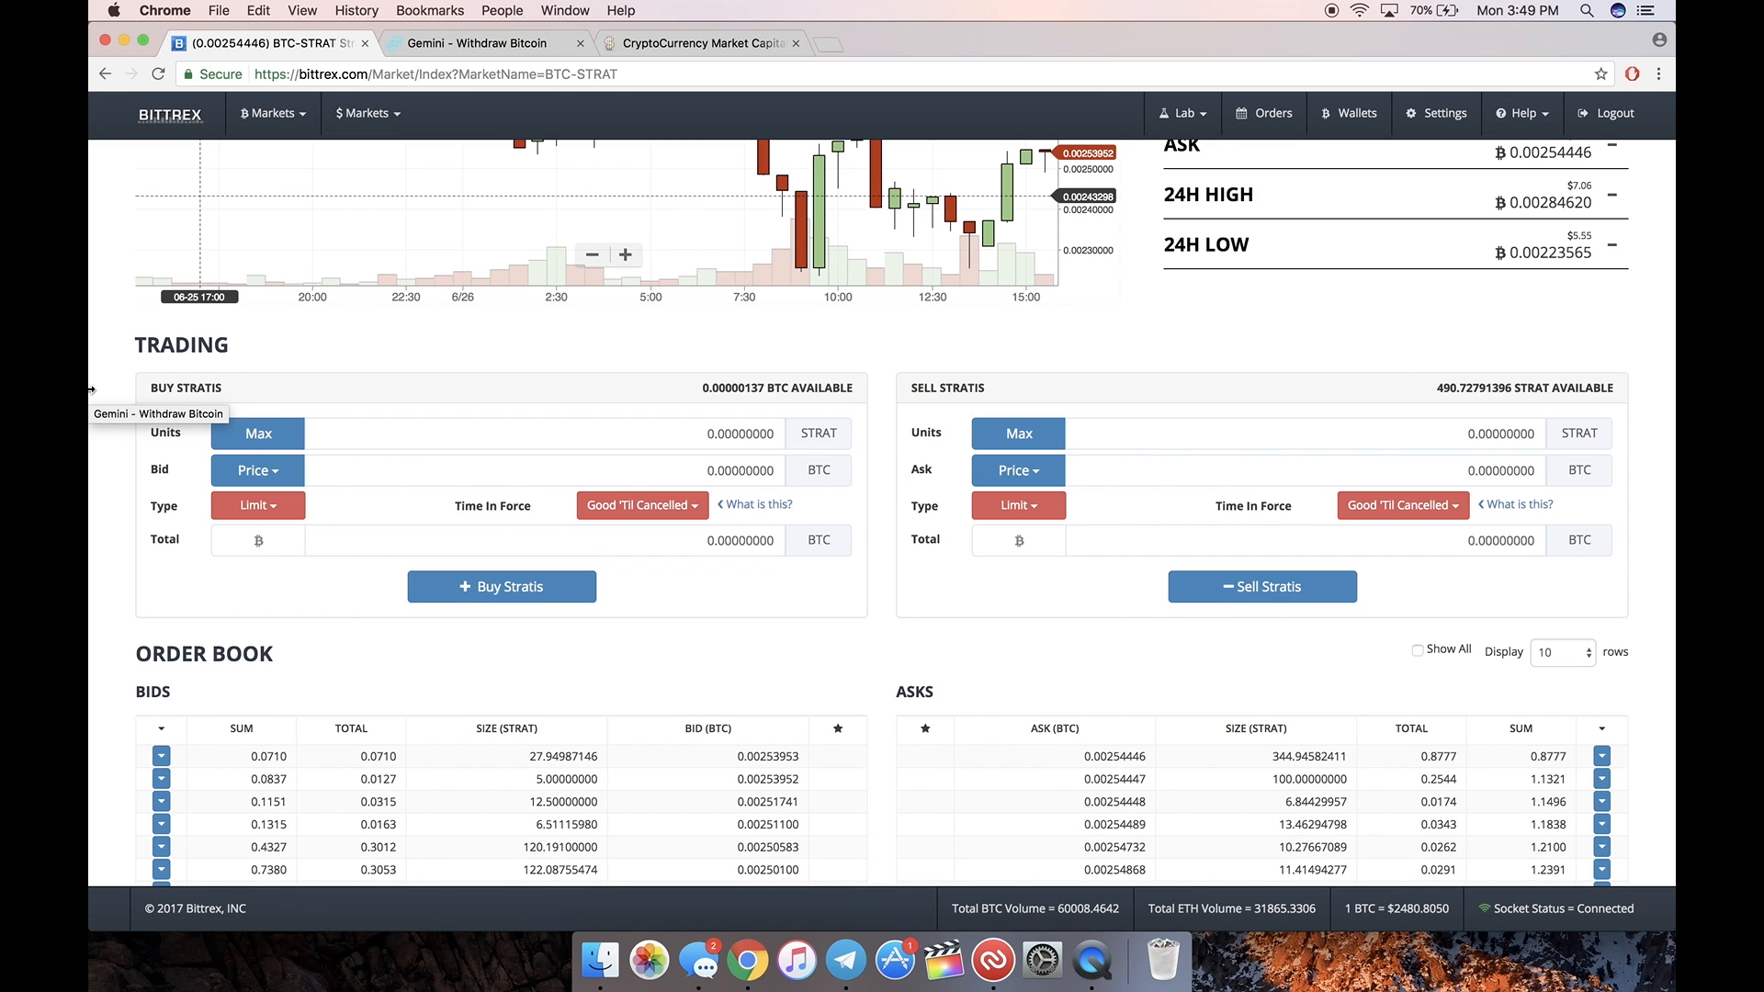
scroll("down", 3)
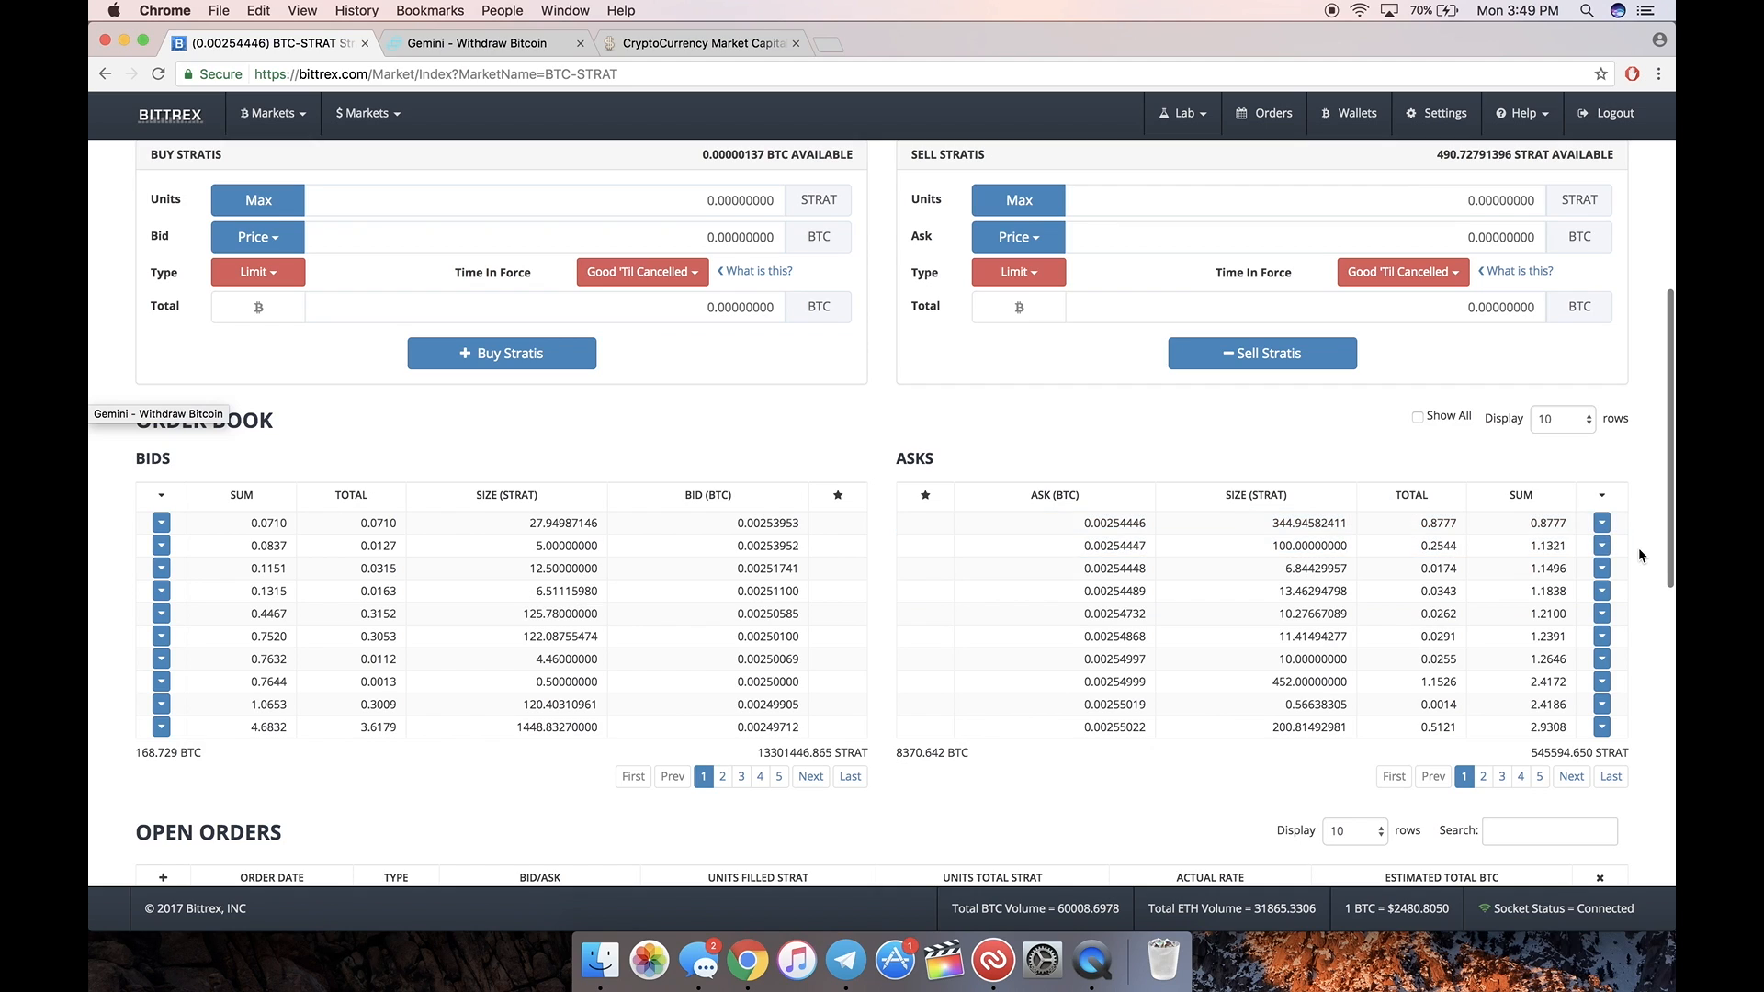
left_click(1482, 777)
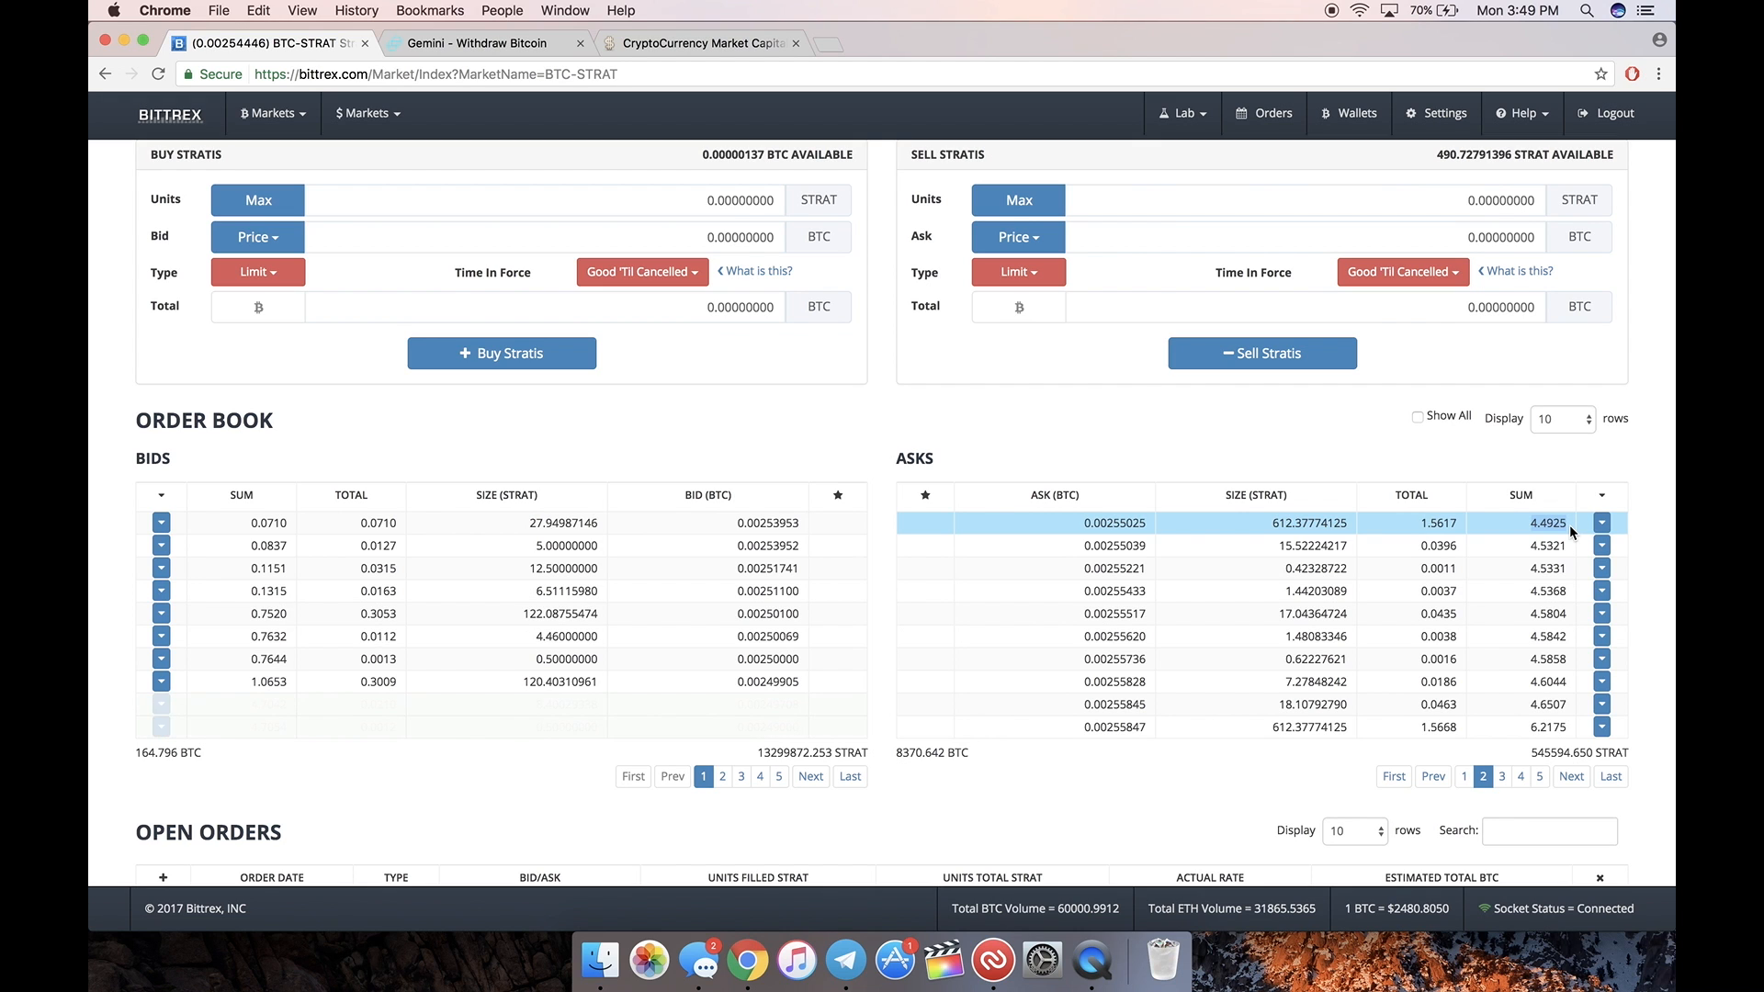
left_click(1601, 522)
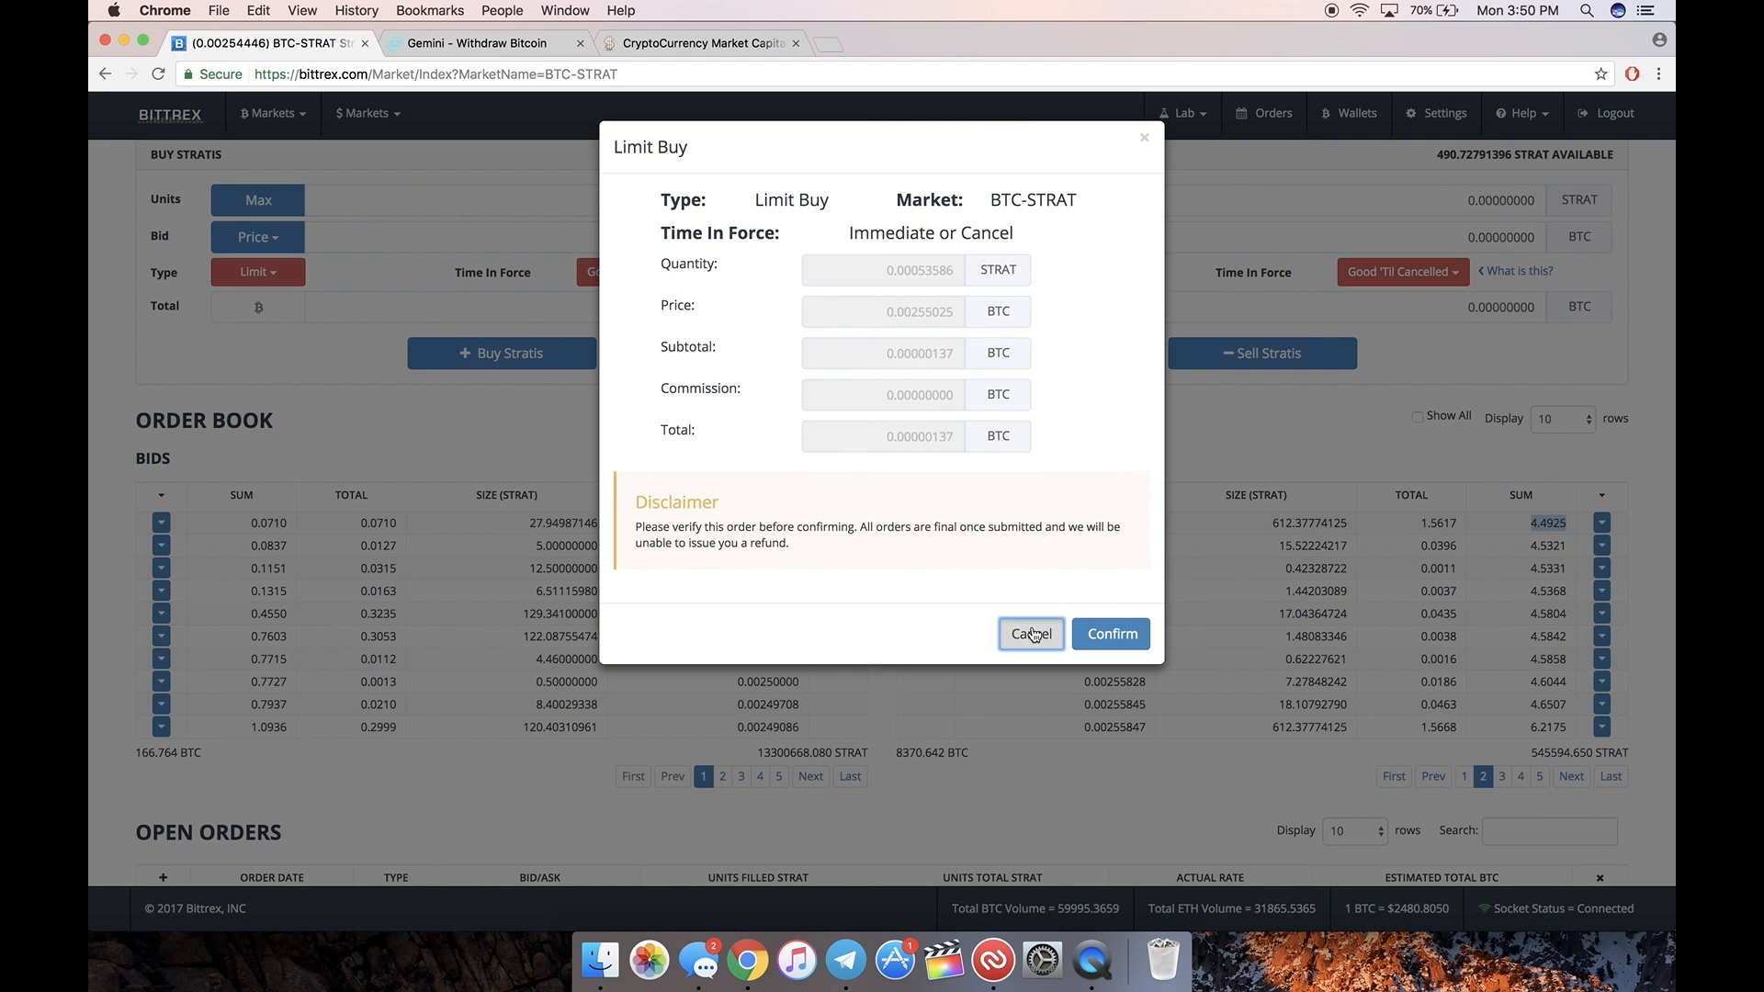
left_click(1028, 633)
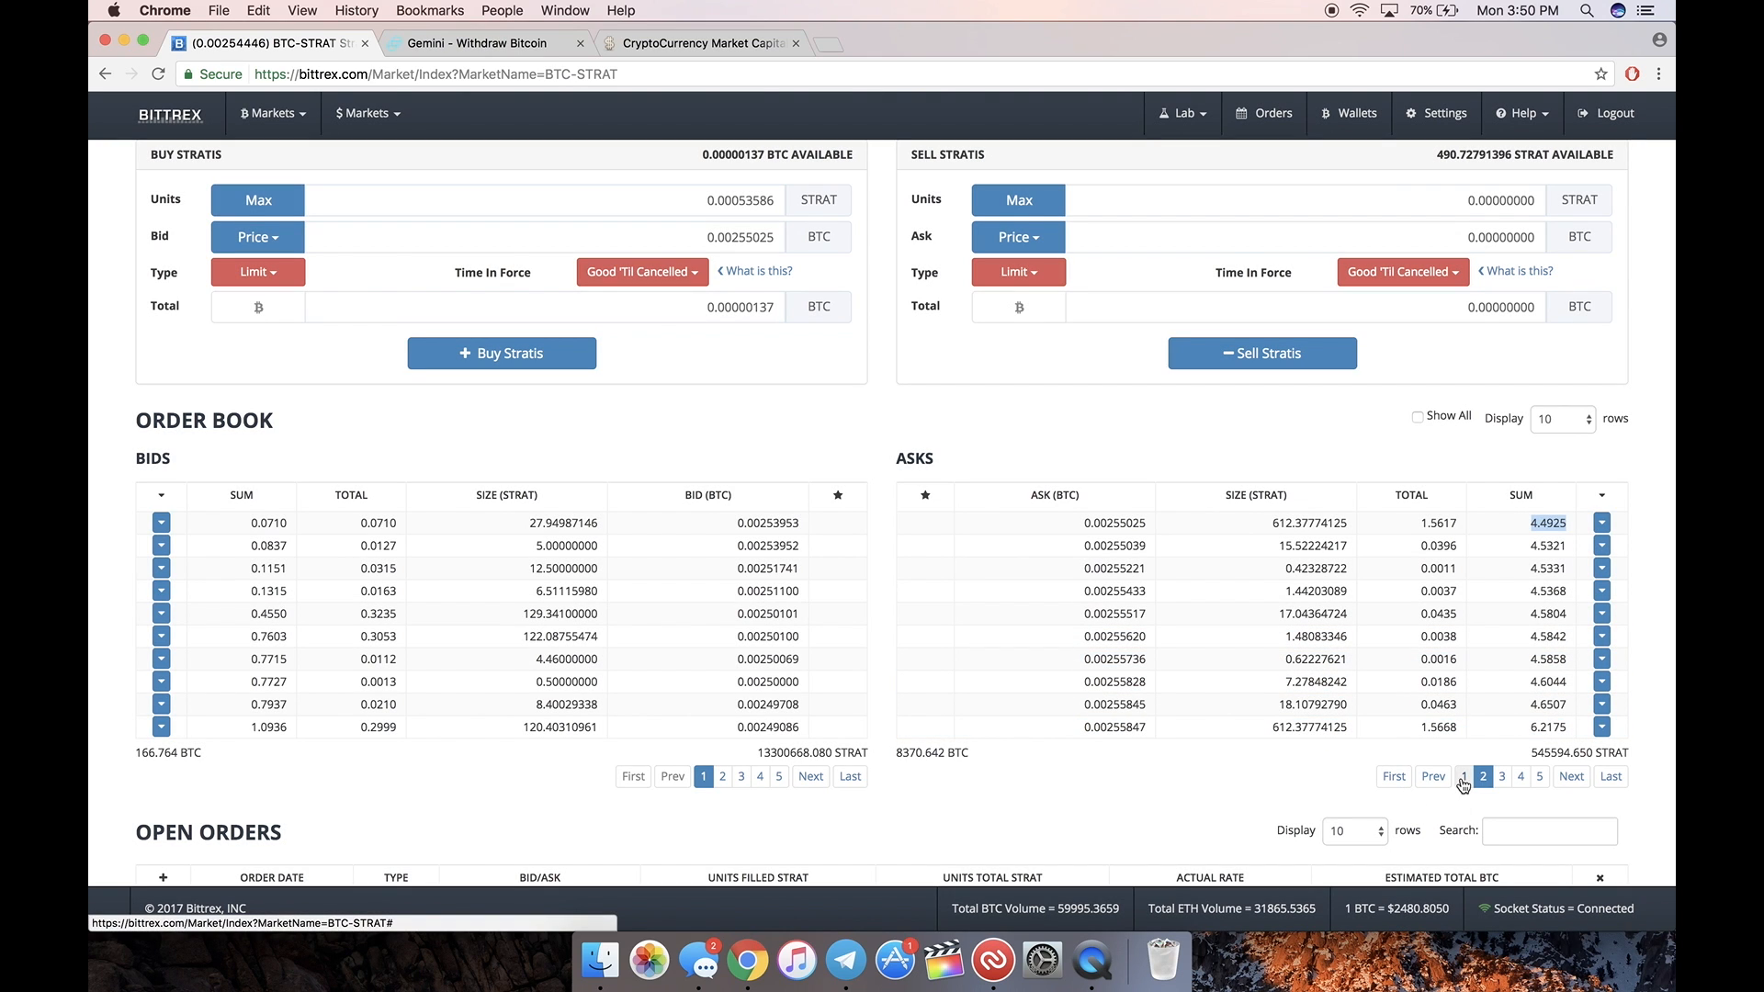
left_click(1464, 776)
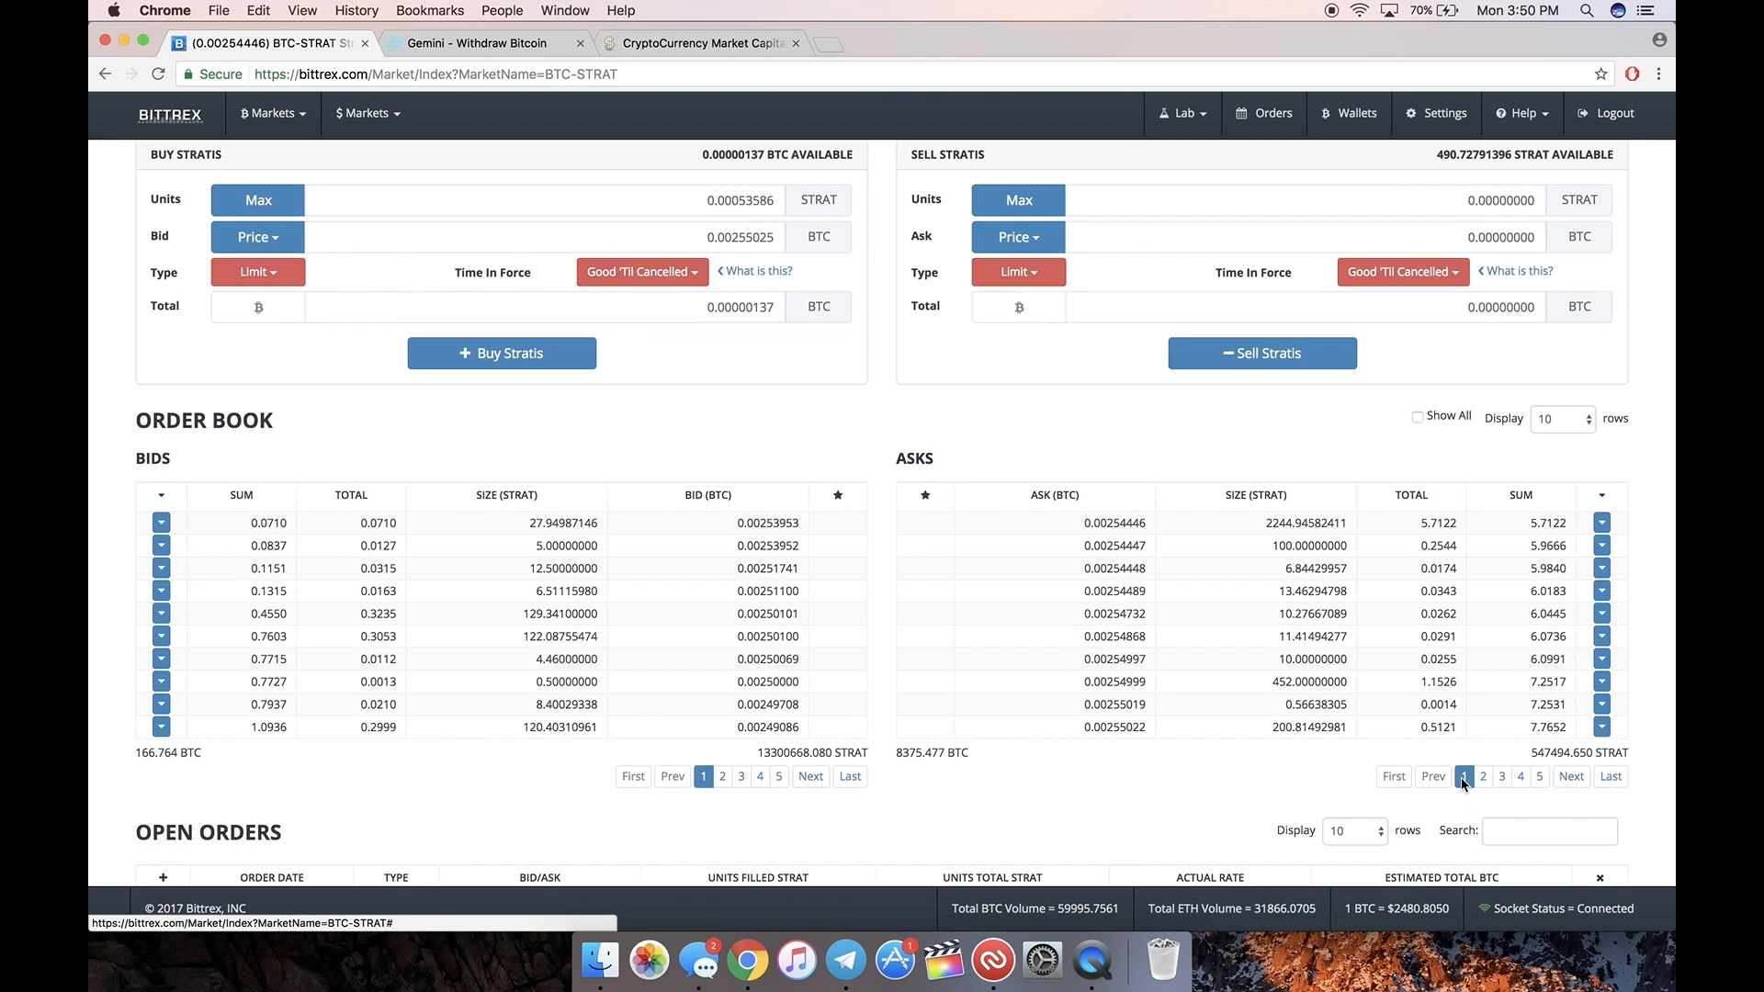
mouse_move(138, 481)
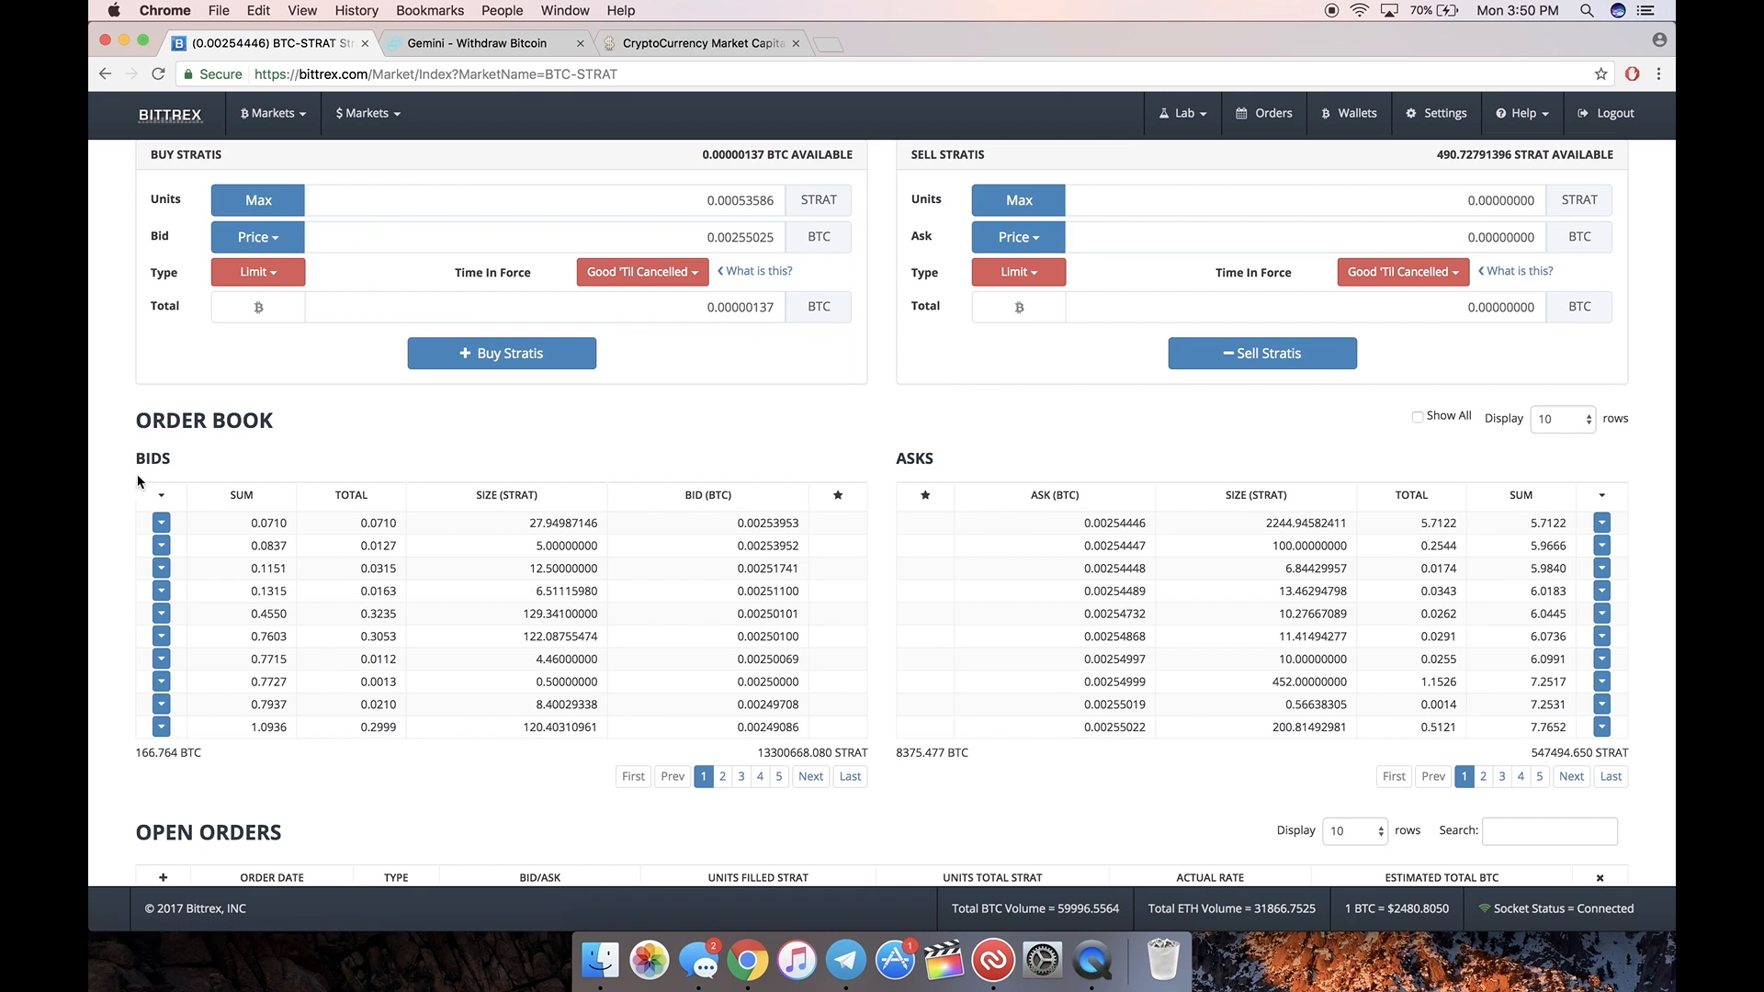
Step: Scroll up to the Buy Stratis form for the 0.0023 BTC bid, 4 BTC total order
scroll("up", 3)
type("4.00000000")
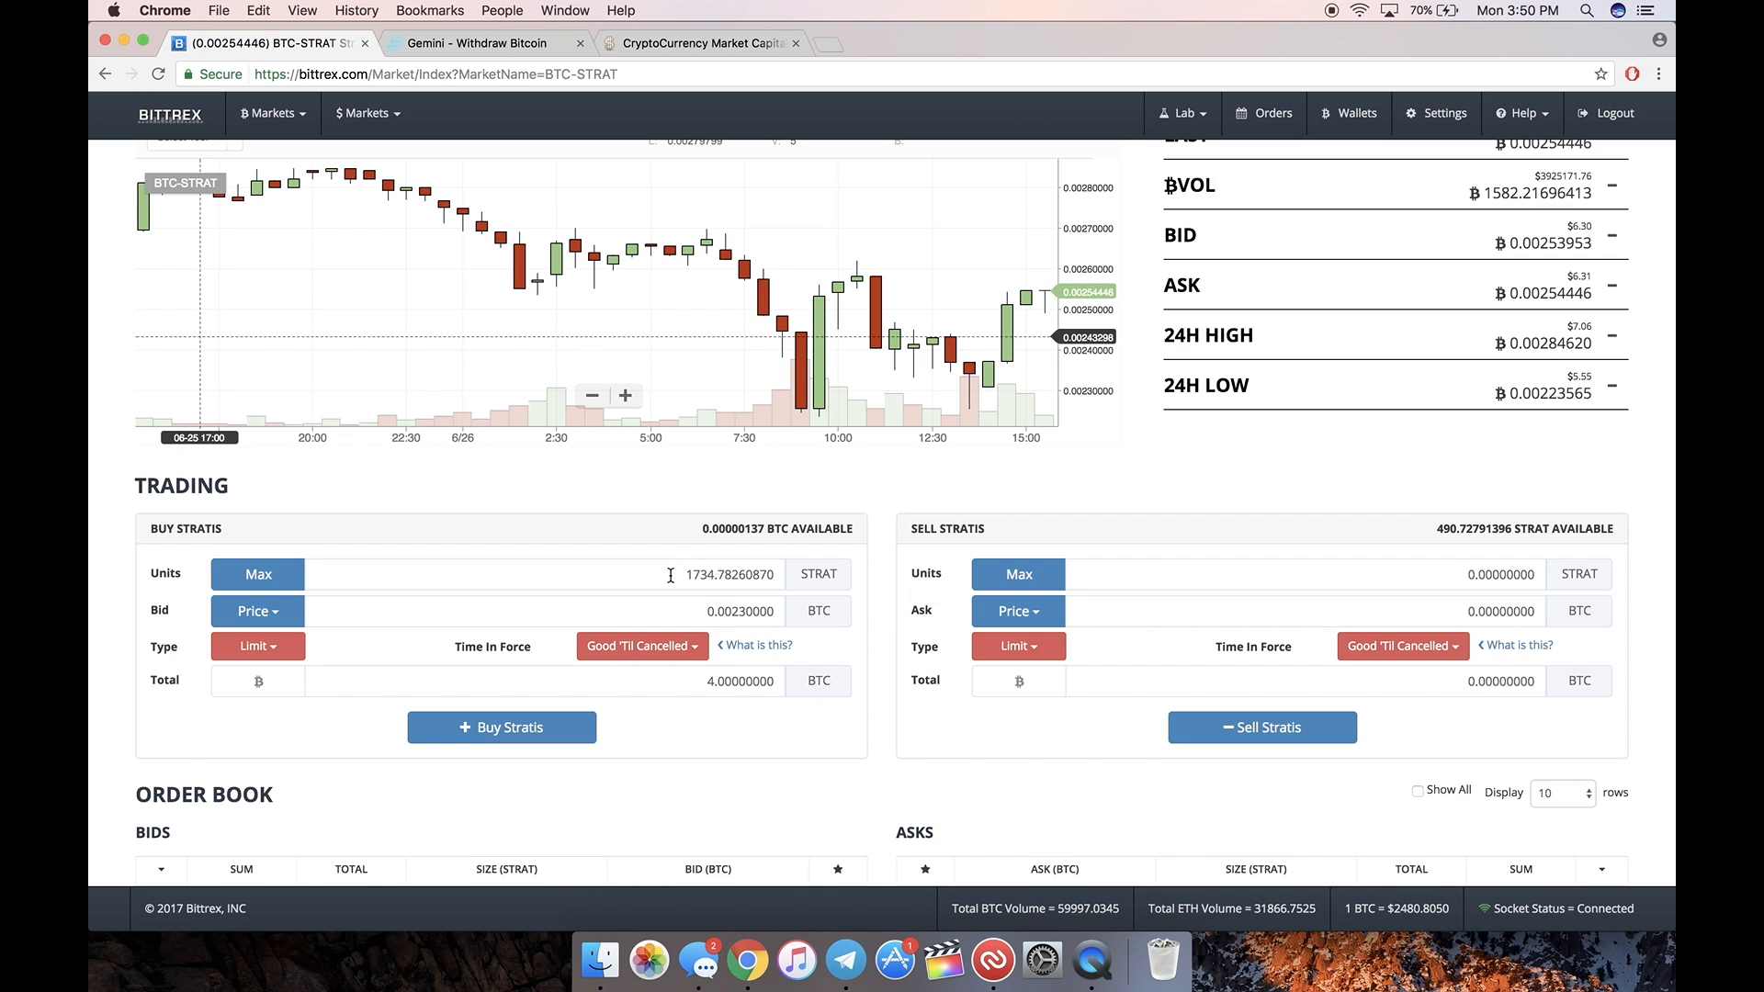
mouse_move(613, 771)
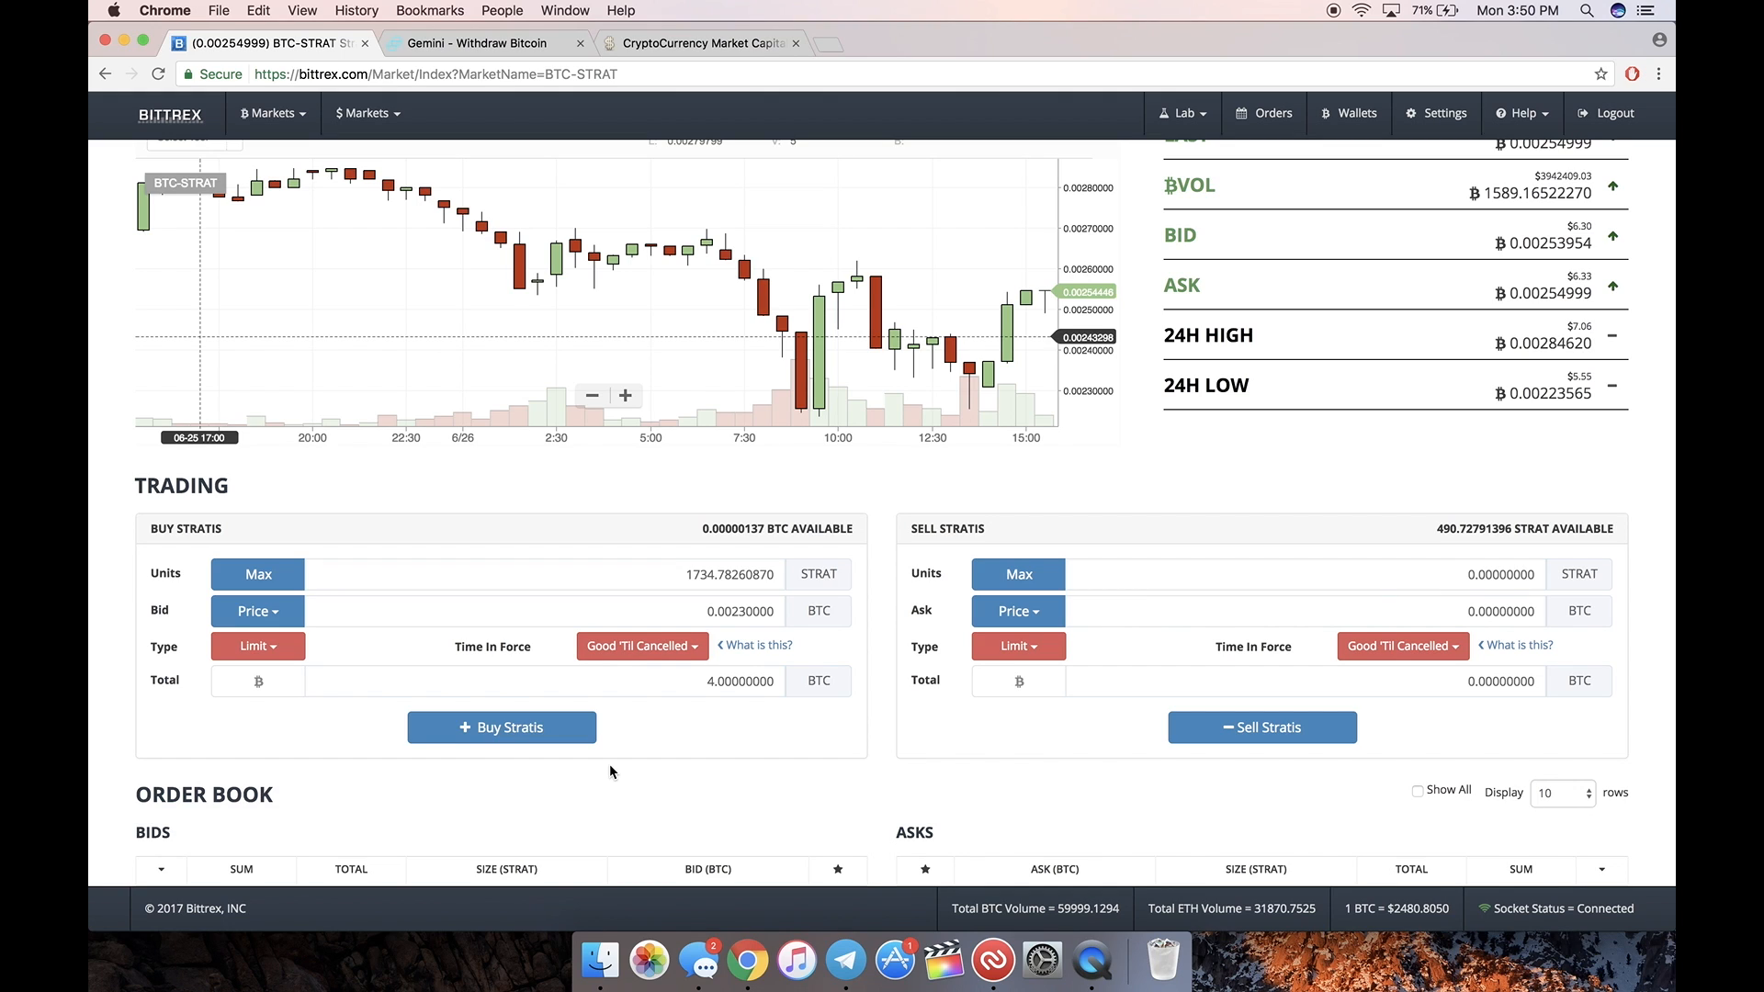
mouse_move(629, 758)
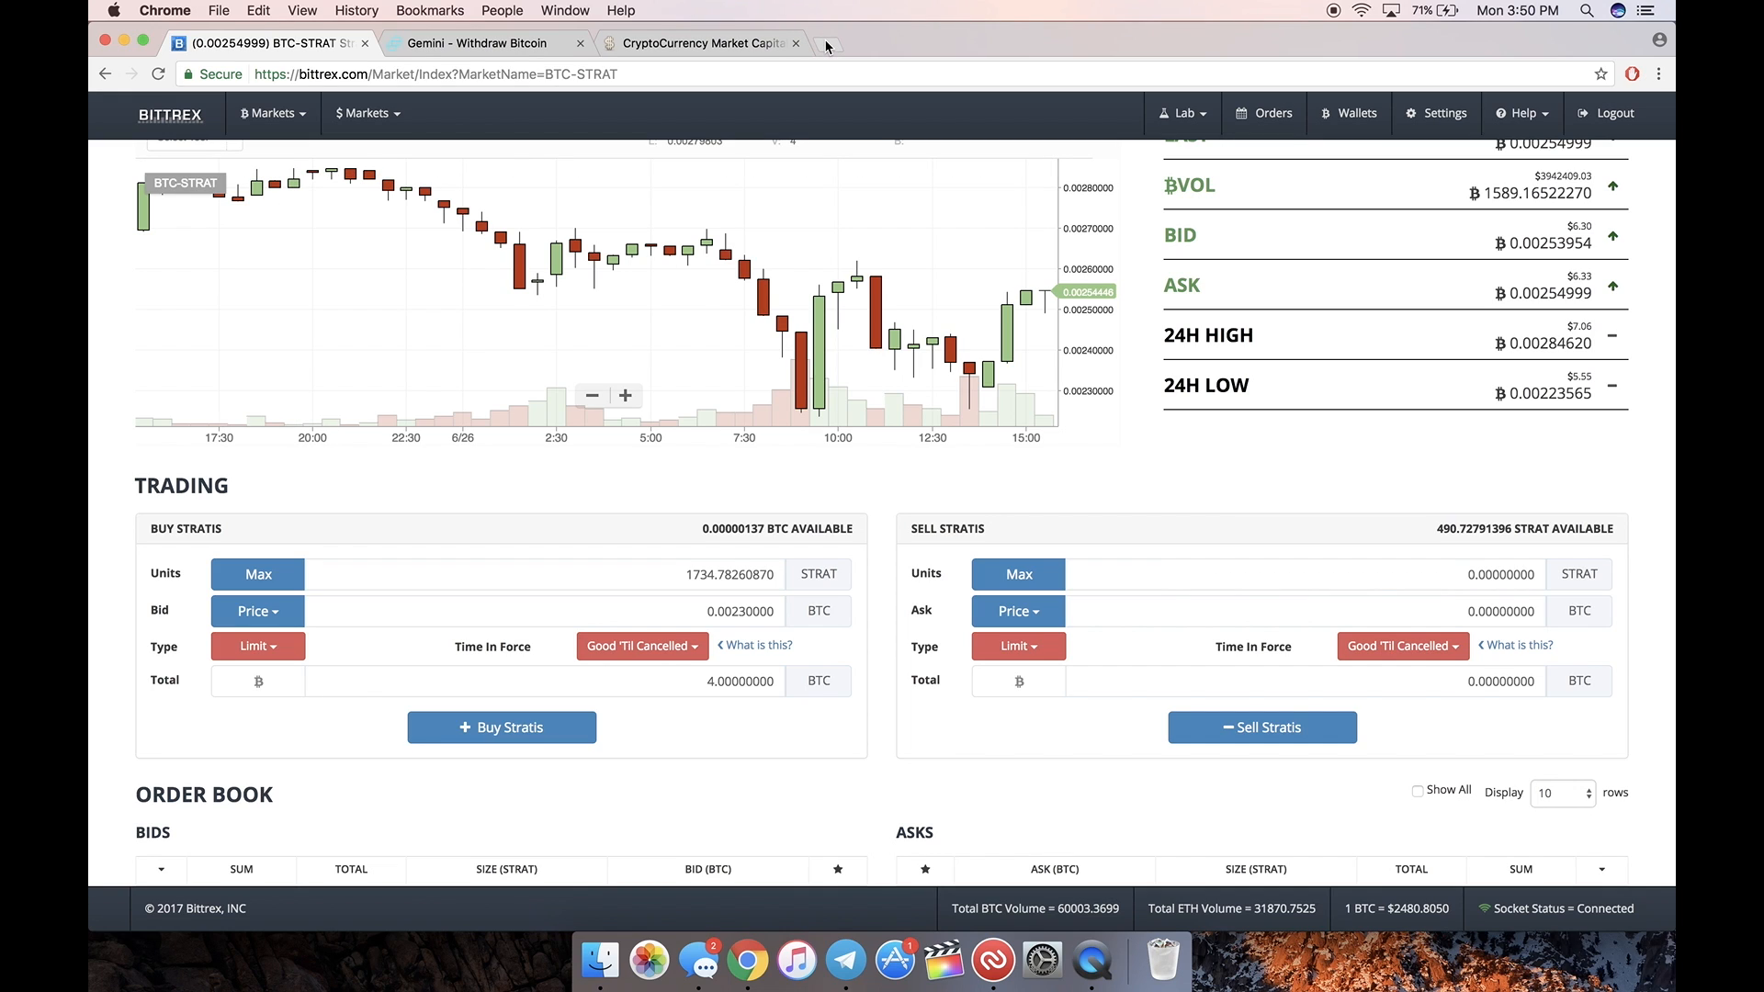
mouse_move(827, 47)
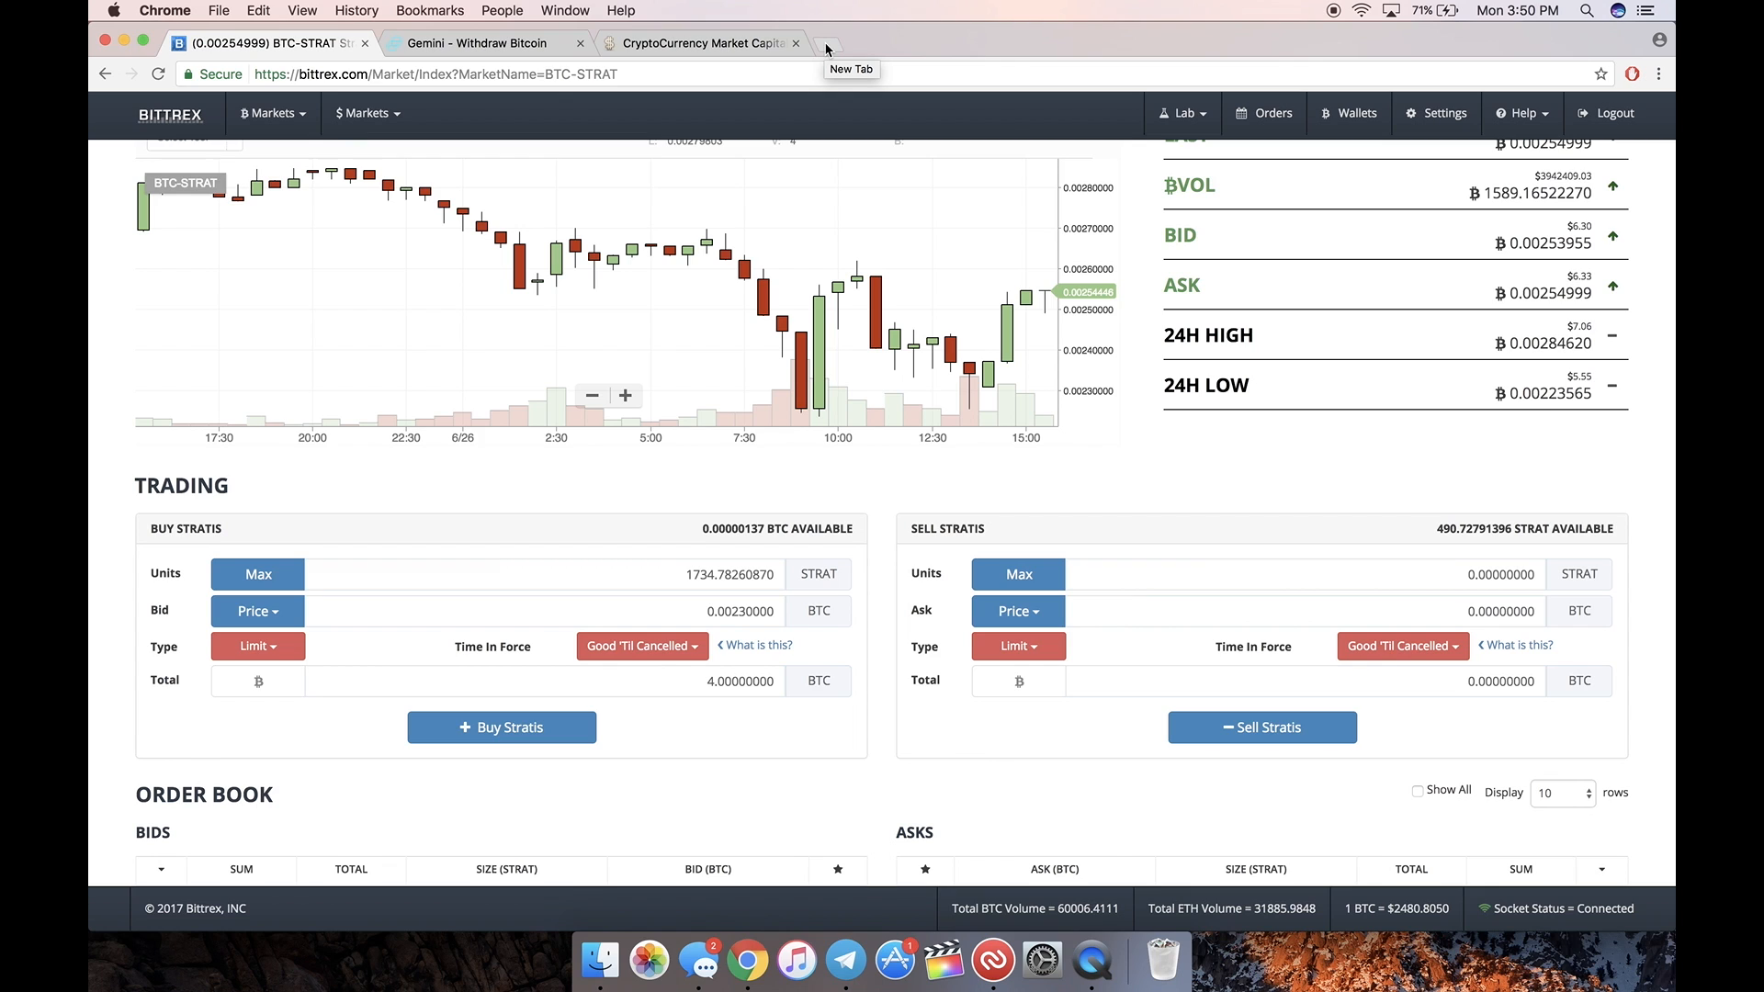
Step: Filter wallets to Stratis (490.72791396 STRAT), then open and dismiss its withdrawal form
left_click(1349, 113)
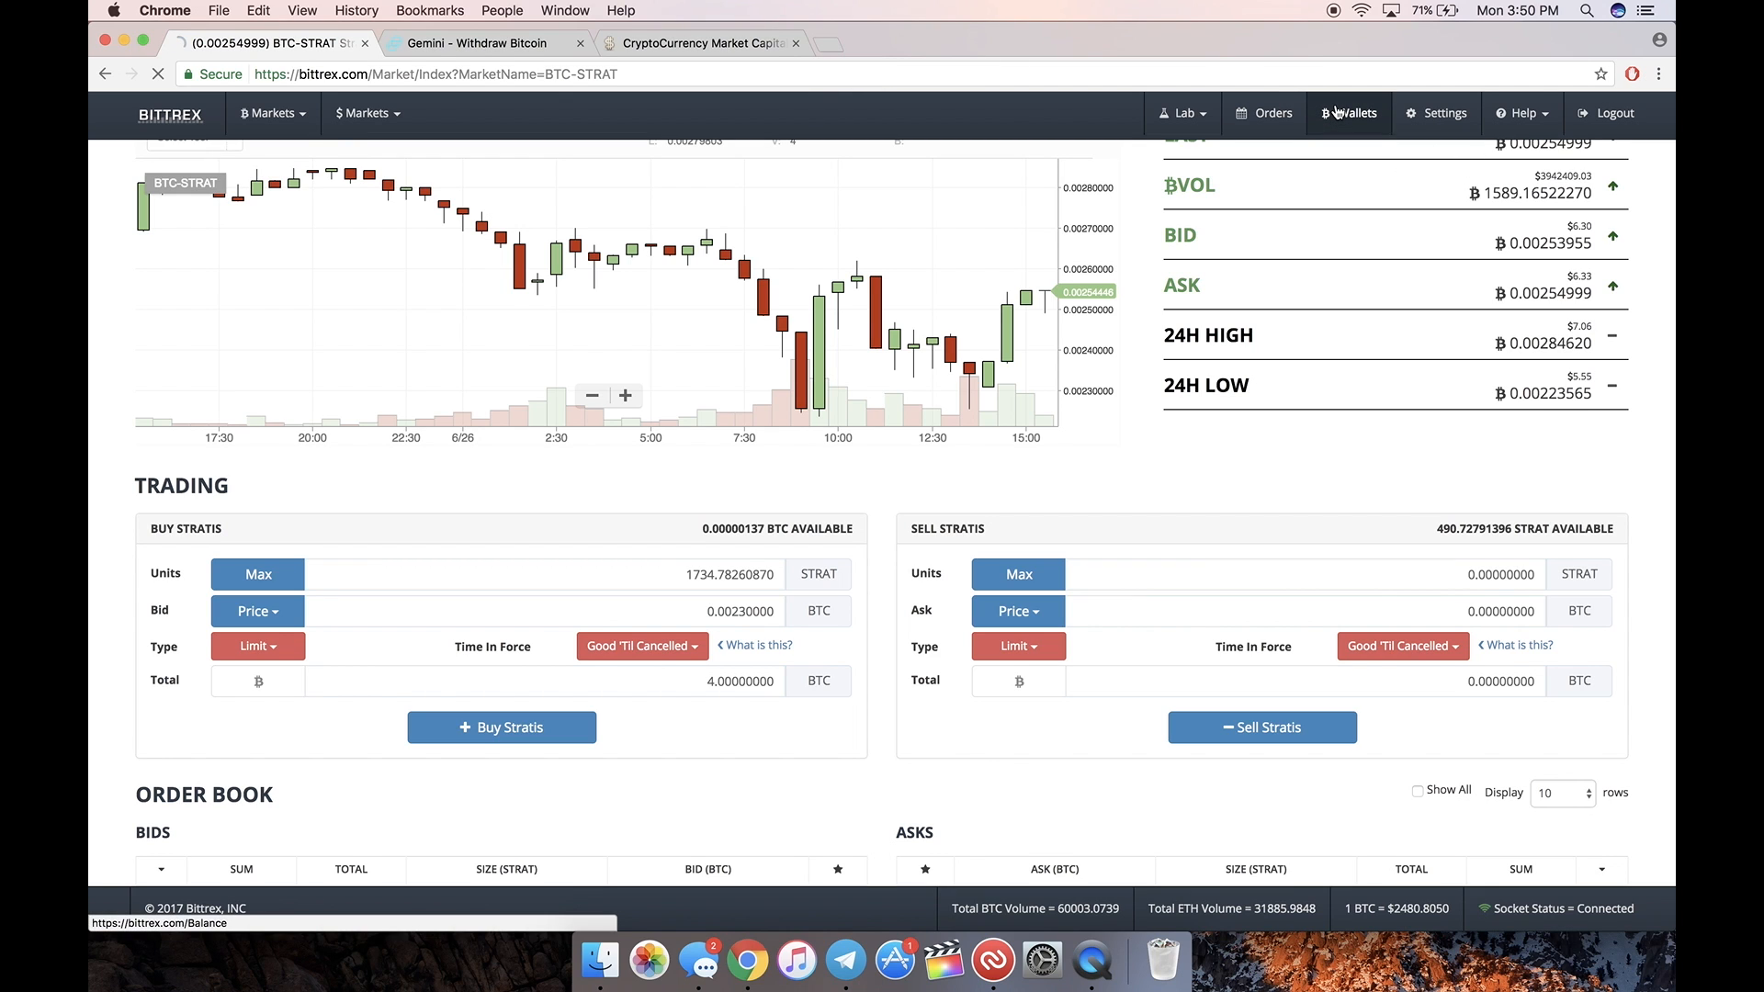
left_click(1349, 112)
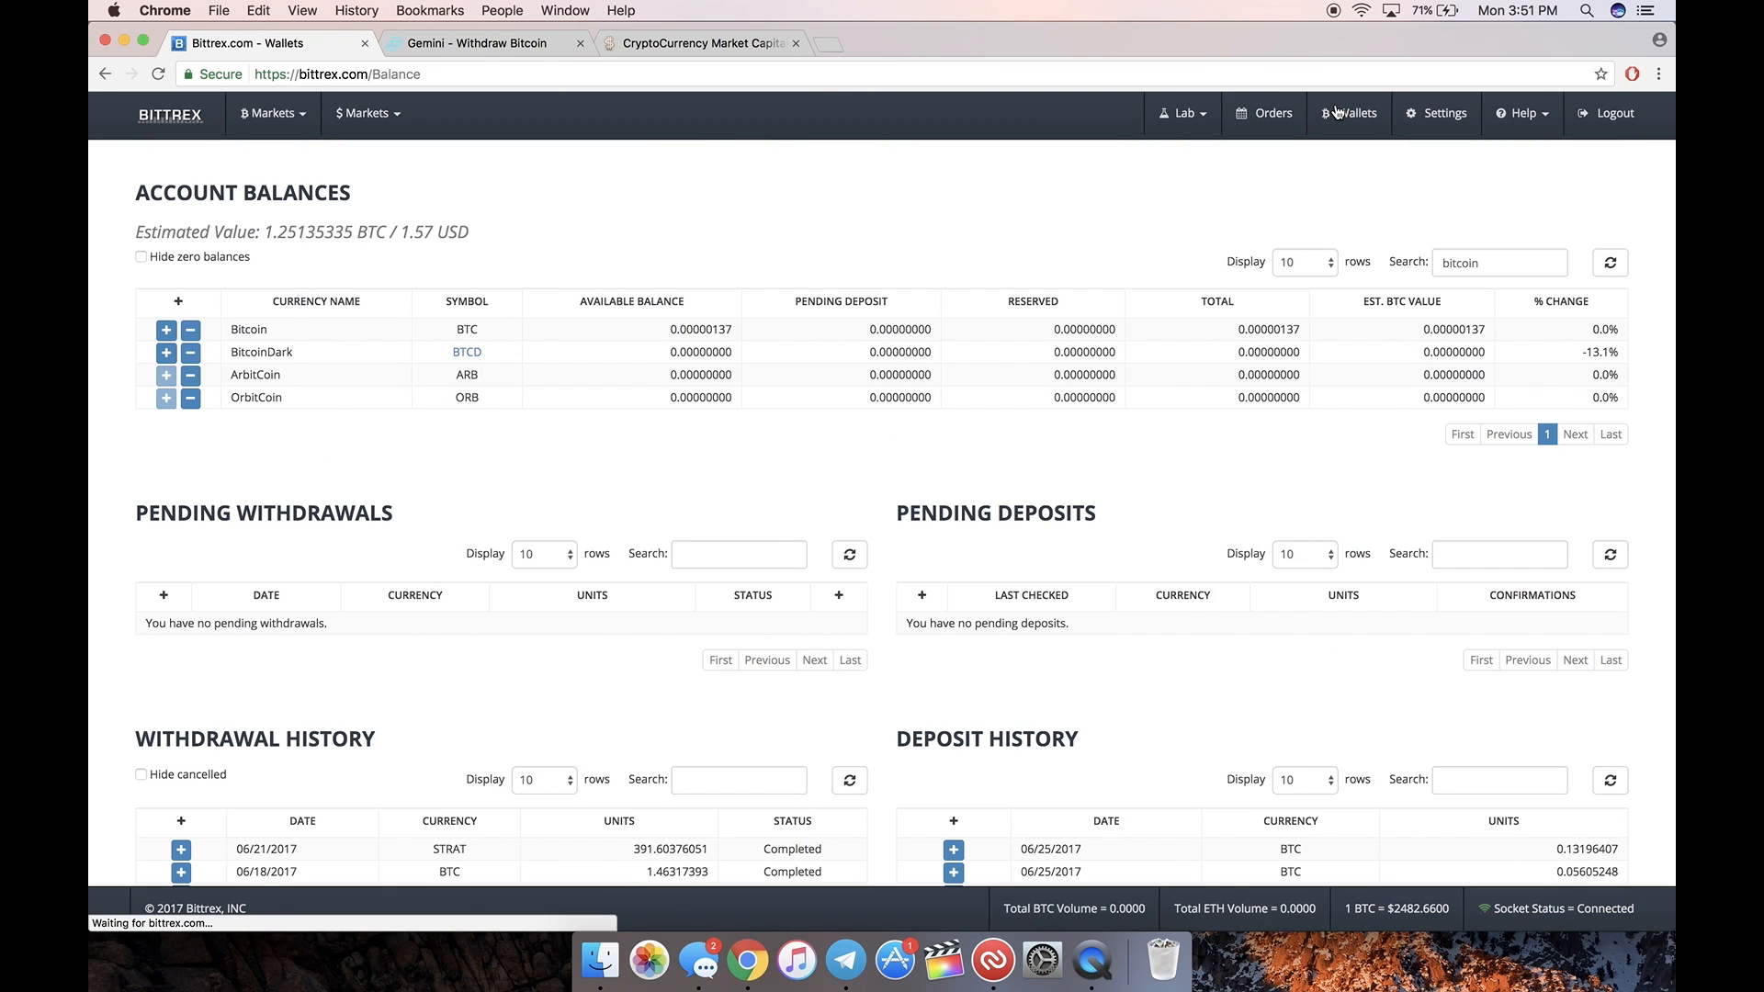
left_click(1499, 262)
type("strati")
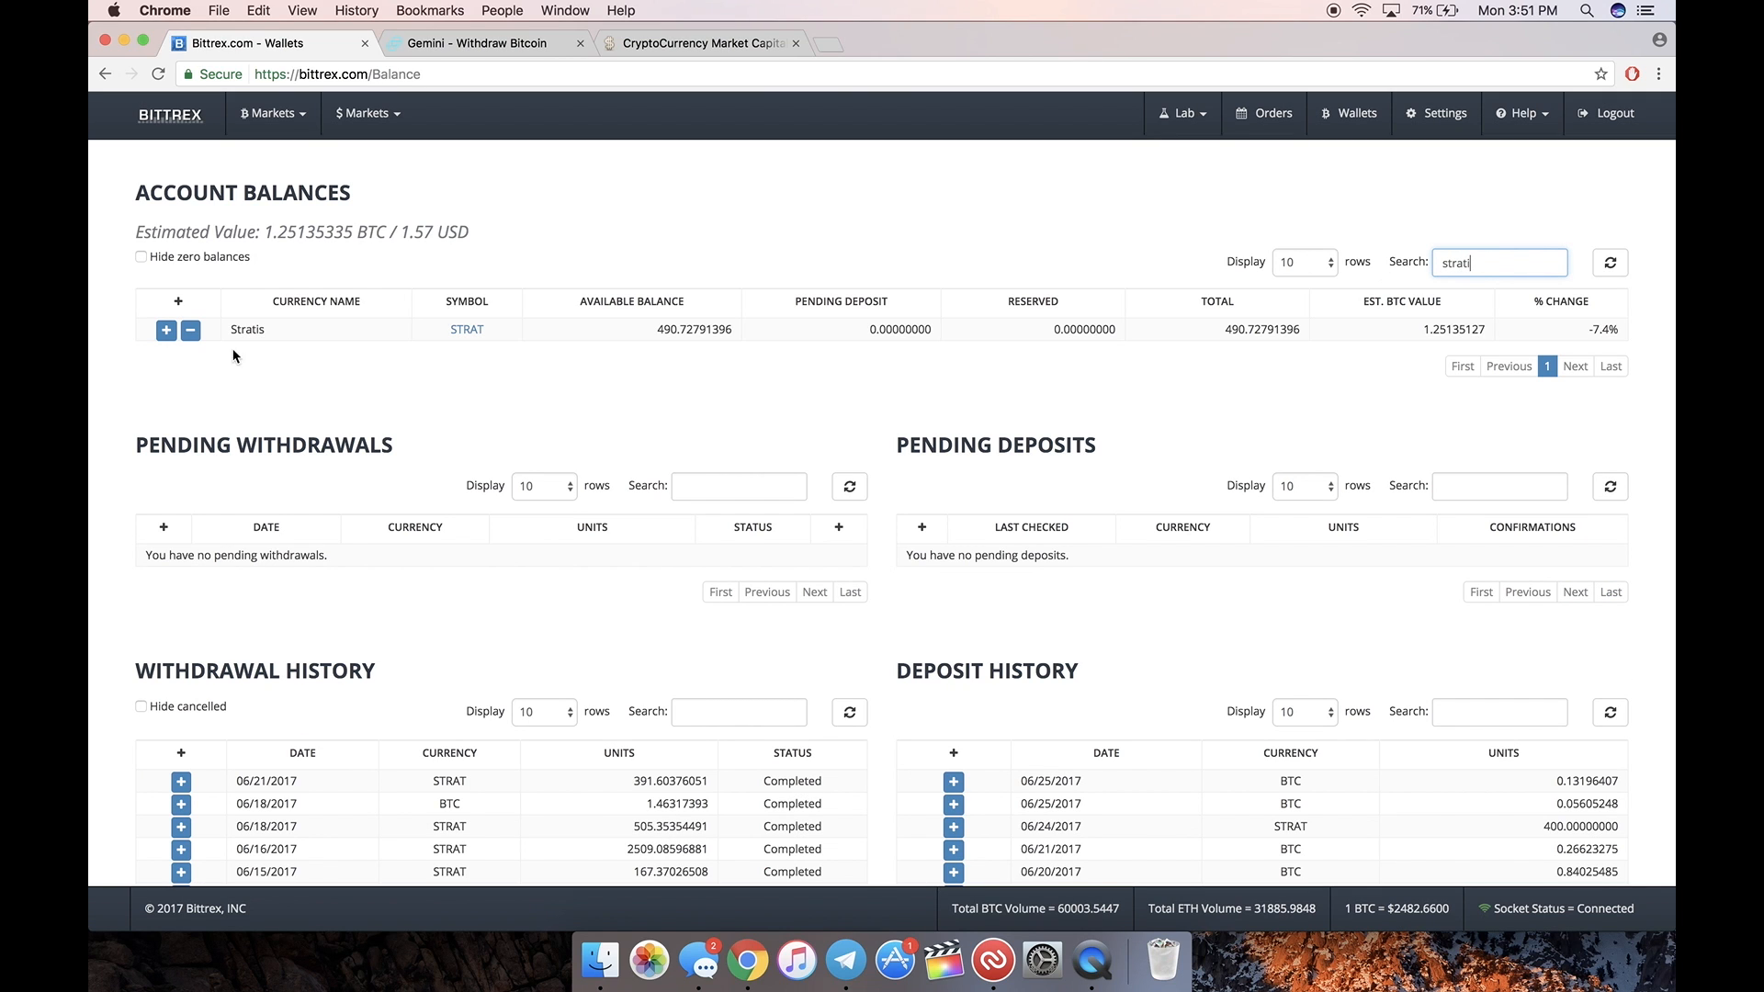
mouse_move(190, 330)
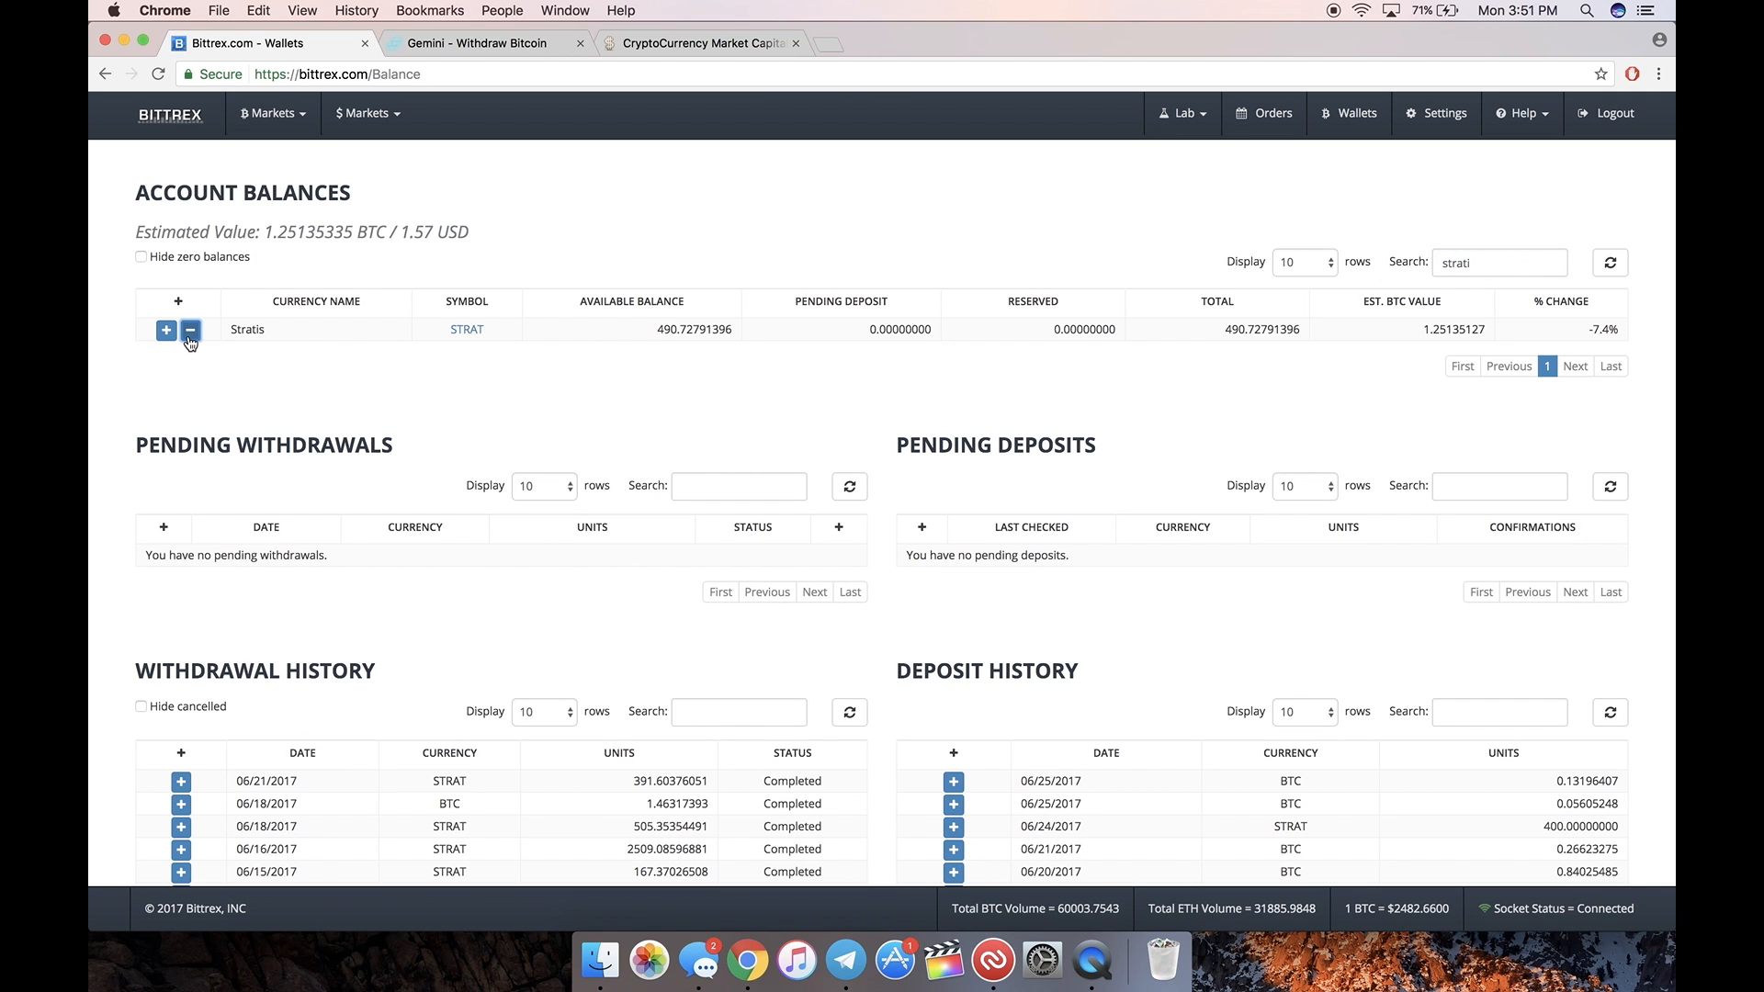
left_click(190, 330)
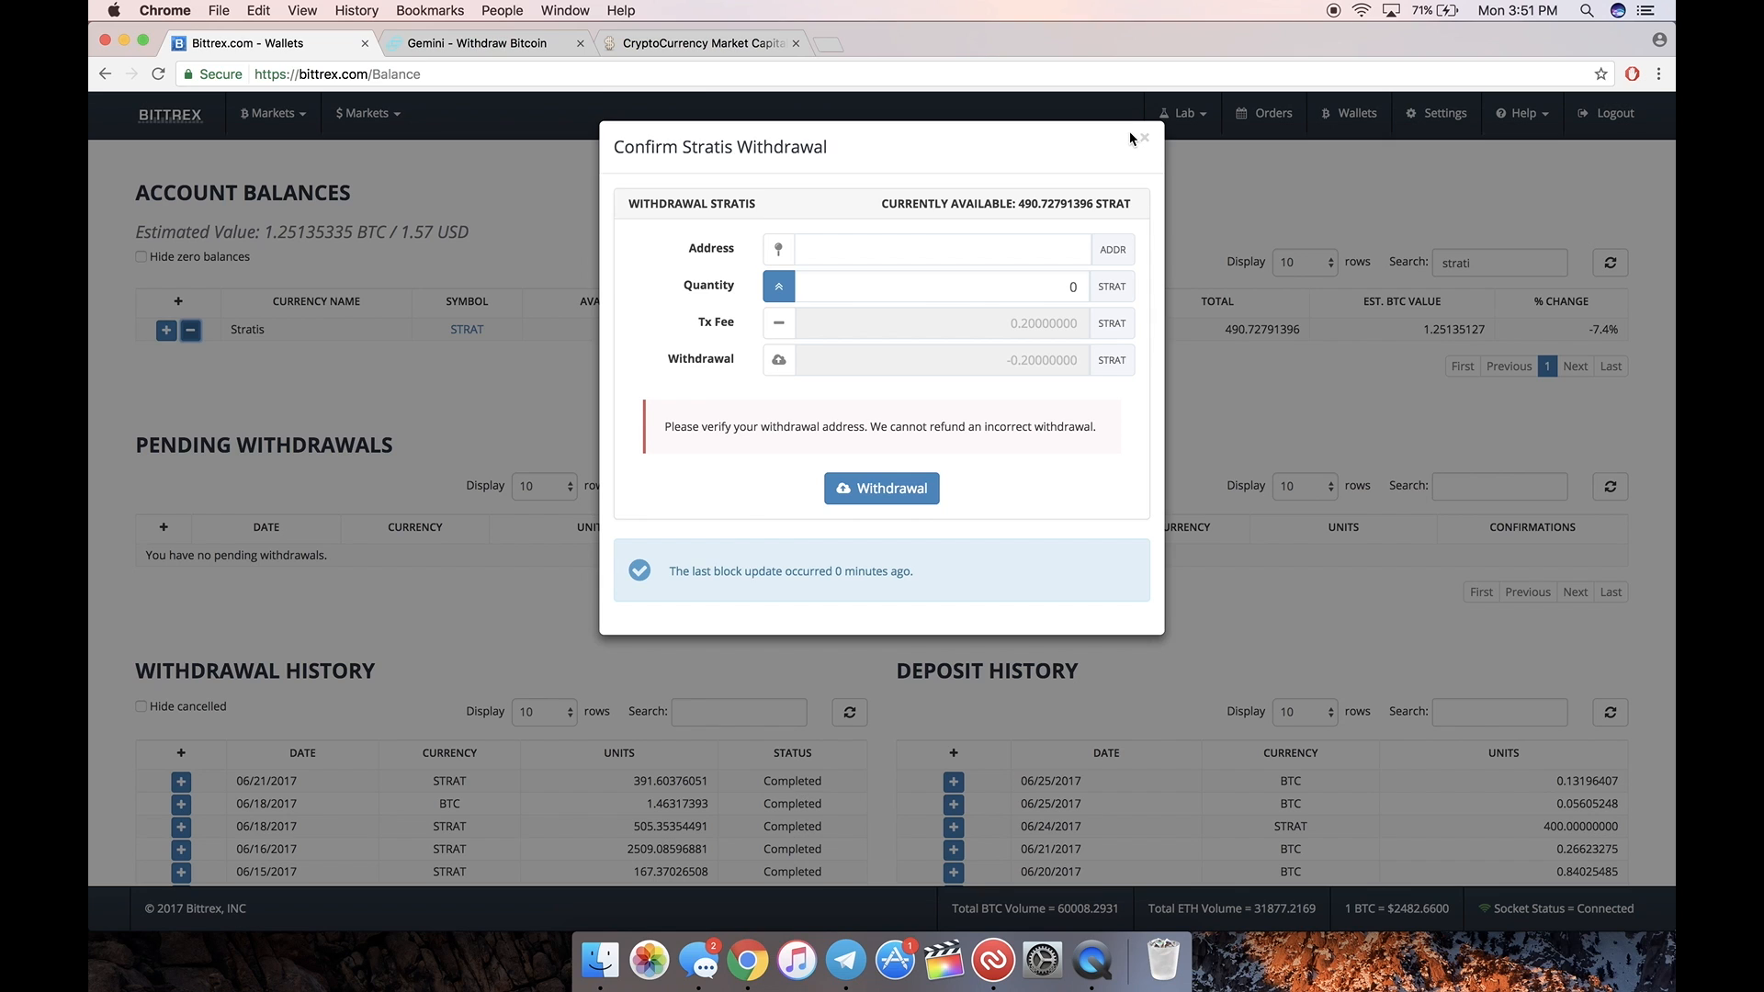
left_click(1140, 139)
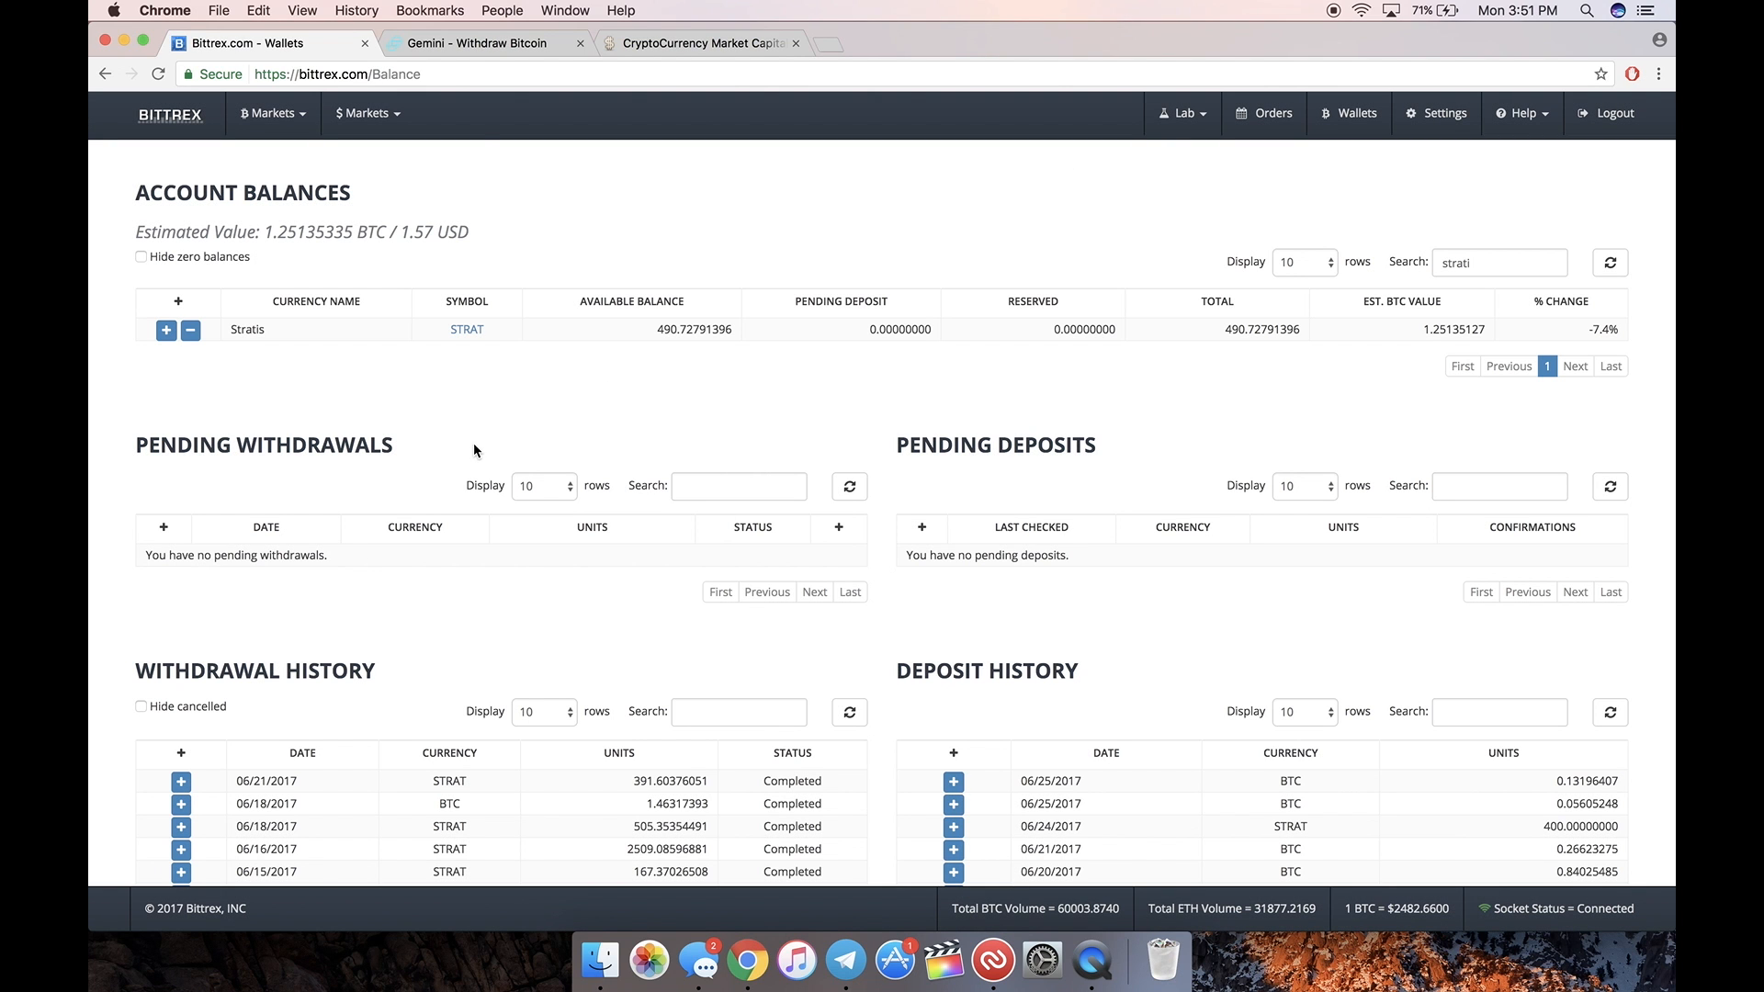
mouse_move(484, 44)
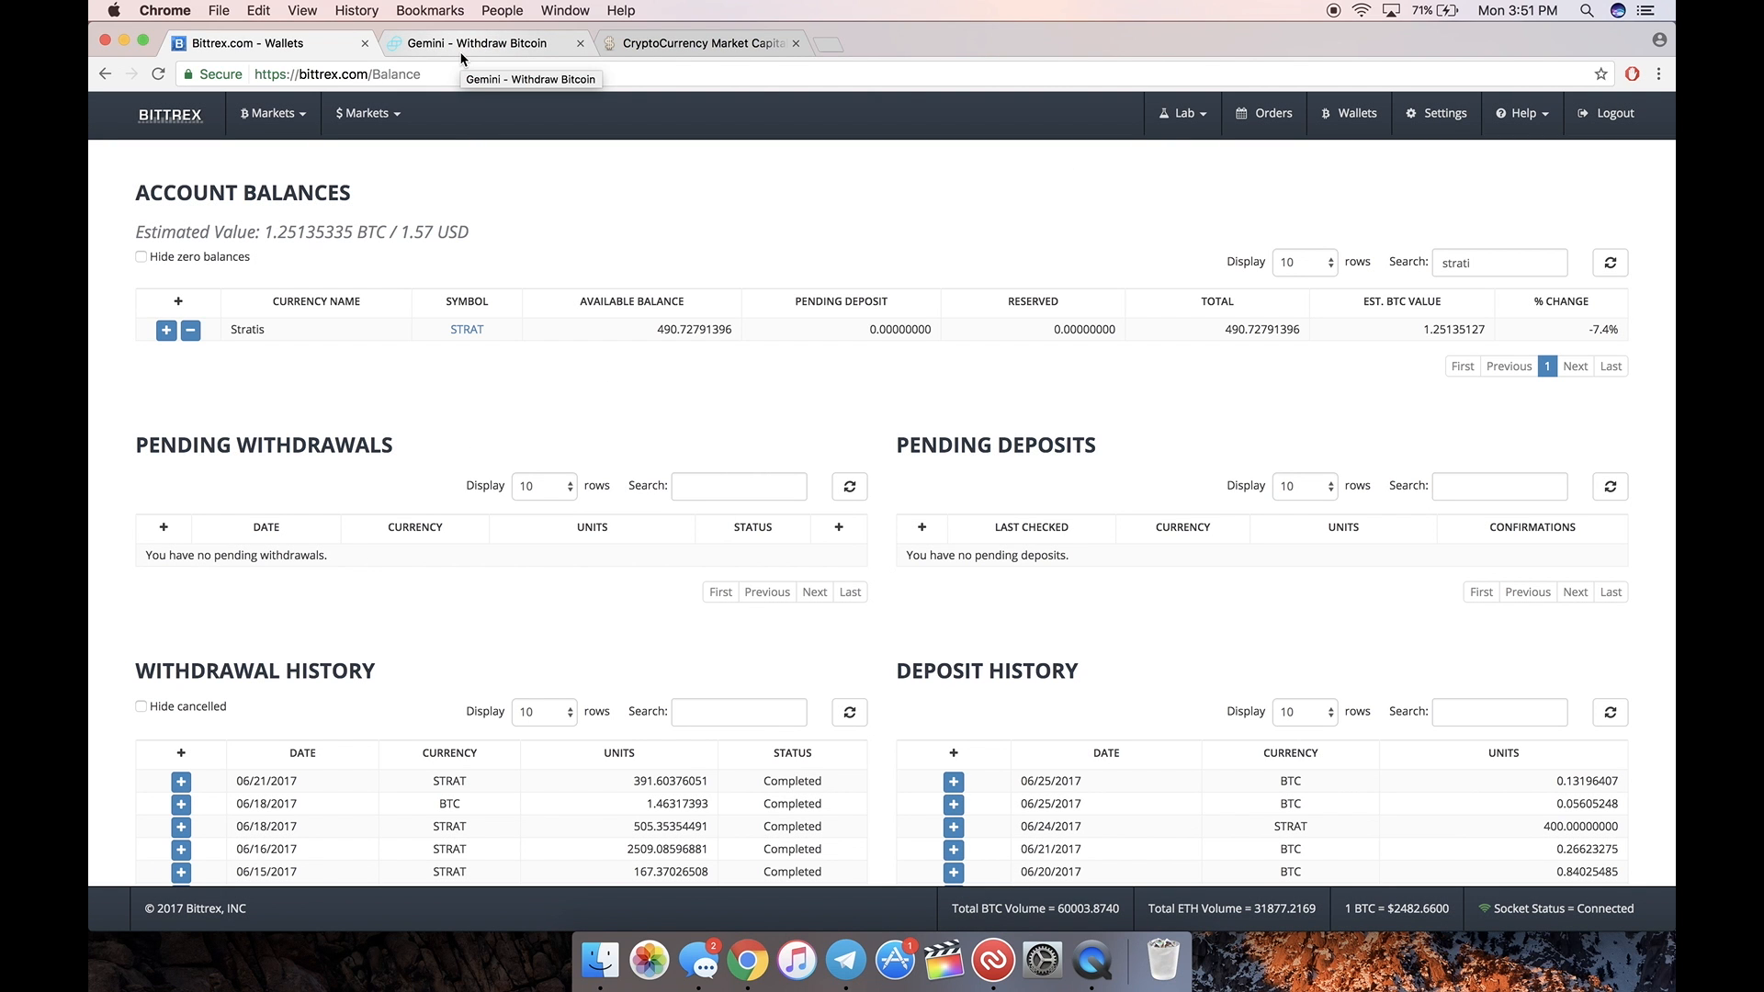